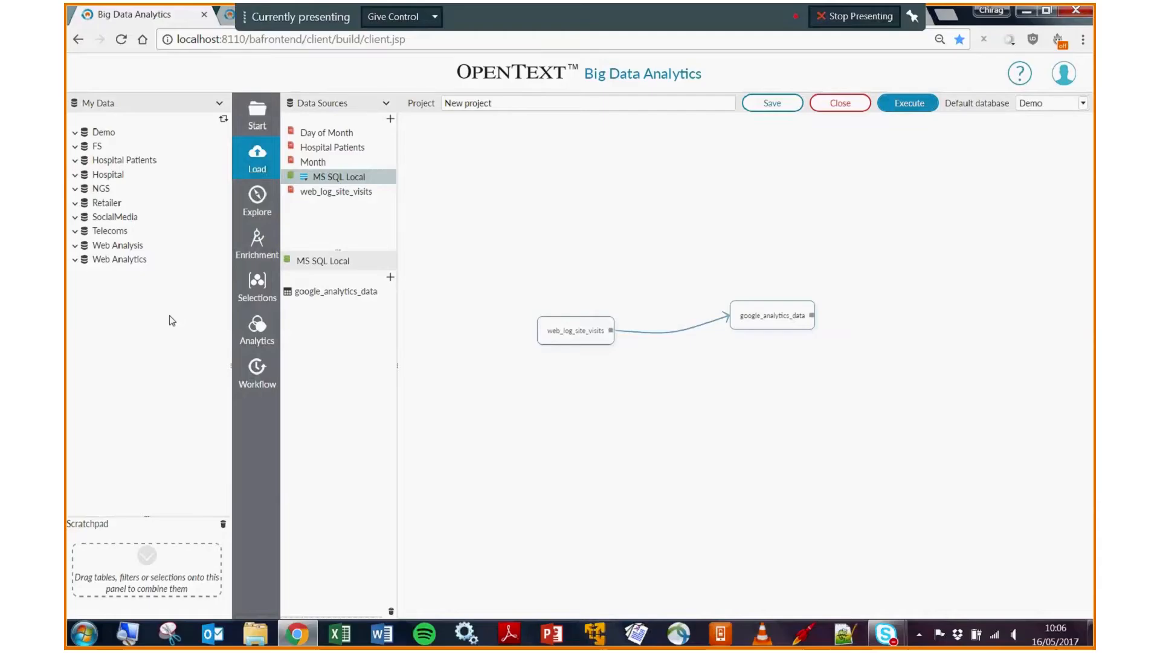
mouse_move(466, 249)
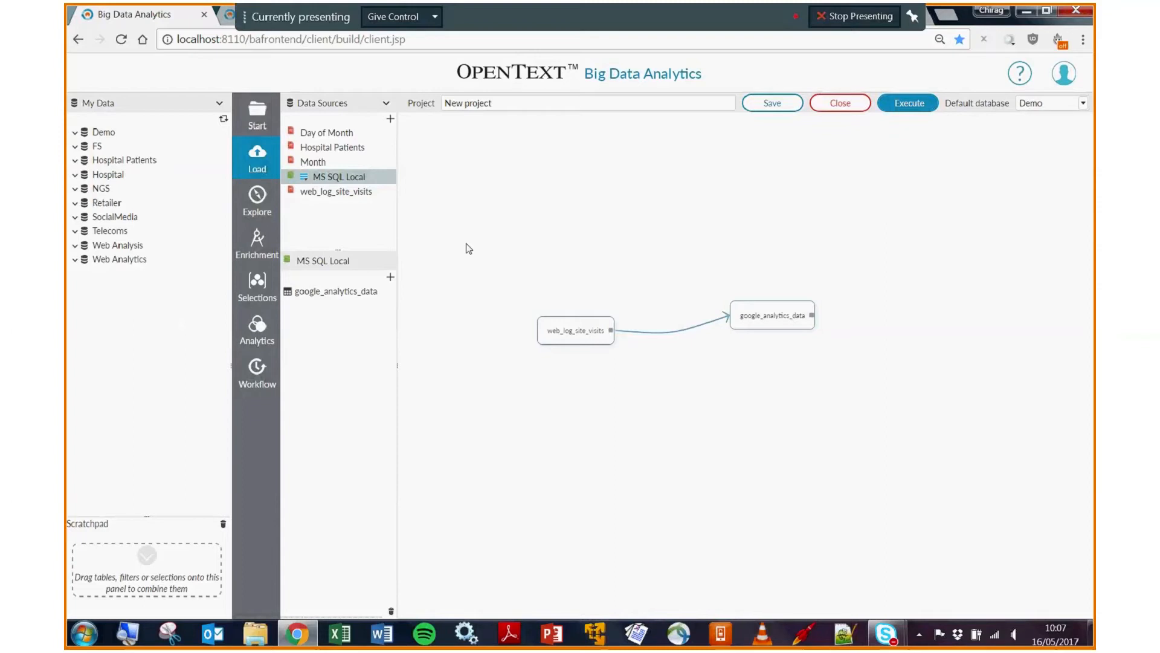
mouse_move(462, 239)
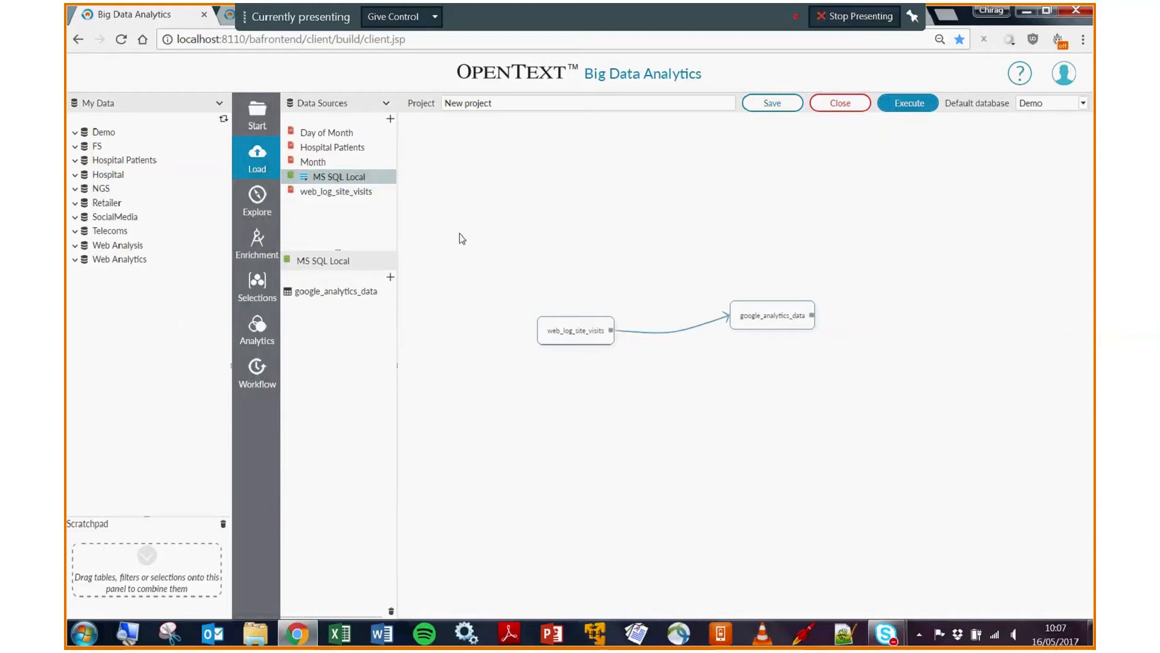
mouse_move(482, 247)
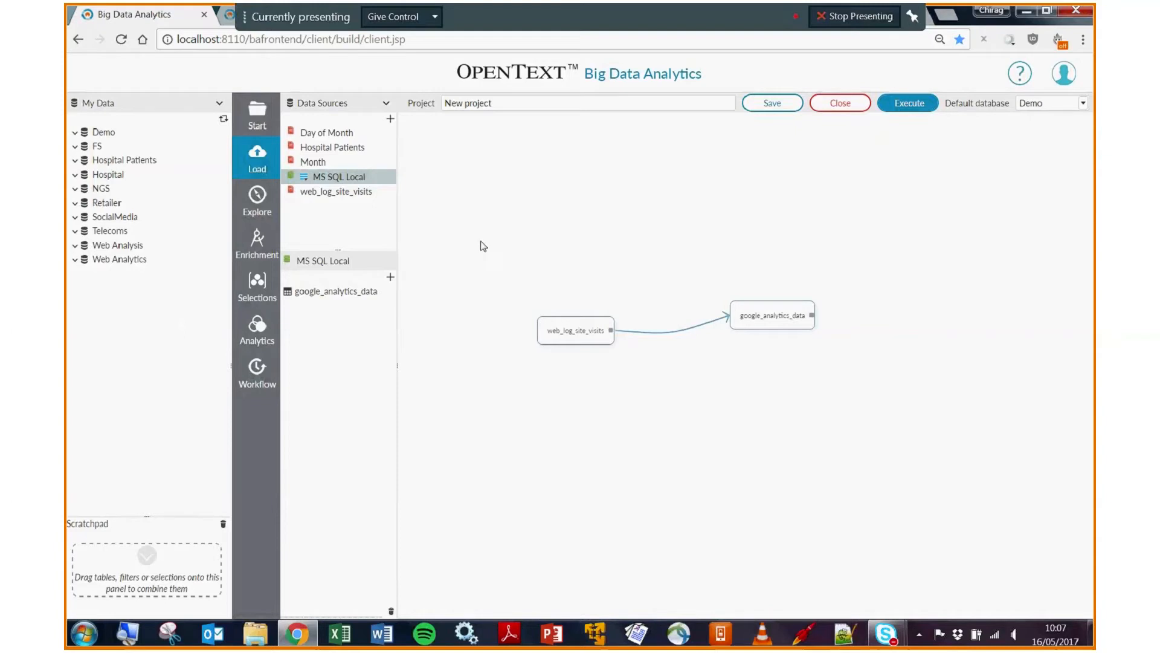
mouse_move(468, 238)
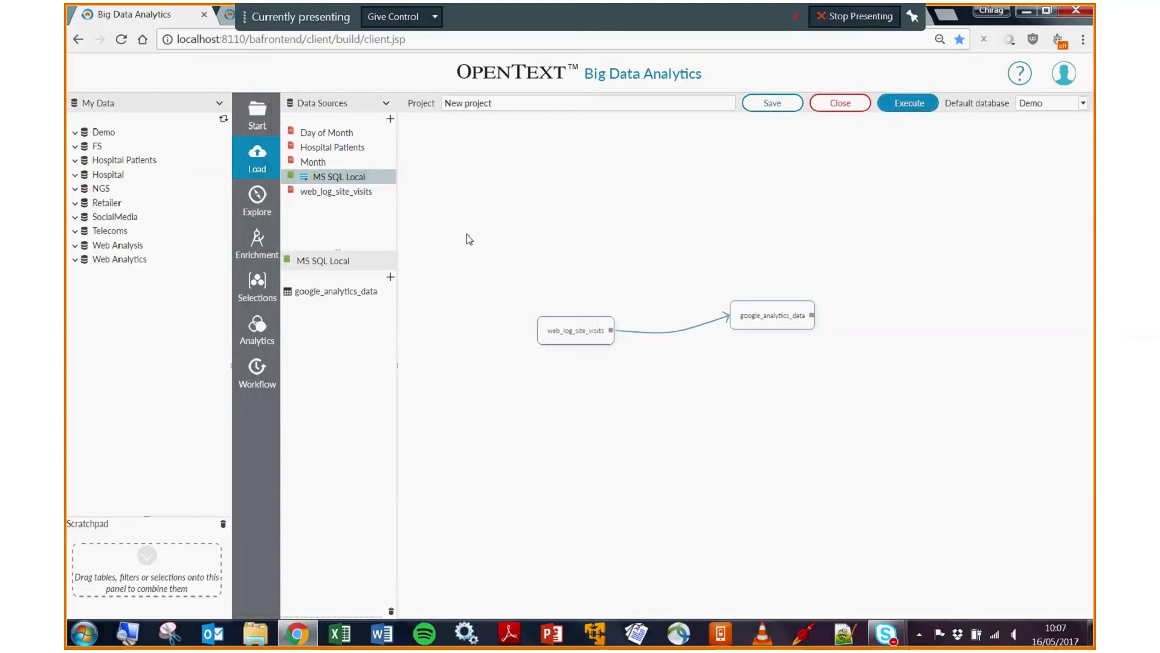
mouse_move(578, 263)
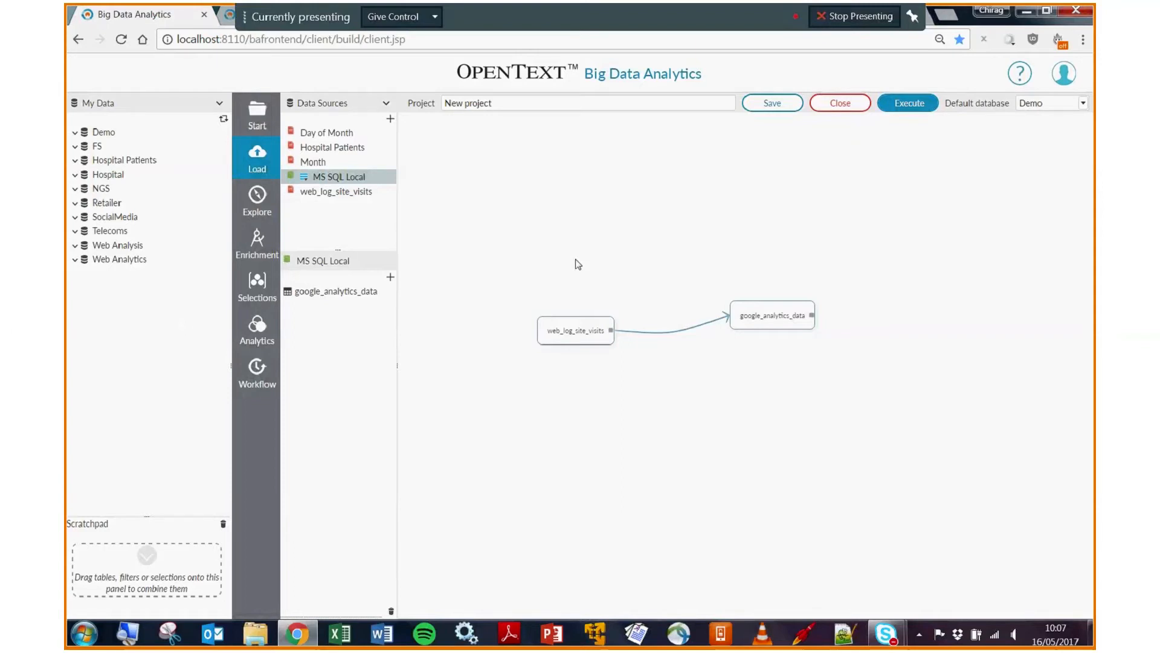
mouse_move(504, 288)
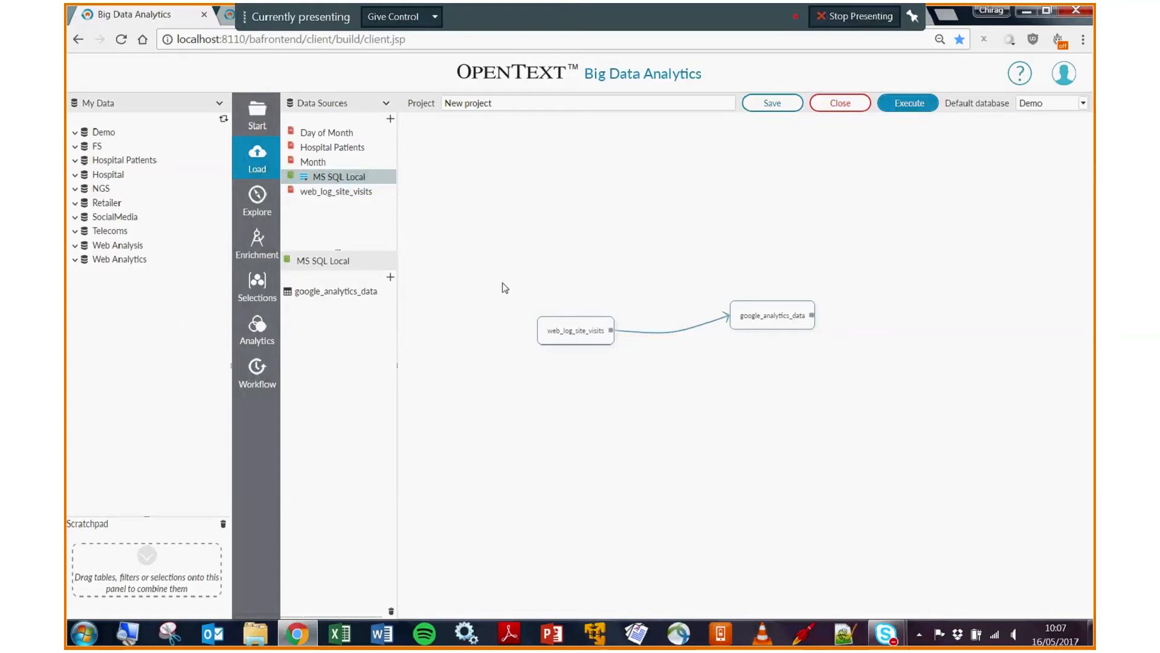
mouse_move(530, 293)
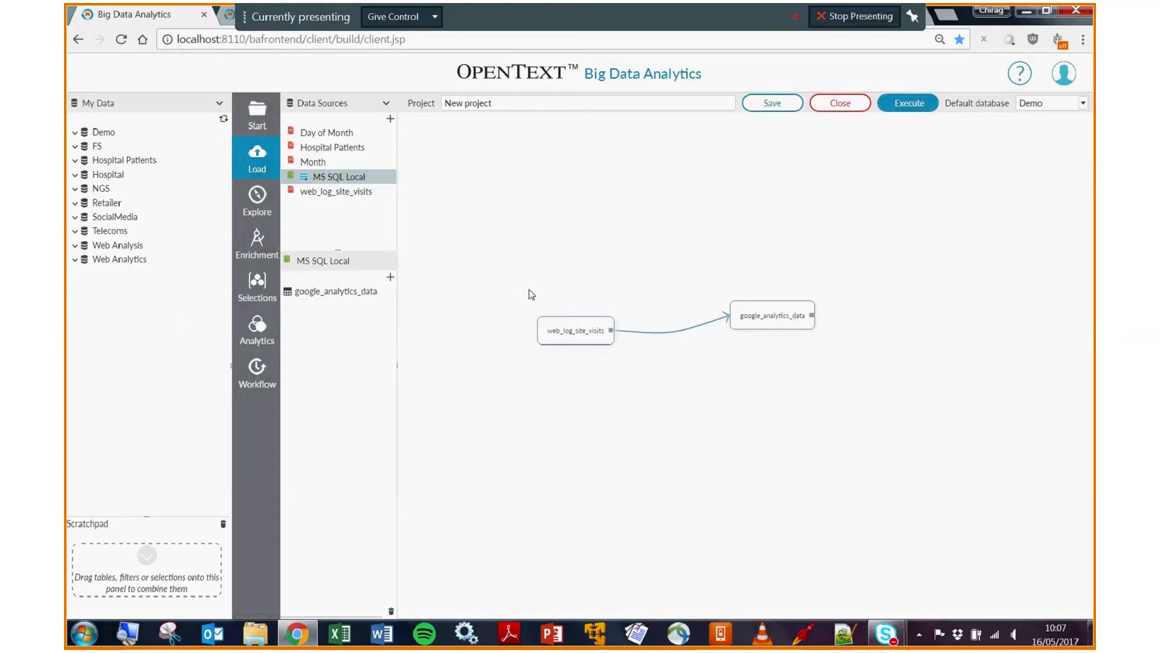
mouse_move(586, 249)
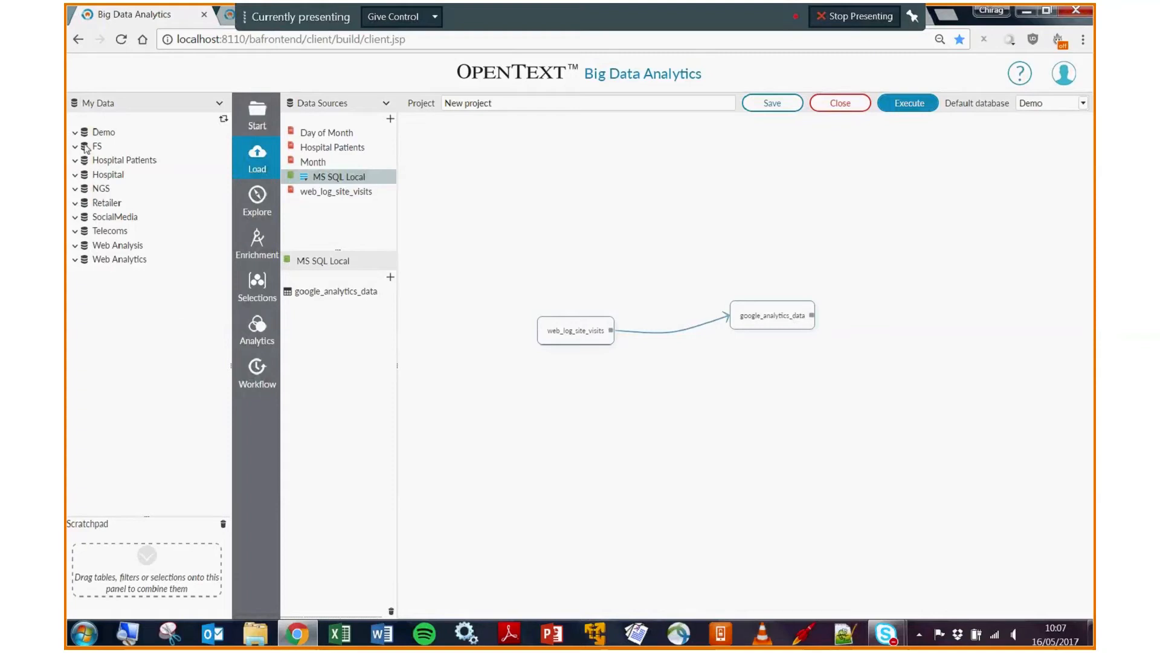
mouse_move(106, 130)
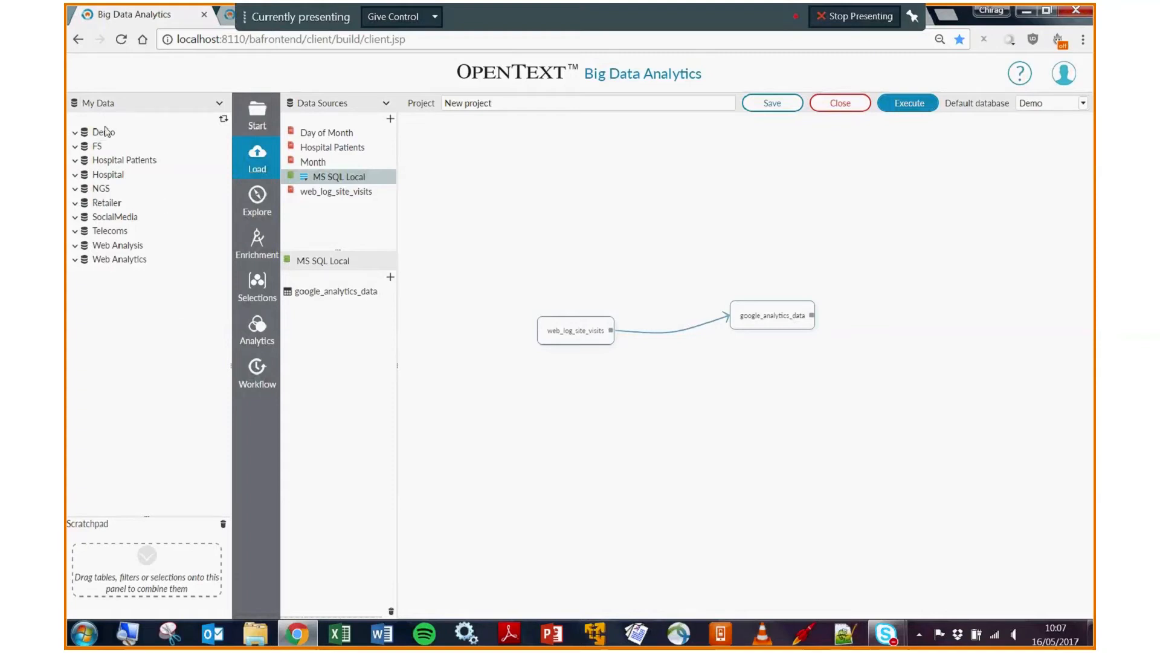
mouse_move(85, 150)
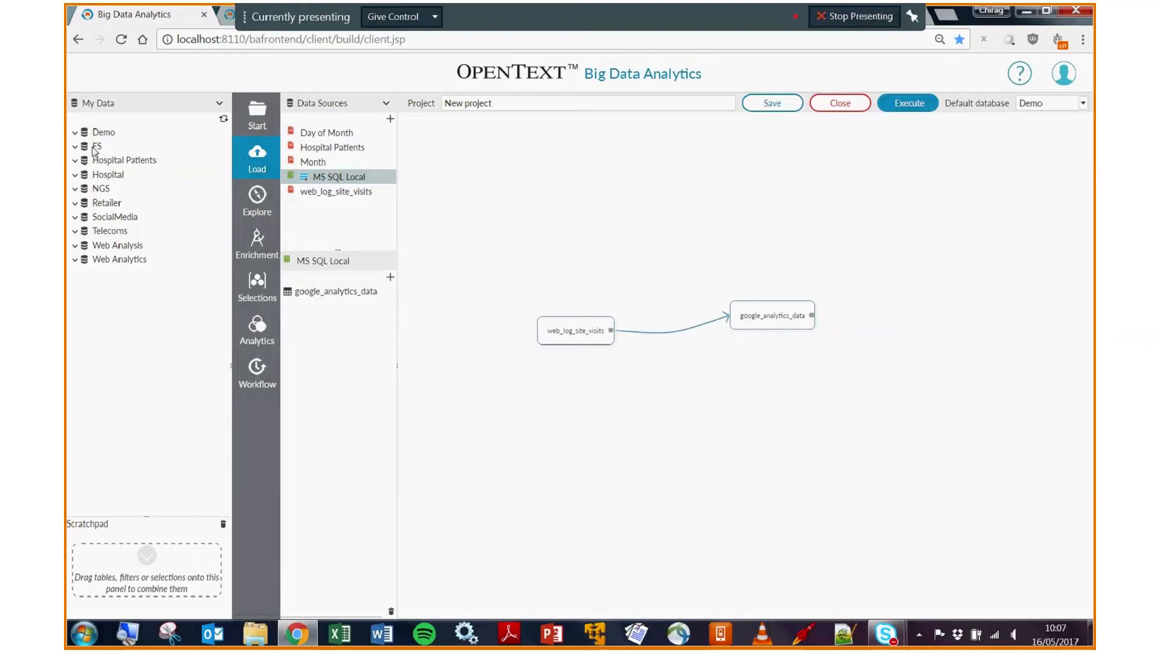
Step: Select the FS database in My Data and explore its table row, column and cell counts
left_click(94, 146)
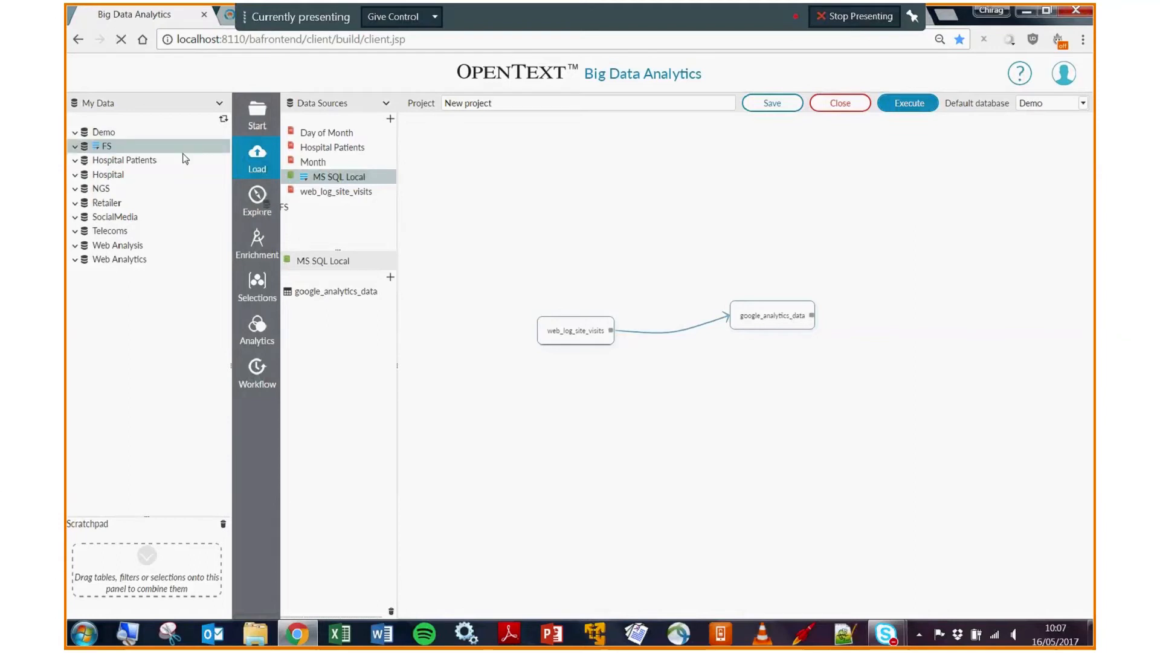
left_click(257, 202)
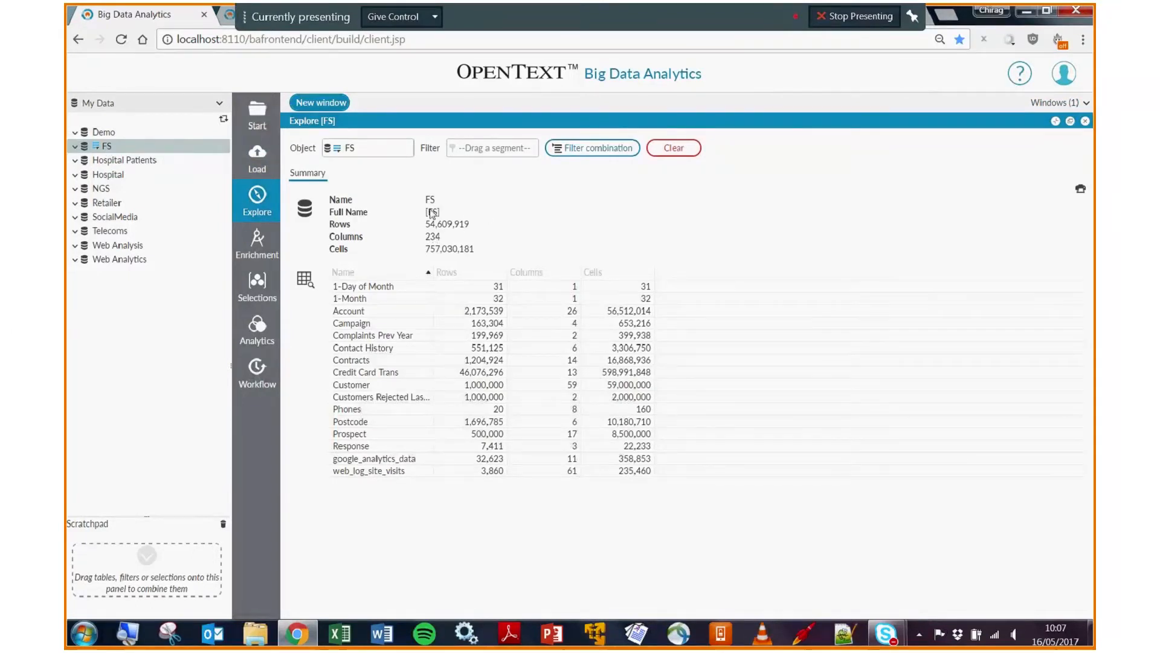
mouse_move(444, 248)
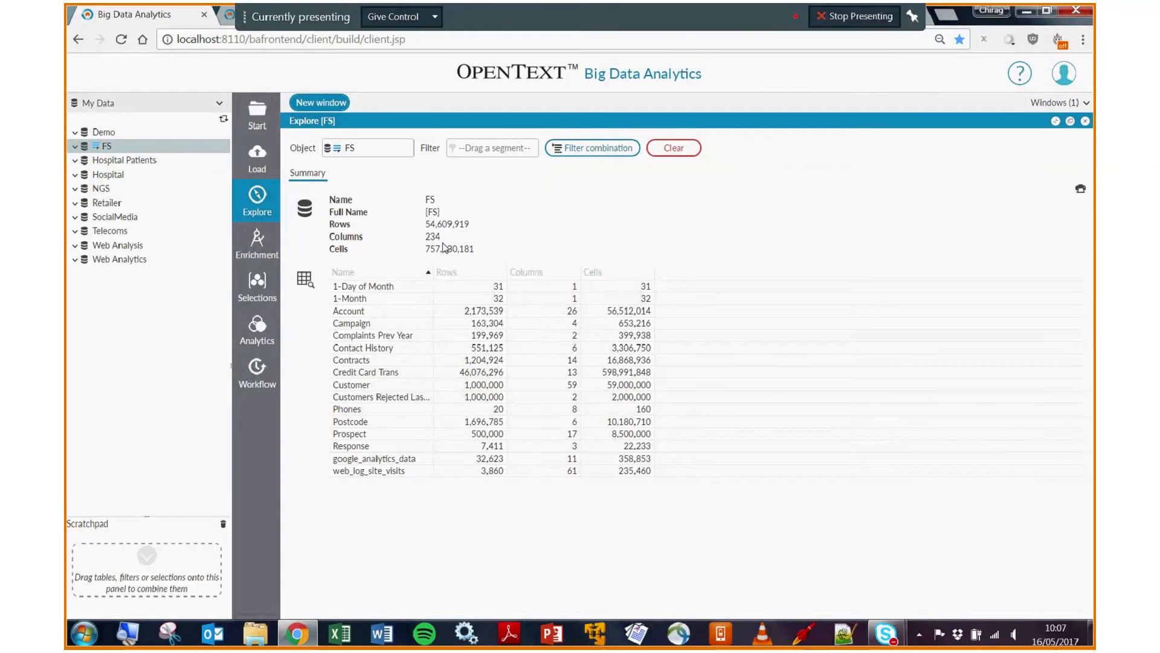
mouse_move(453, 206)
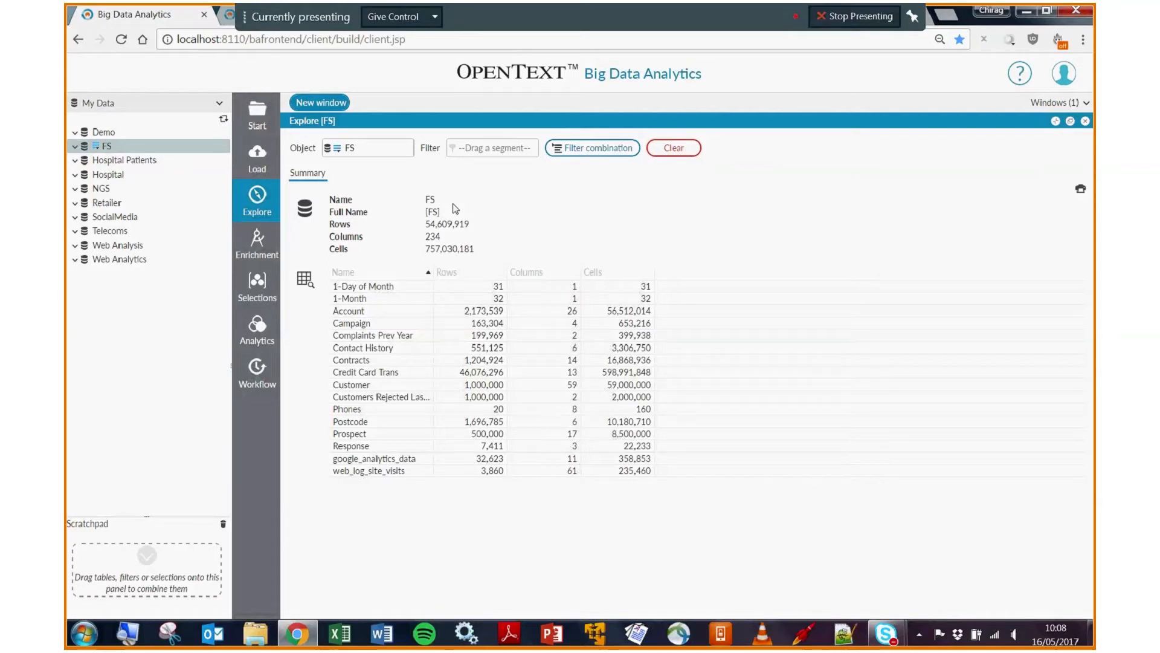
mouse_move(509, 375)
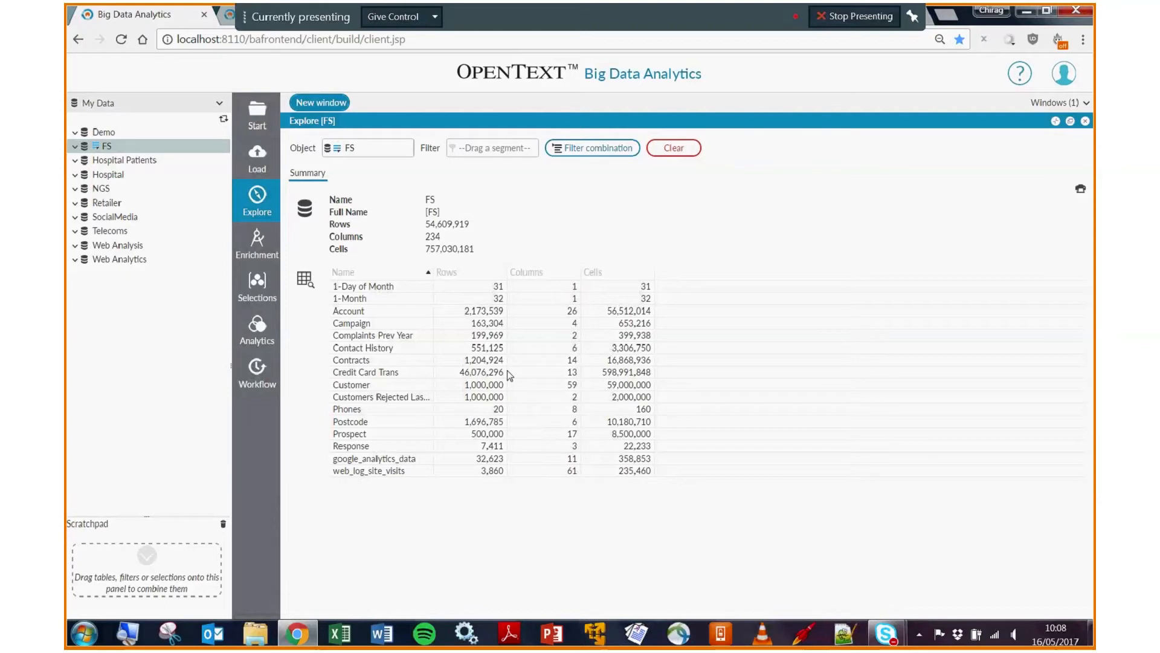
mouse_move(503, 403)
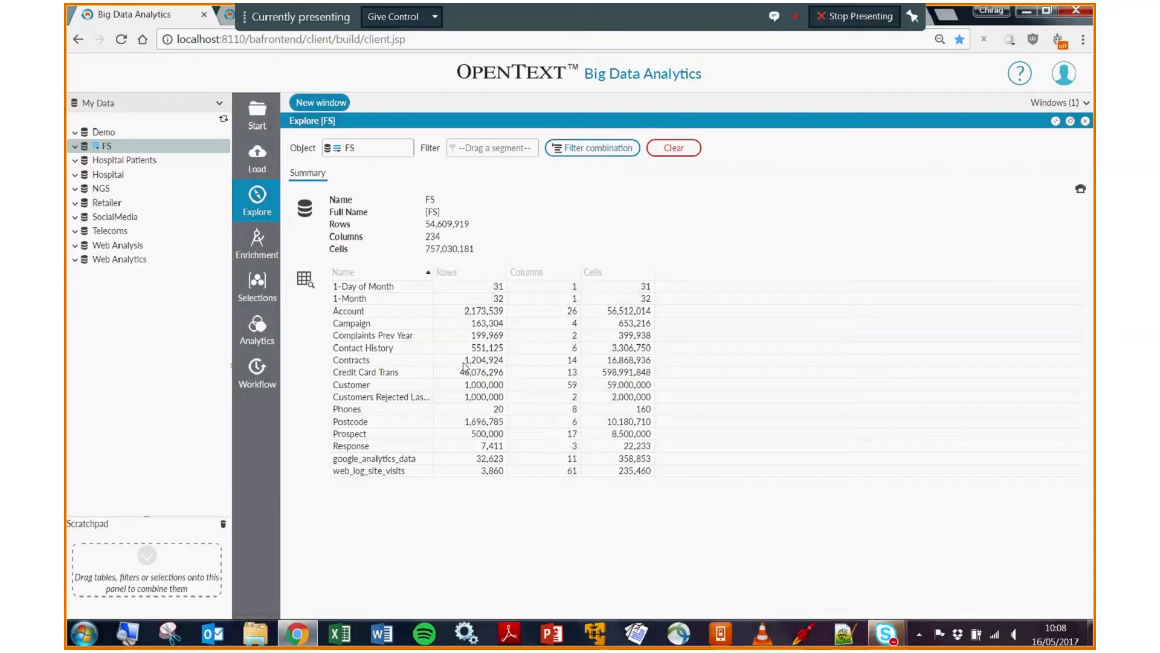
mouse_move(471, 376)
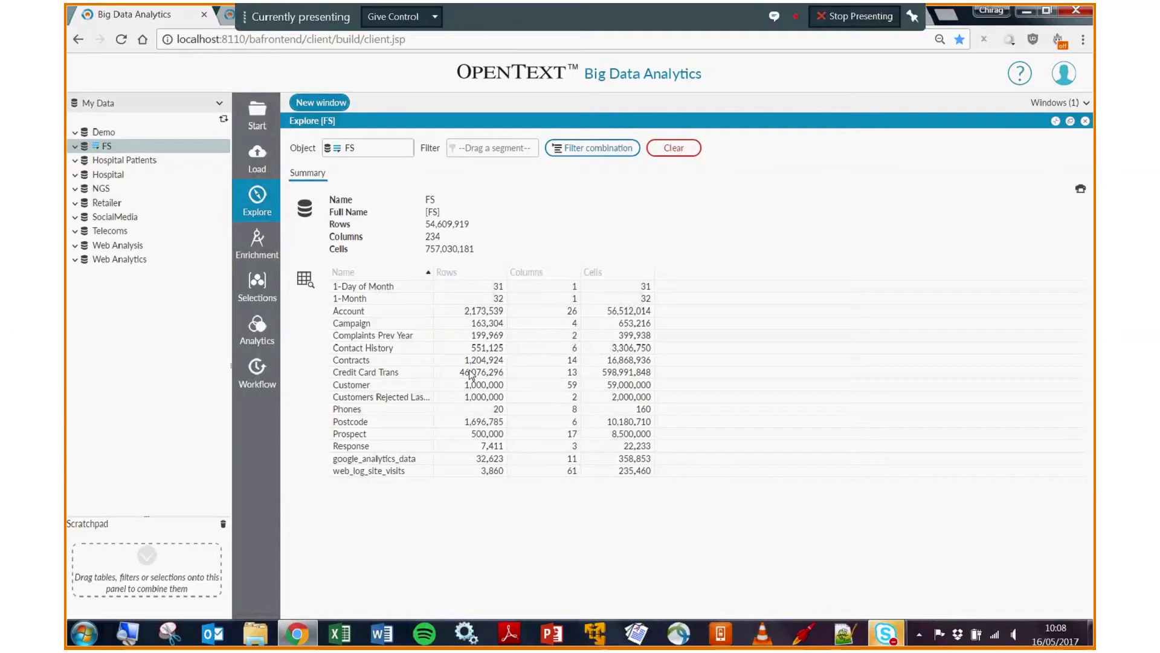
mouse_move(484, 377)
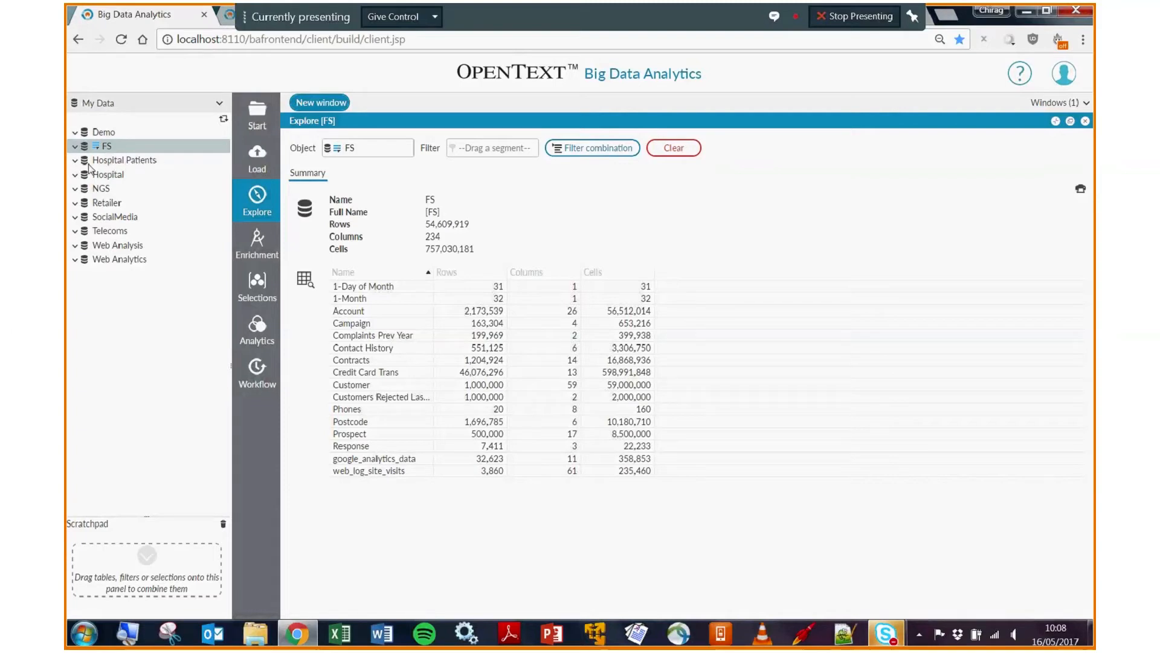
mouse_move(156, 166)
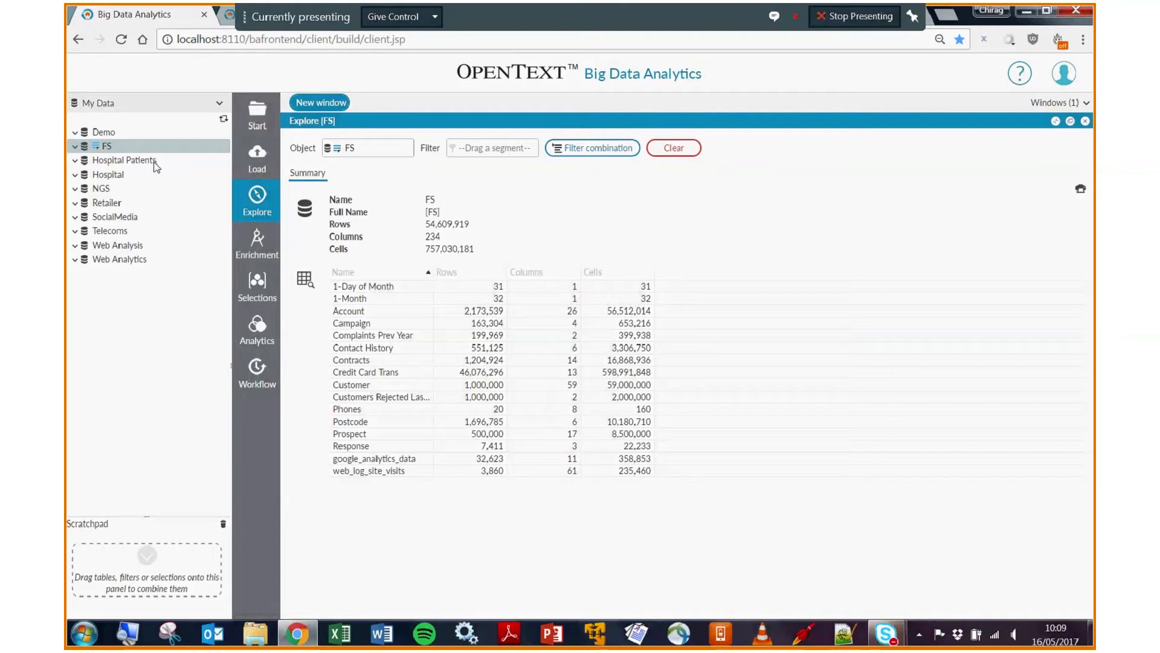
mouse_move(96, 217)
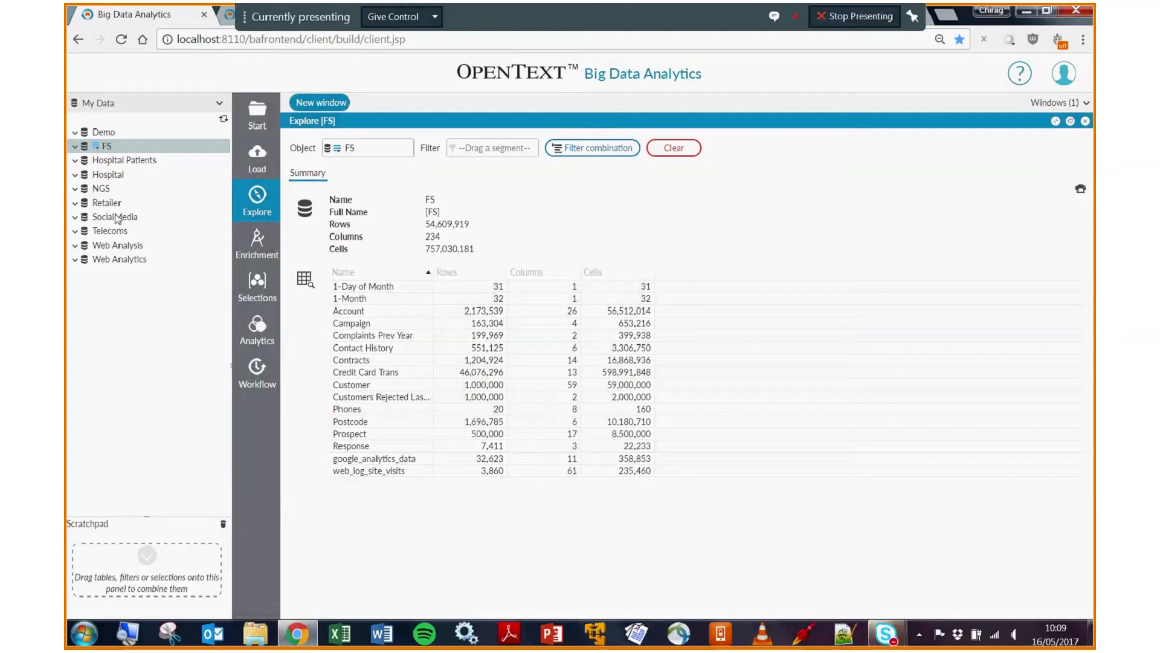
mouse_move(276, 210)
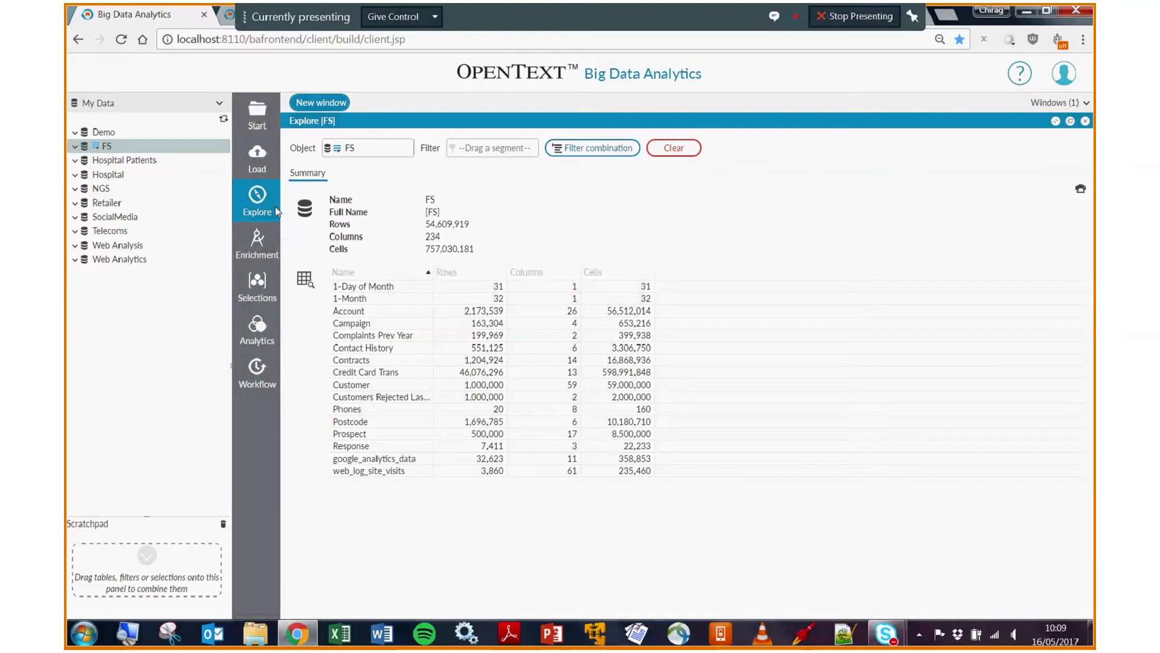
mouse_move(123, 218)
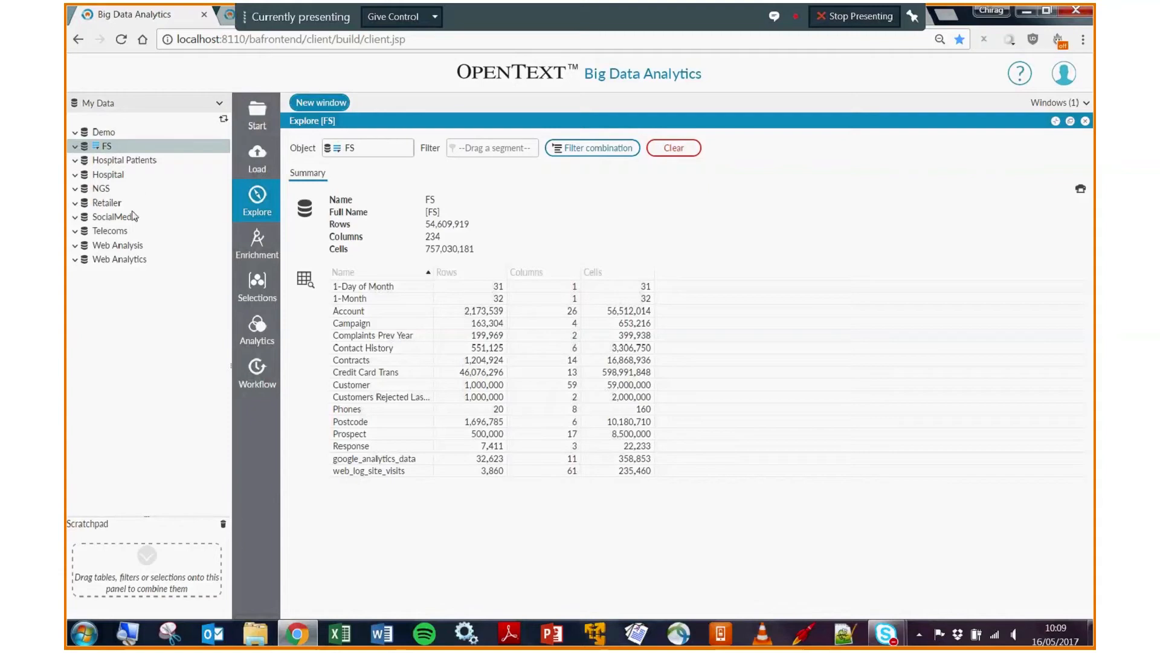
mouse_move(108, 192)
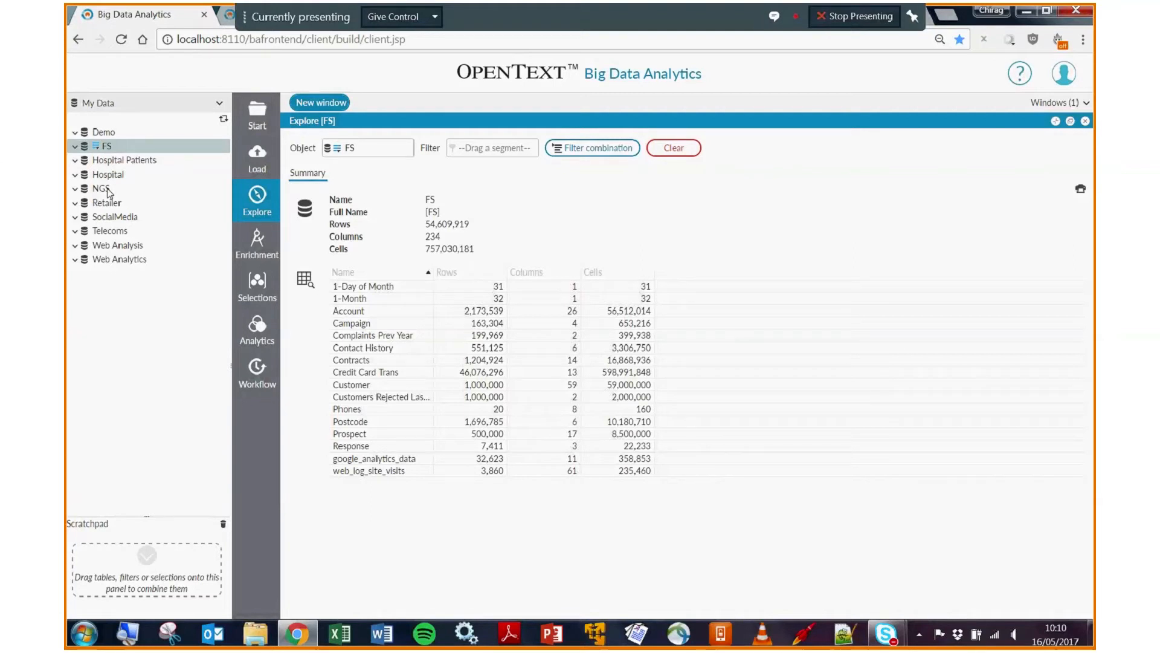
mouse_move(114, 223)
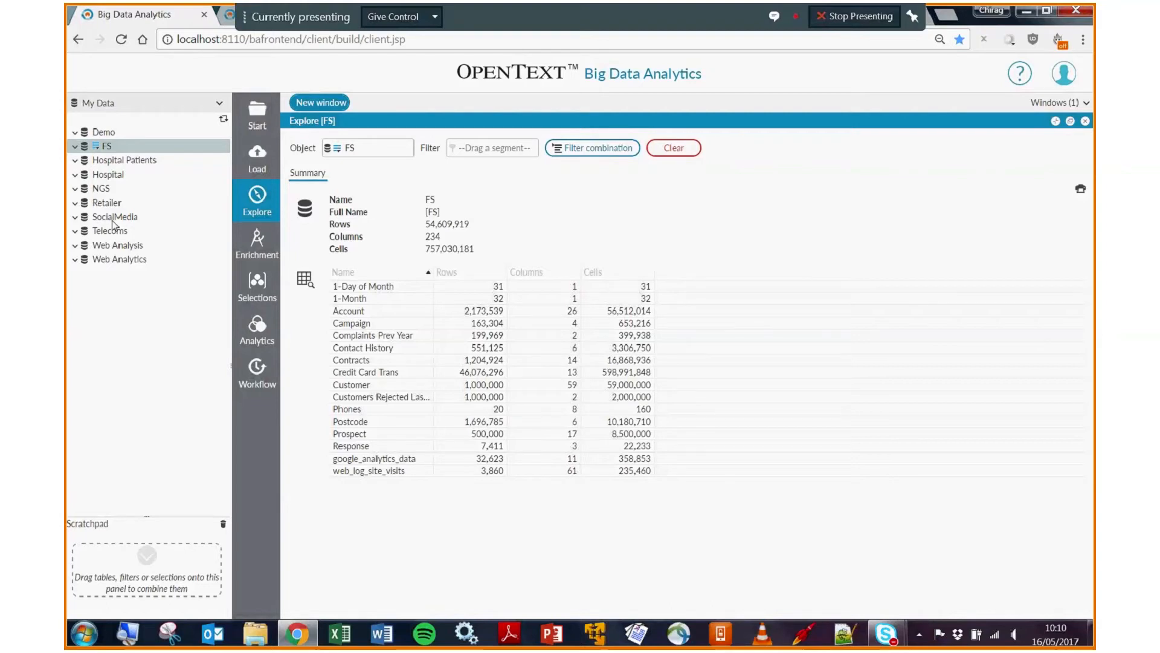
mouse_move(99, 256)
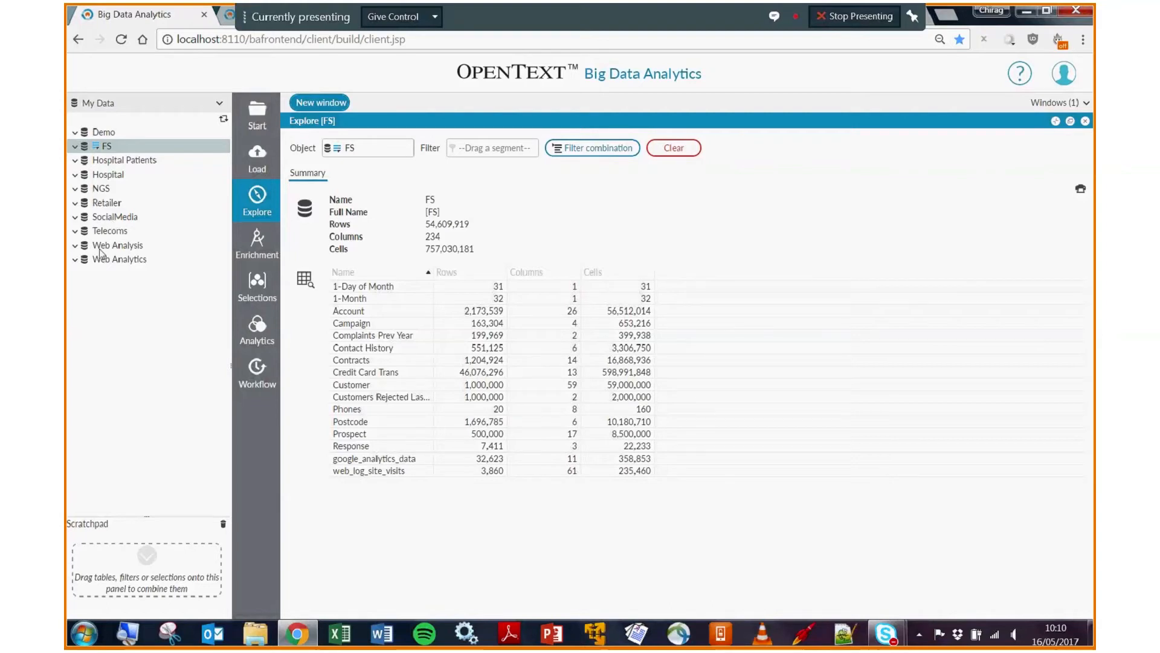
mouse_move(121, 256)
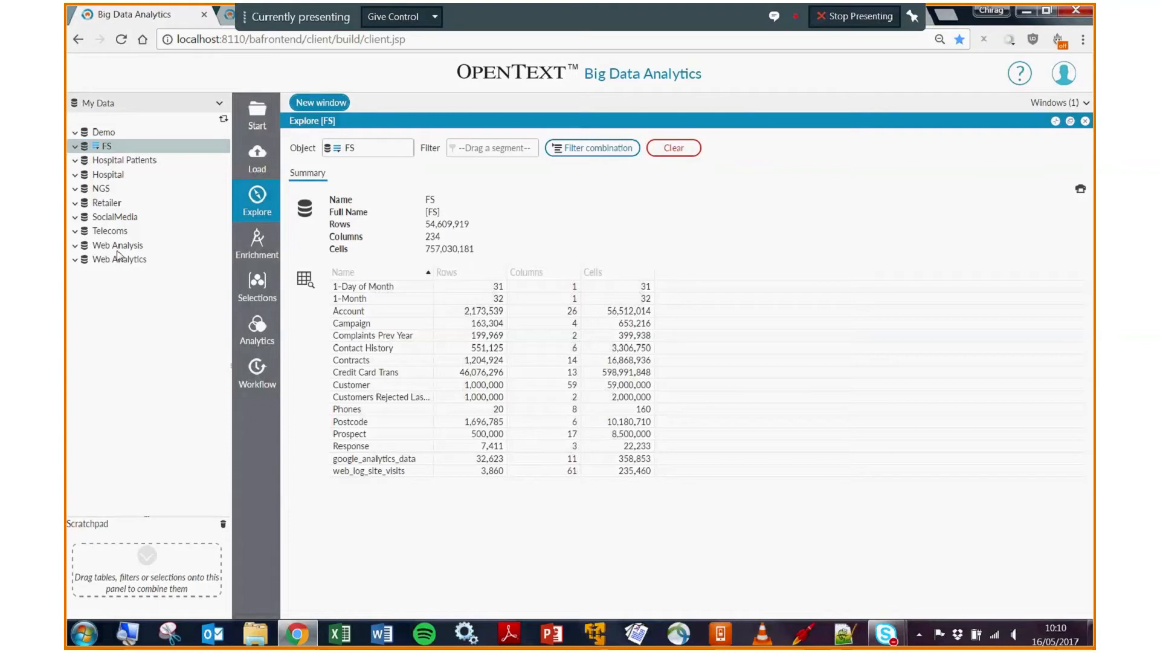
mouse_move(156, 259)
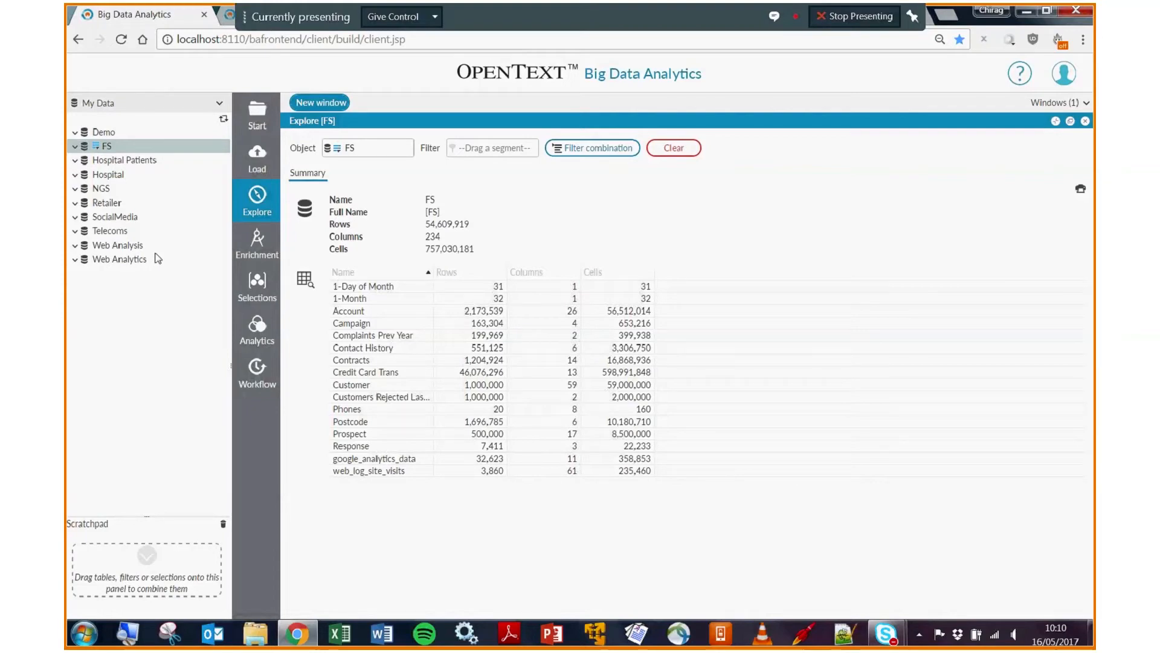
mouse_move(102, 121)
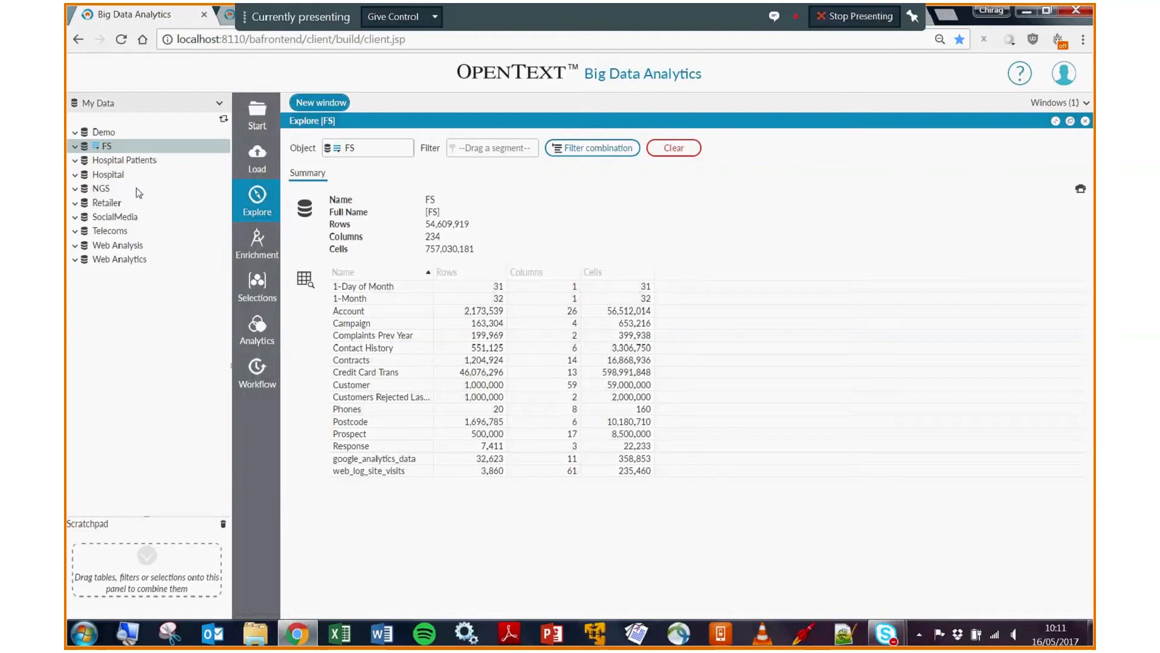
mouse_move(73, 207)
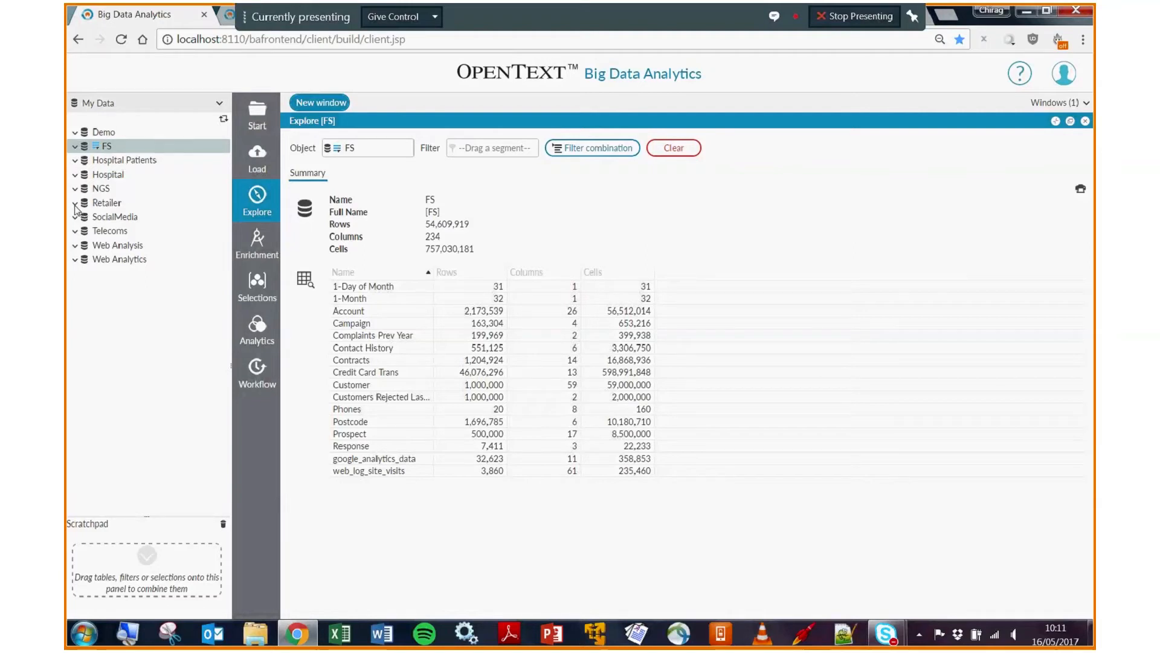
Step: Expand Retailer > Customer in the data tree to show its 52 columns
left_click(75, 203)
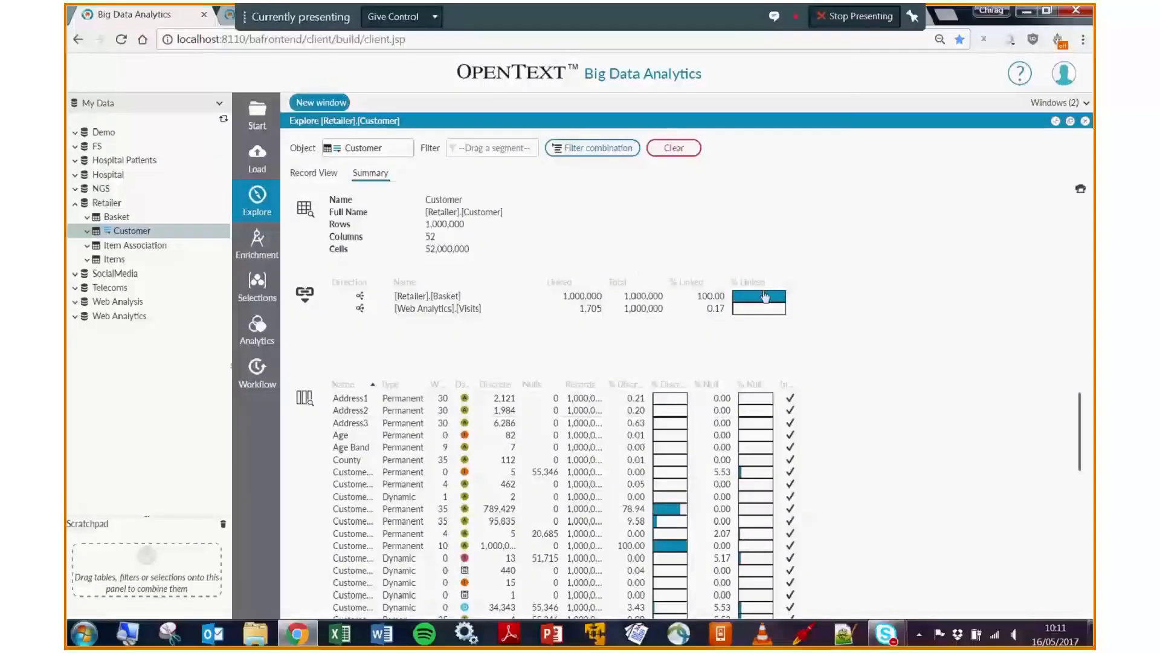
mouse_move(407, 287)
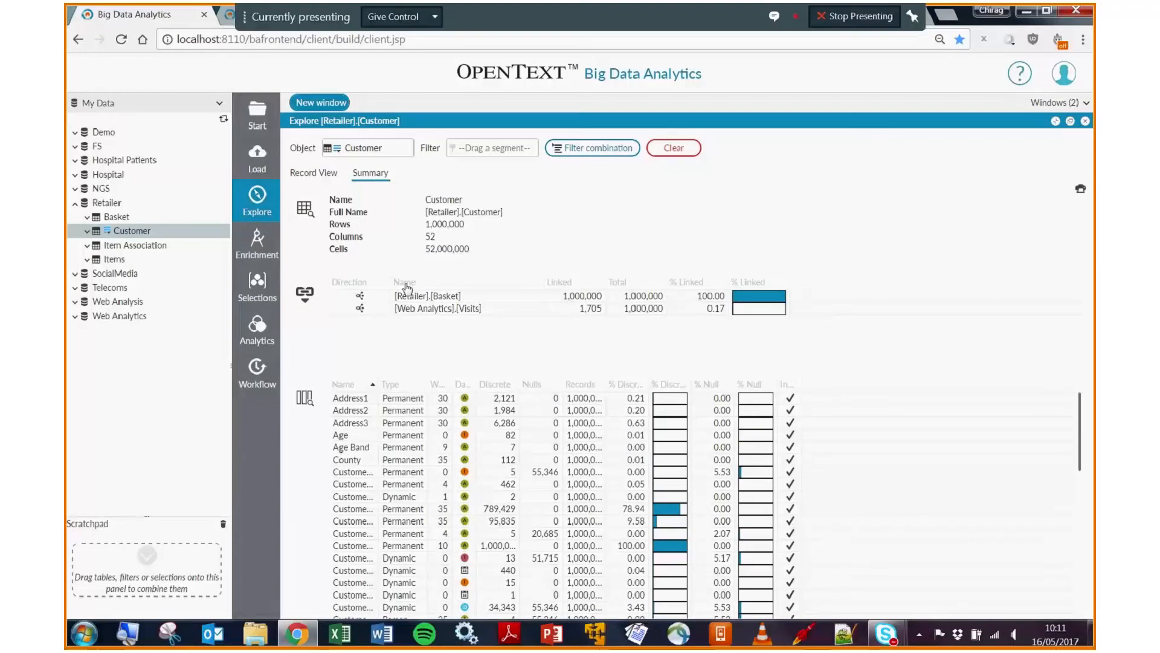
mouse_move(529, 288)
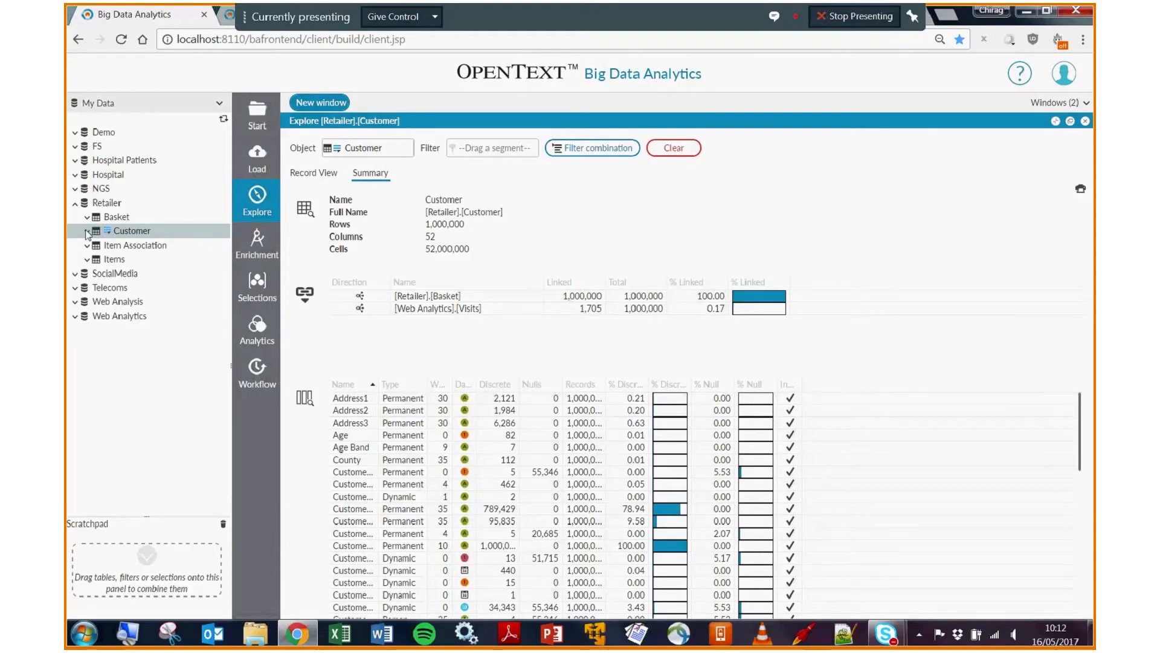
left_click(87, 231)
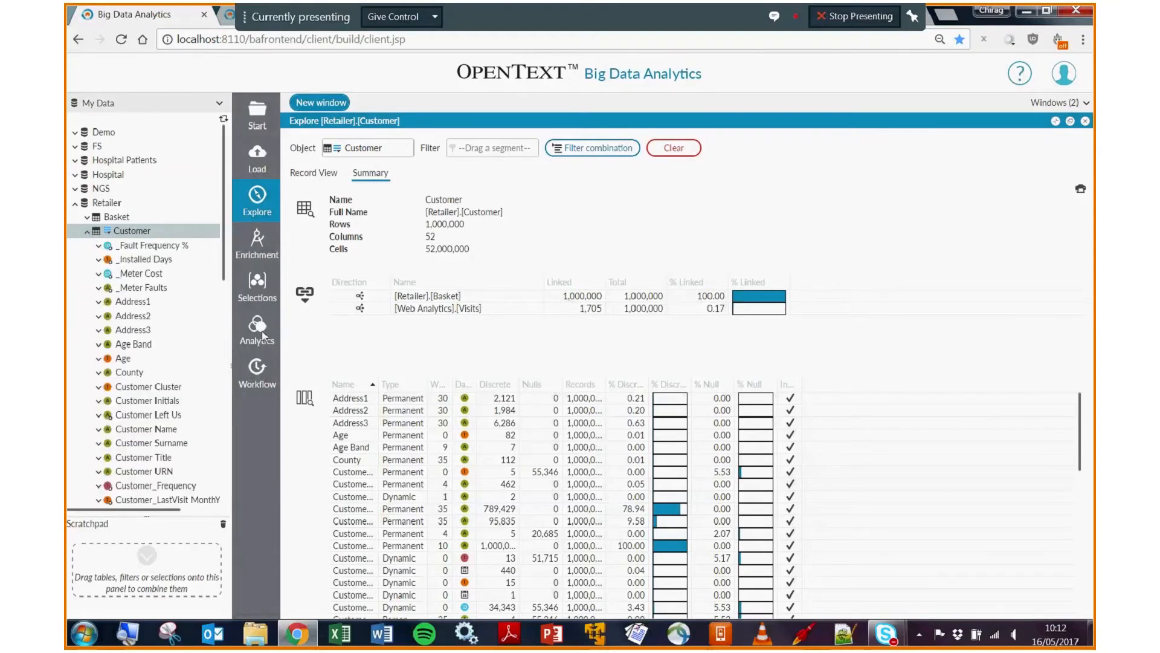
Step: Begin a Bubble analysis and add mean Customer_Frequency as its first measure
left_click(256, 330)
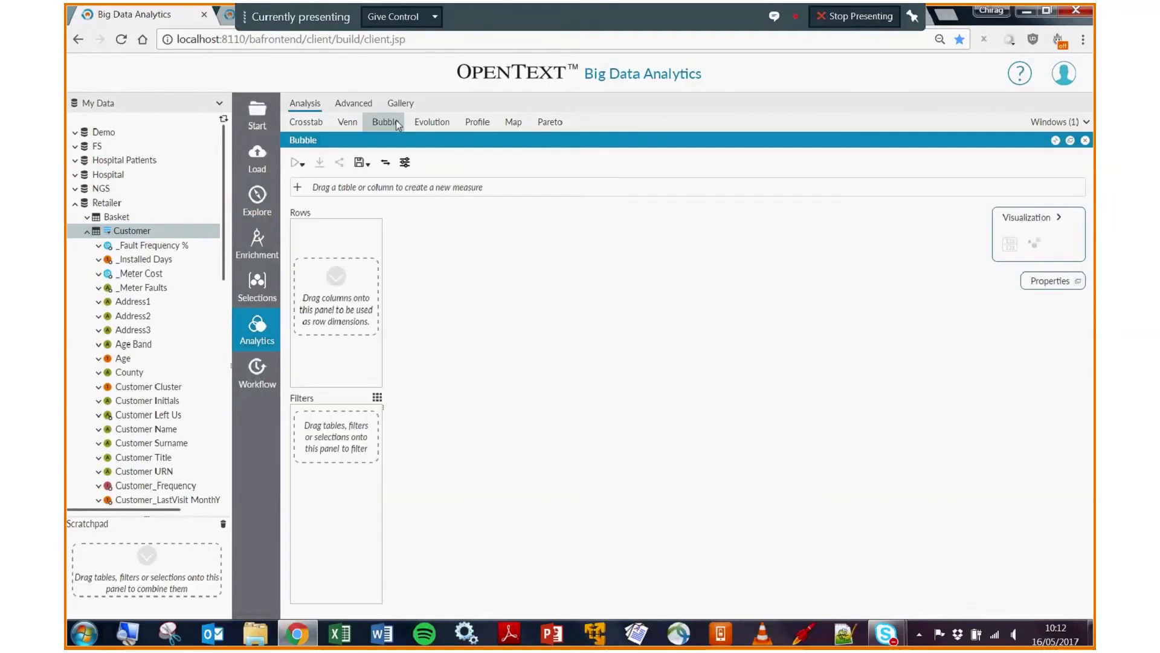
mouse_move(343, 232)
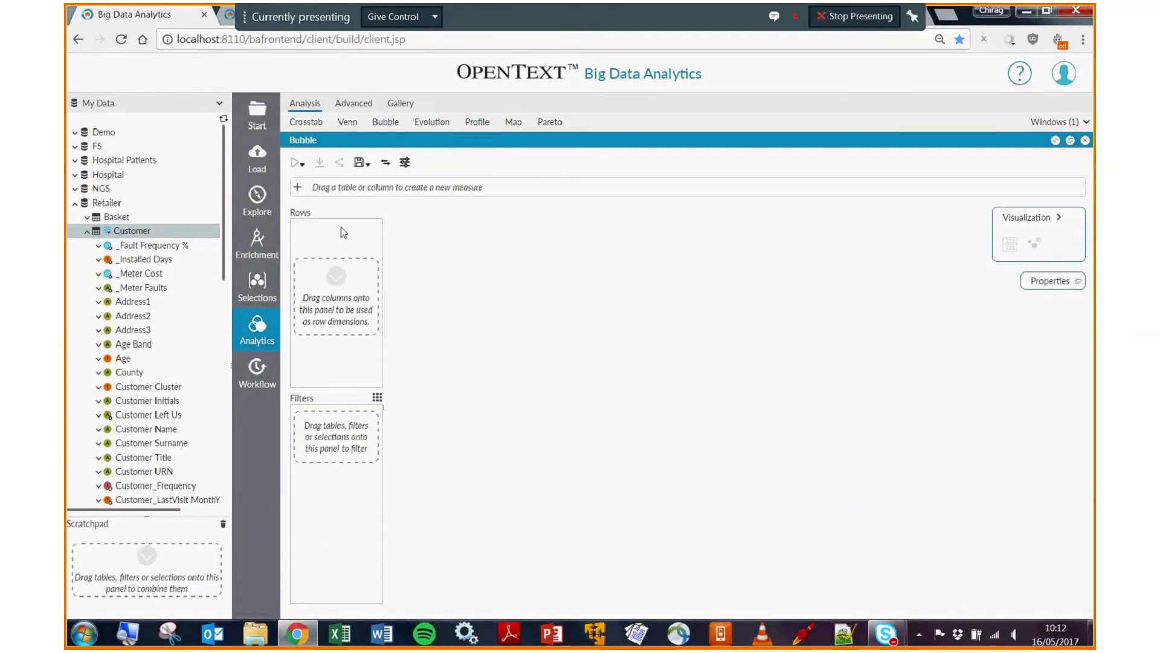
scroll("down", 3)
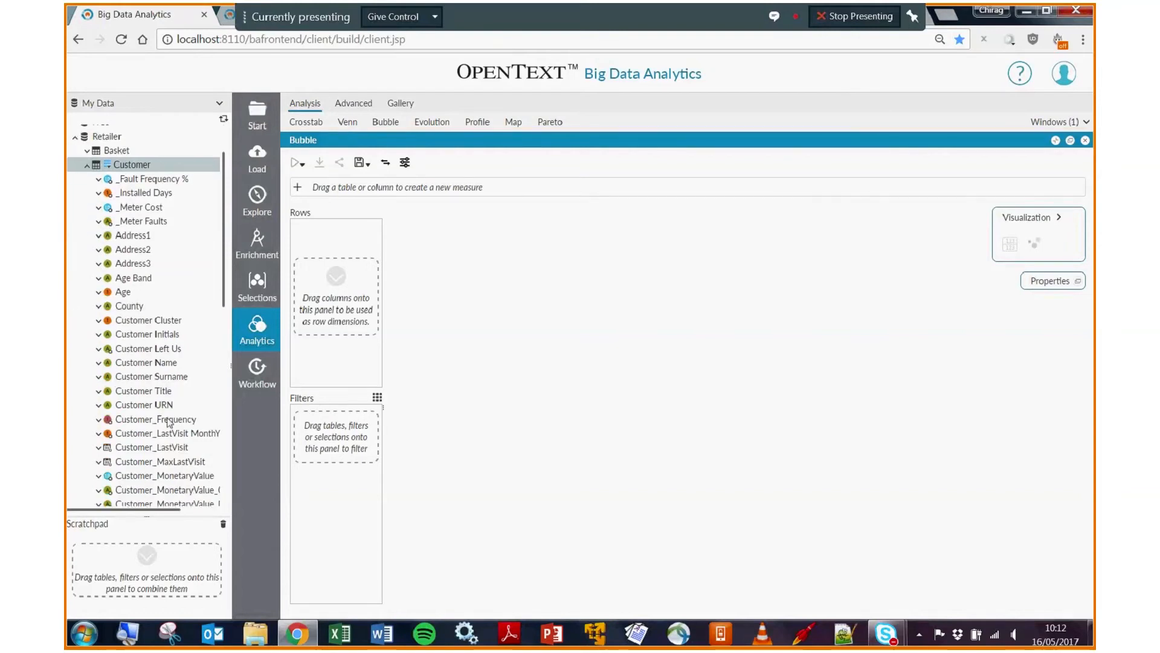
left_click_drag(155, 419, 446, 195)
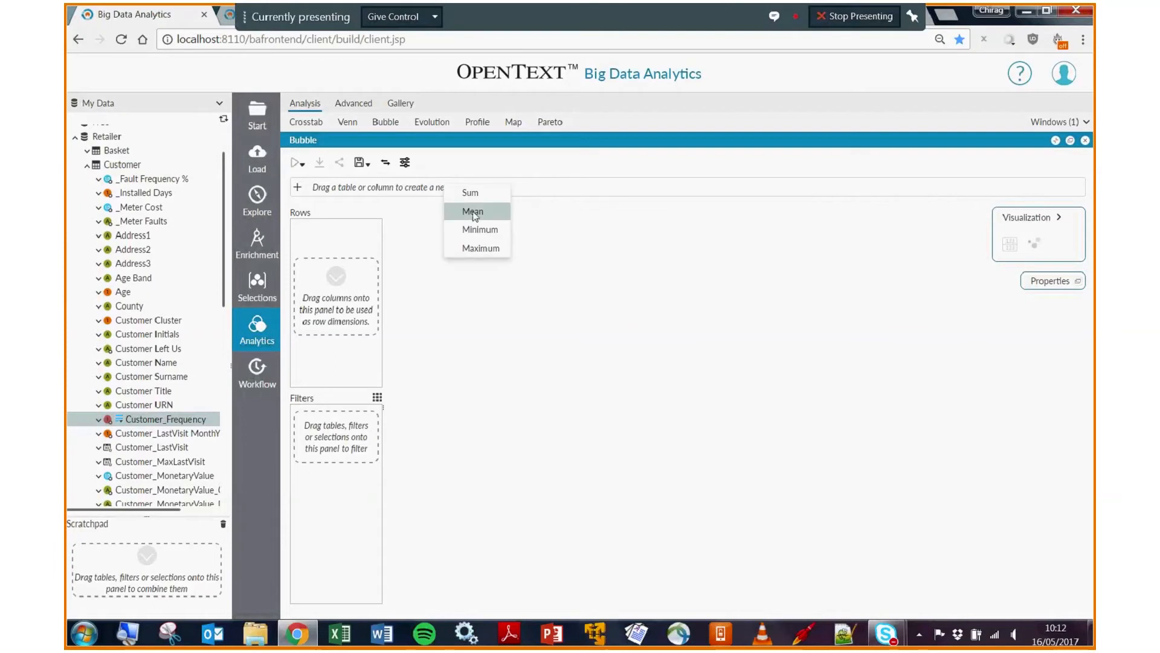
left_click(471, 210)
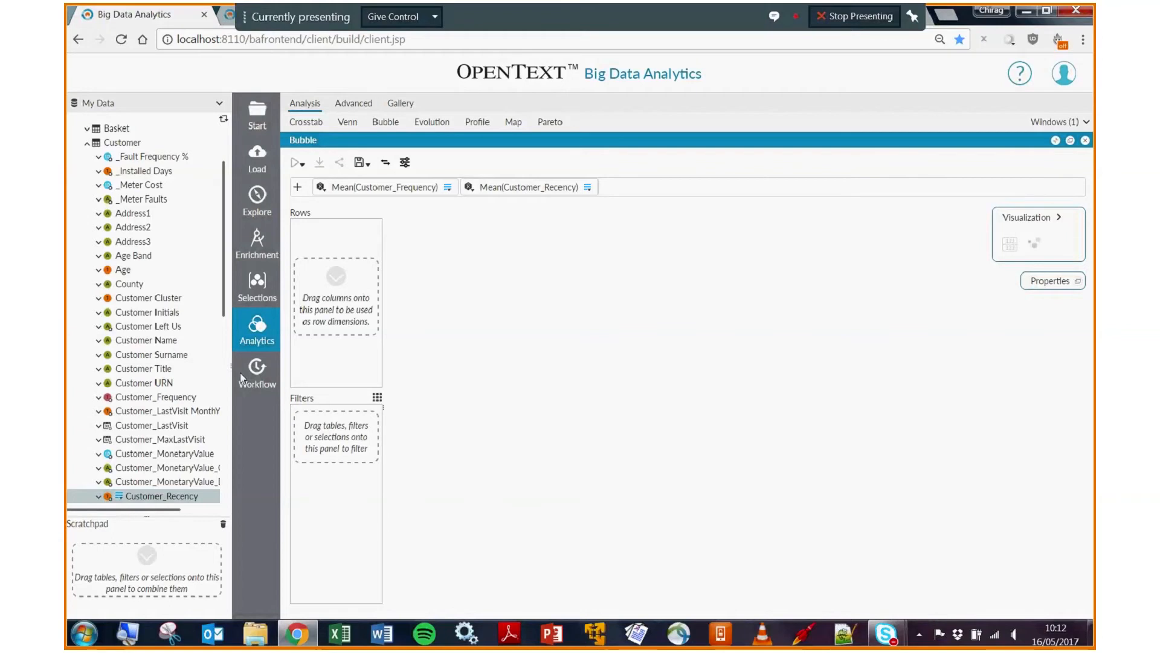
scroll("down", 3)
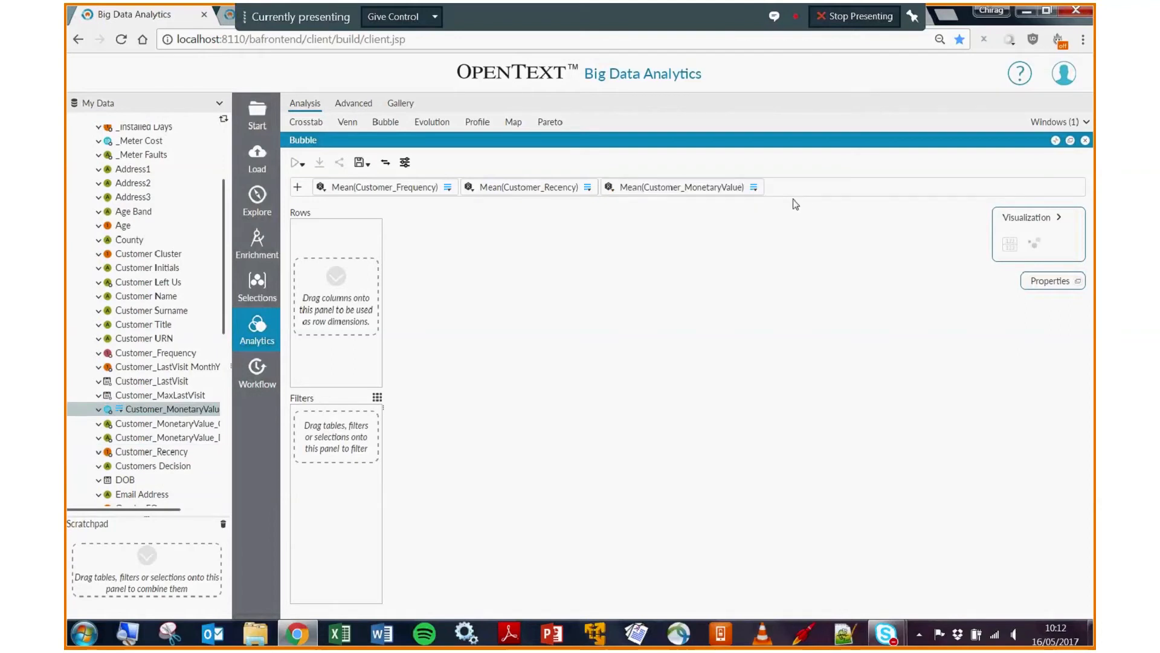
mouse_move(756, 184)
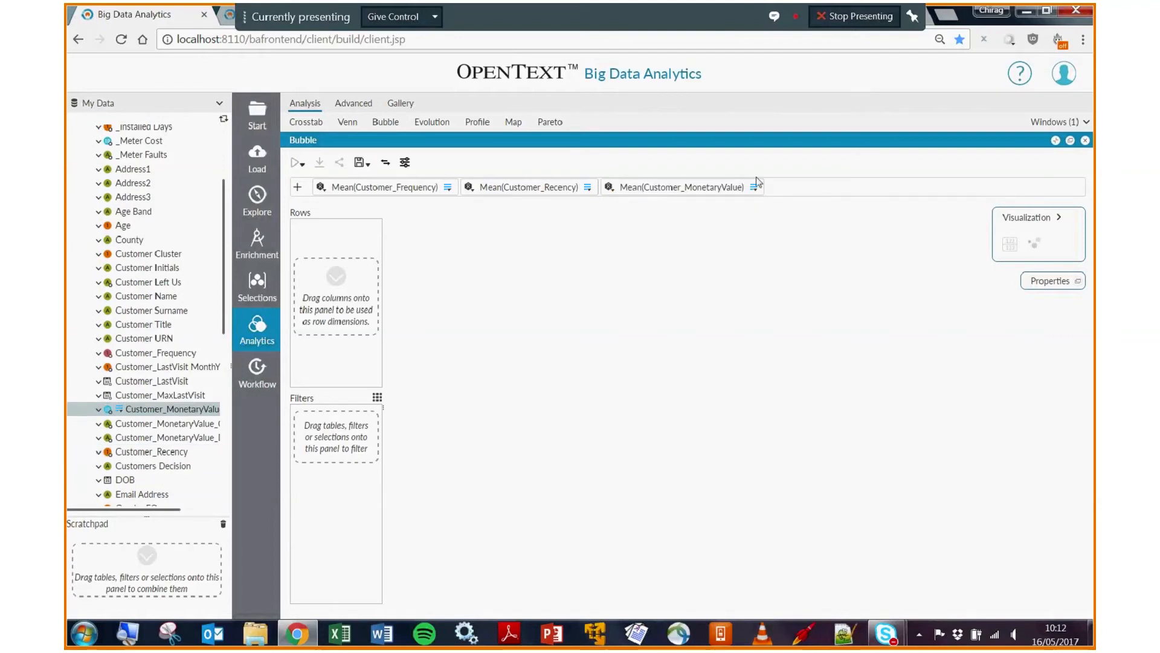
mouse_move(725, 187)
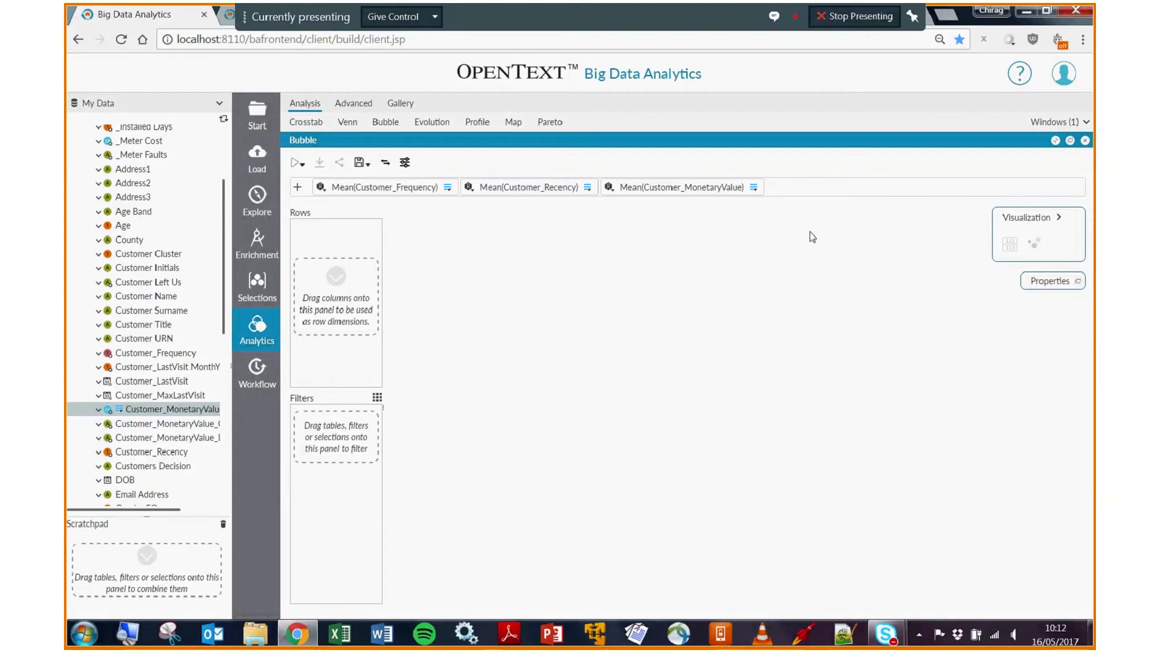
mouse_move(780, 215)
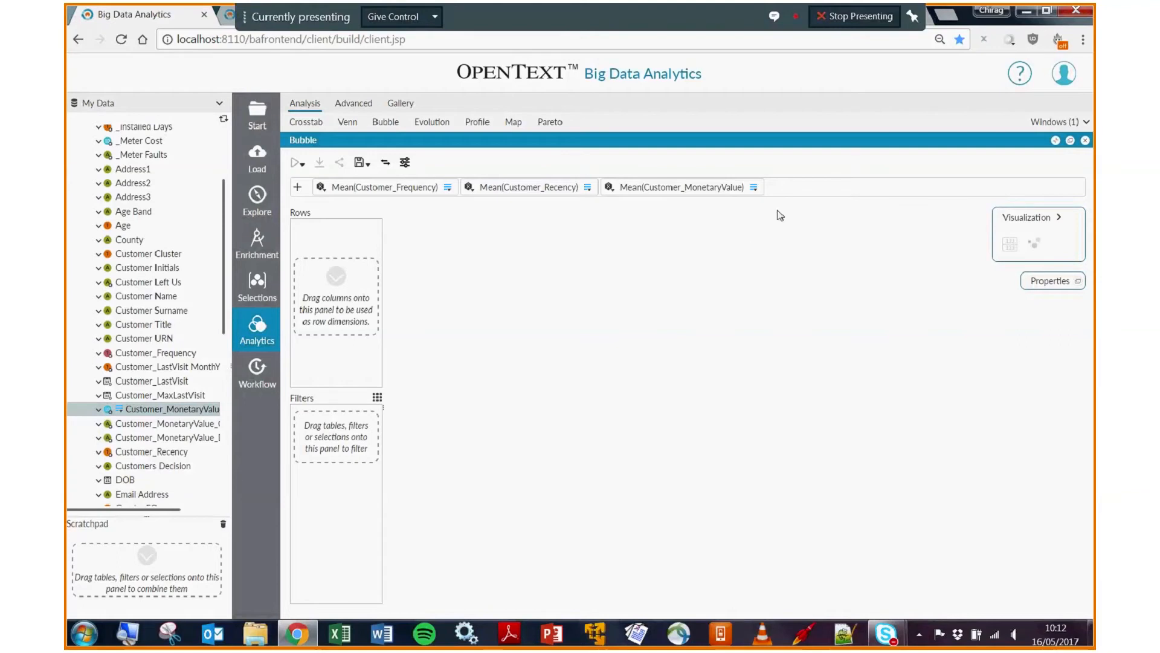
mouse_move(148, 261)
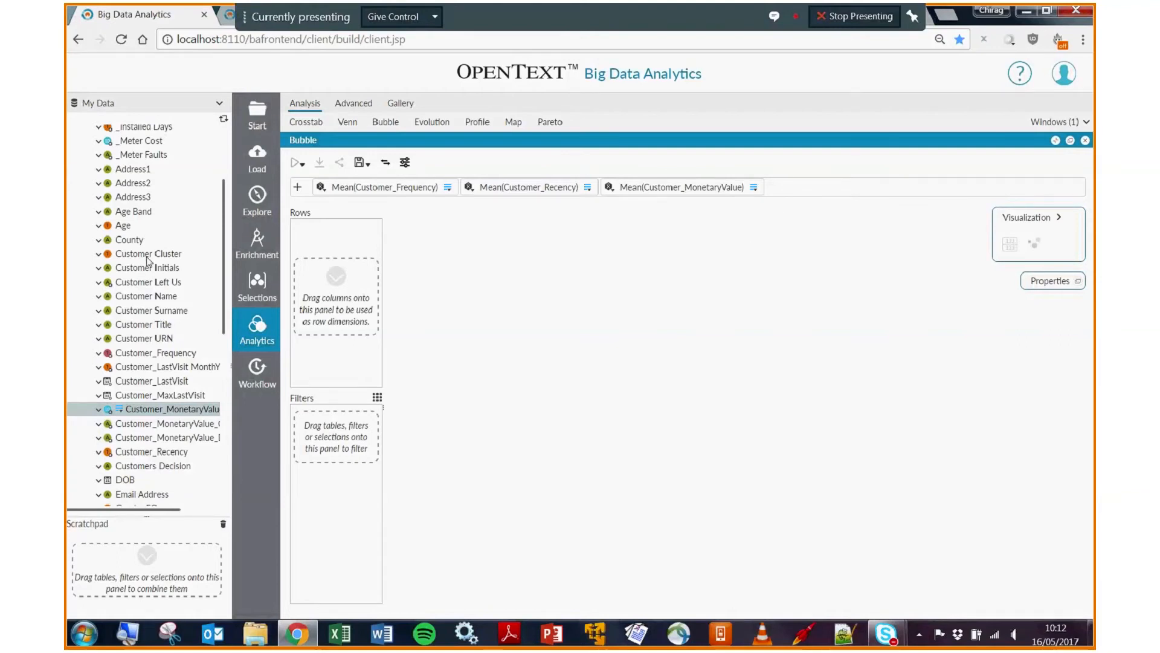
Step: Break the bubble chart down by Customer Cluster, one bubble per cluster
left_click_drag(148, 253, 336, 278)
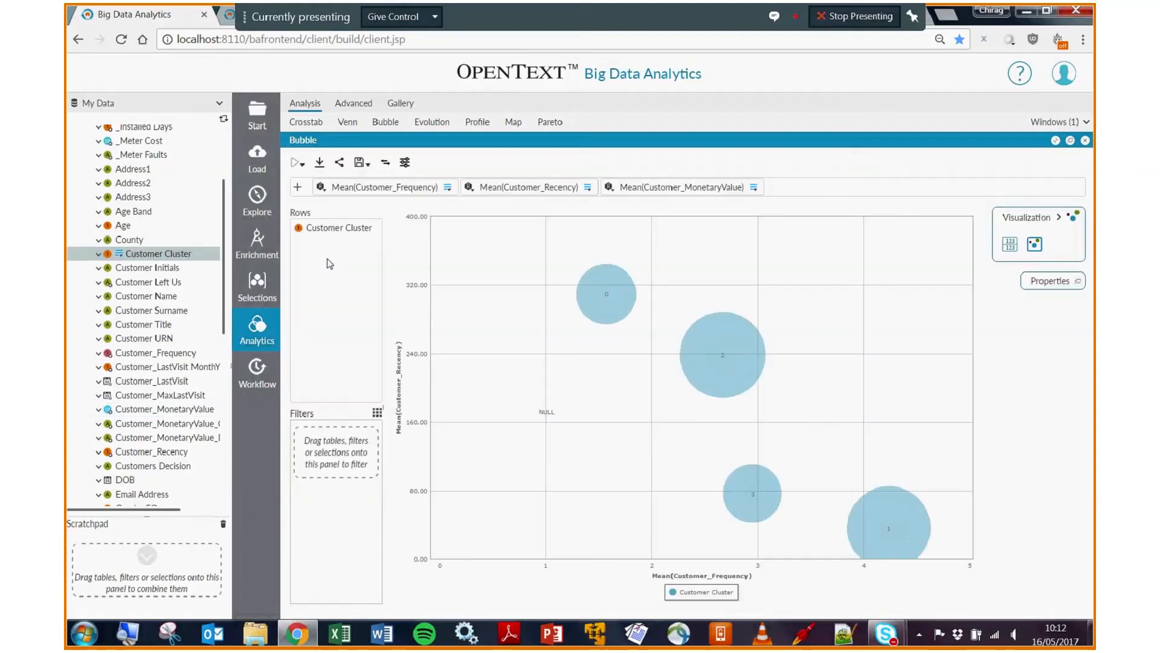
mouse_move(778, 194)
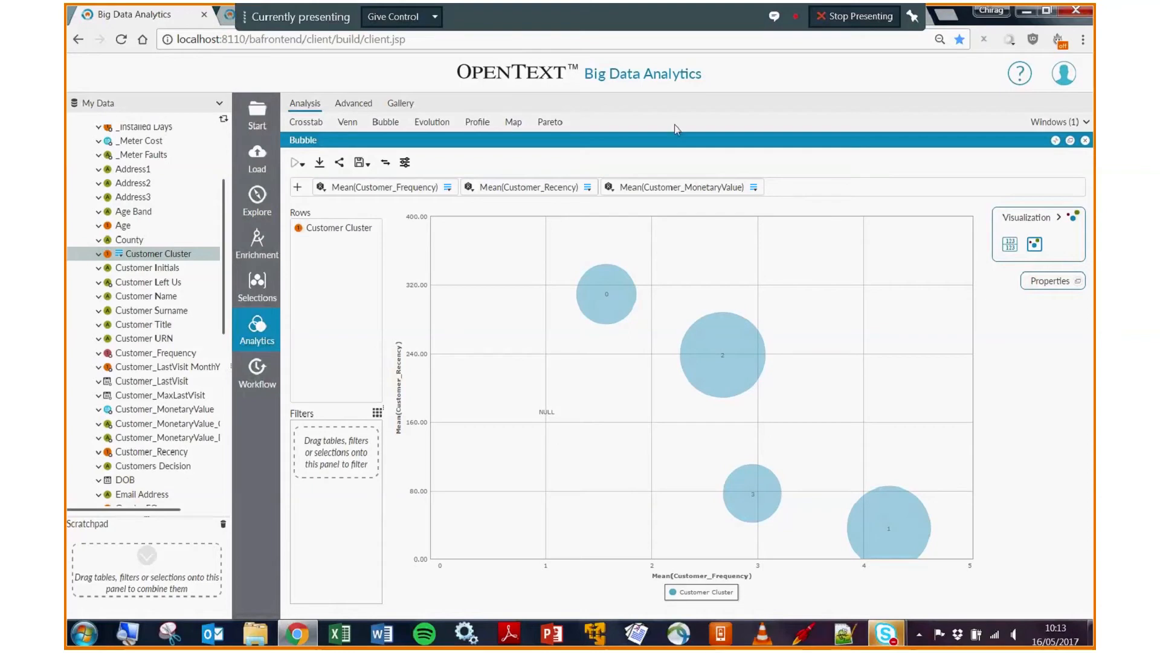
mouse_move(577, 254)
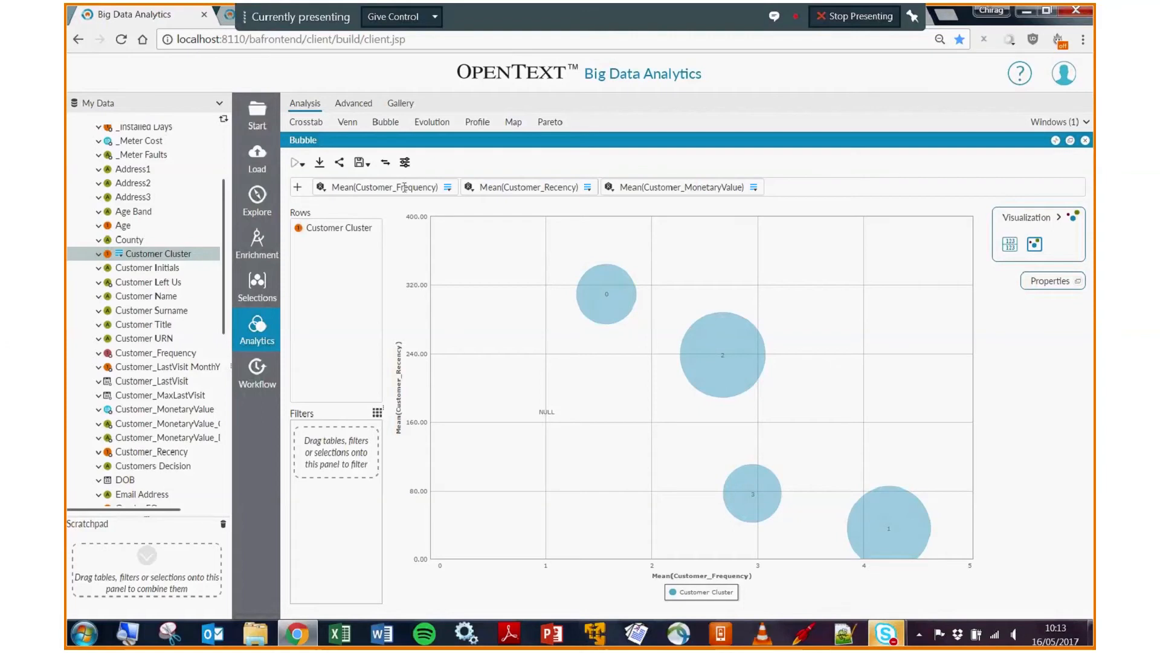
mouse_move(483, 327)
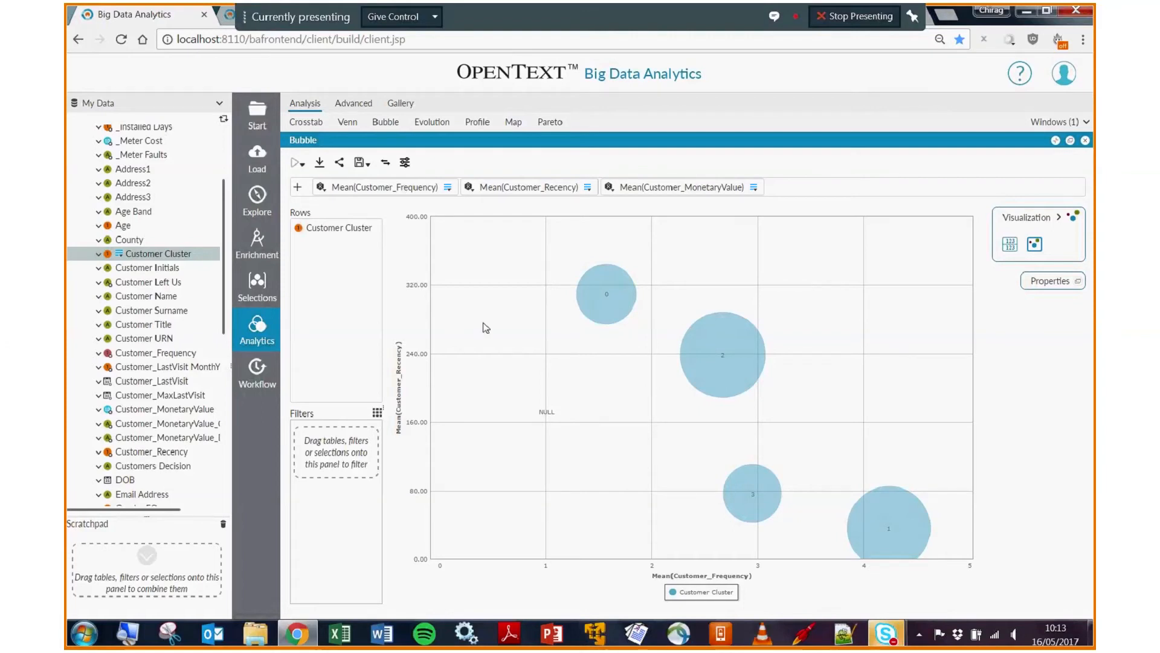
mouse_move(609, 372)
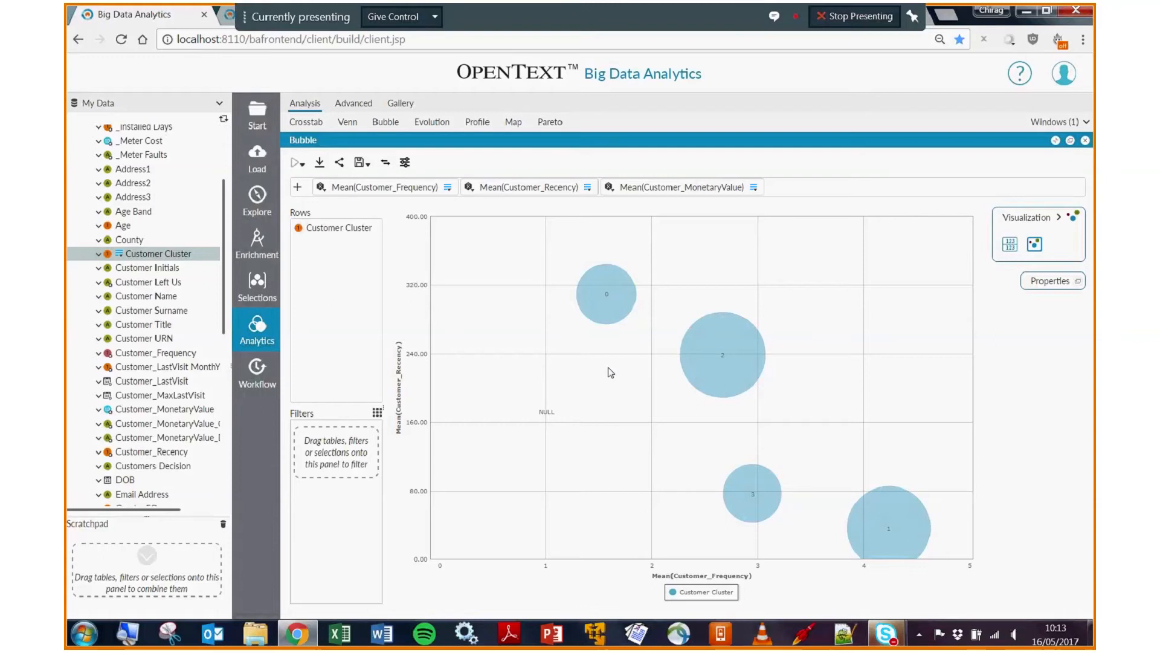
mouse_move(615, 295)
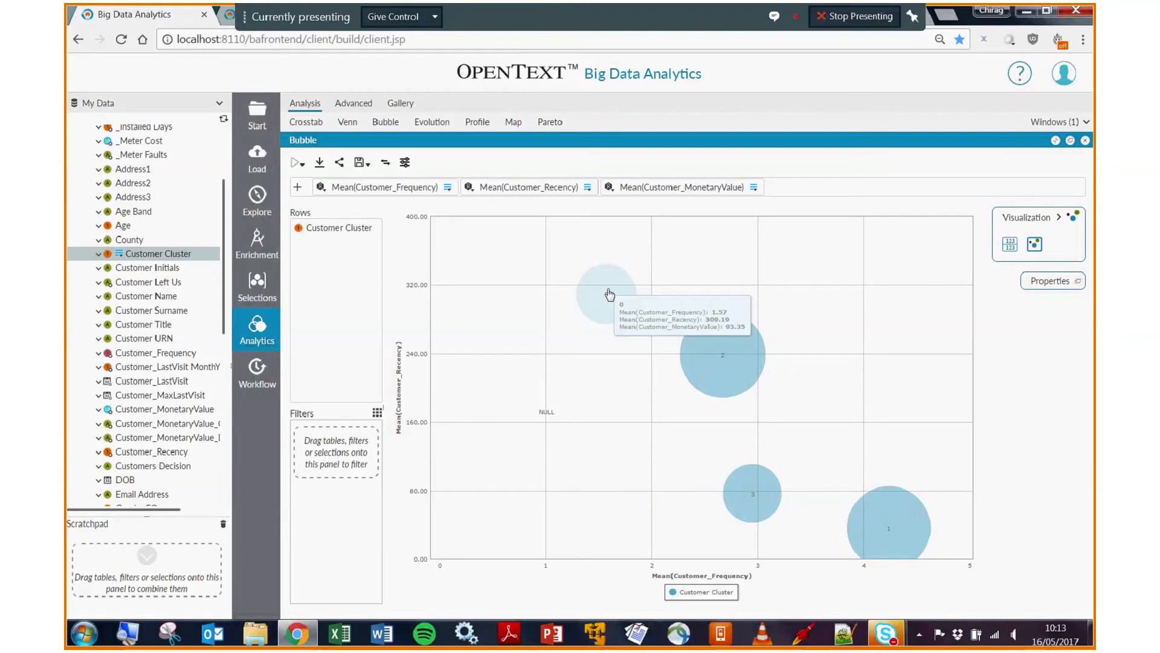
mouse_move(908, 534)
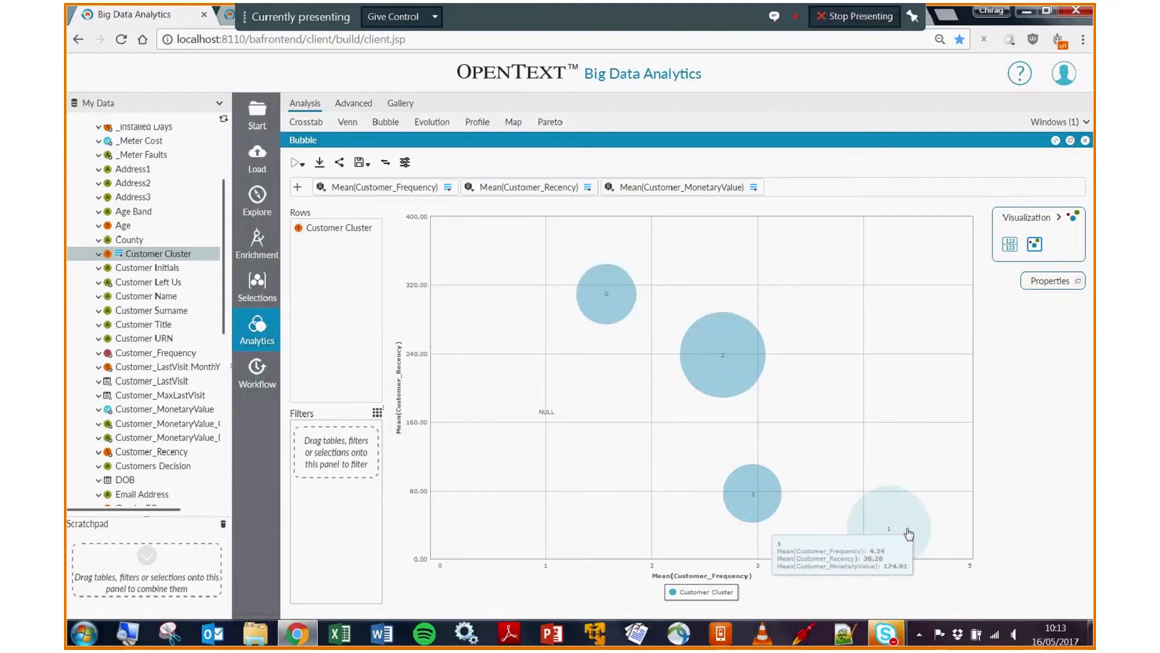
mouse_move(912, 532)
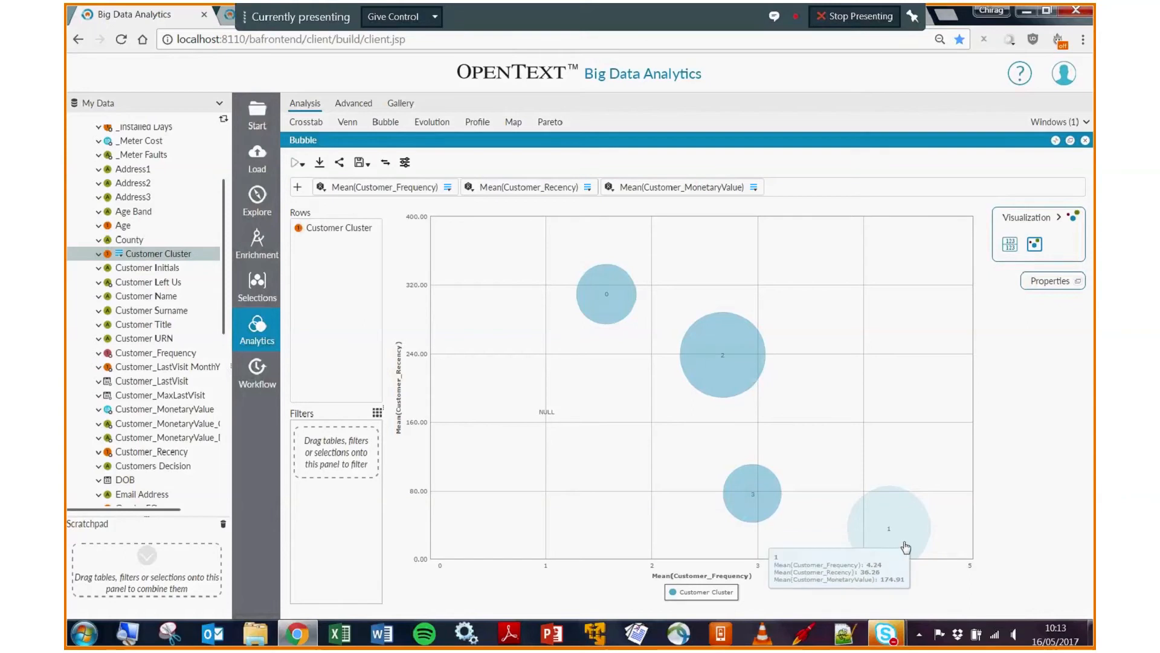
mouse_move(504, 348)
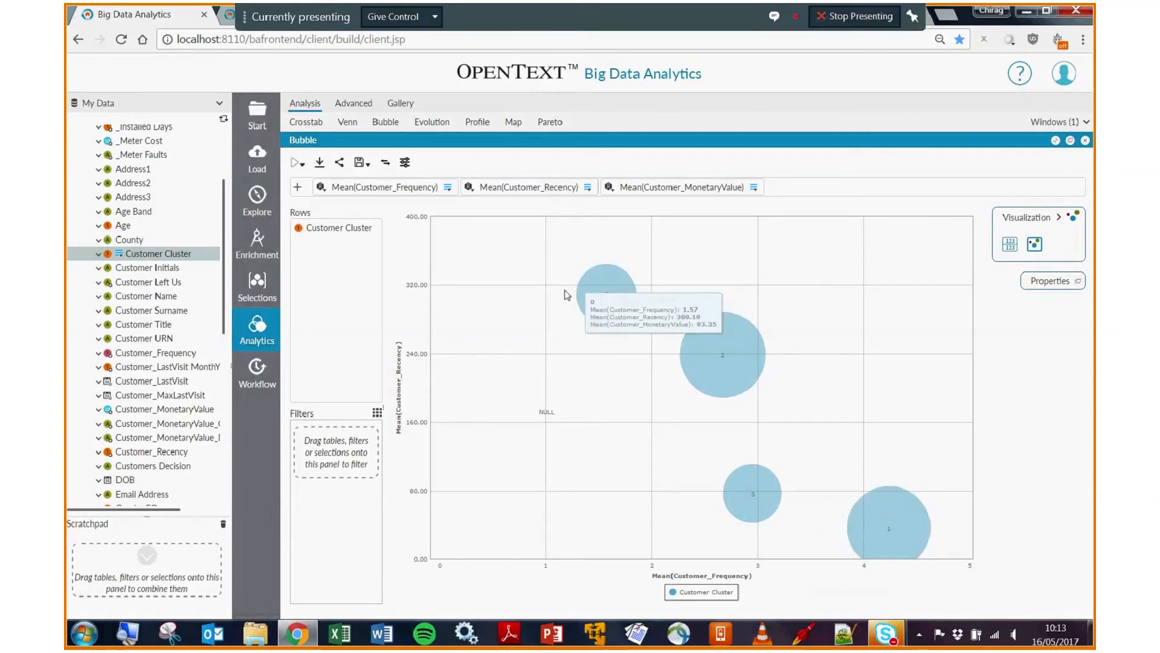
mouse_move(894, 513)
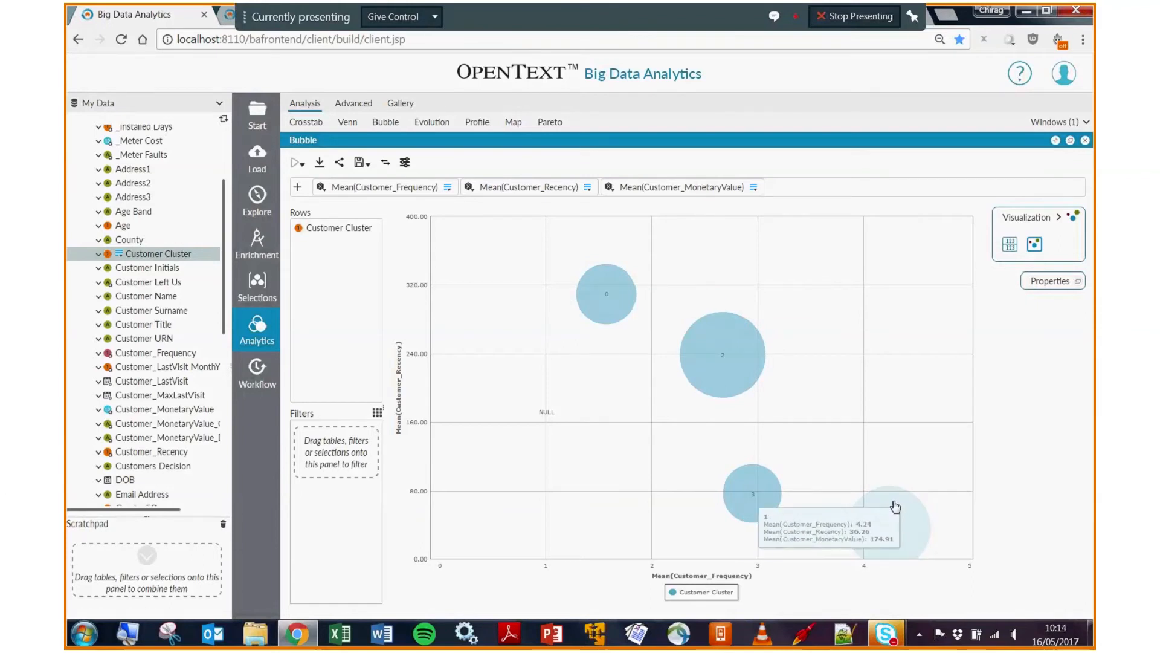
mouse_move(892, 509)
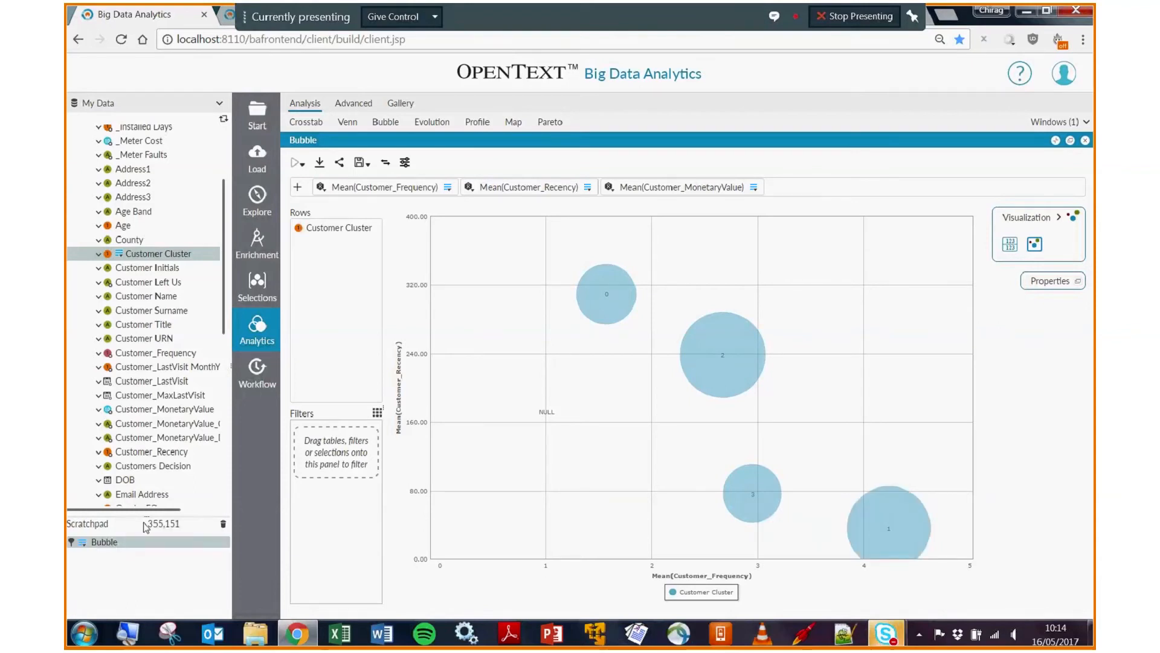
mouse_move(168, 532)
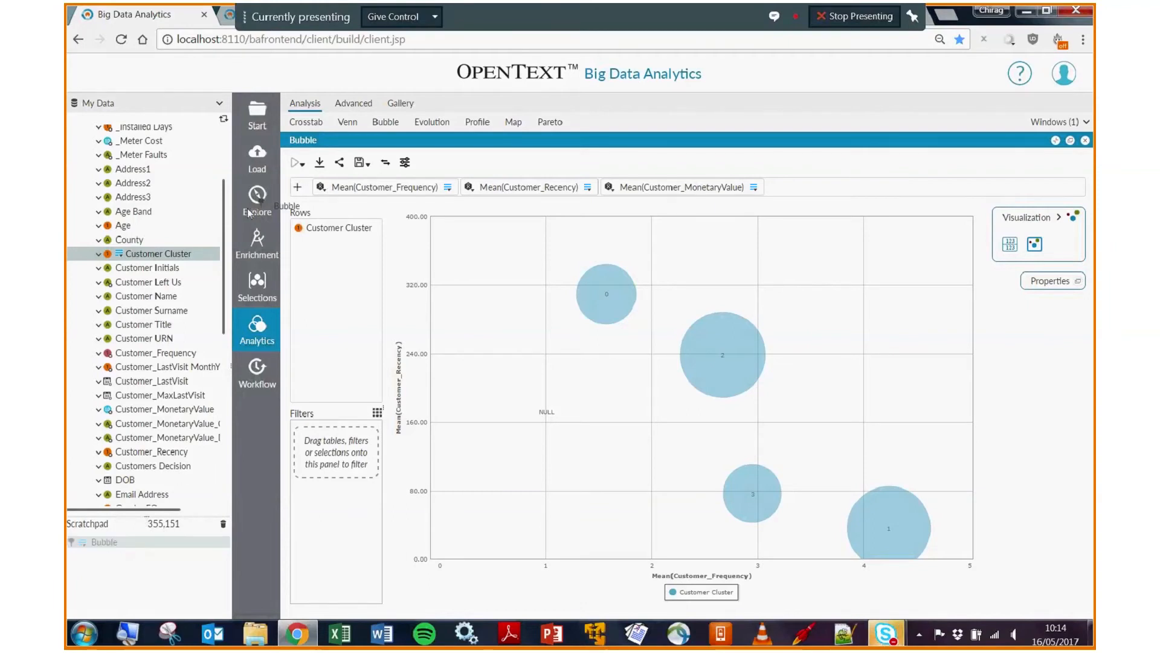
Step: Browse the 355,151 customer records of the Bubble selection, then return to the chart
left_click(256, 196)
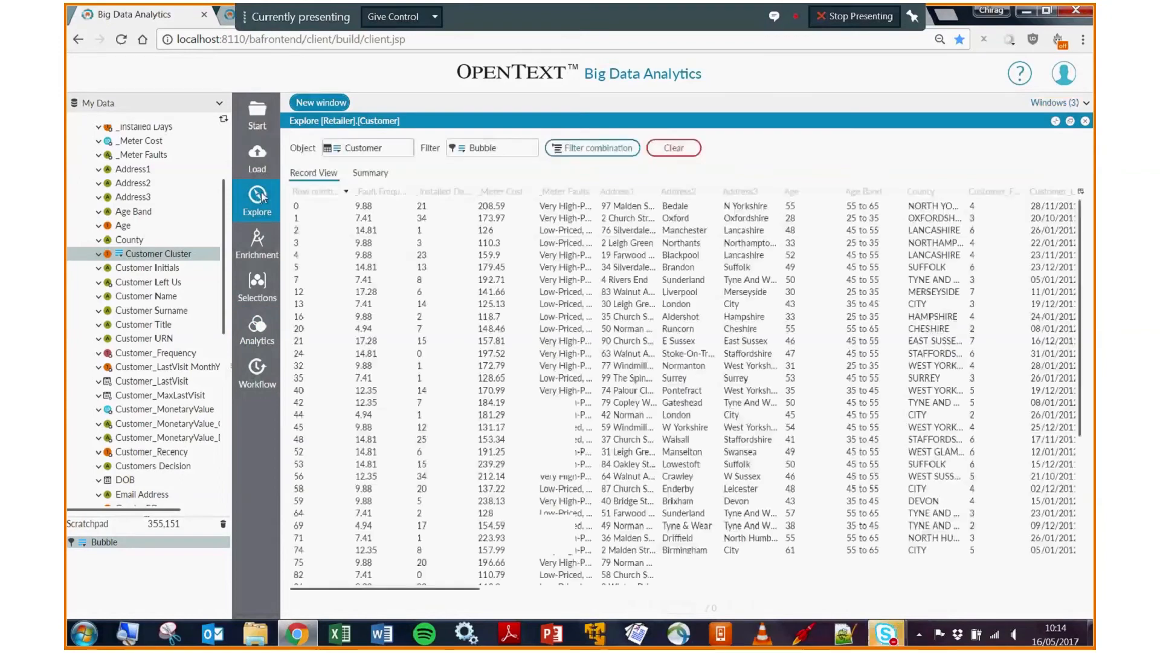
left_click(256, 329)
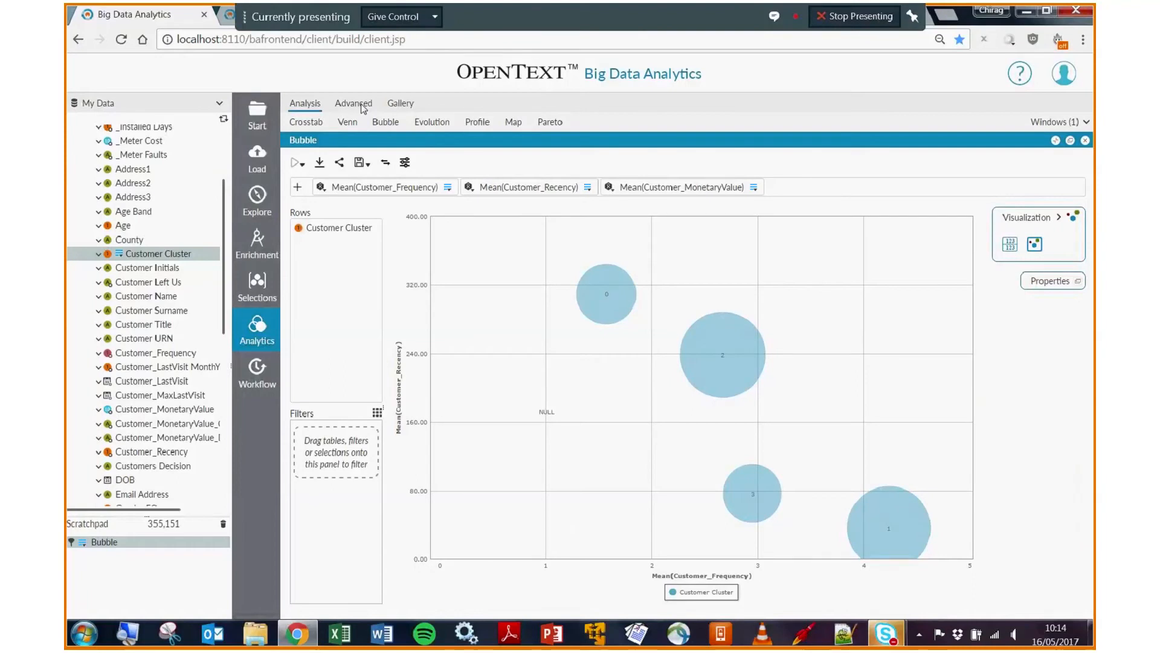
Step: Switch between the 231.Basket Analysis association rules and the Customer Cluster bubble chart
left_click(353, 102)
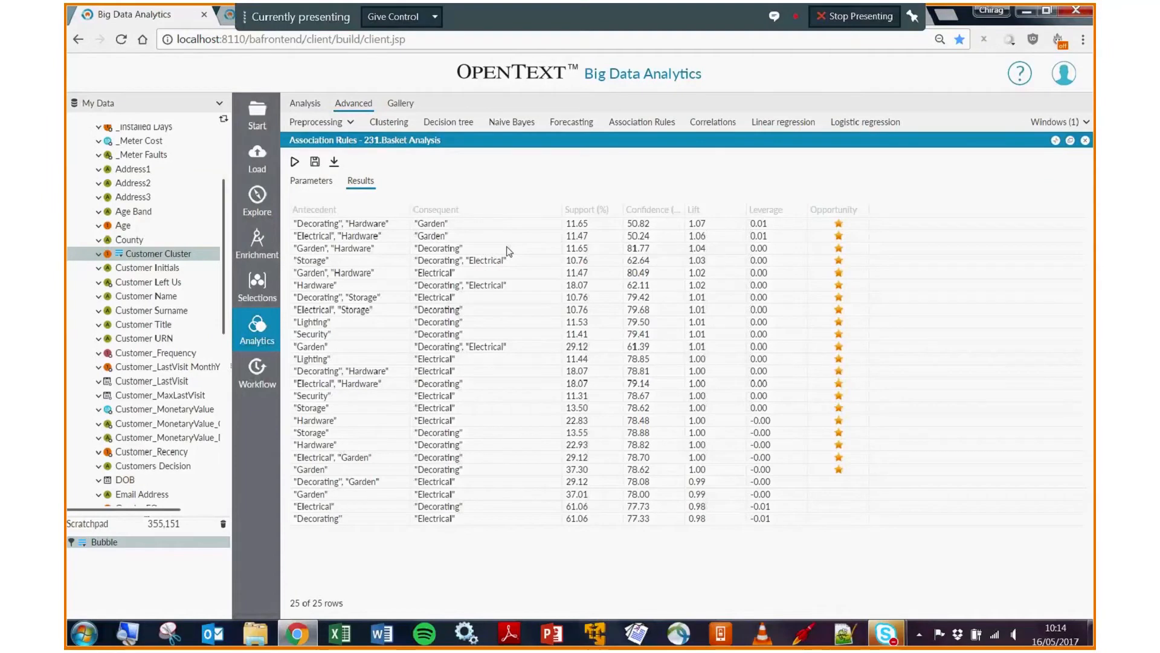
mouse_move(503, 227)
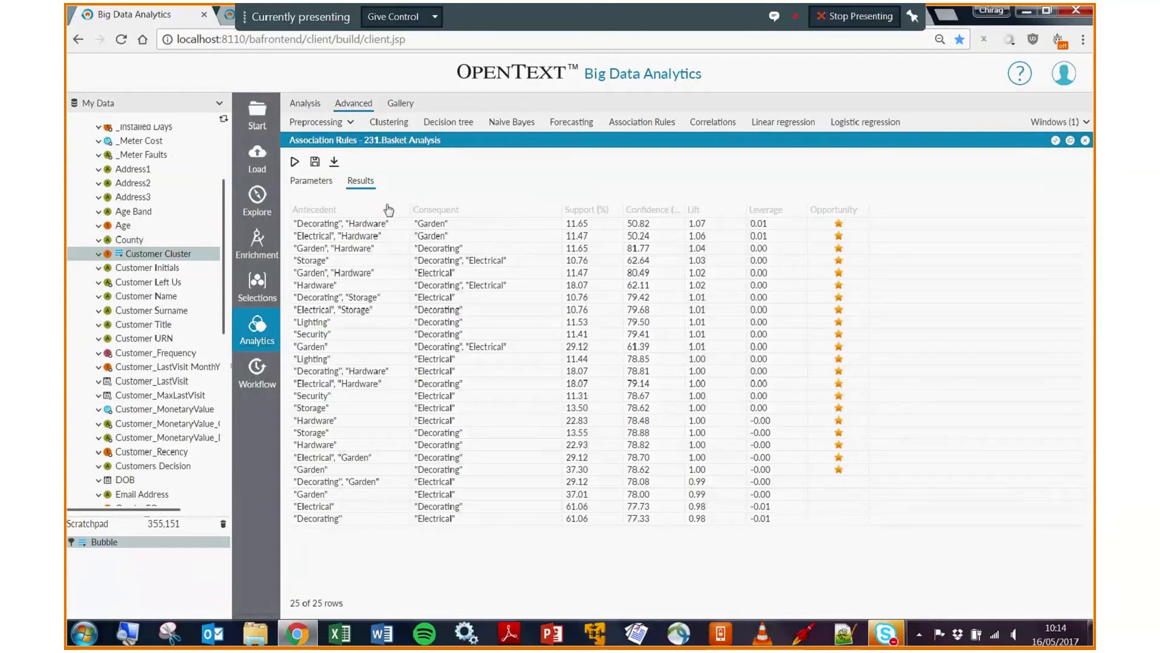
mouse_move(404, 204)
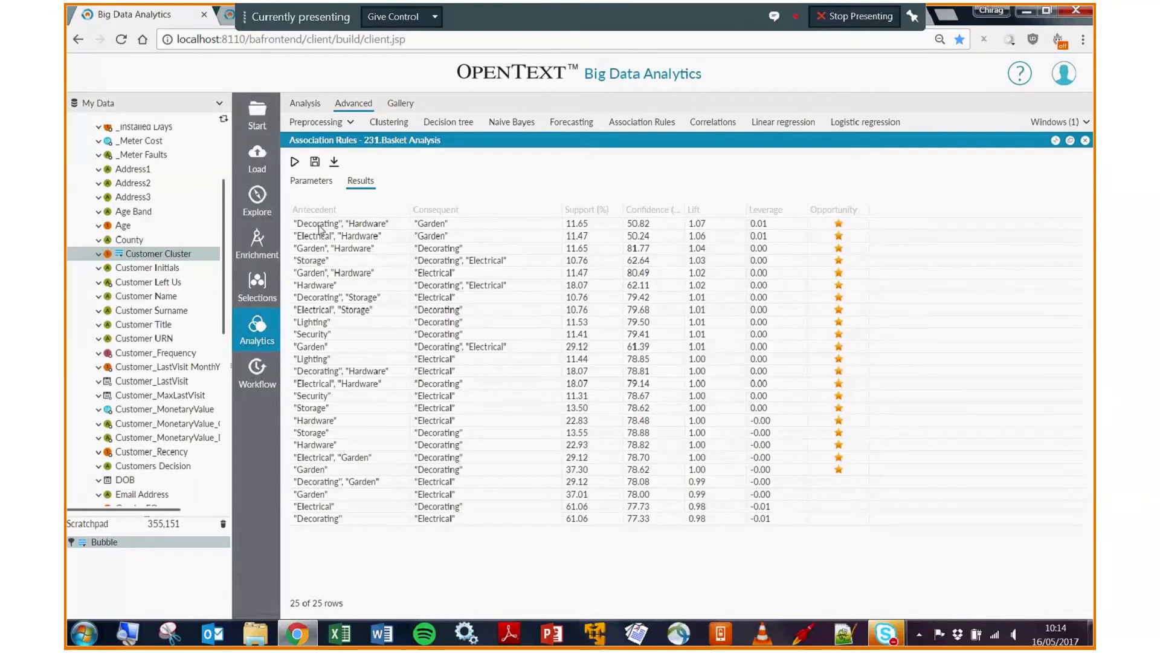
mouse_move(367, 228)
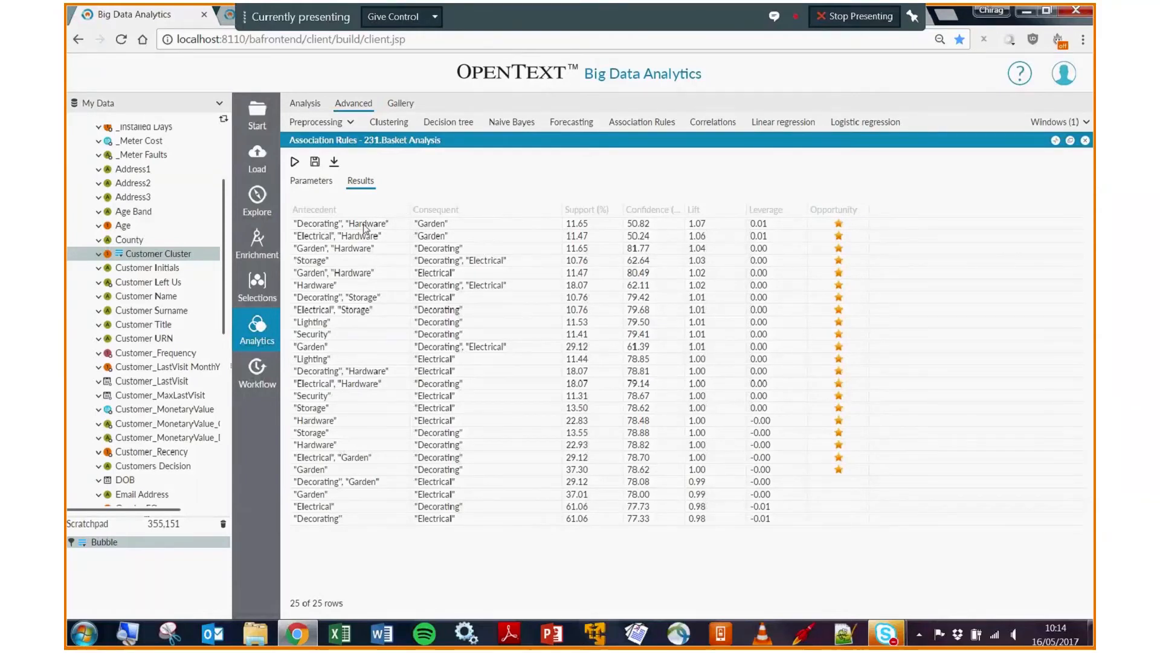
mouse_move(453, 236)
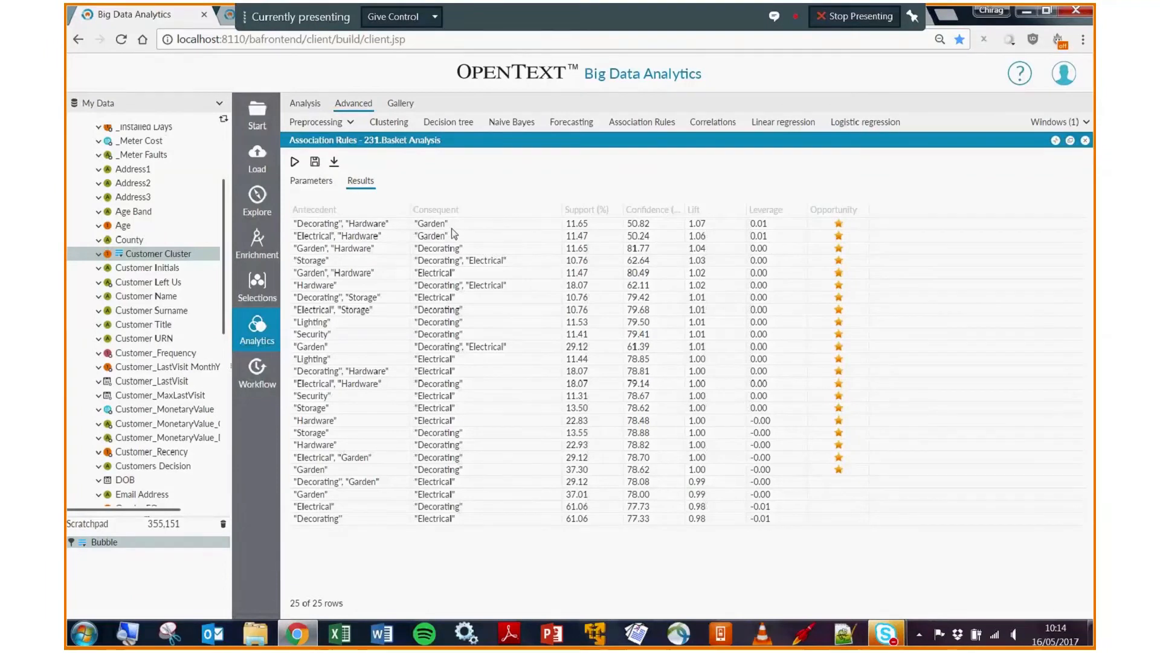
mouse_move(325, 278)
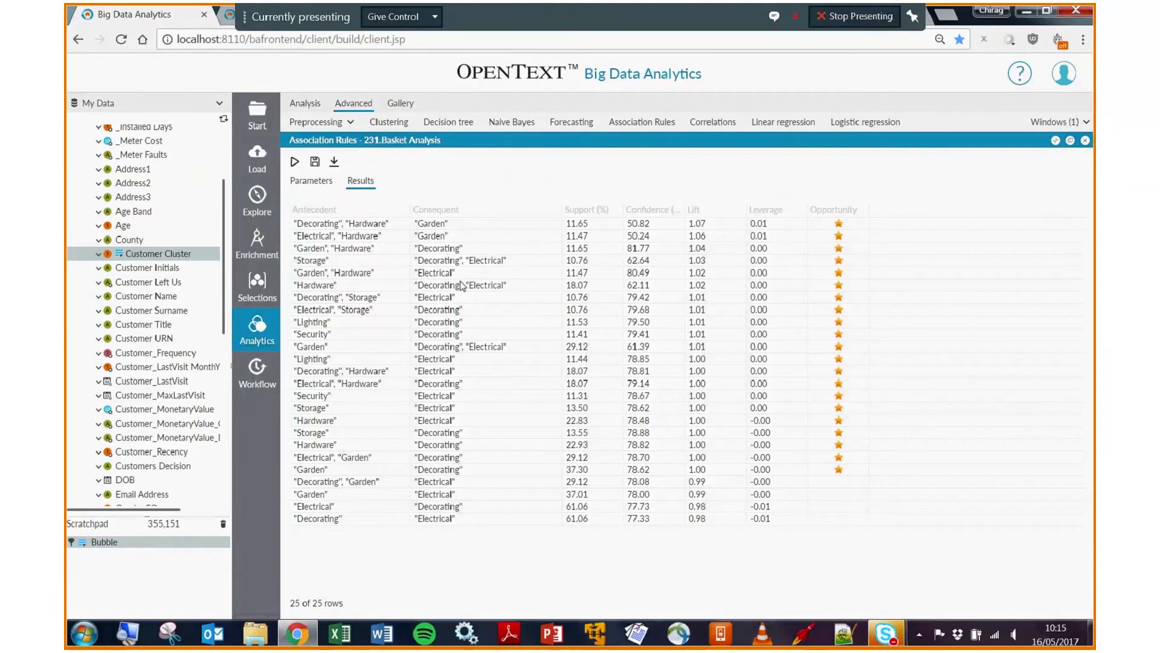
left_click(305, 104)
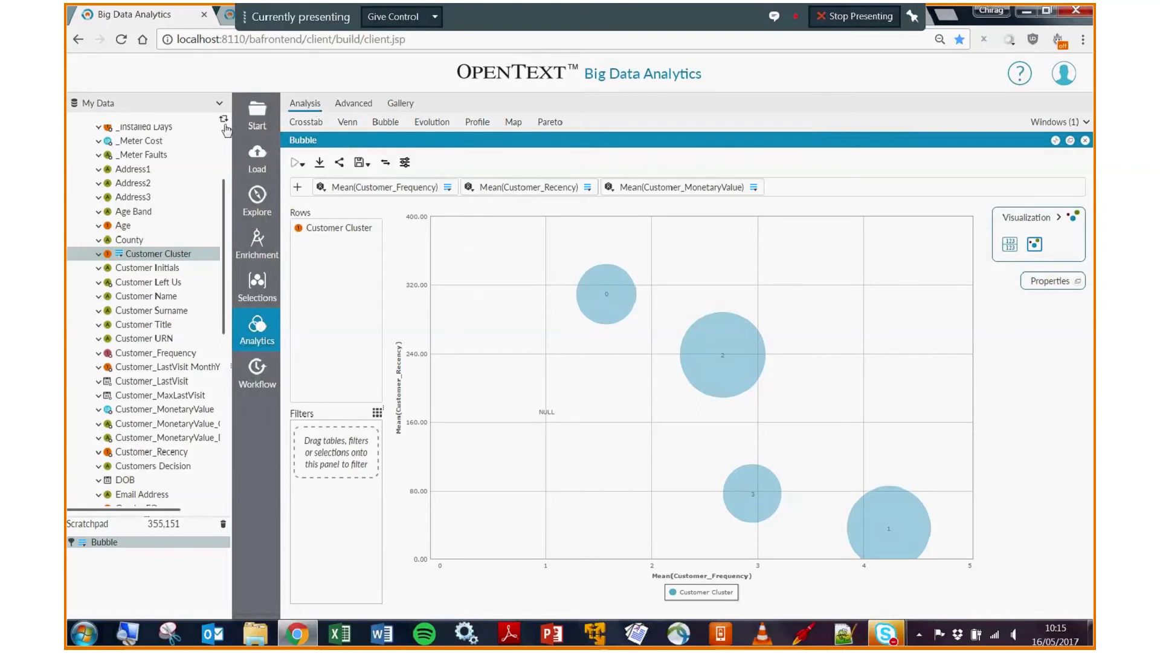
left_click(353, 104)
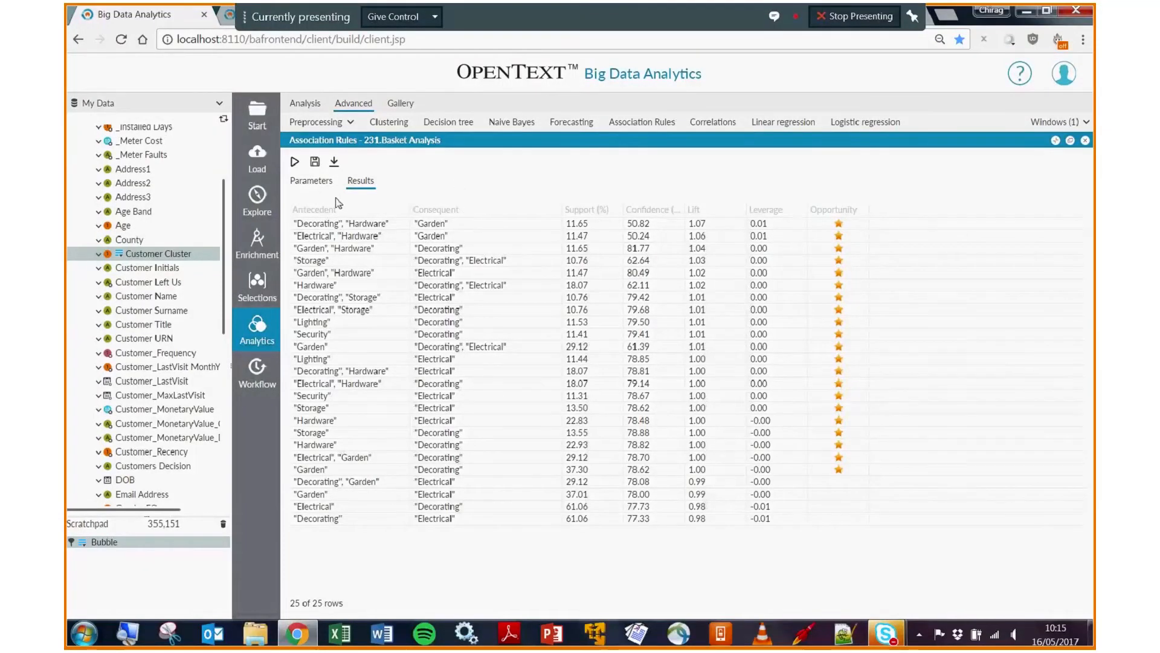
mouse_move(367, 199)
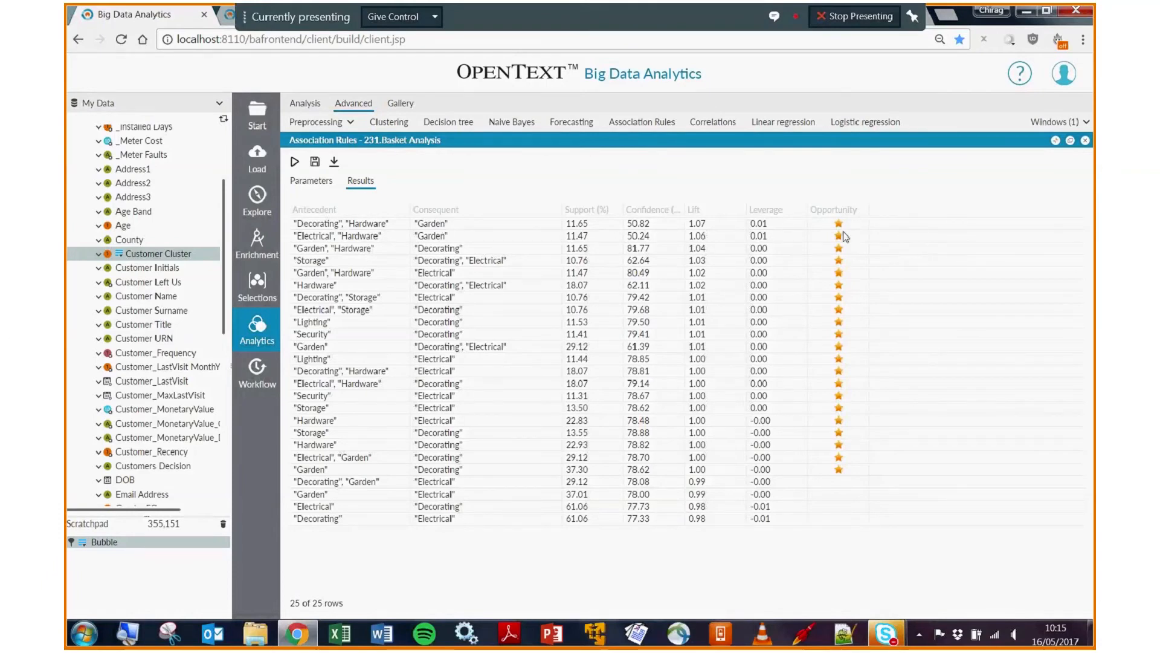
mouse_move(544, 467)
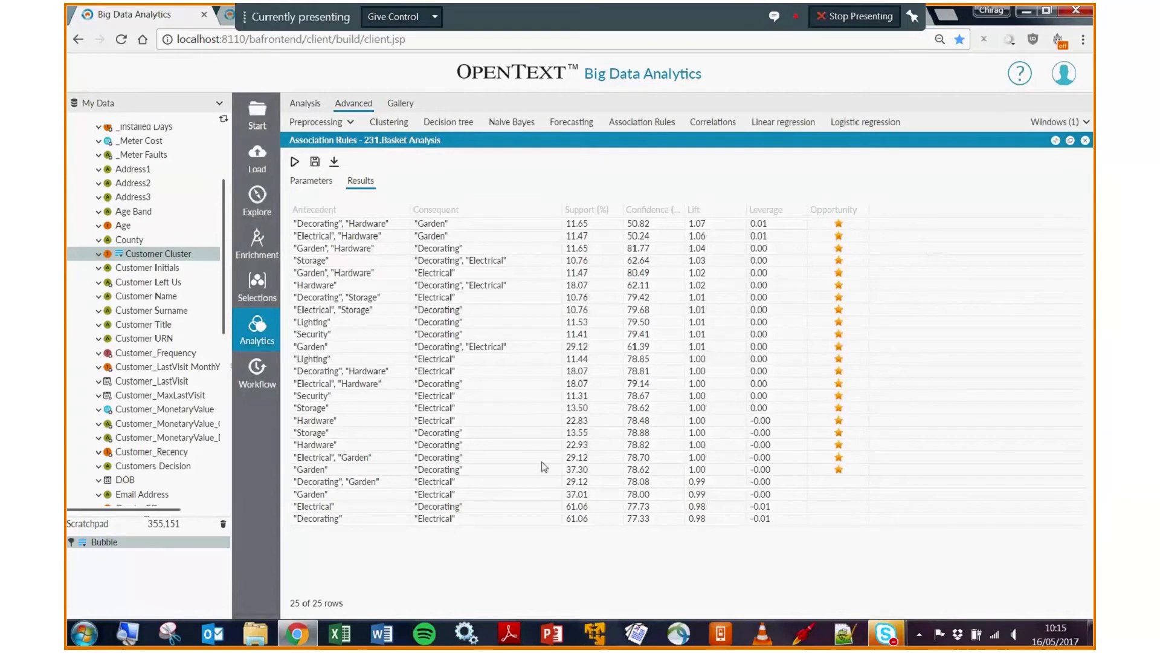
mouse_move(430, 469)
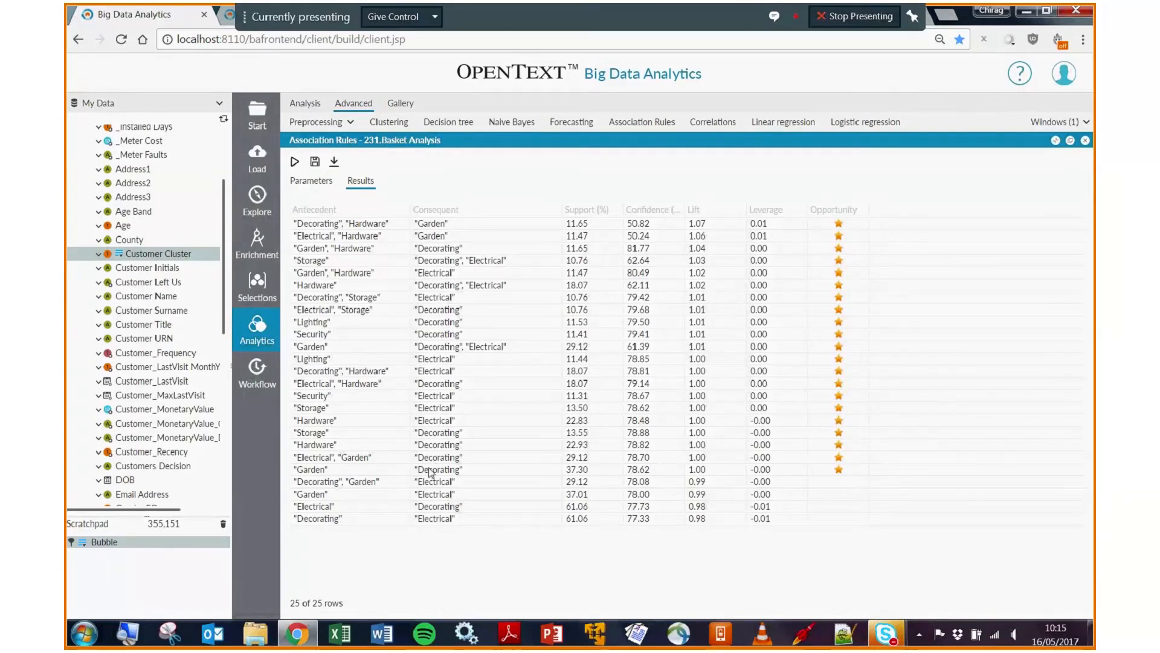
mouse_move(385, 475)
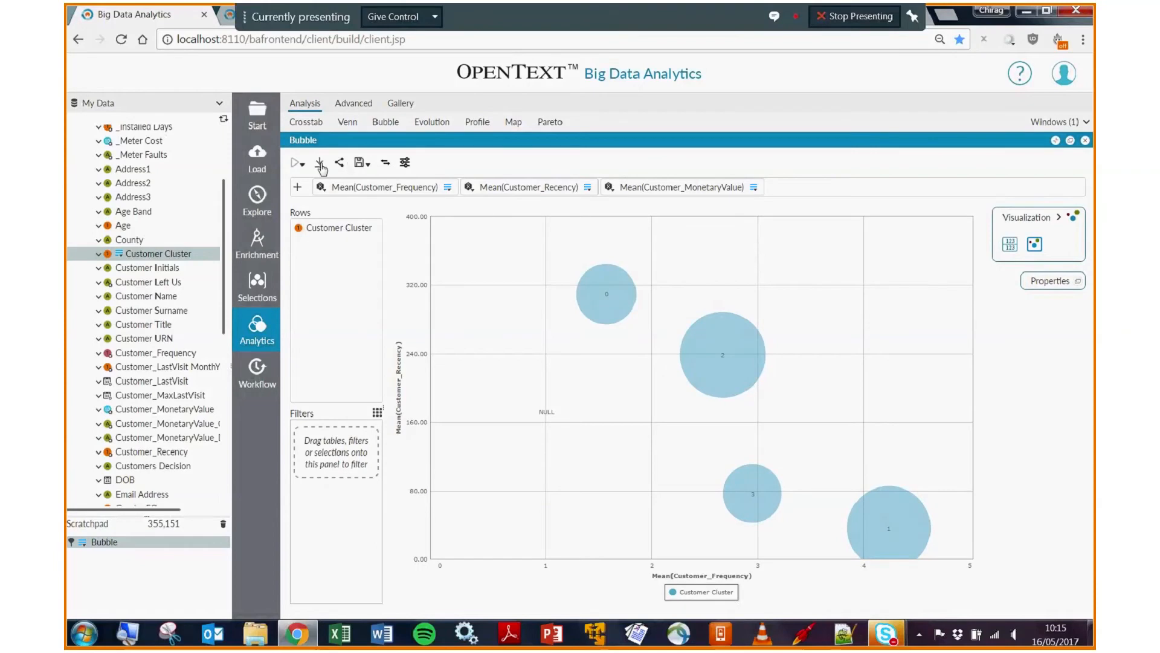
mouse_move(343, 172)
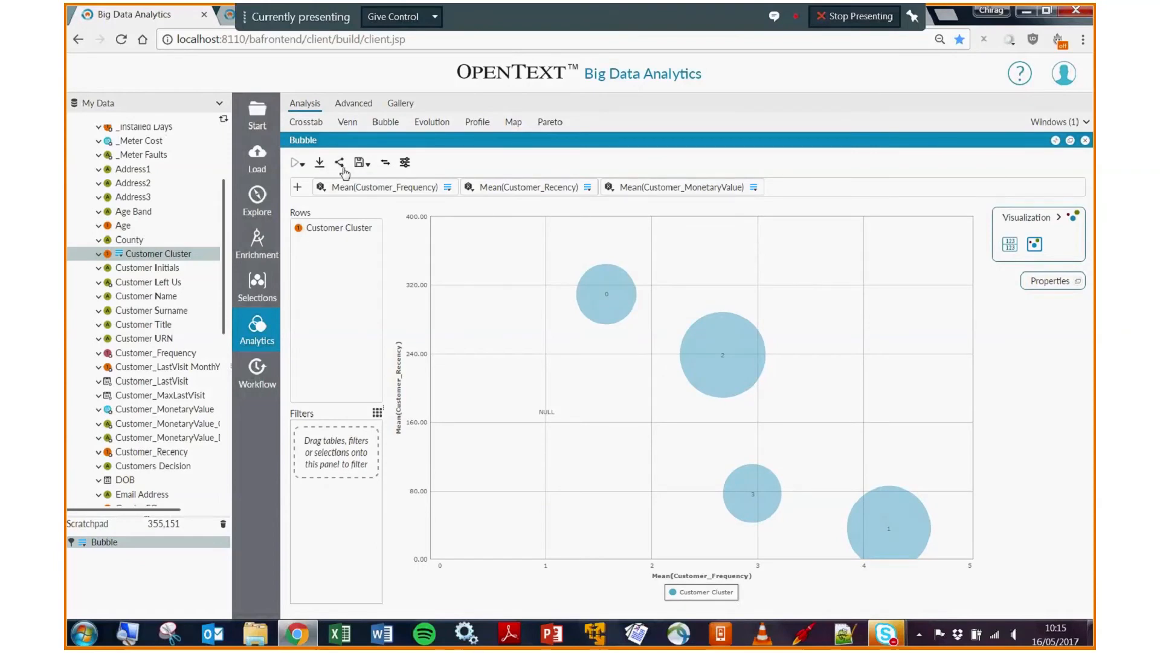
mouse_move(370, 150)
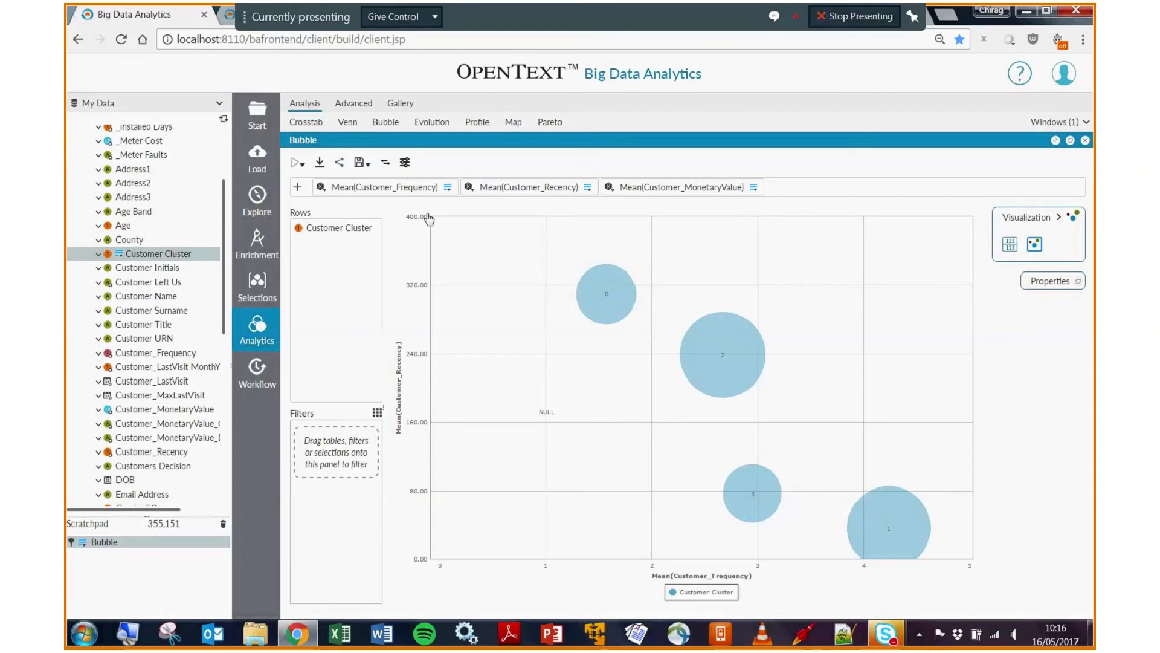
Step: Publish the Bubble analysis to the iHub server as a BIRT Design report
left_click(358, 162)
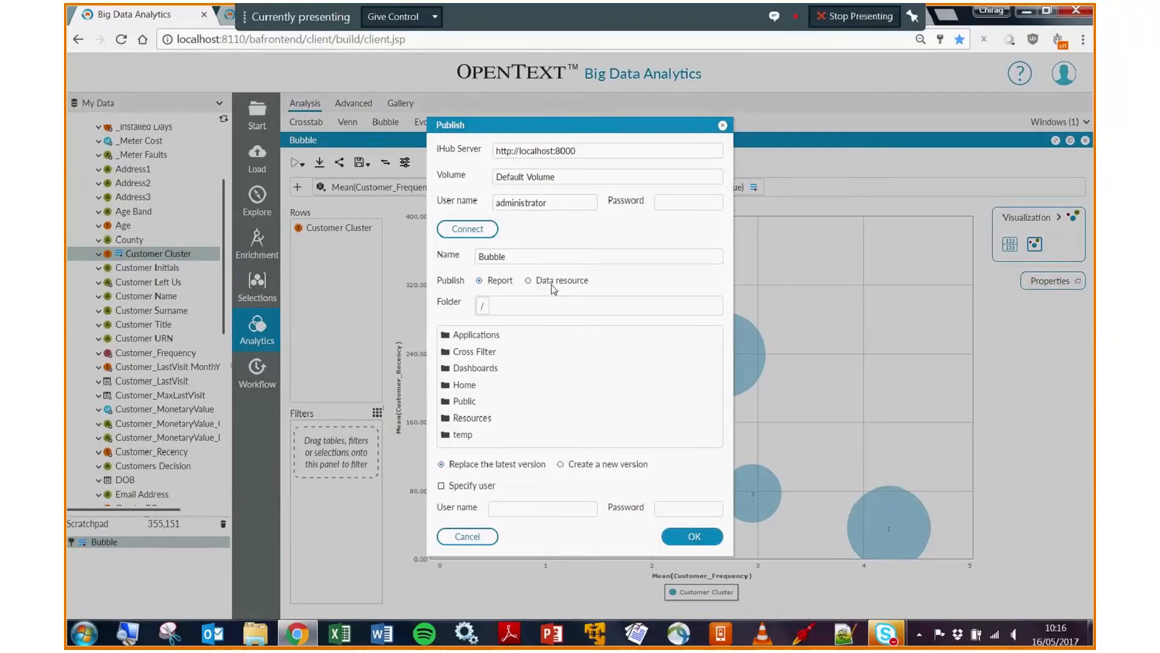
left_click(466, 536)
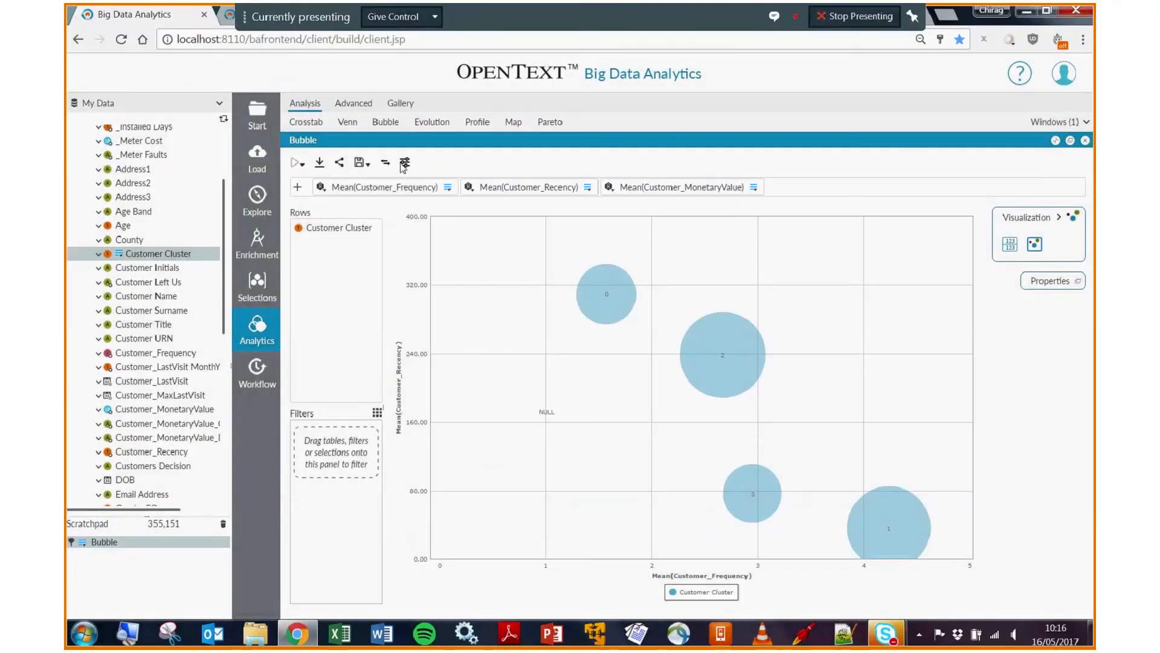
left_click(406, 162)
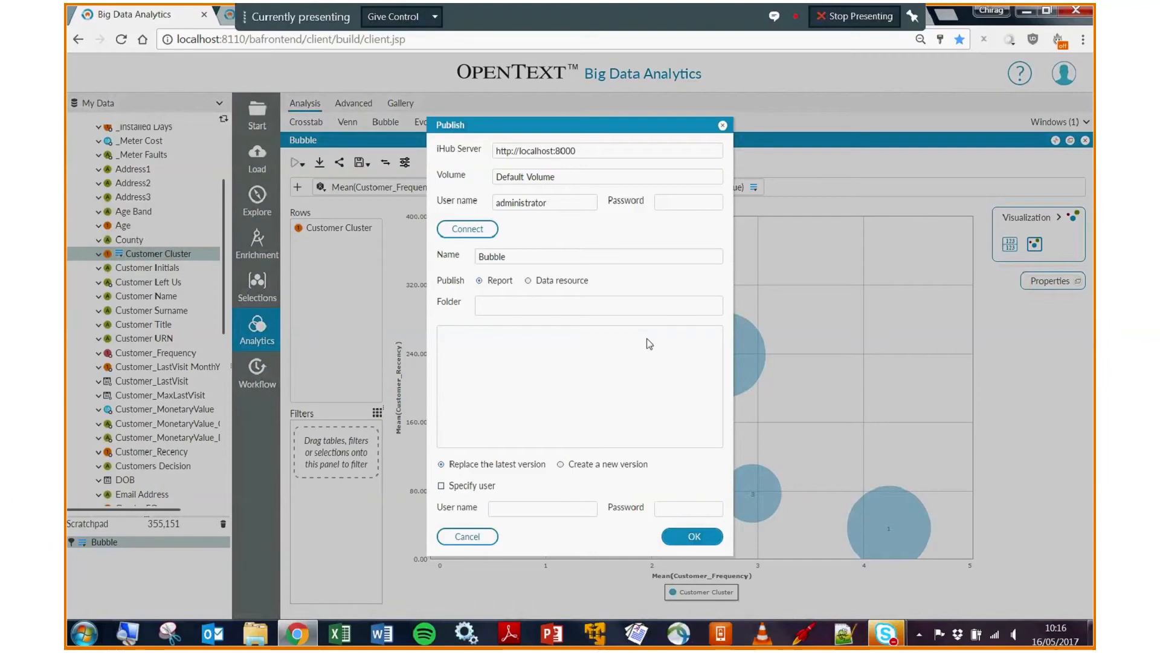
left_click(527, 280)
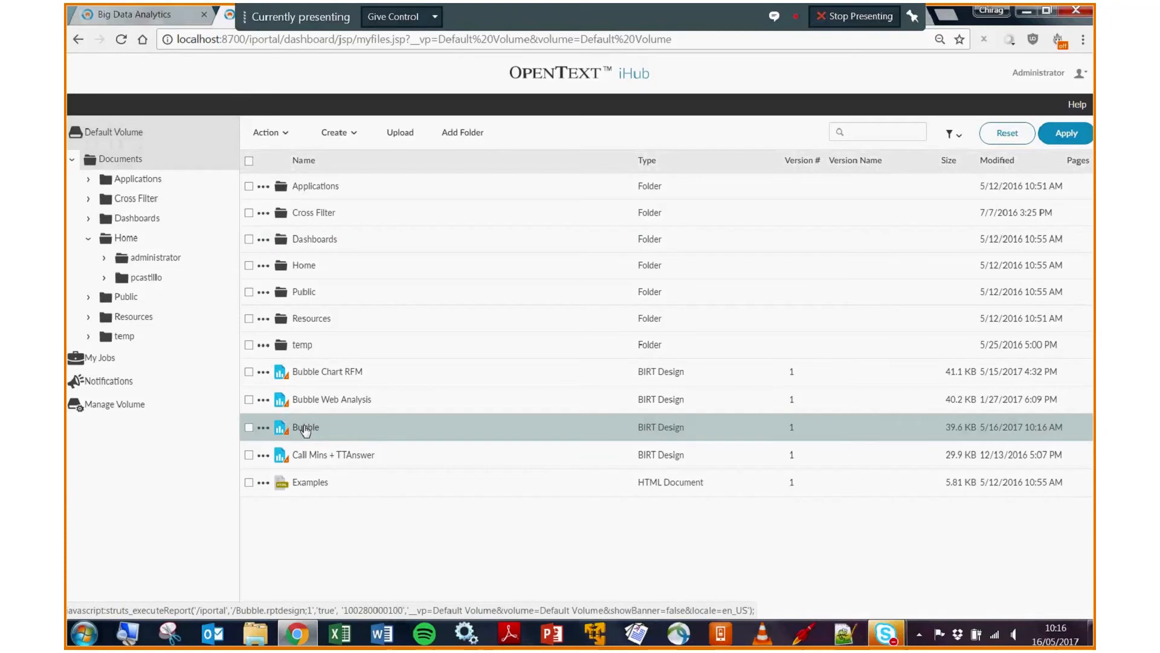
Step: Run the published Bubble BIRT Design in the iHub viewer
double_click(305, 428)
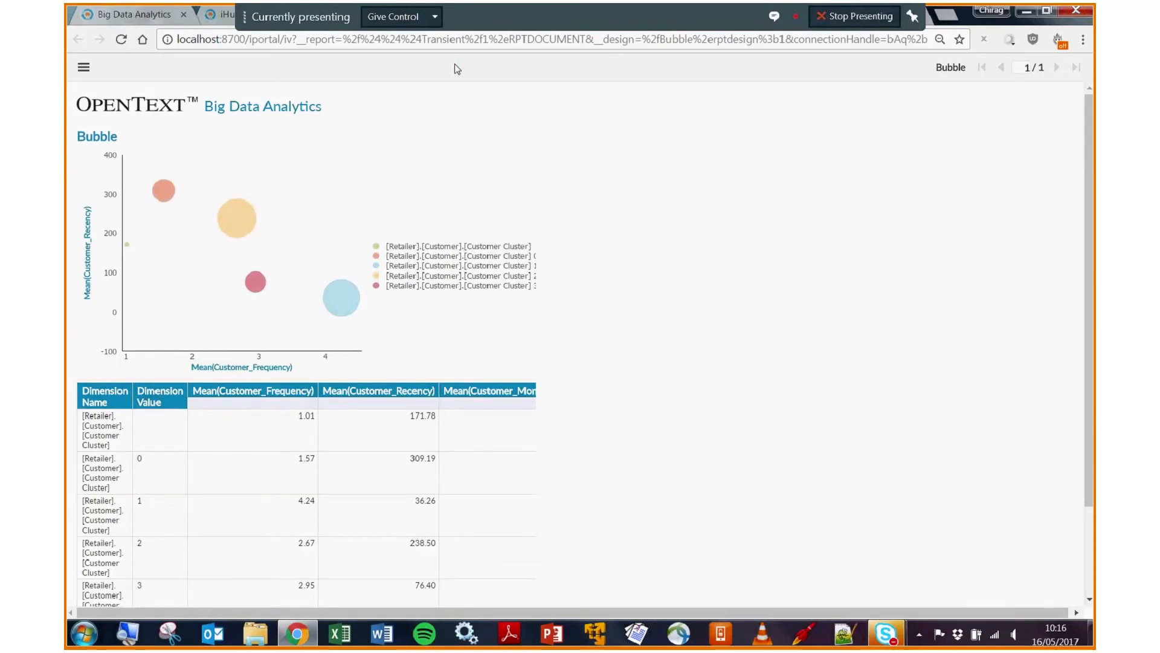
mouse_move(204, 218)
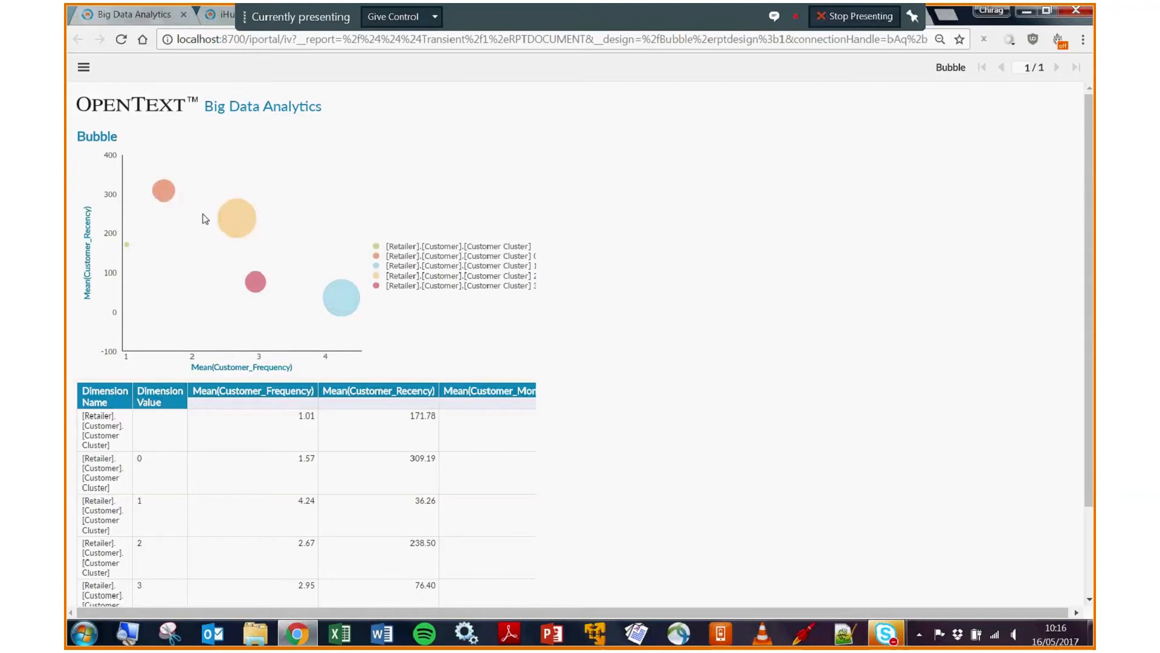
mouse_move(249, 282)
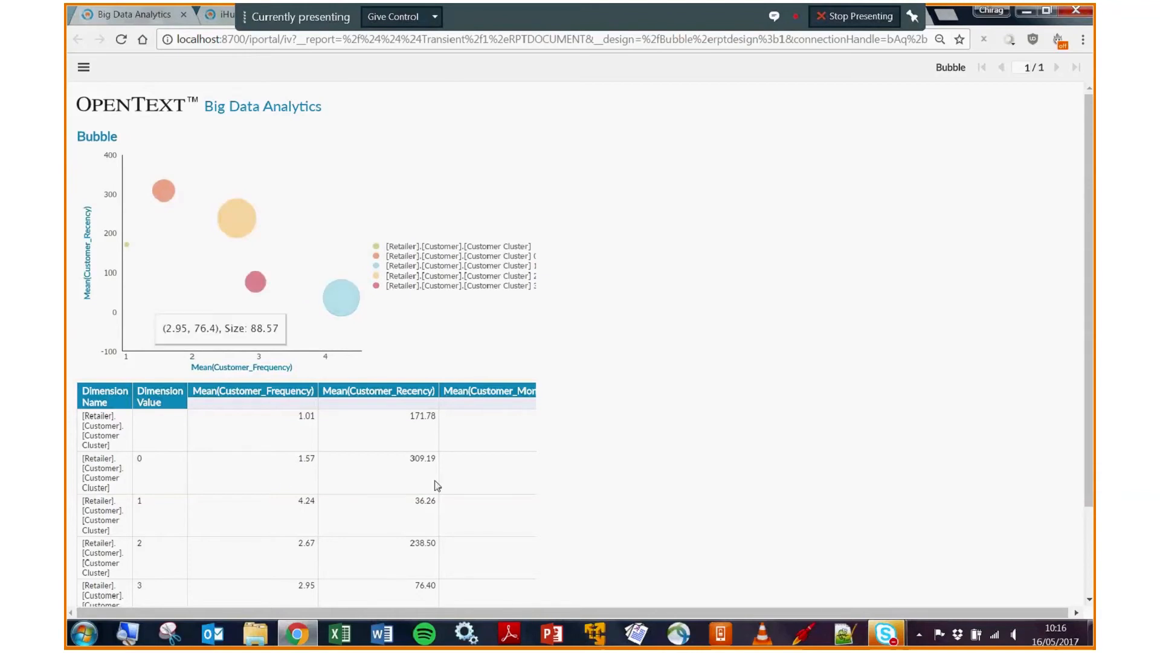
mouse_move(309, 199)
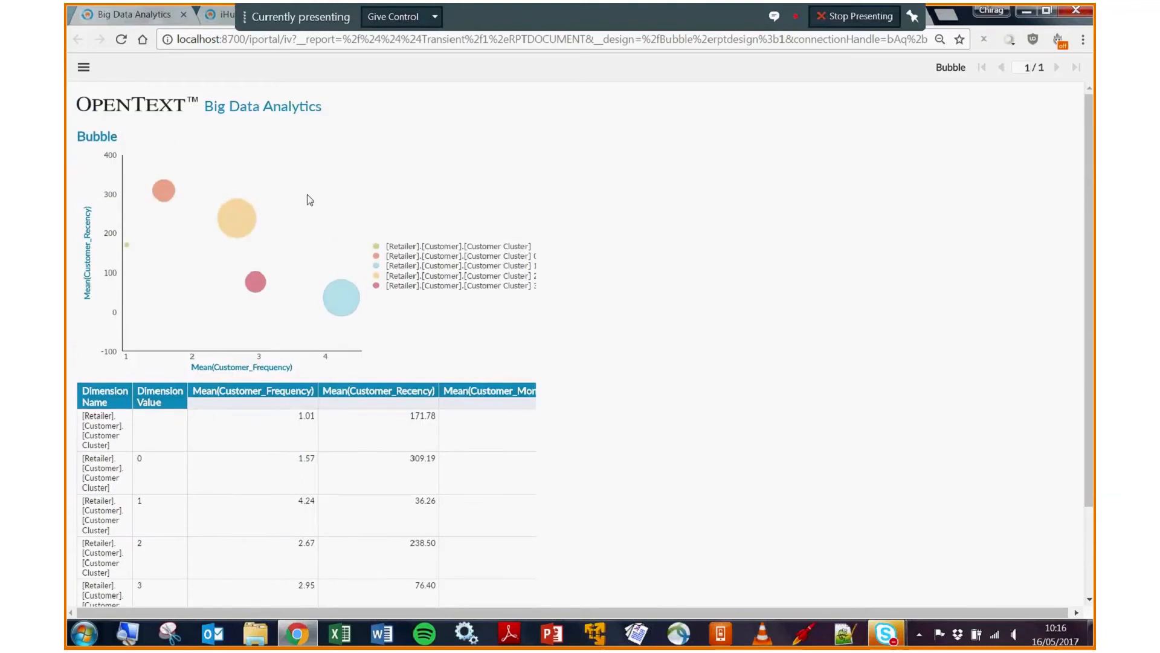
mouse_move(320, 186)
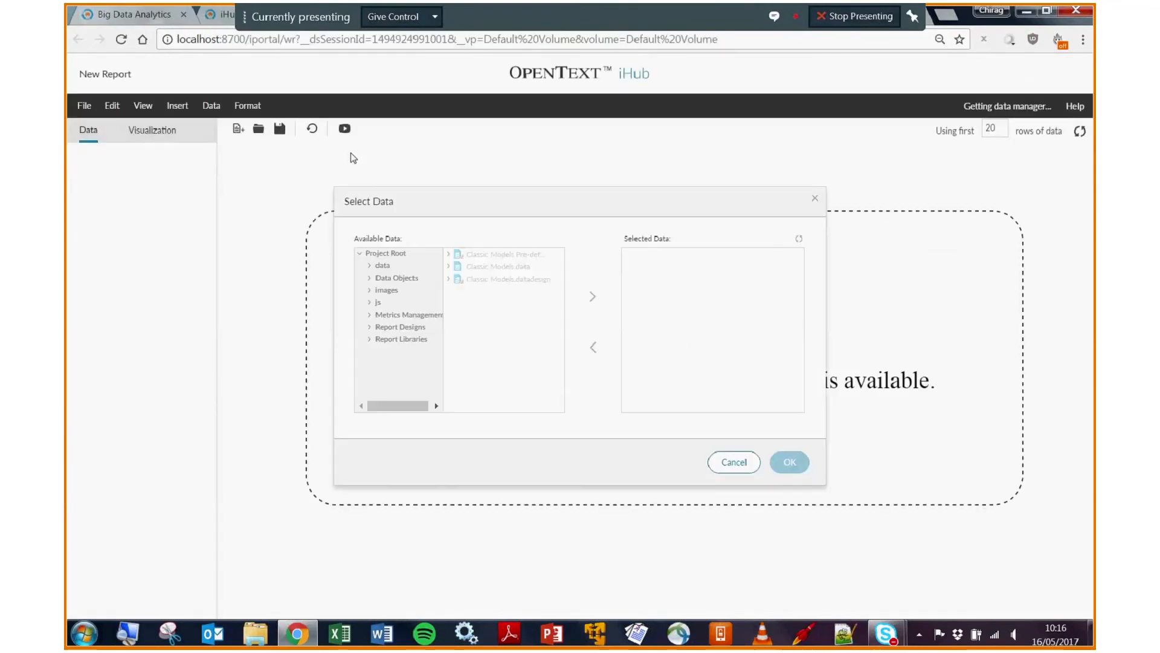
Step: Use Bubble.datadesign as the new report's data and expand its data set fields
left_click(397, 278)
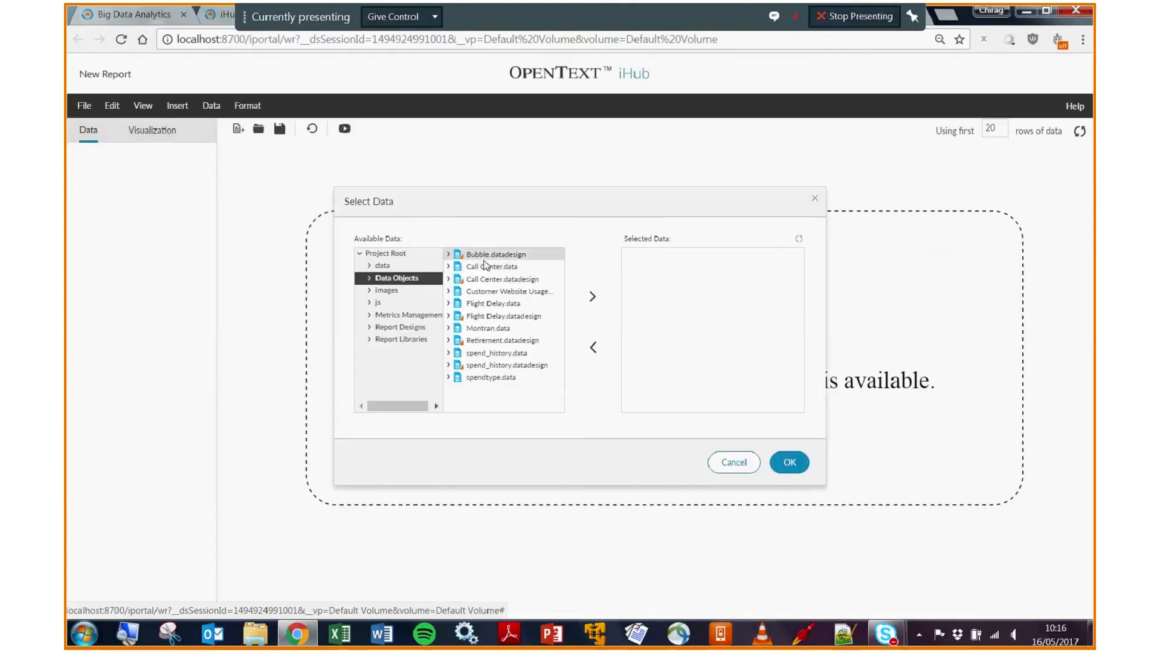
mouse_move(486, 263)
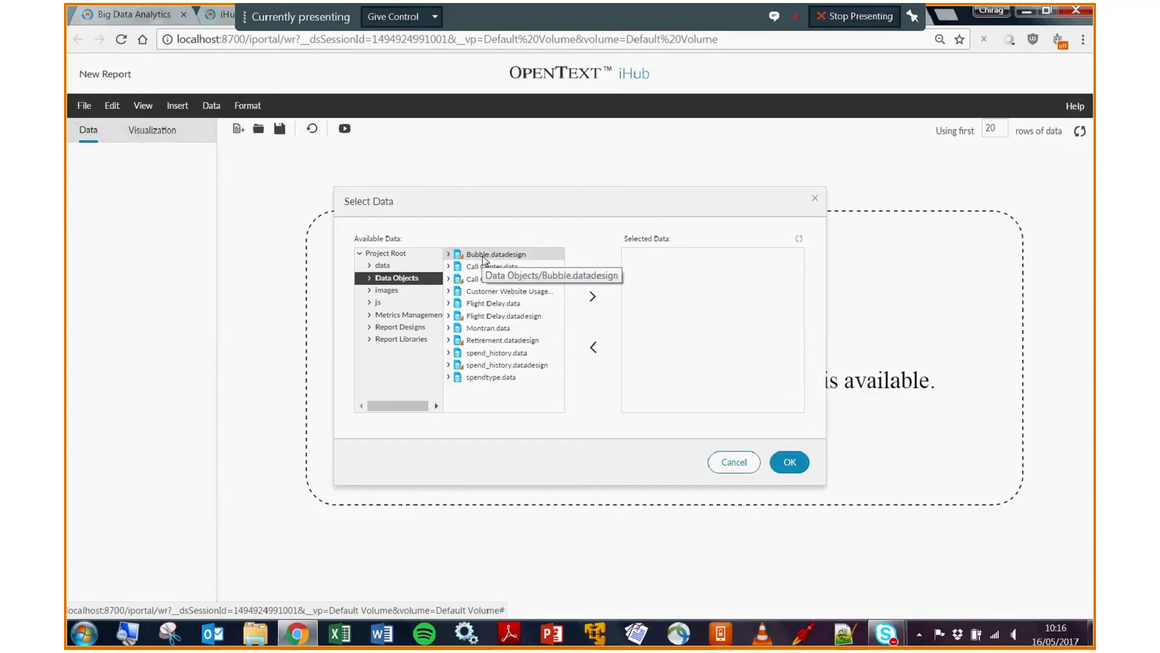
mouse_move(471, 259)
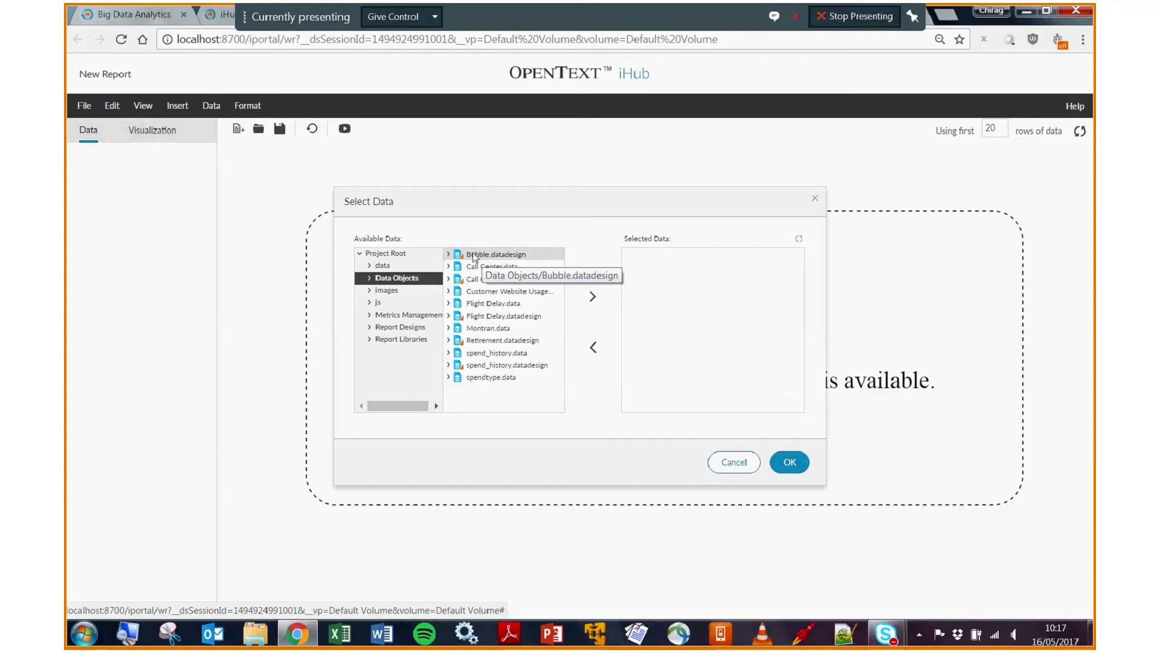
mouse_move(498, 261)
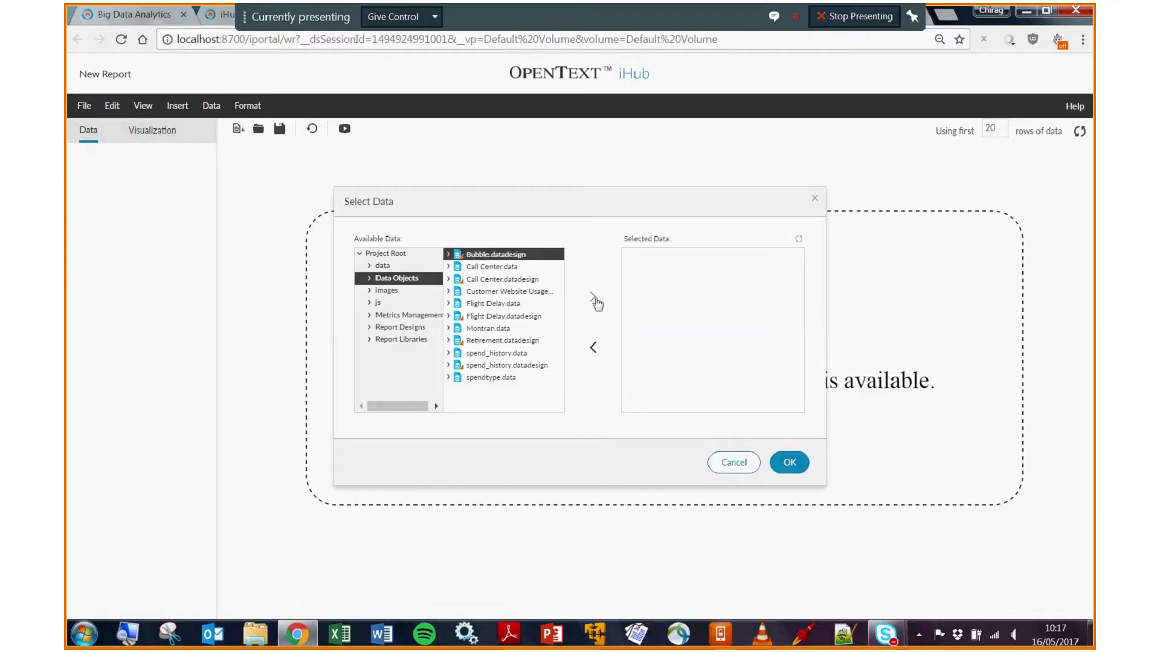
left_click(789, 461)
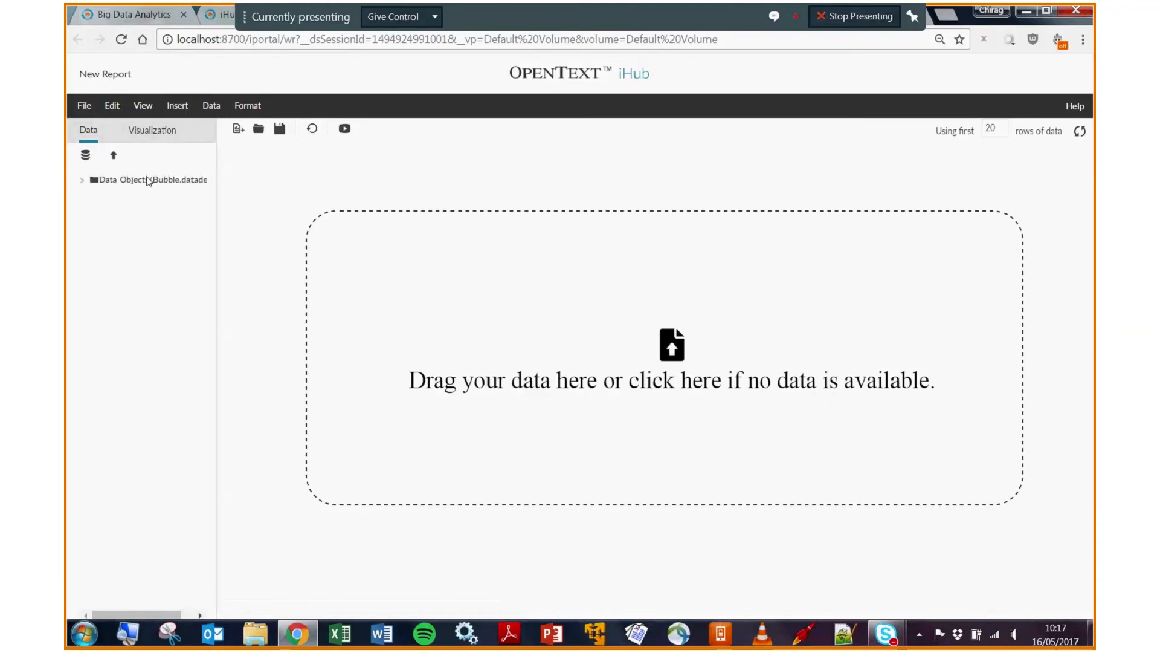
left_click(80, 181)
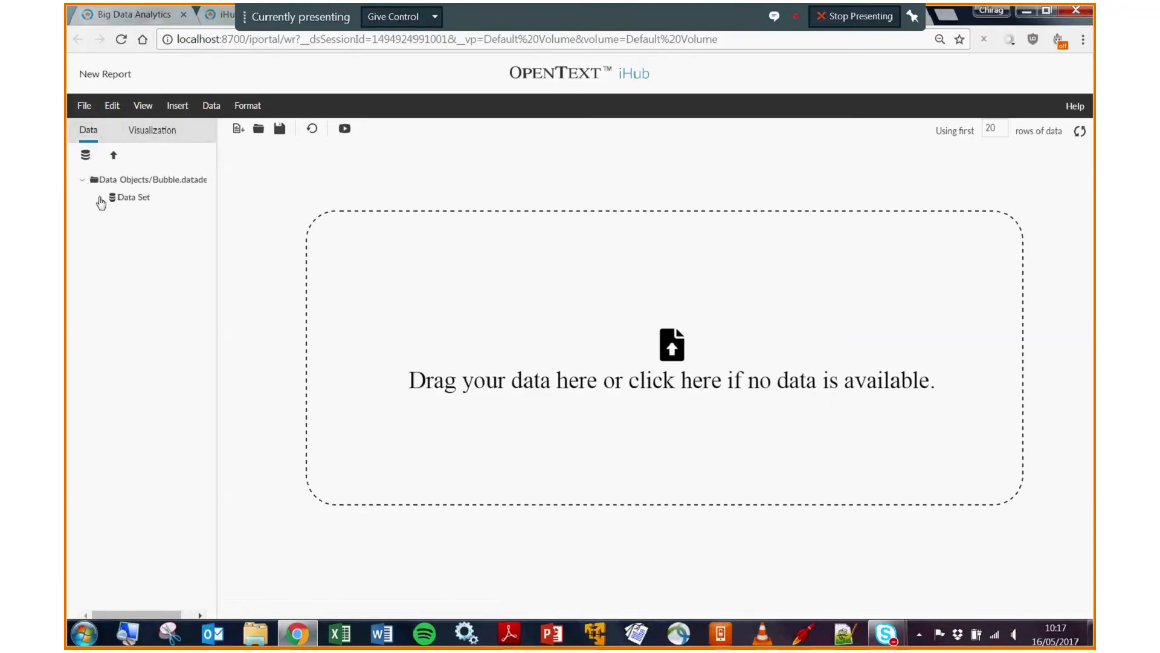
left_click(86, 199)
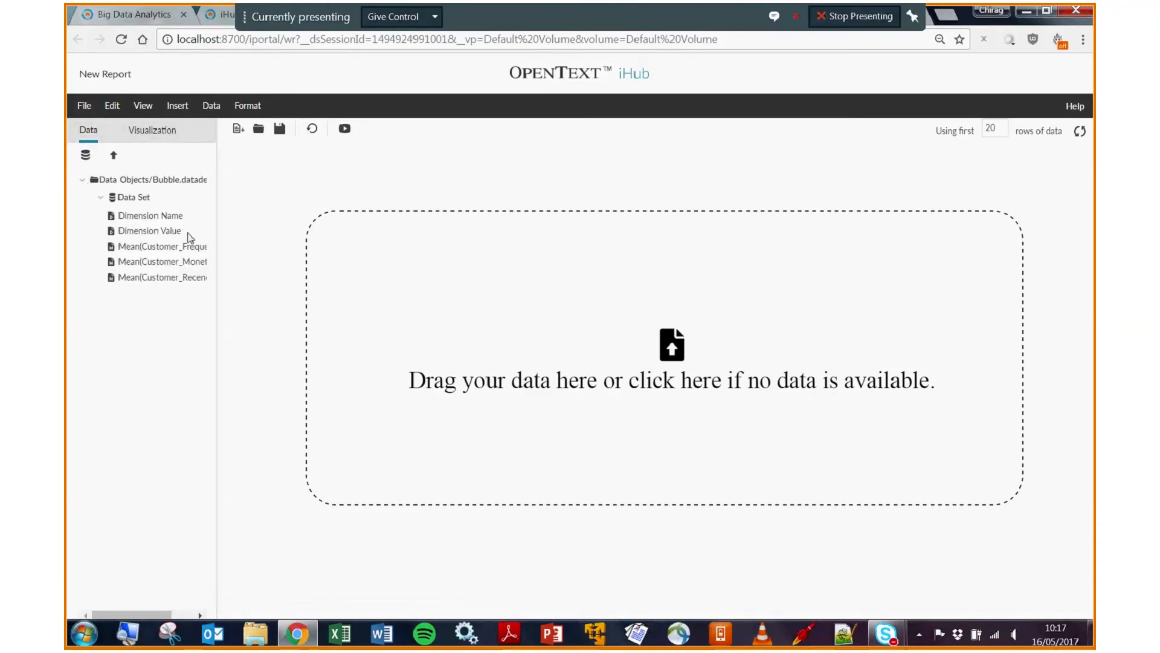
left_click(129, 197)
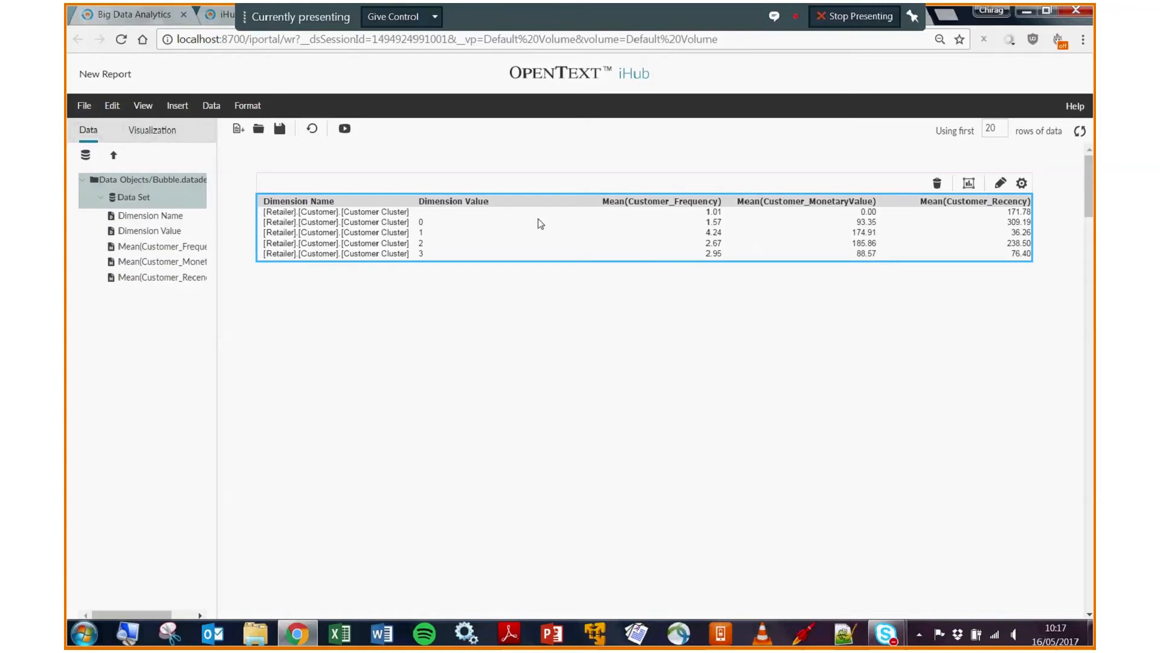
mouse_move(548, 203)
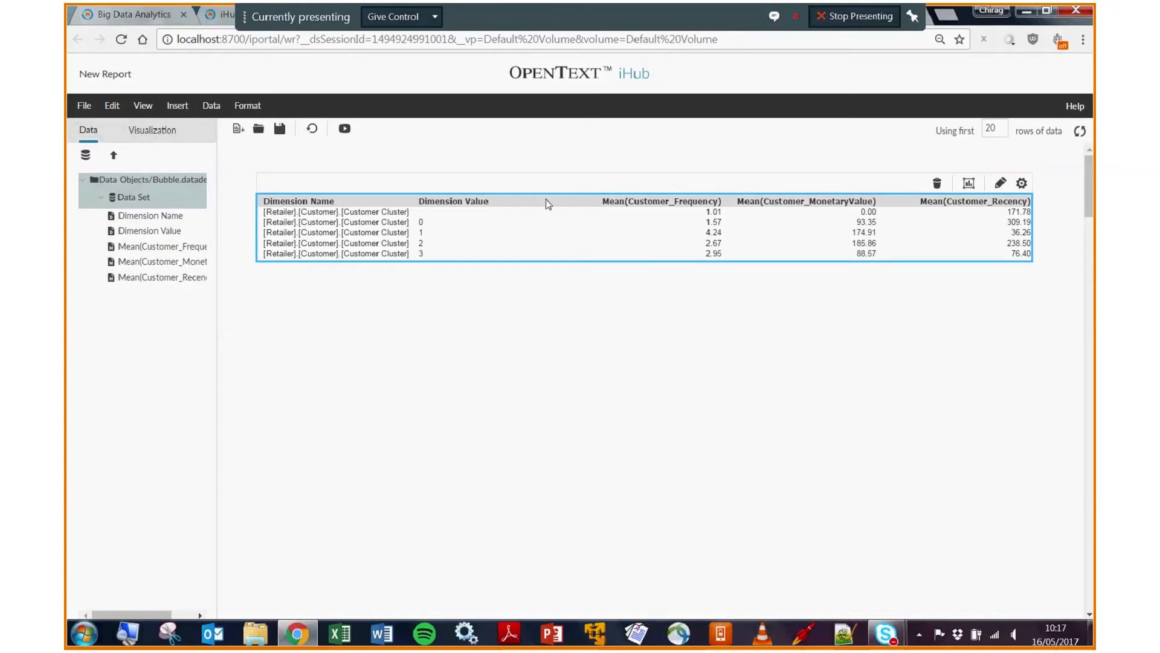
right_click(547, 203)
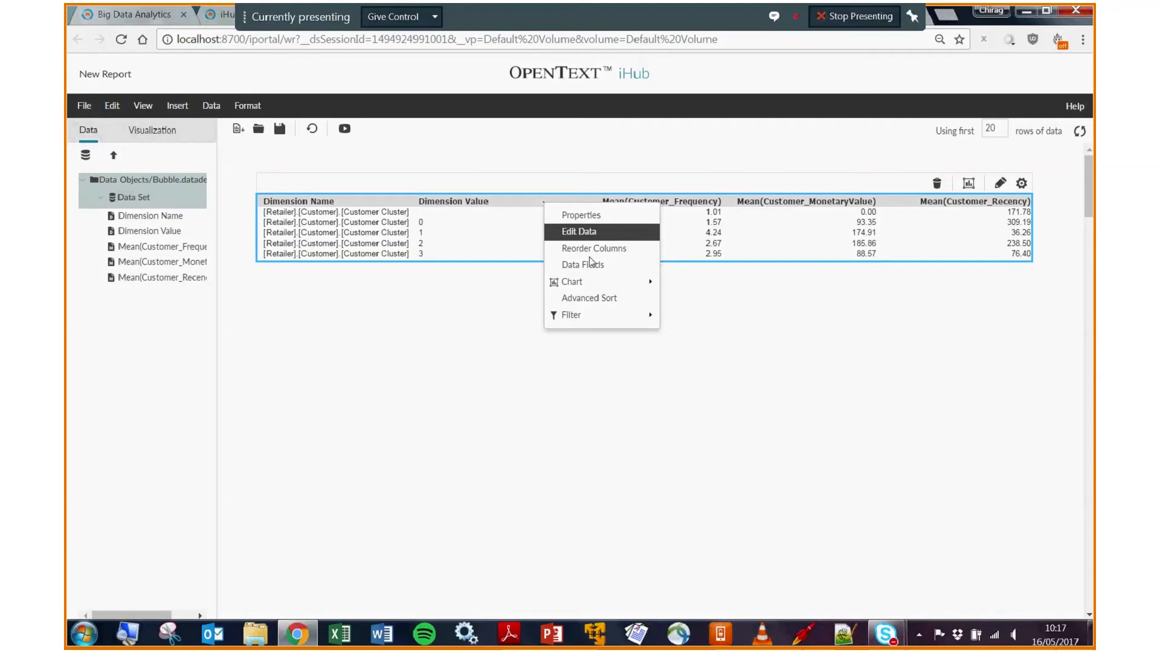
mouse_move(597, 297)
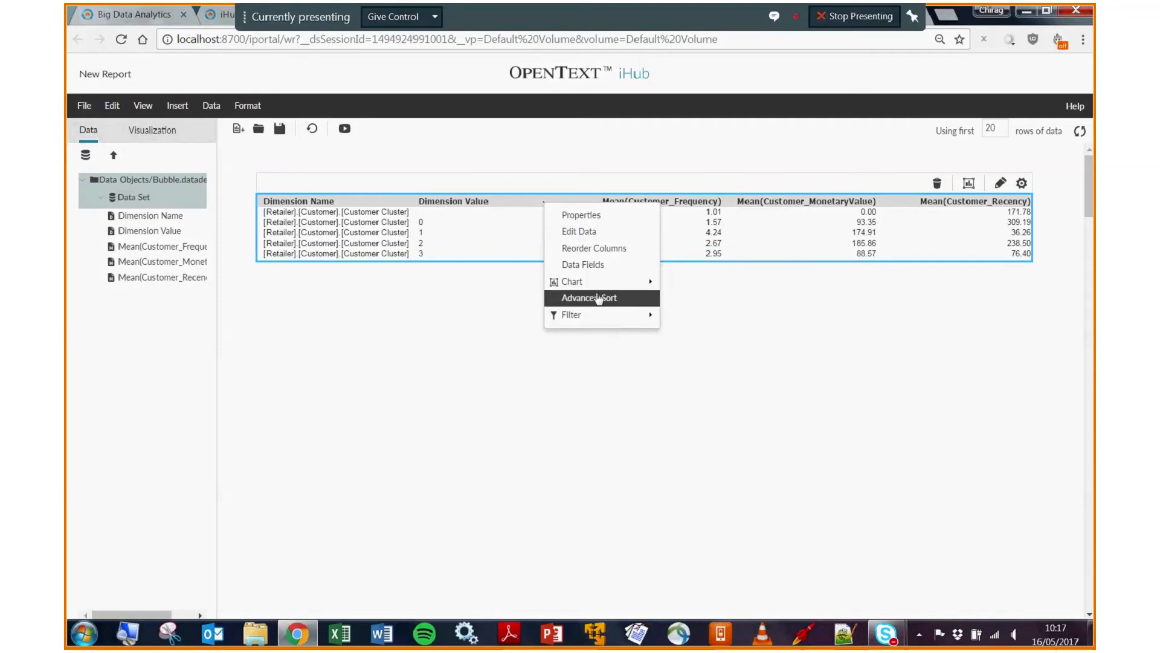
mouse_move(742, 320)
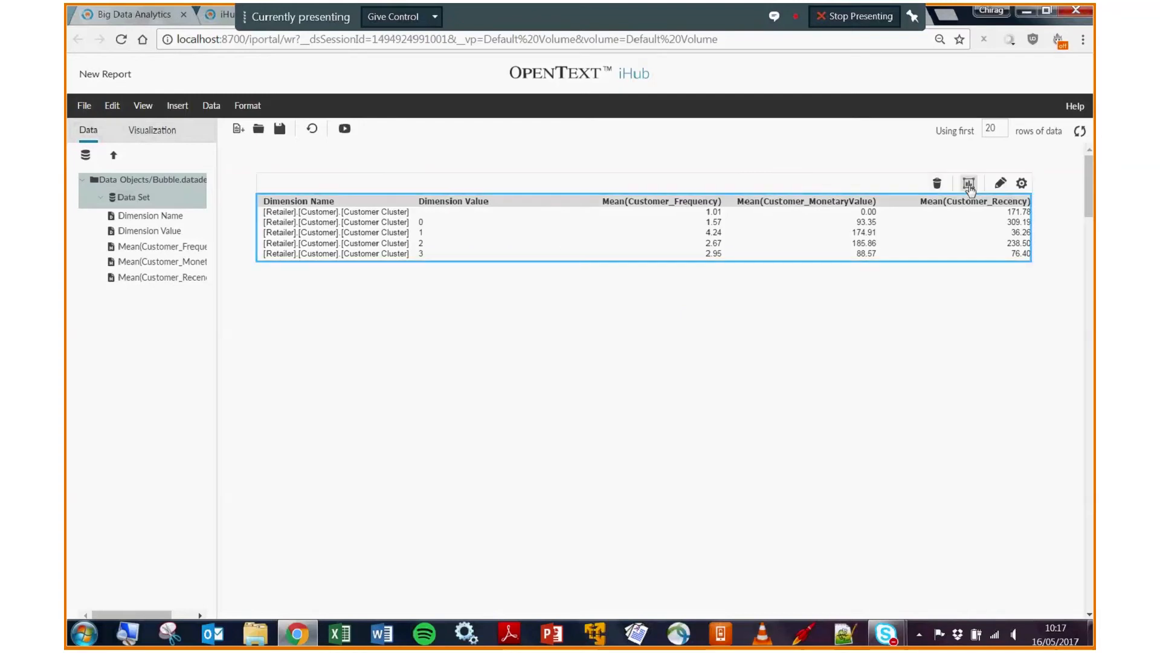
Step: Add a chart with Mean(Customer_Frequency) as category and MonetaryValue, Recency as series
left_click(969, 184)
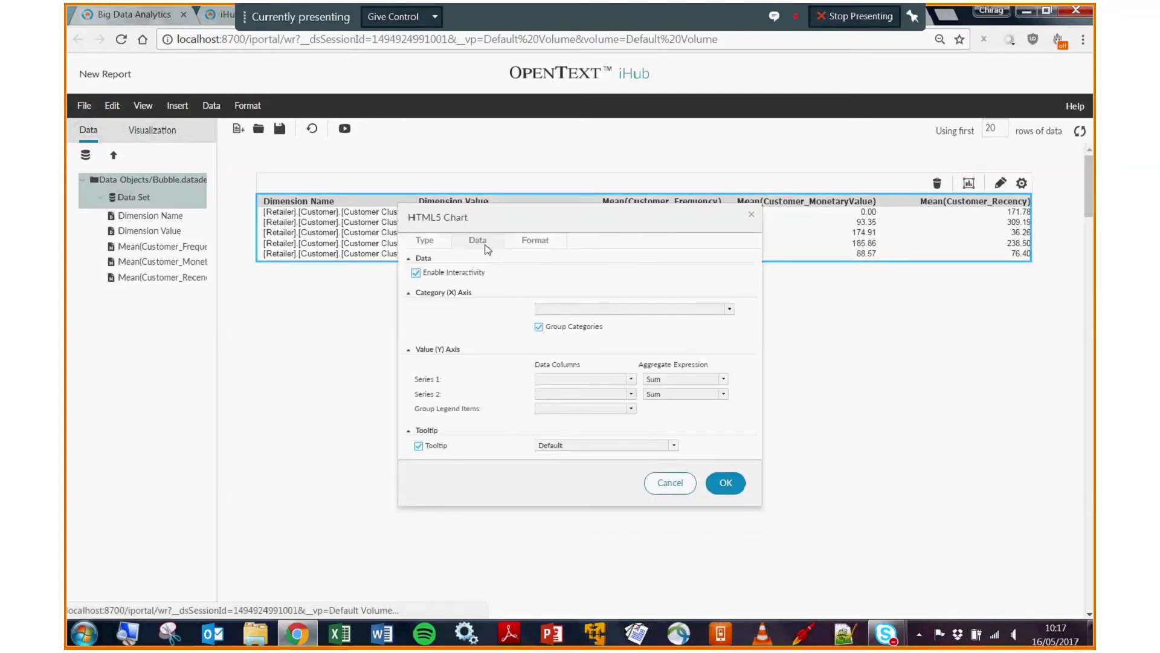
left_click(729, 308)
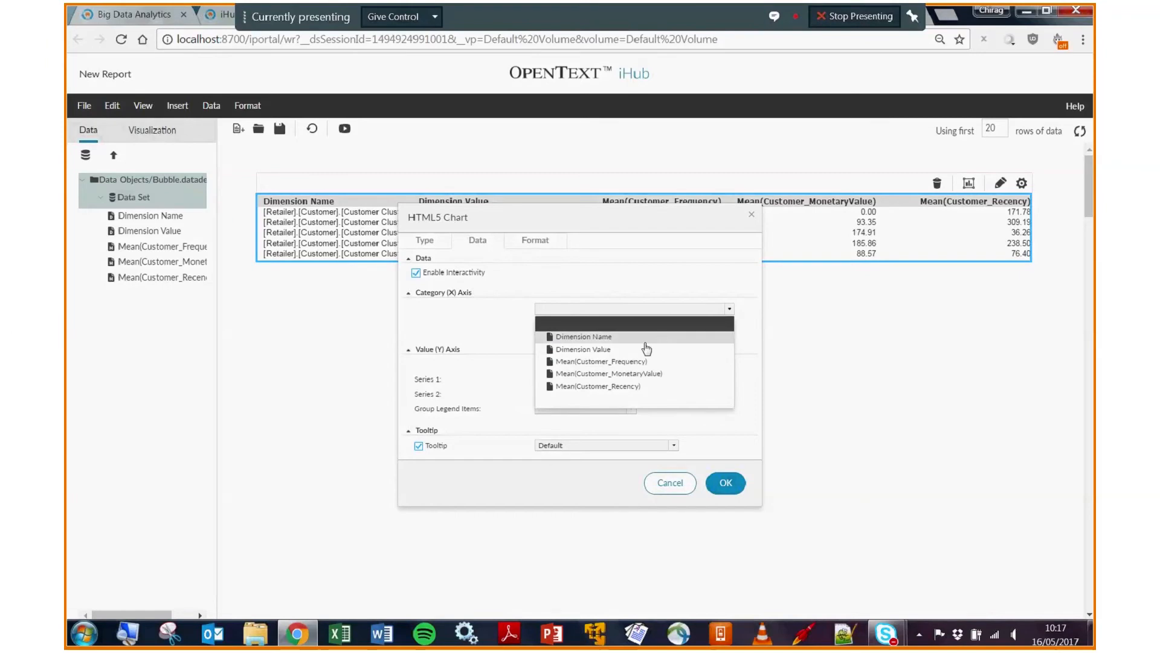
left_click(602, 360)
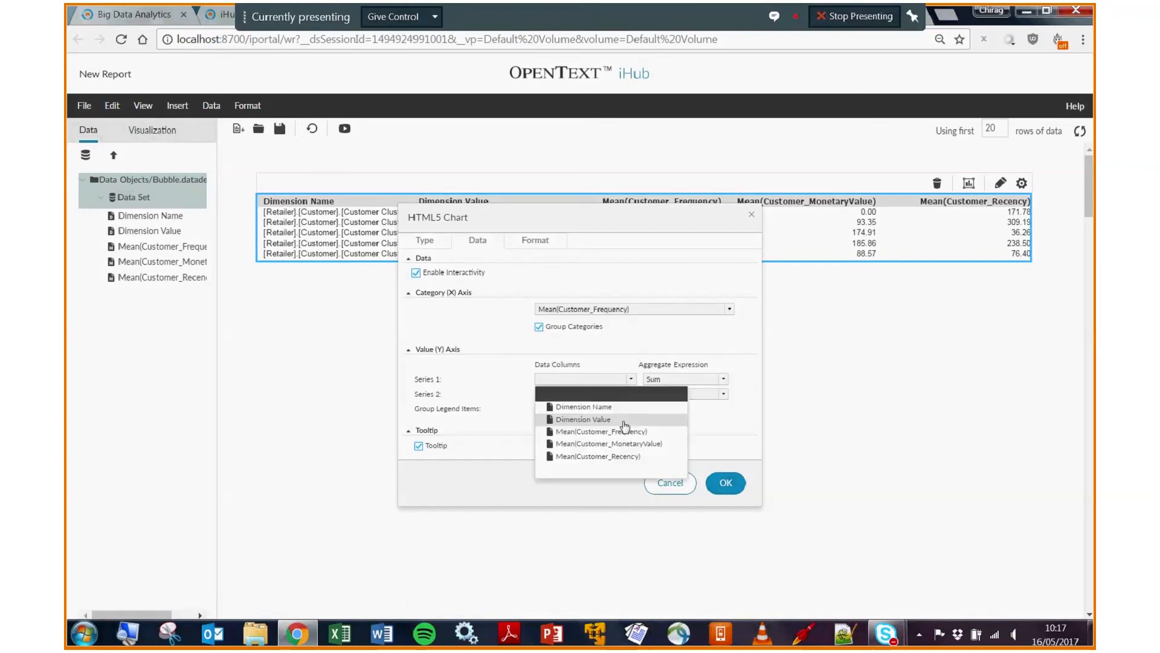
left_click(608, 442)
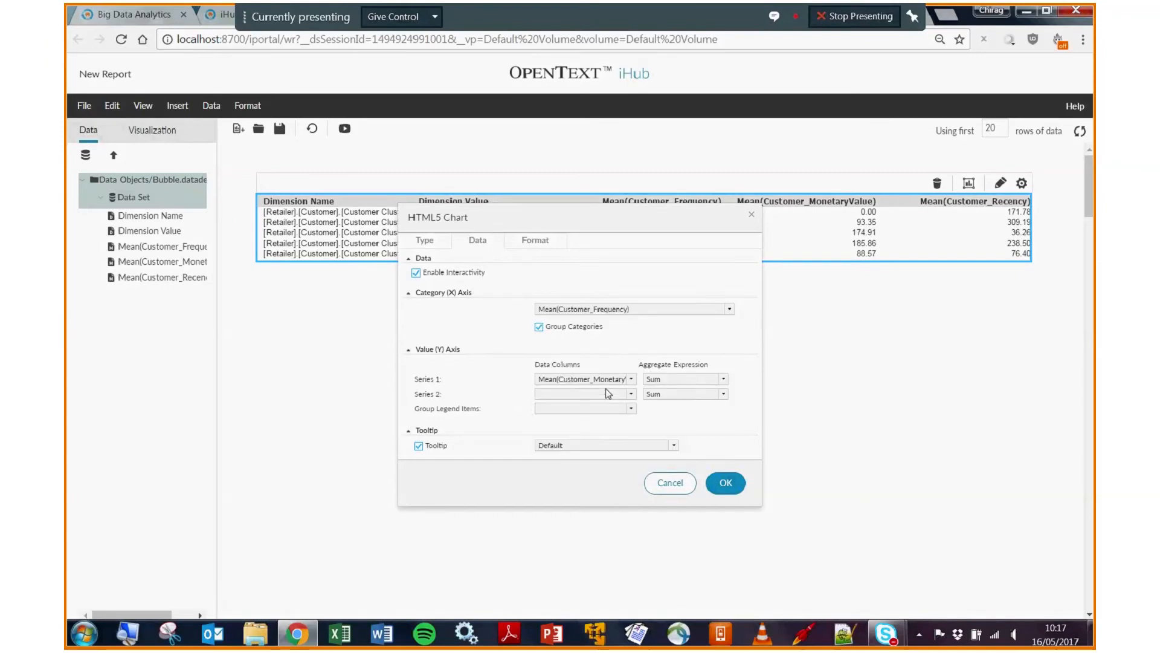
left_click(725, 483)
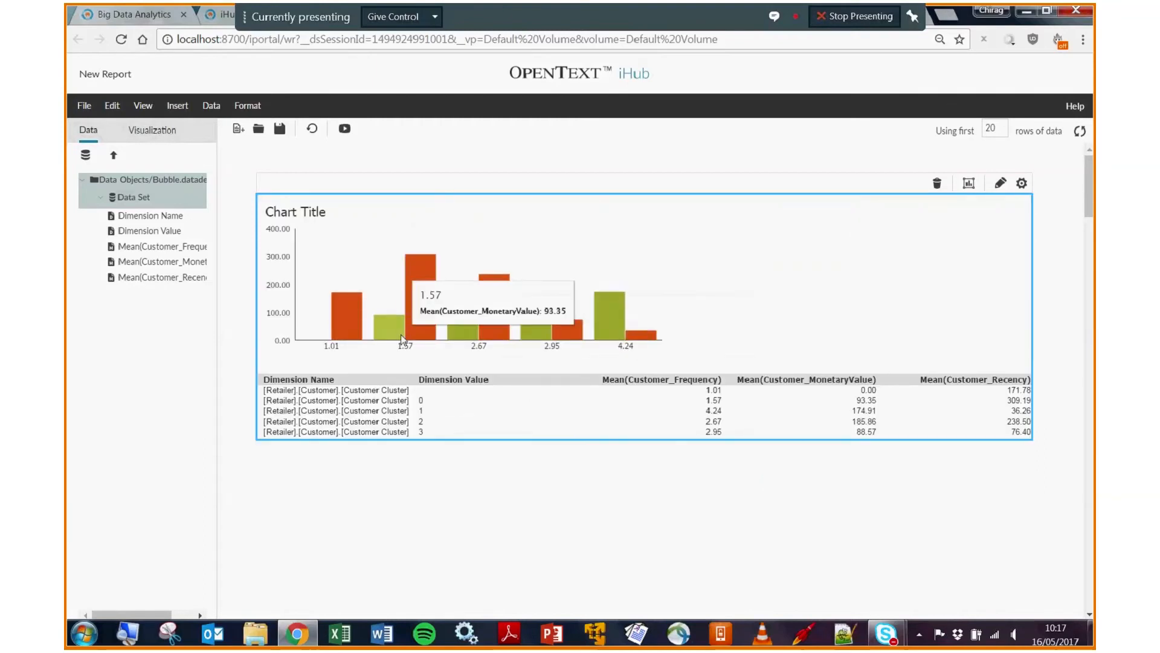
mouse_move(715, 298)
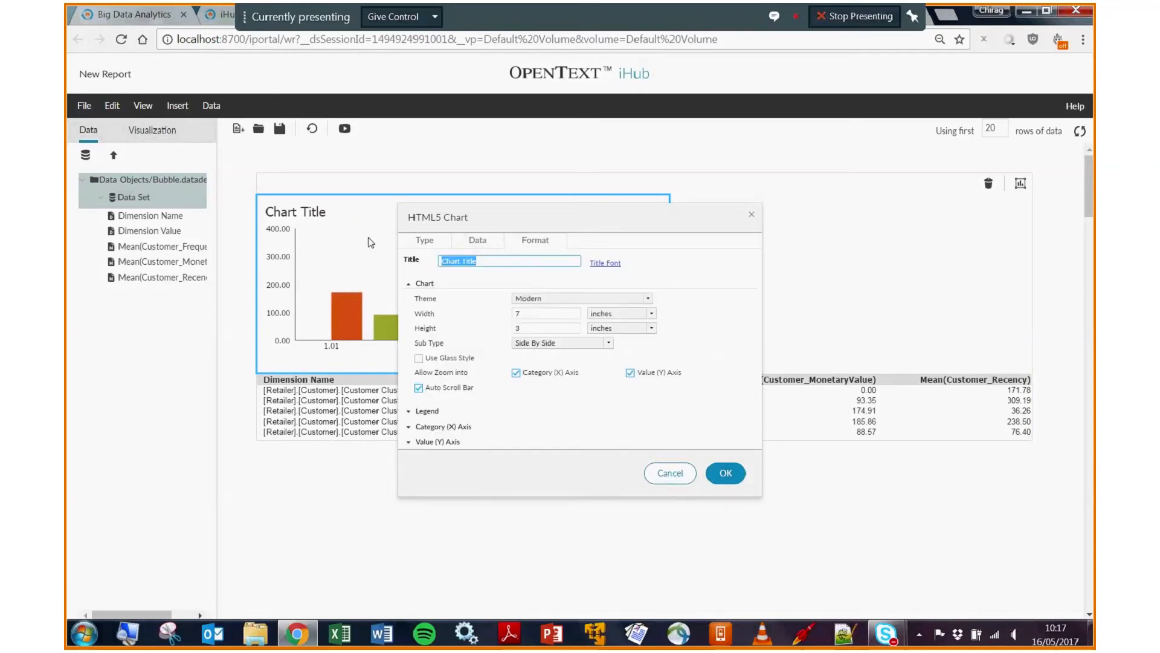
Step: Title the chart 'RFM Chart' and pick the Clean Blue colour theme
type("RFM")
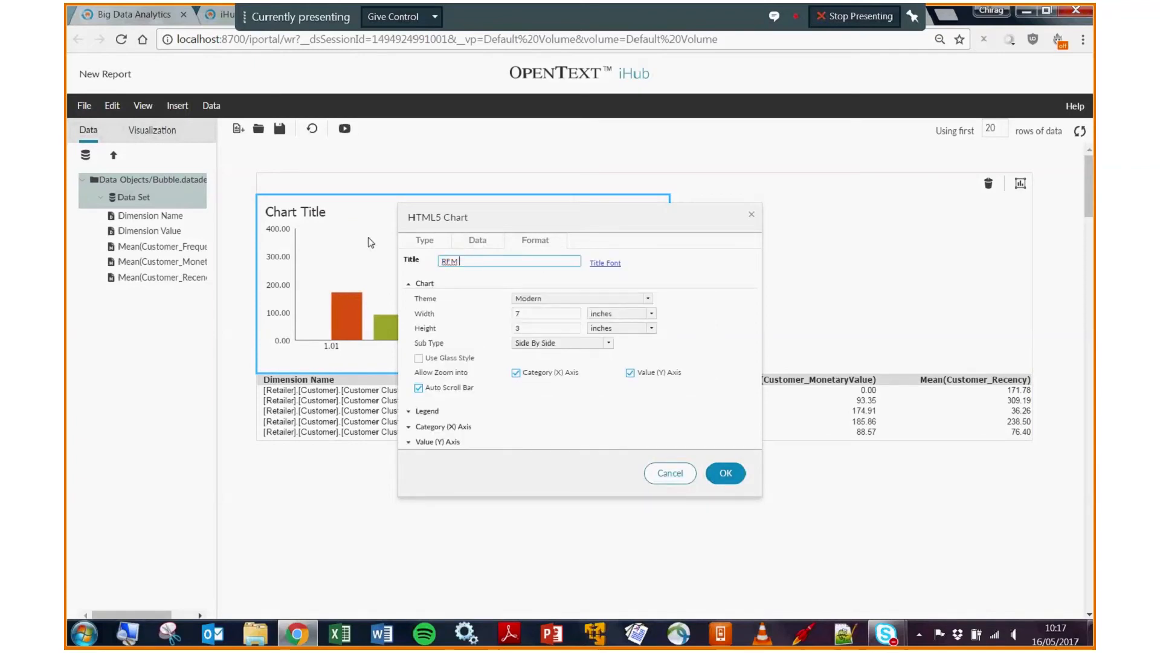
type("Chart")
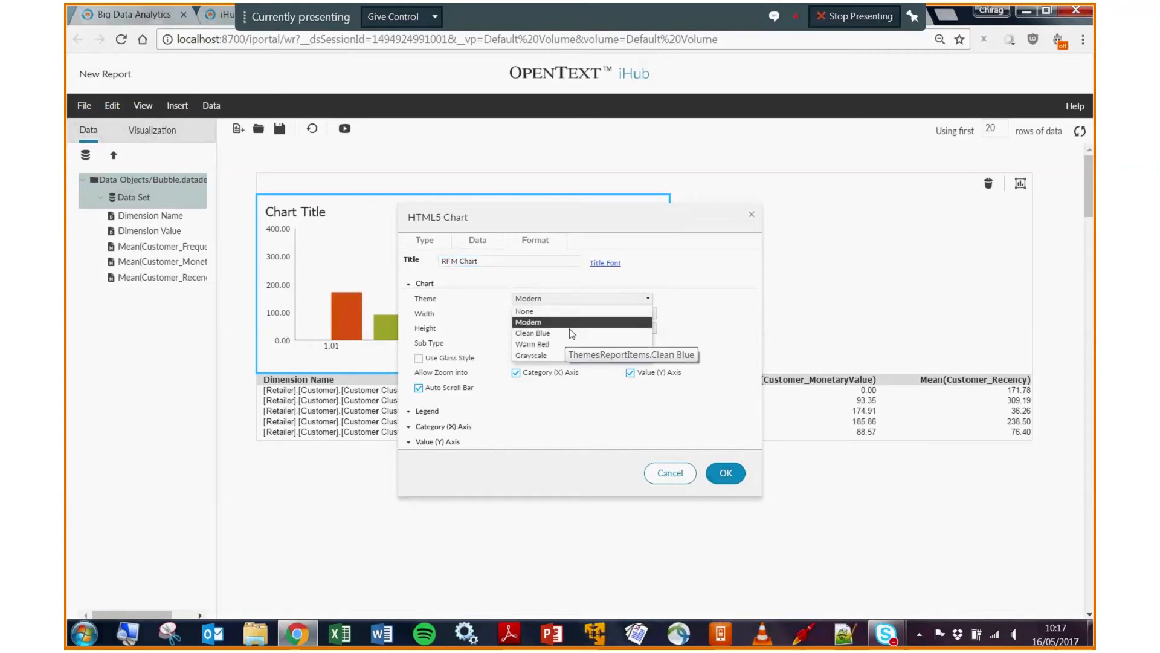
left_click(533, 332)
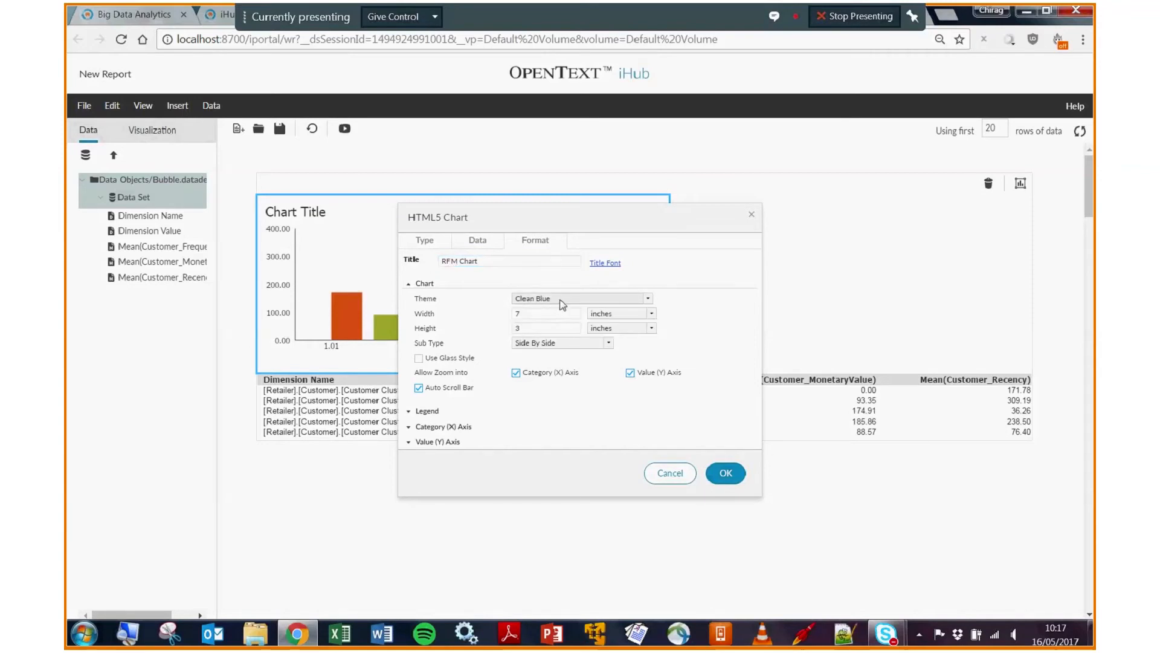
mouse_move(554, 292)
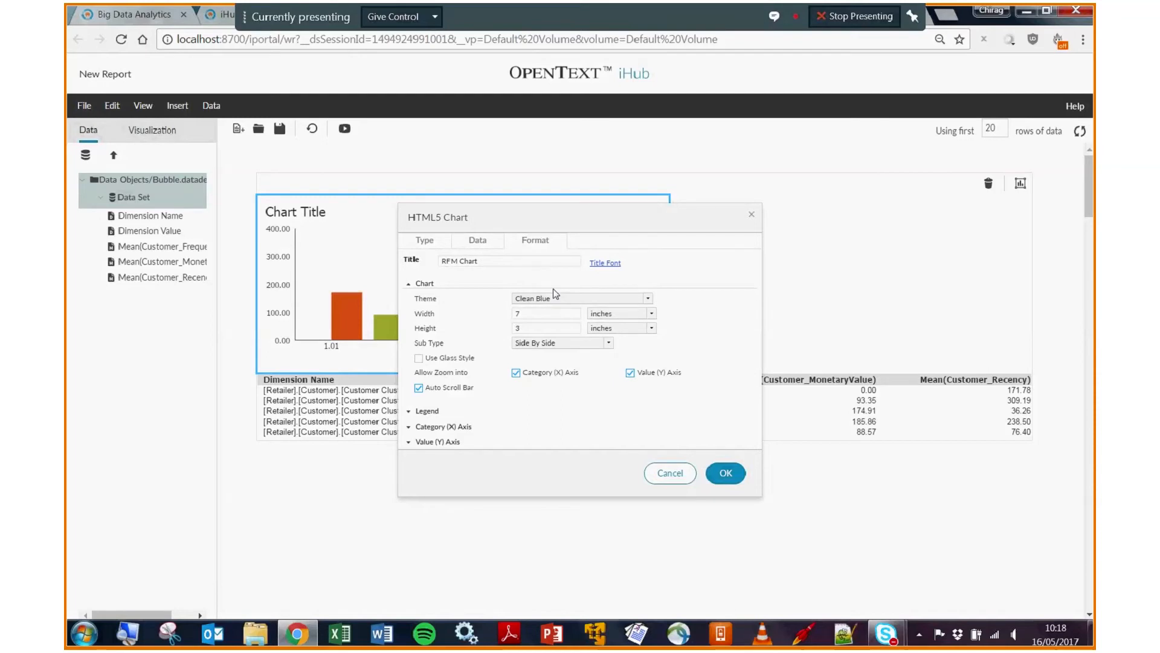
mouse_move(555, 389)
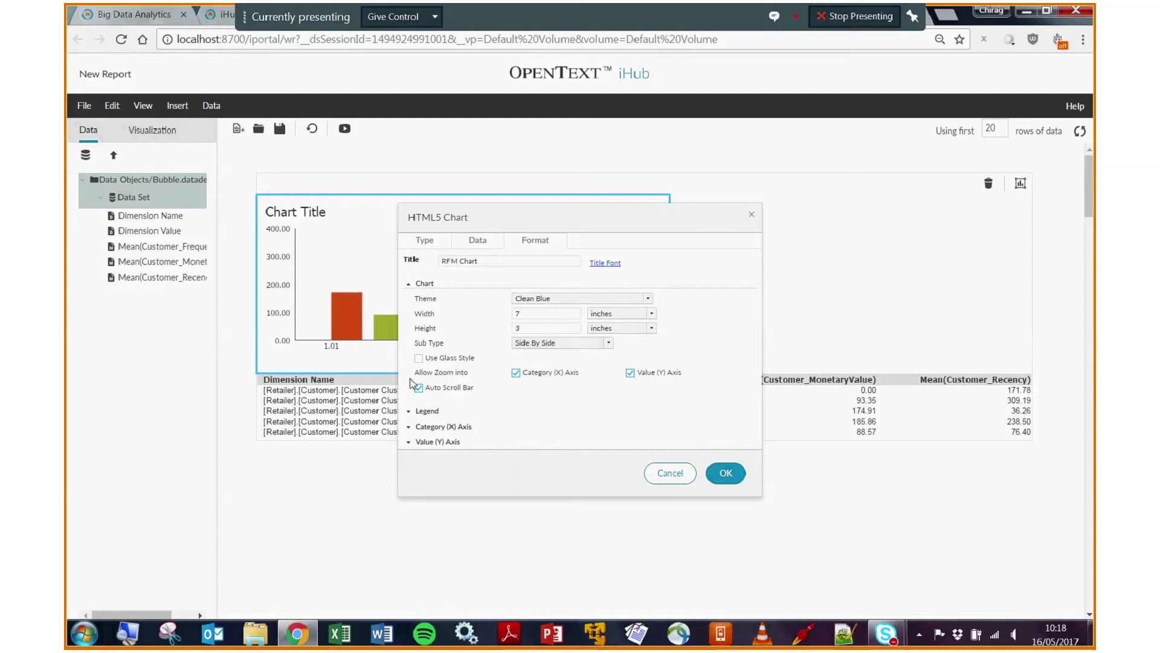
Step: Turn on the chart legend, adjust its width and apply the formatting
left_click(425, 410)
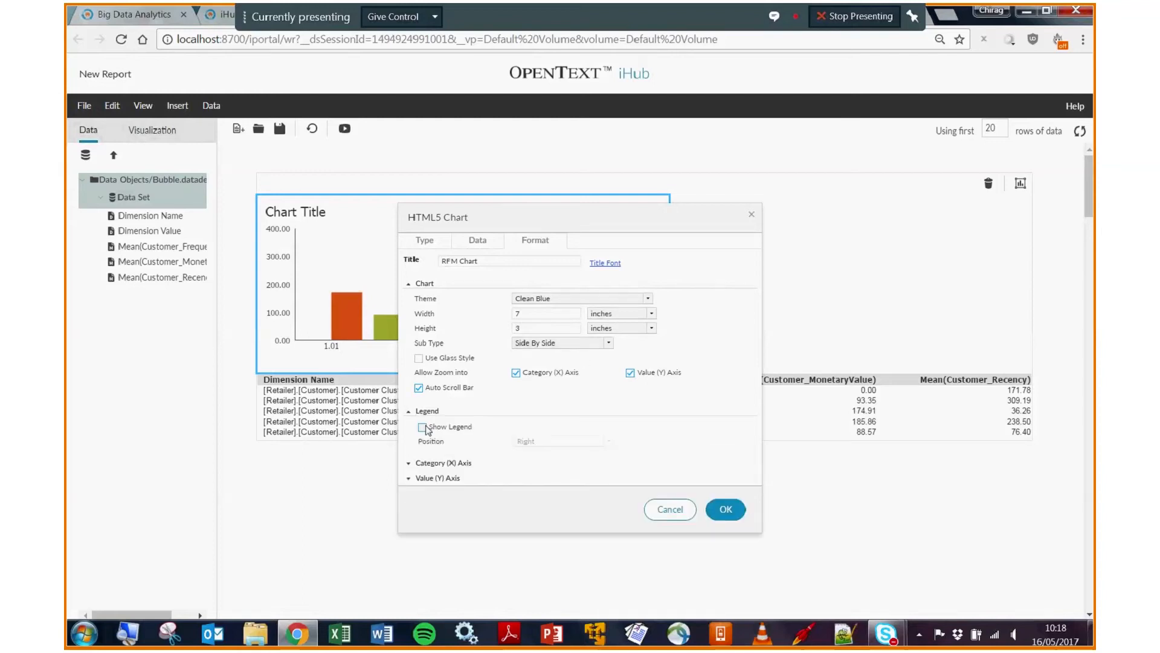
left_click(422, 427)
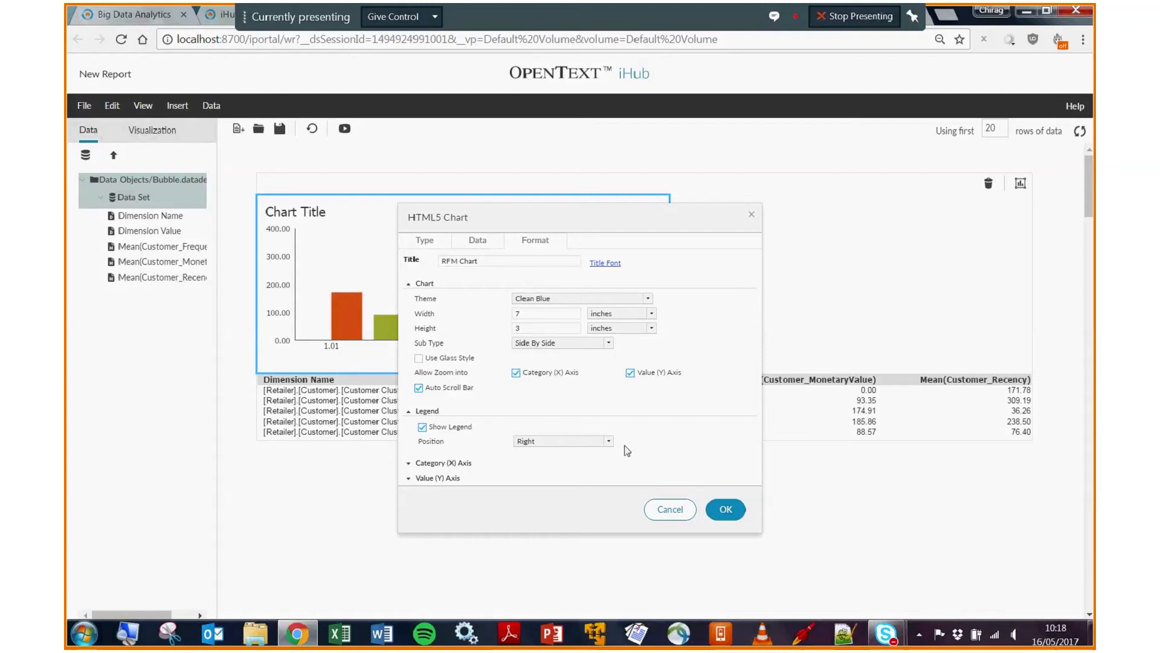
left_click(545, 313)
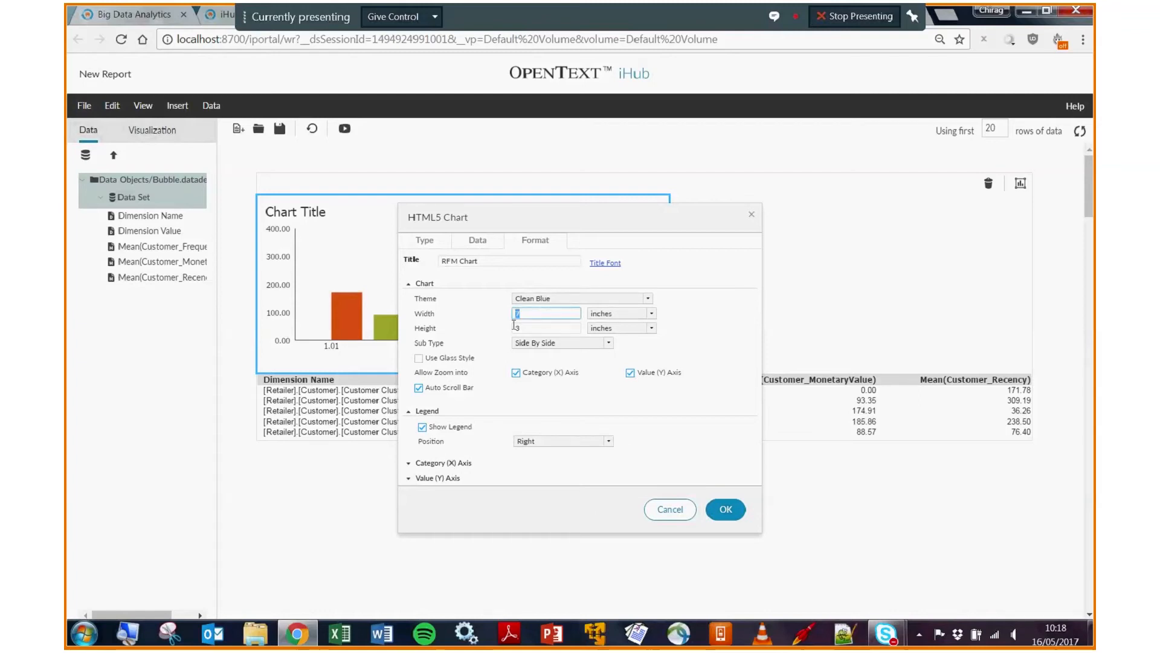
left_click(726, 509)
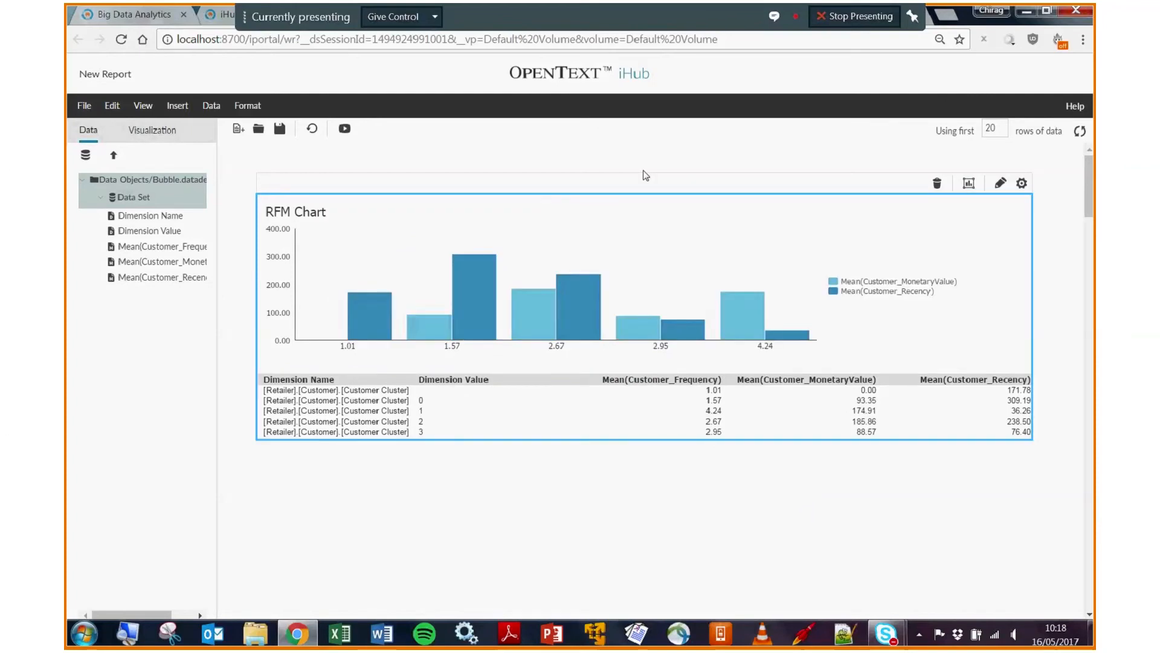
mouse_move(829, 278)
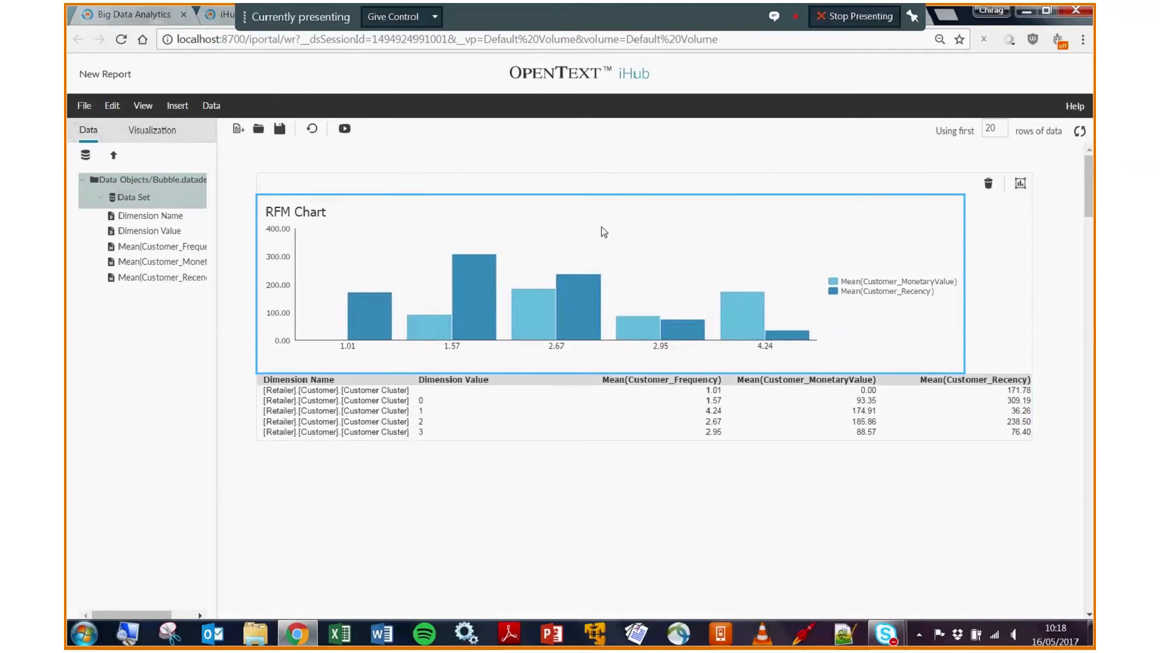
Step: Add a bookmark to the chart named RFMChart, correcting the first rejected name
right_click(604, 231)
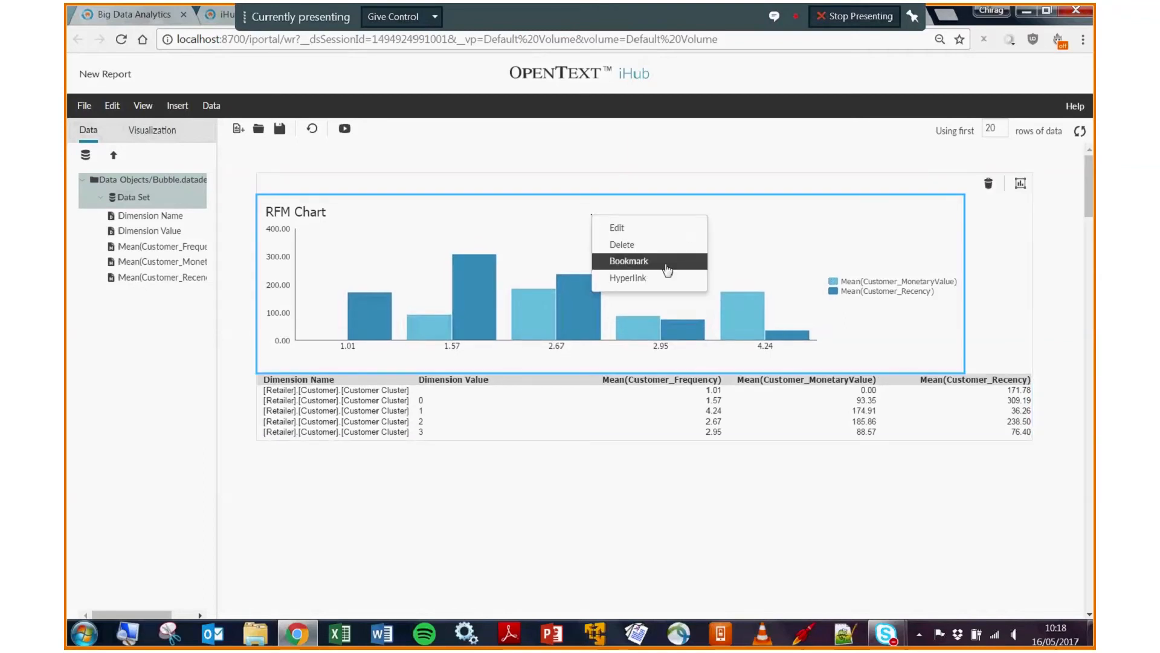
left_click(629, 261)
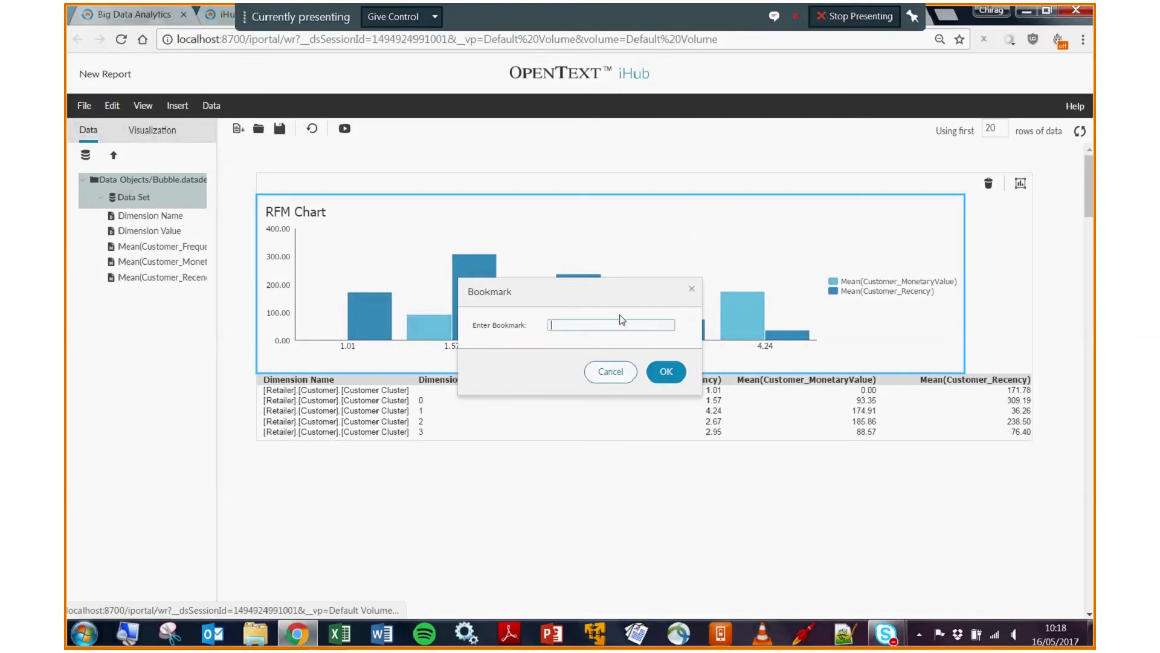
type("RFM Chart")
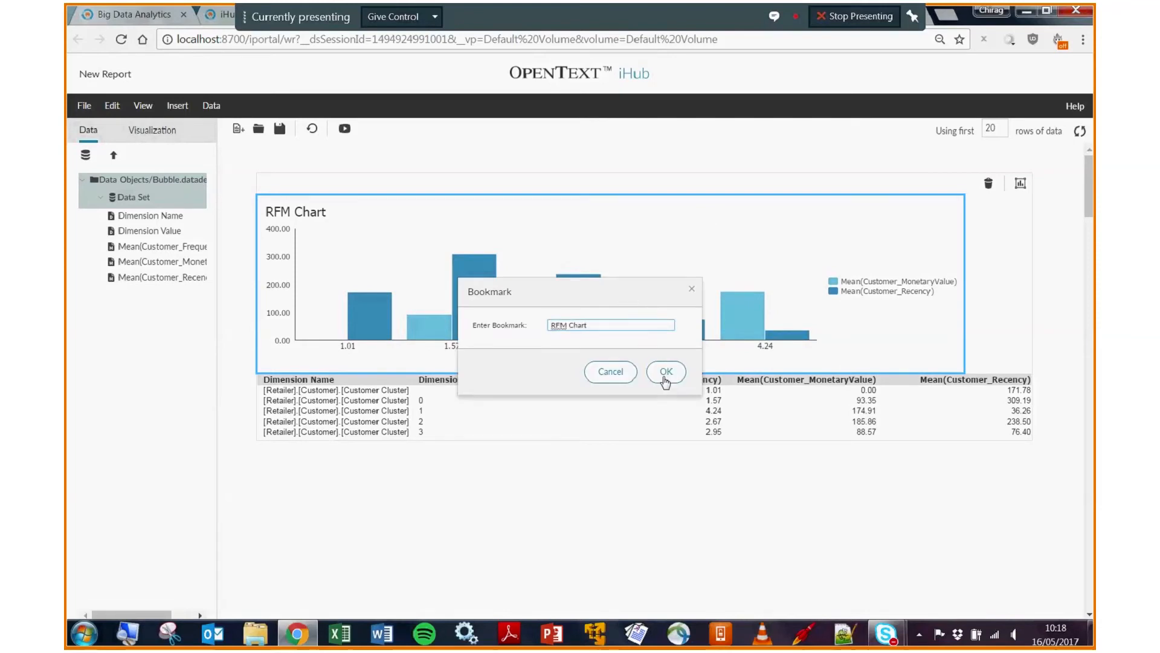
left_click(666, 372)
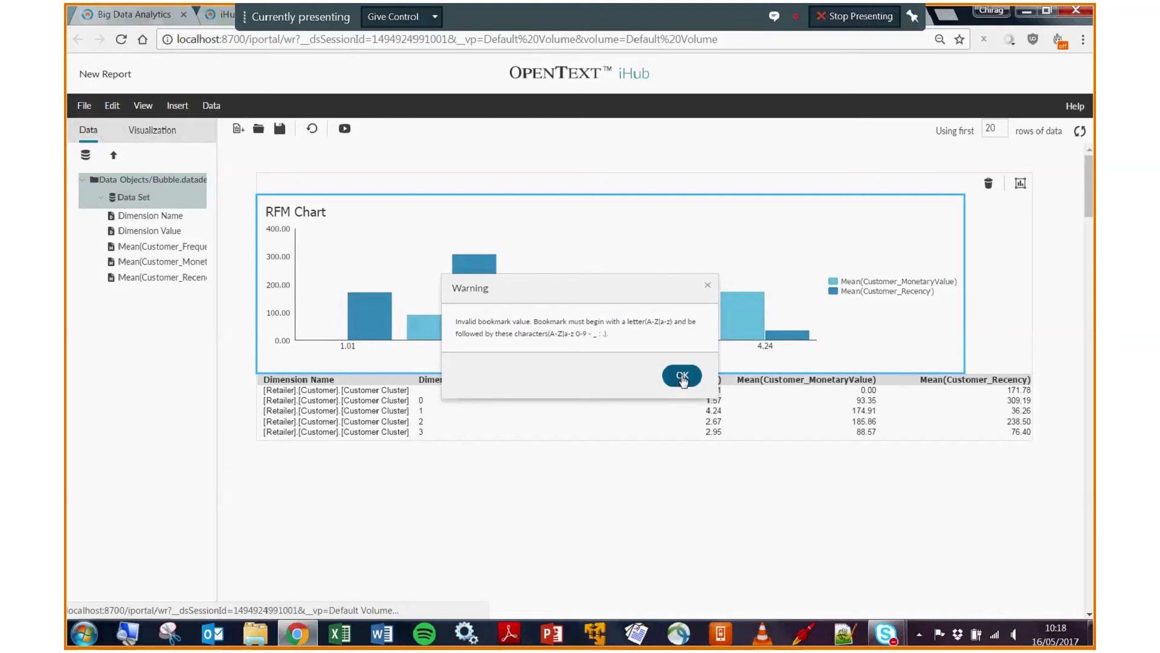
left_click(682, 376)
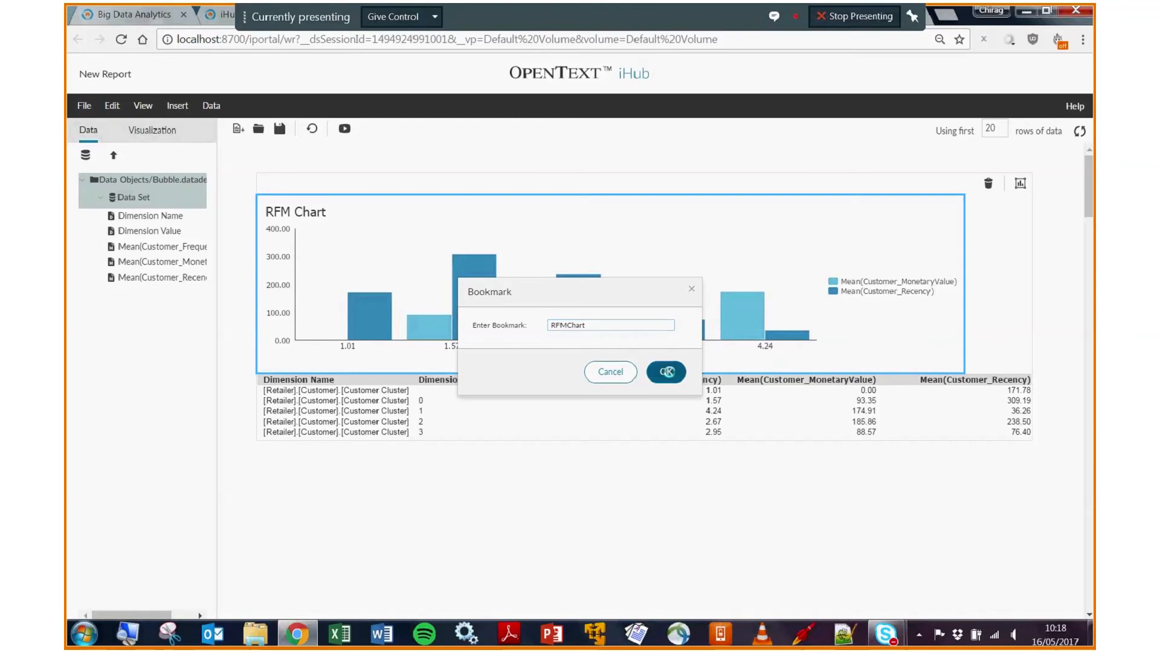
left_click(666, 372)
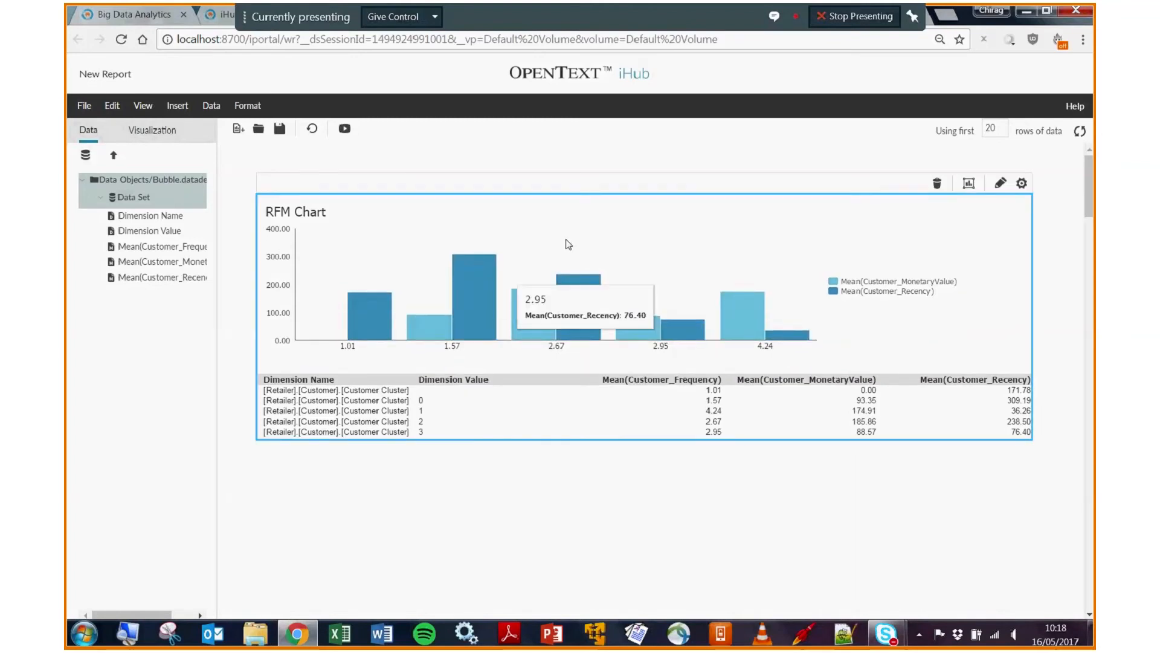
mouse_move(599, 229)
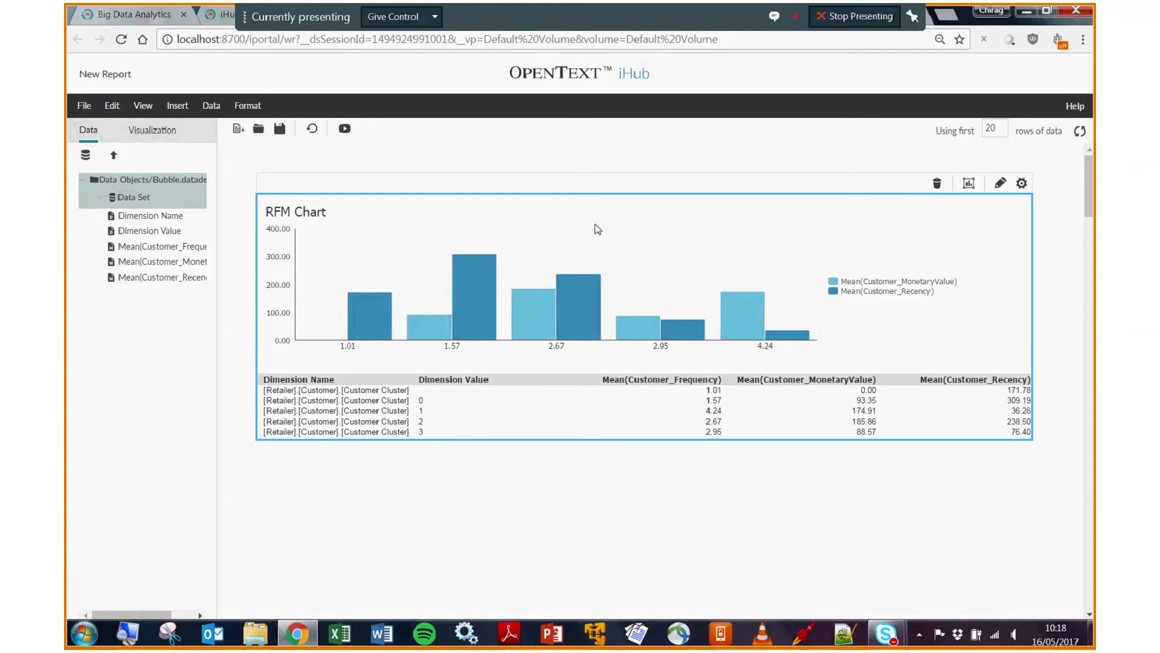
mouse_move(452, 220)
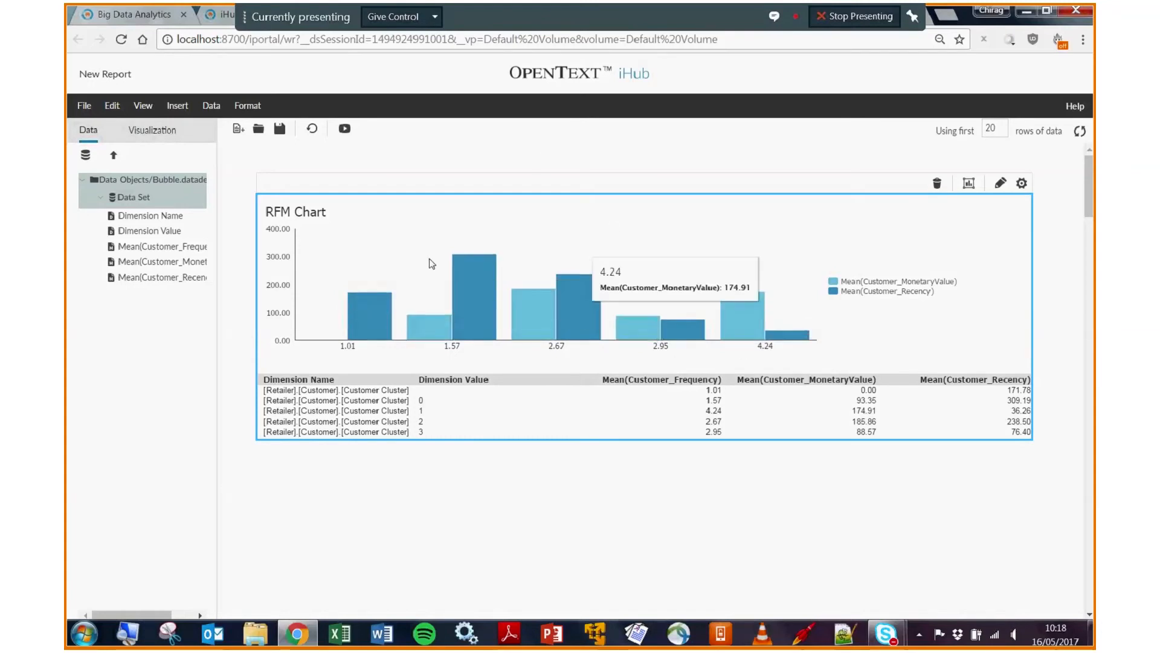
mouse_move(592, 182)
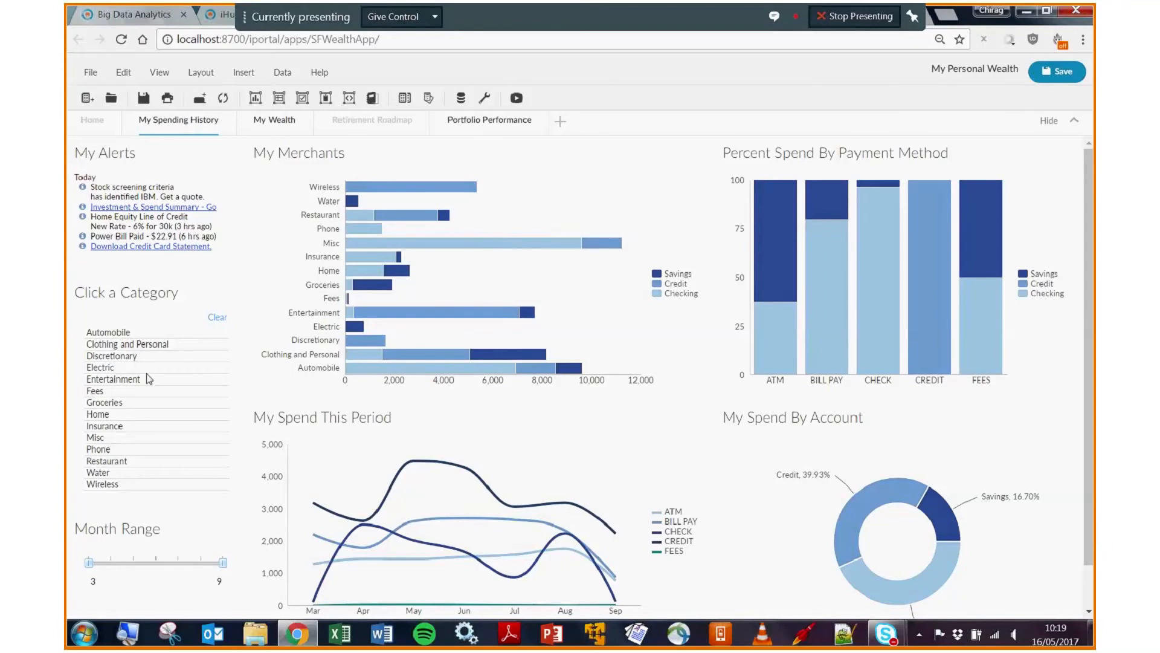
mouse_move(150, 394)
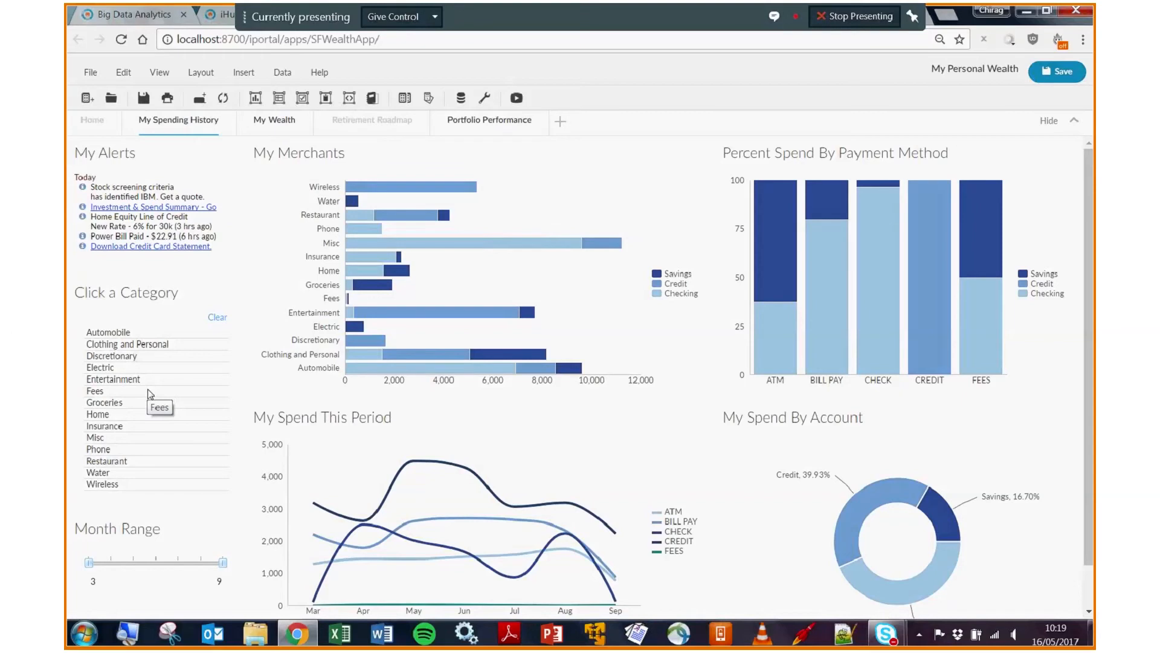
mouse_move(186, 367)
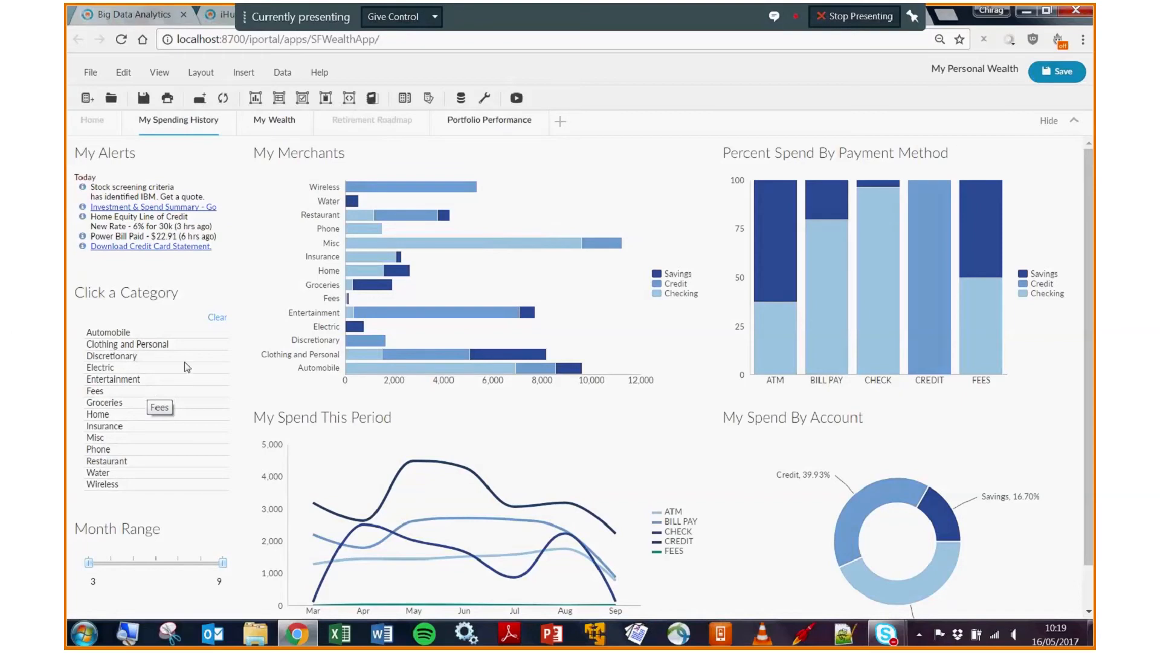
Step: Add Insurance, Phone and Restaurant to the category filter and narrow months to 7–9
left_click(114, 378)
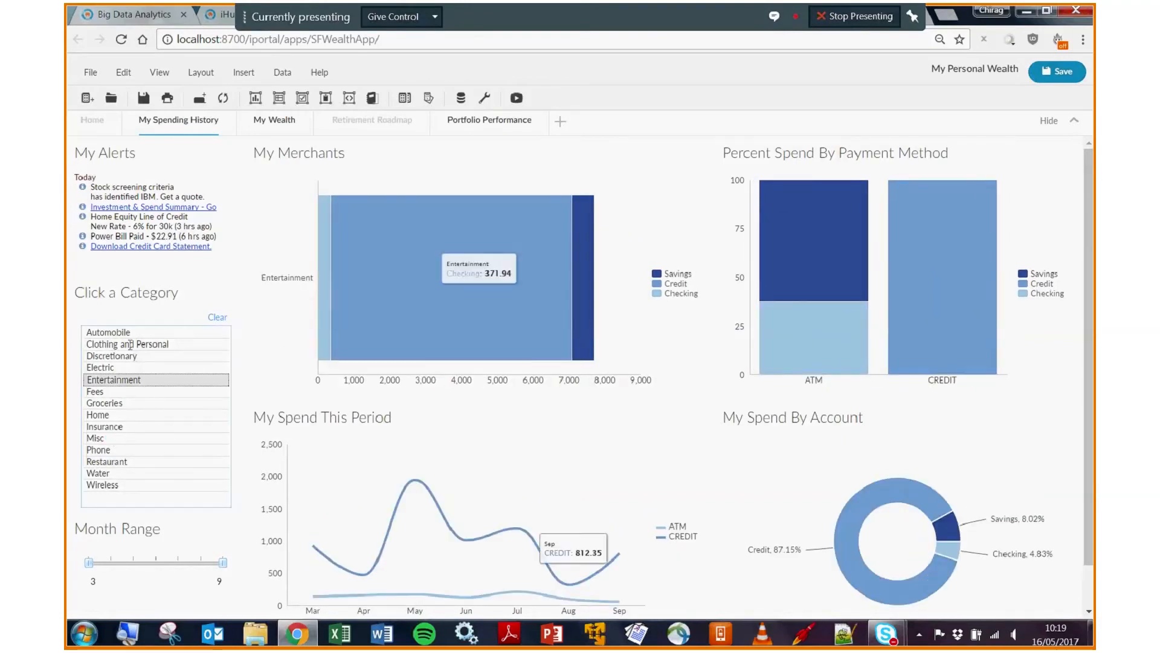
left_click(104, 426)
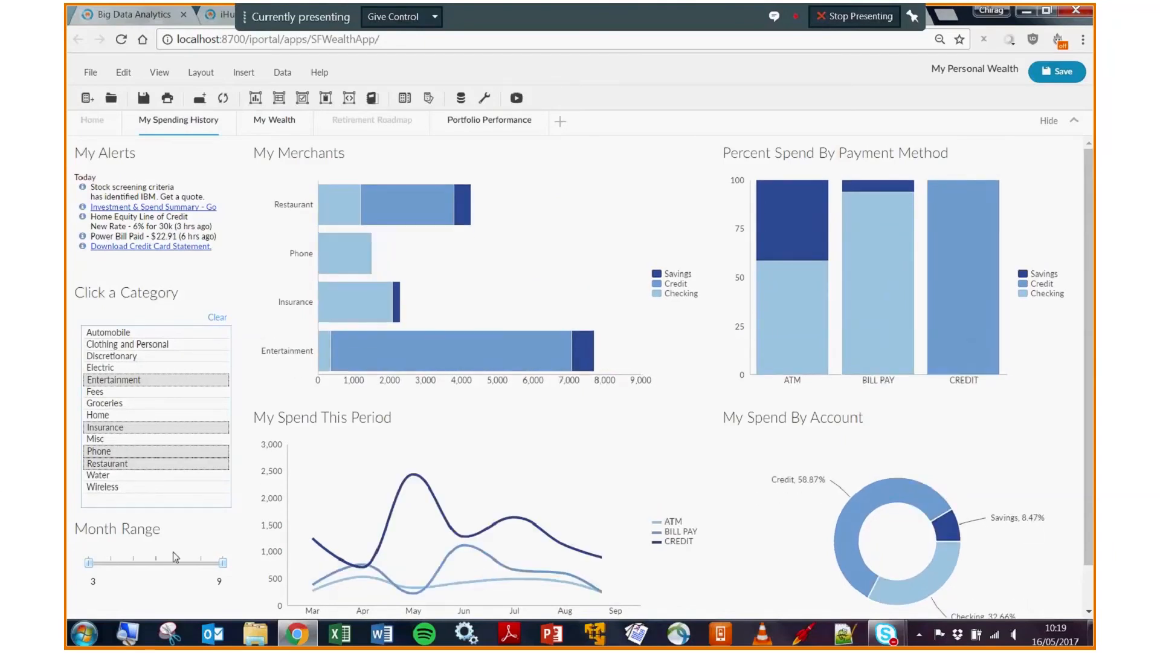
left_click_drag(88, 562, 175, 562)
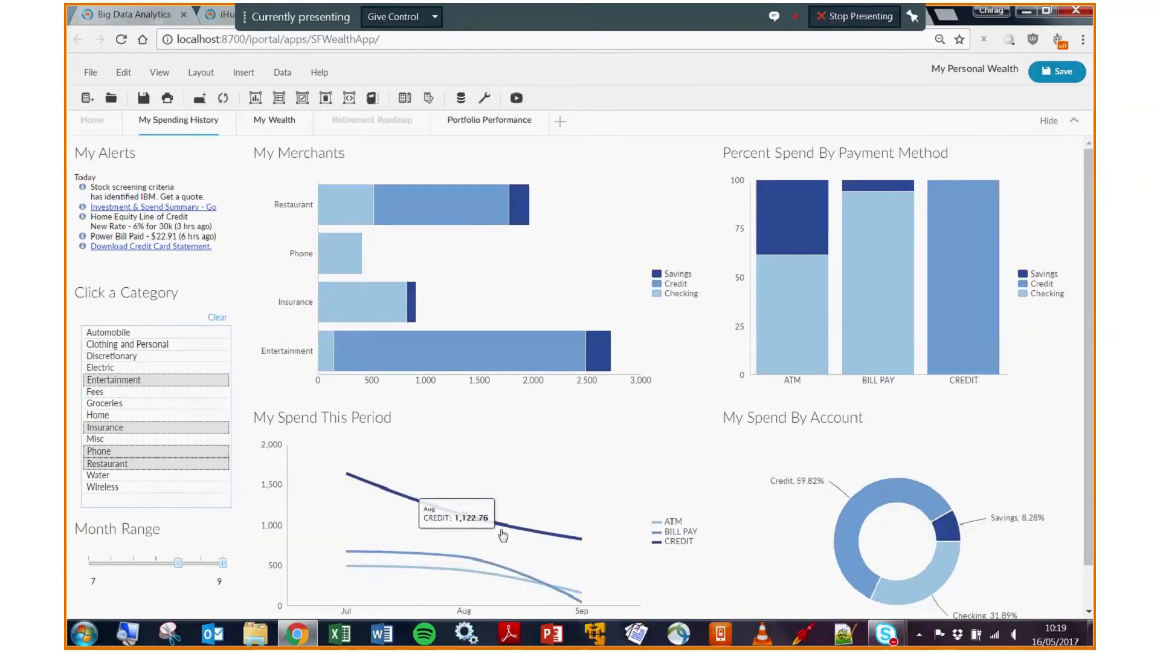
mouse_move(463, 571)
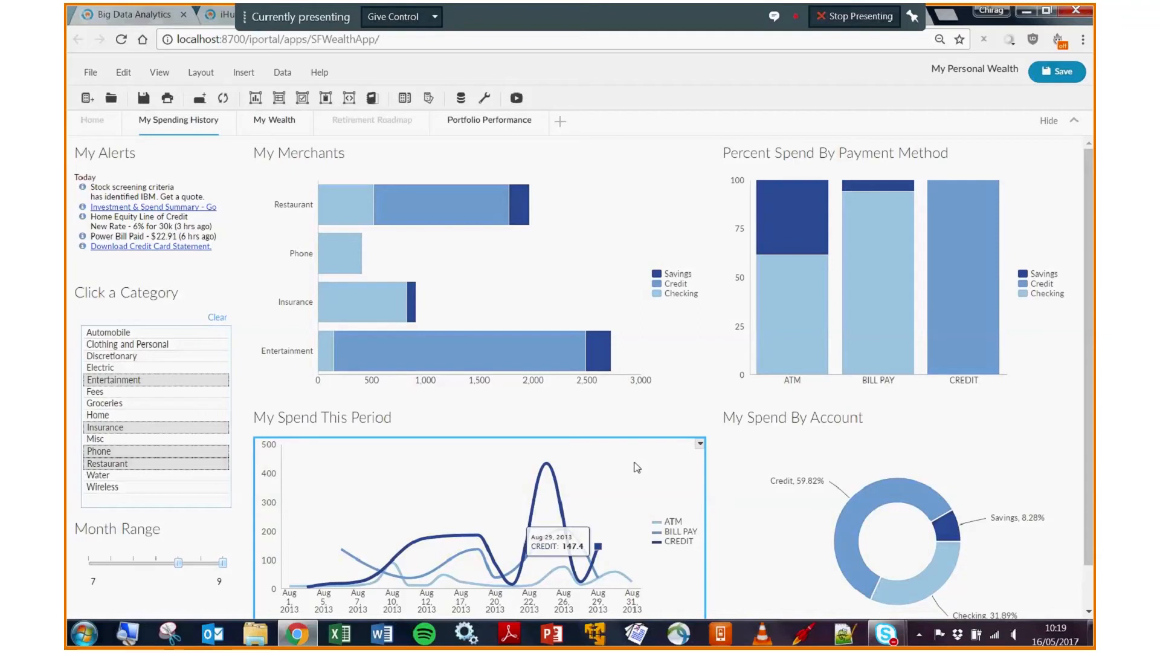
mouse_move(659, 451)
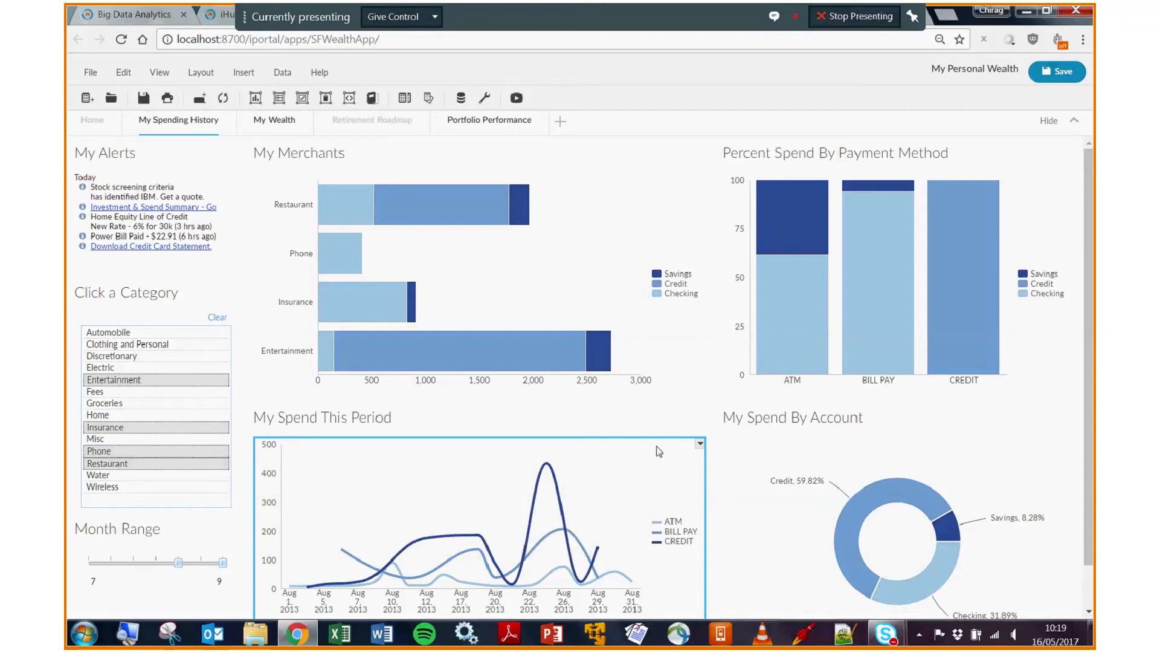
mouse_move(688, 461)
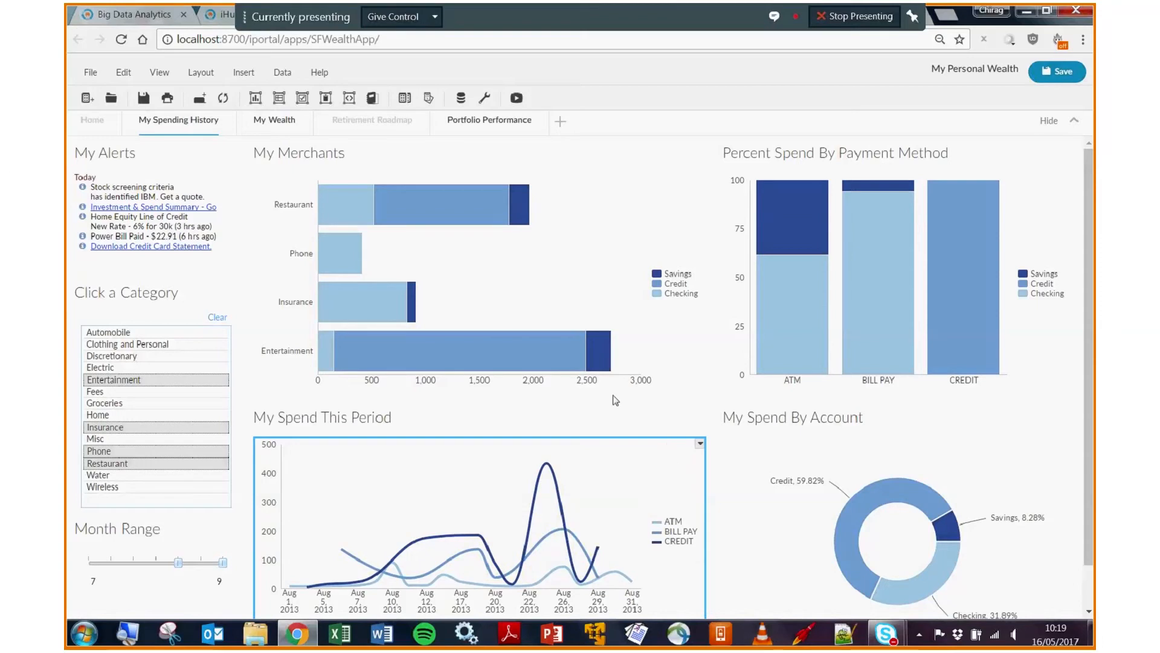
mouse_move(484, 344)
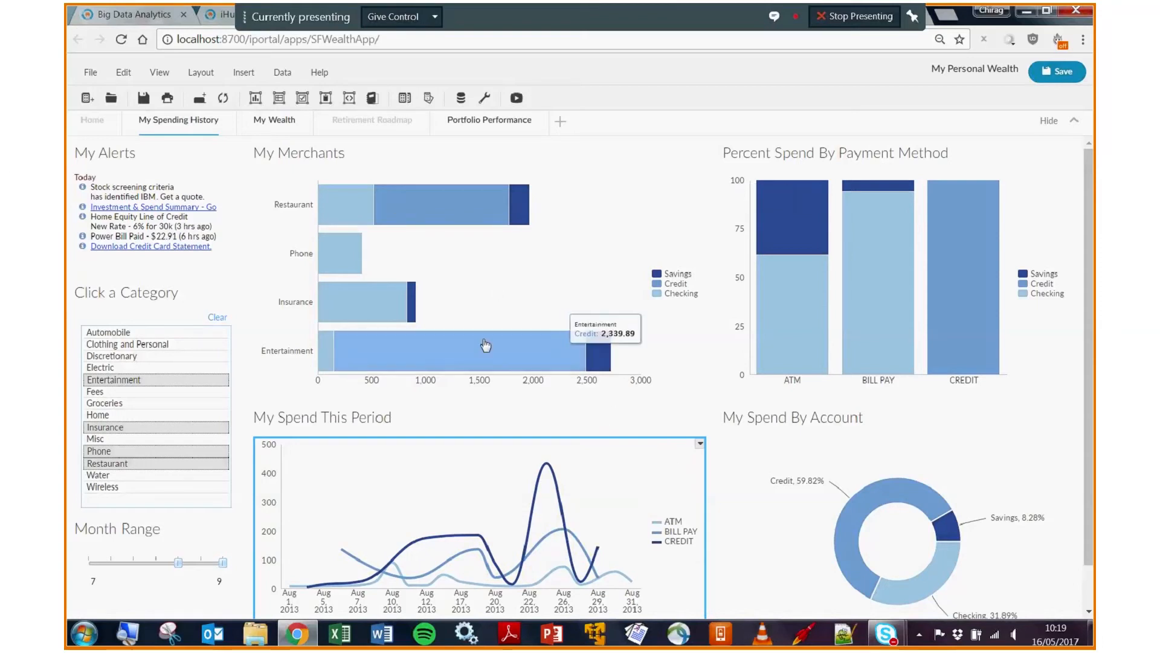
mouse_move(488, 355)
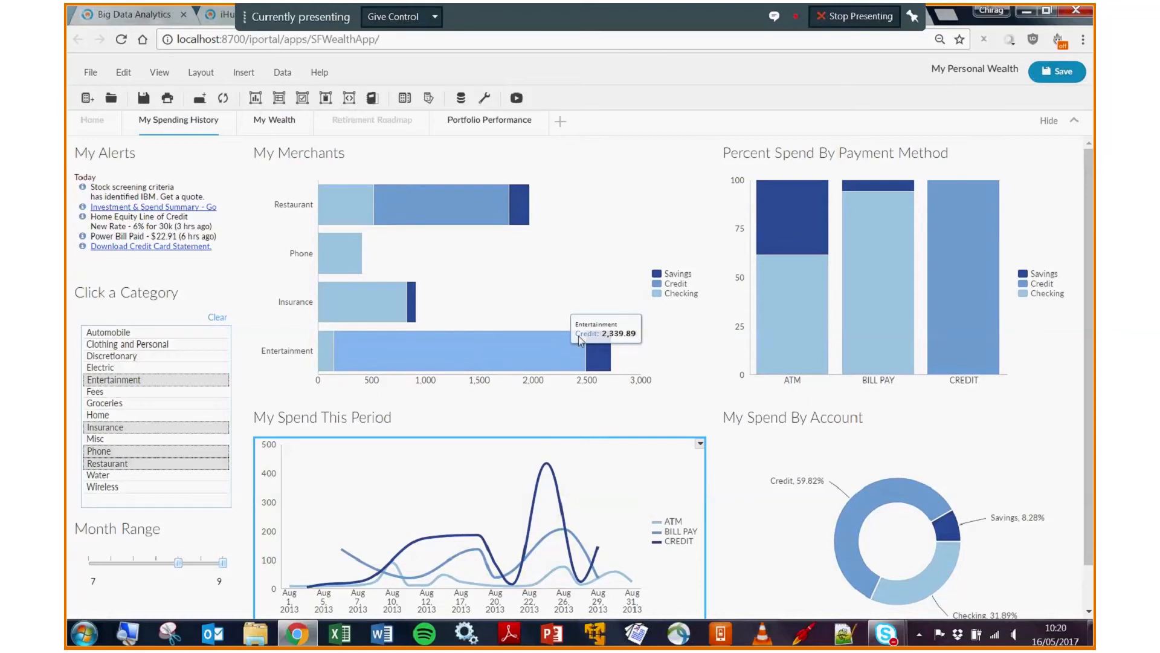
mouse_move(465, 241)
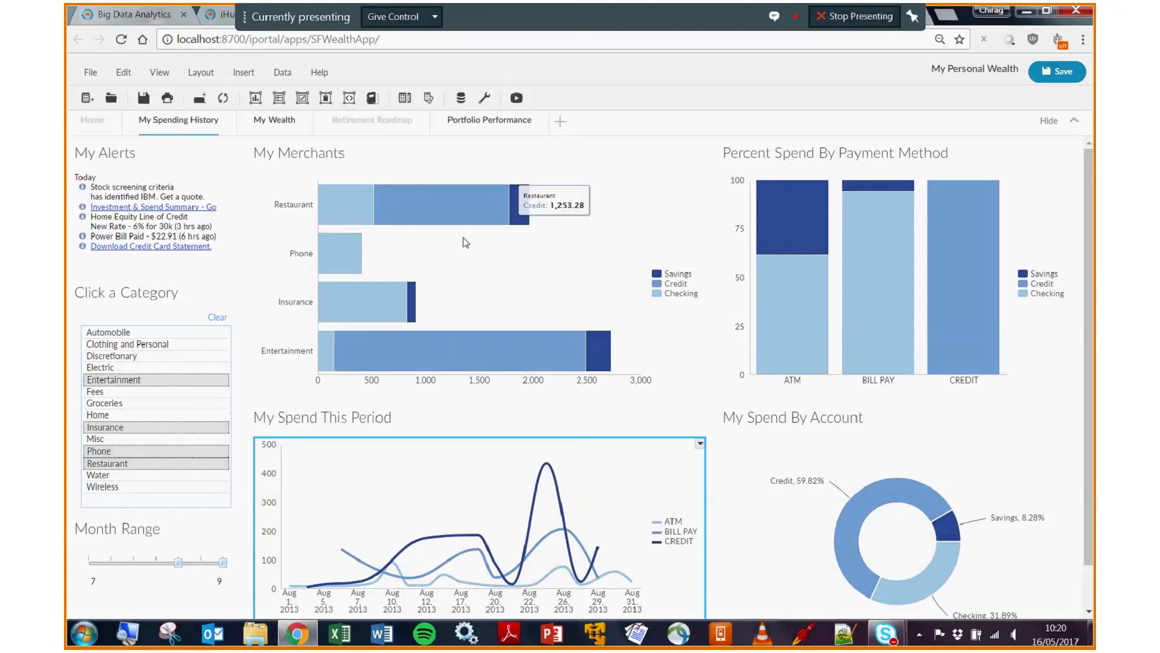
mouse_move(435, 213)
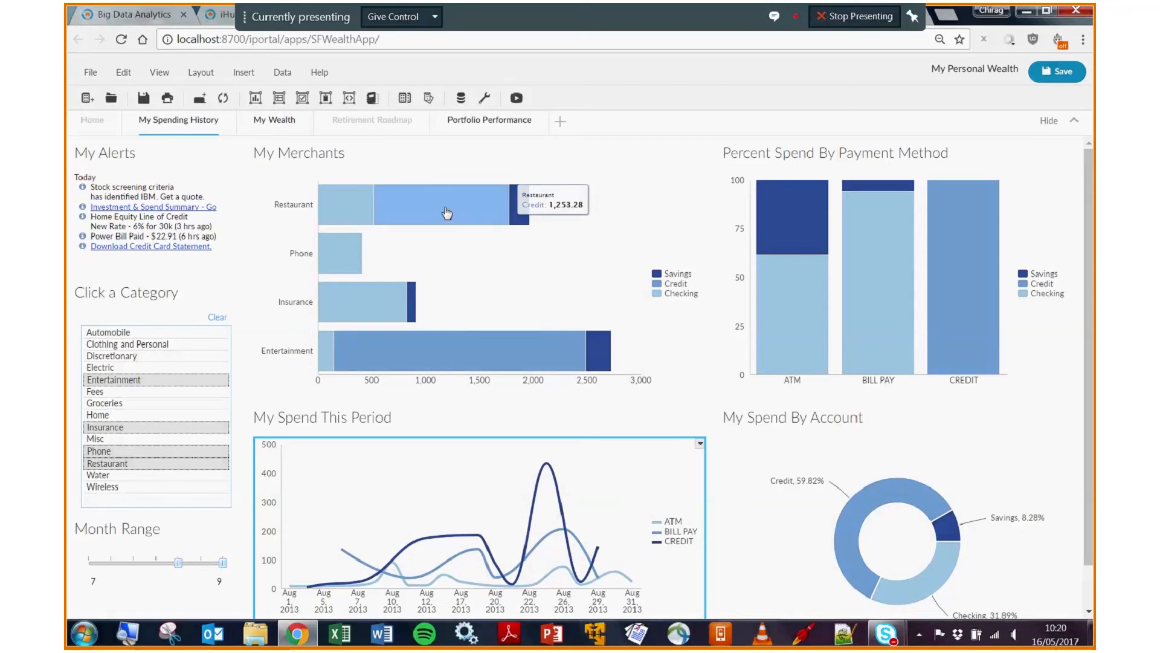
mouse_move(420, 212)
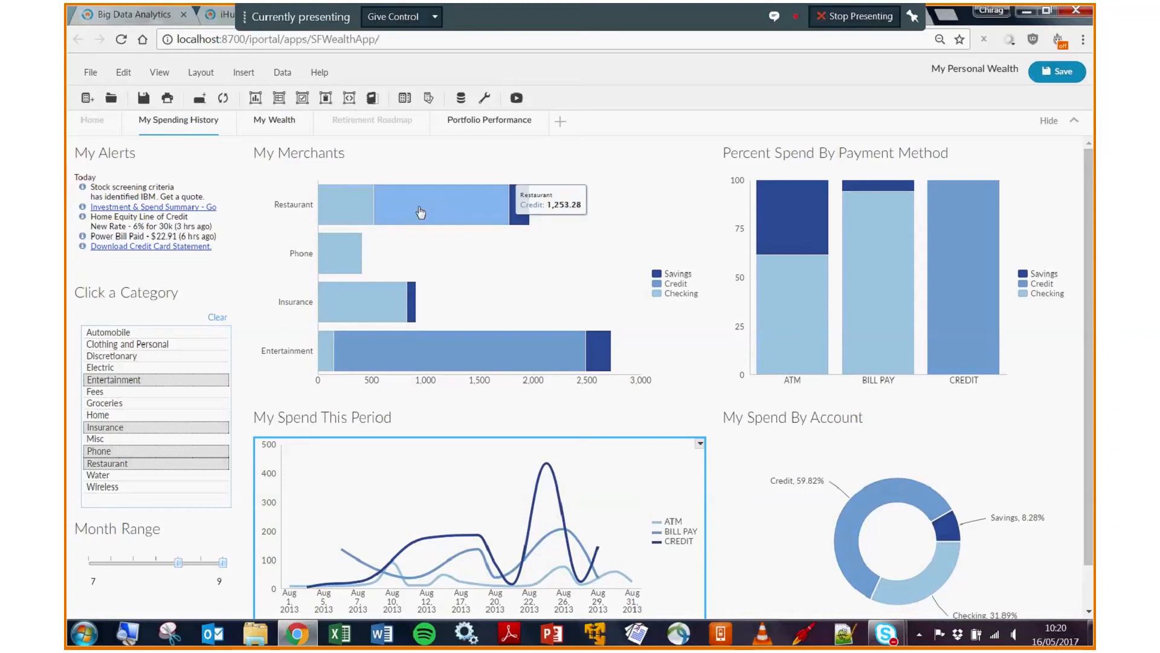
Step: Drill Restaurant spending down by merchant and jump from Taco Bell to the detail report
left_click(420, 211)
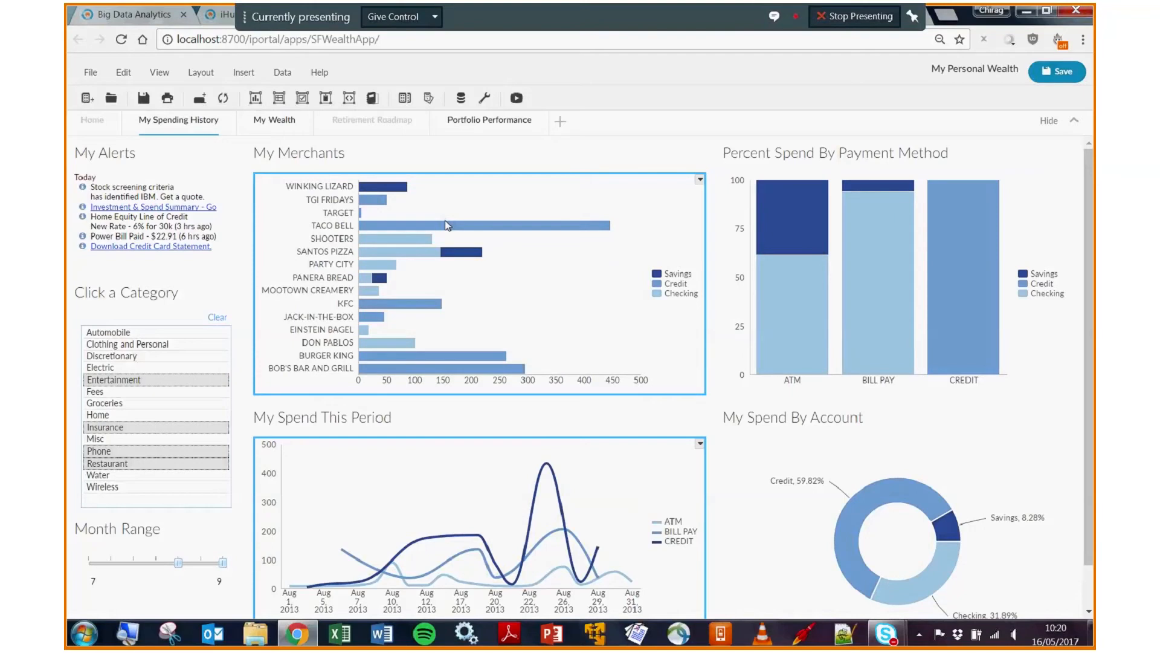
mouse_move(447, 225)
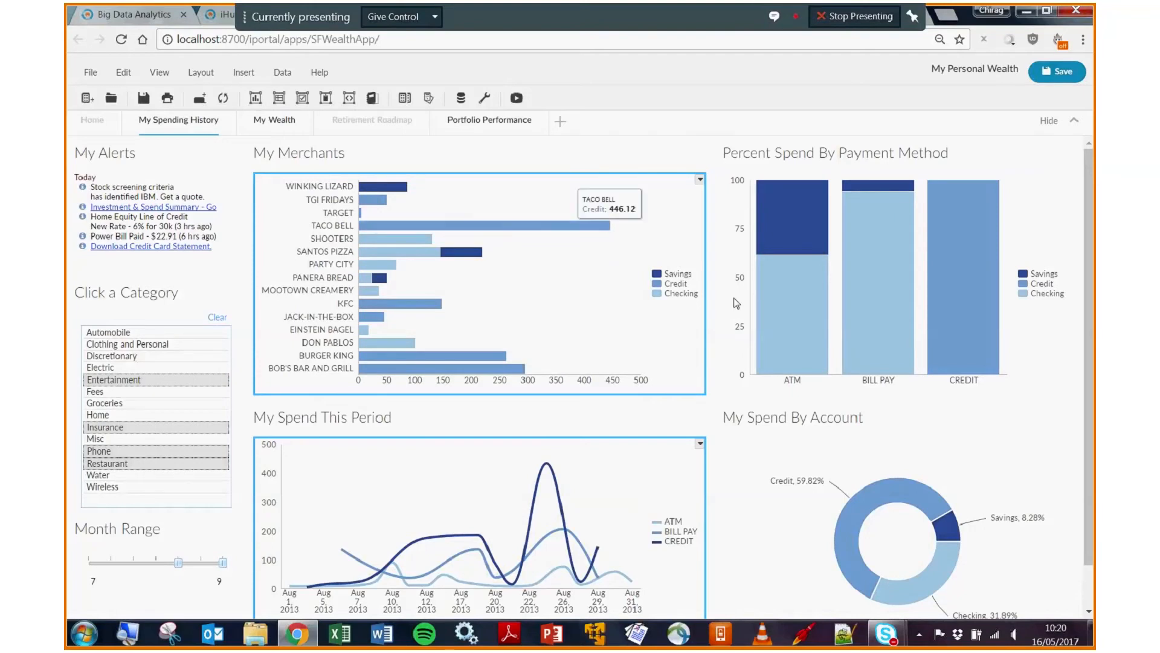
right_click(569, 225)
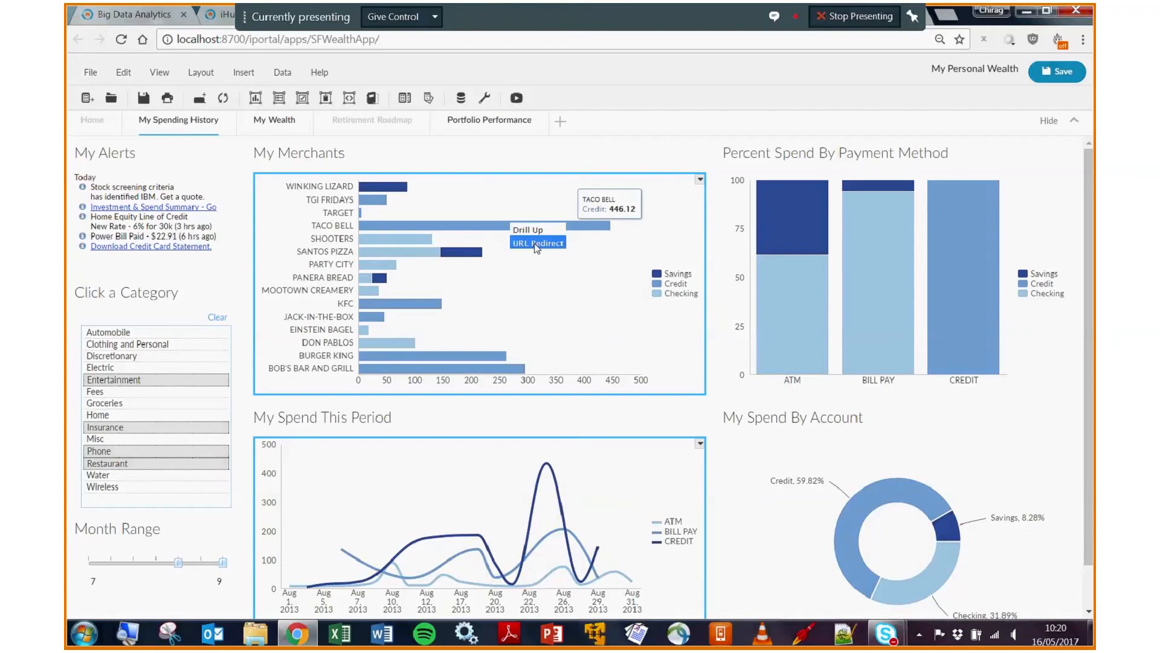
left_click(537, 242)
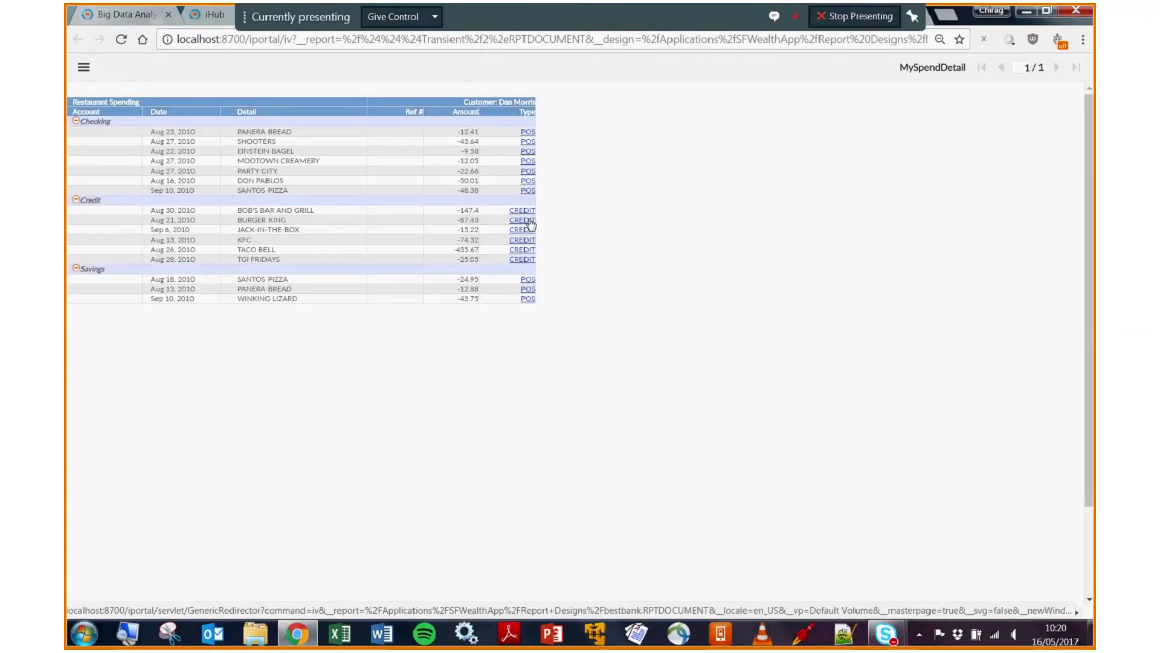
Step: Follow a CREDIT link to the Pillar Rewards Card credit statement
left_click(522, 220)
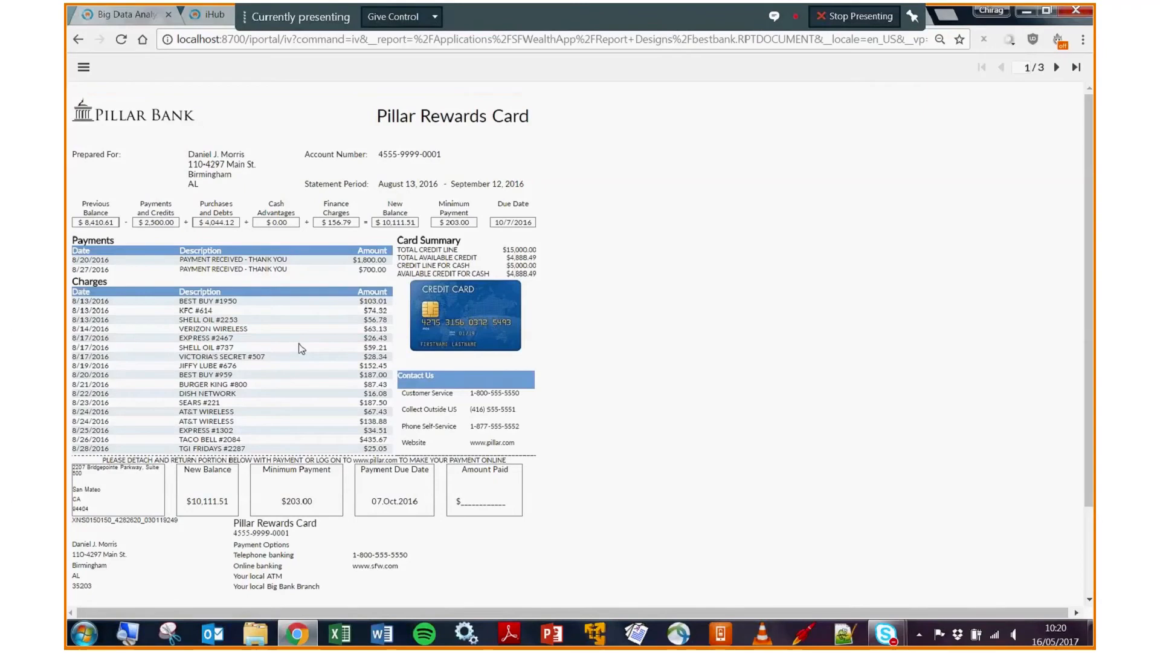
mouse_move(273, 314)
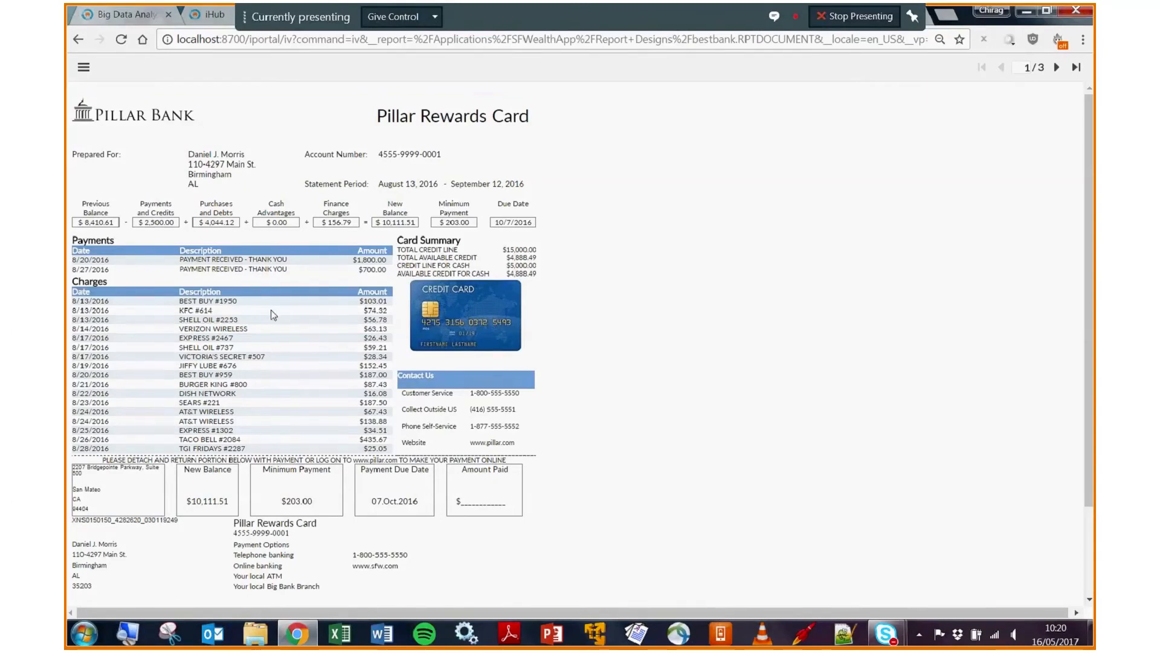
mouse_move(270, 329)
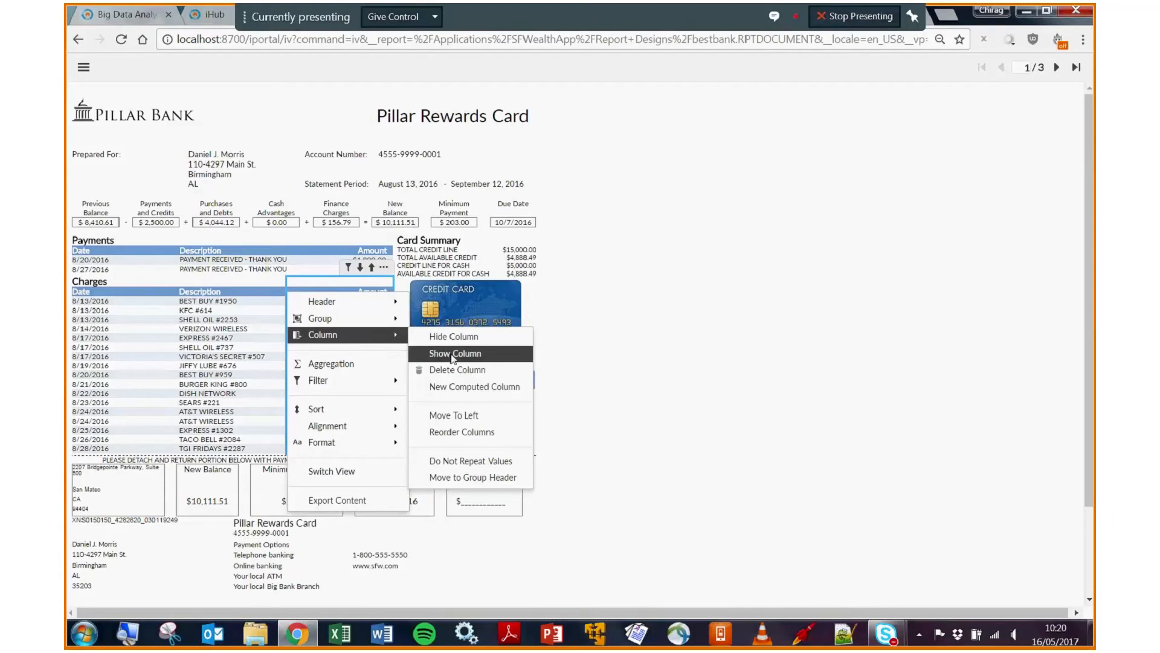
Step: Reveal the hidden Category column in the Charges table
left_click(455, 353)
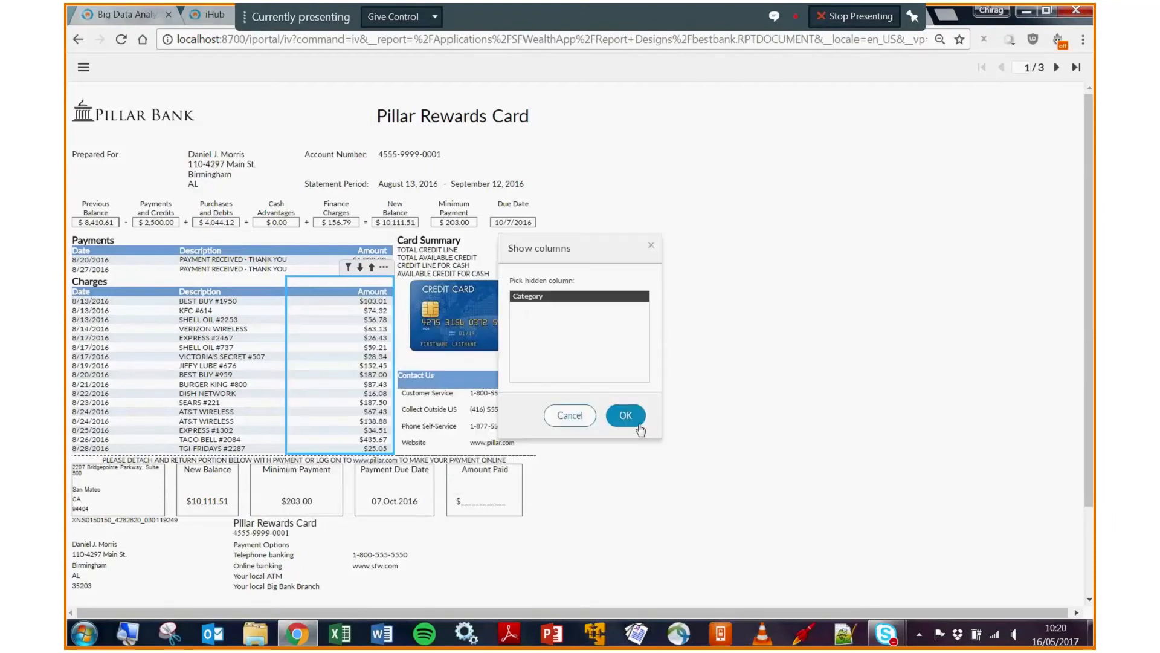
left_click(626, 416)
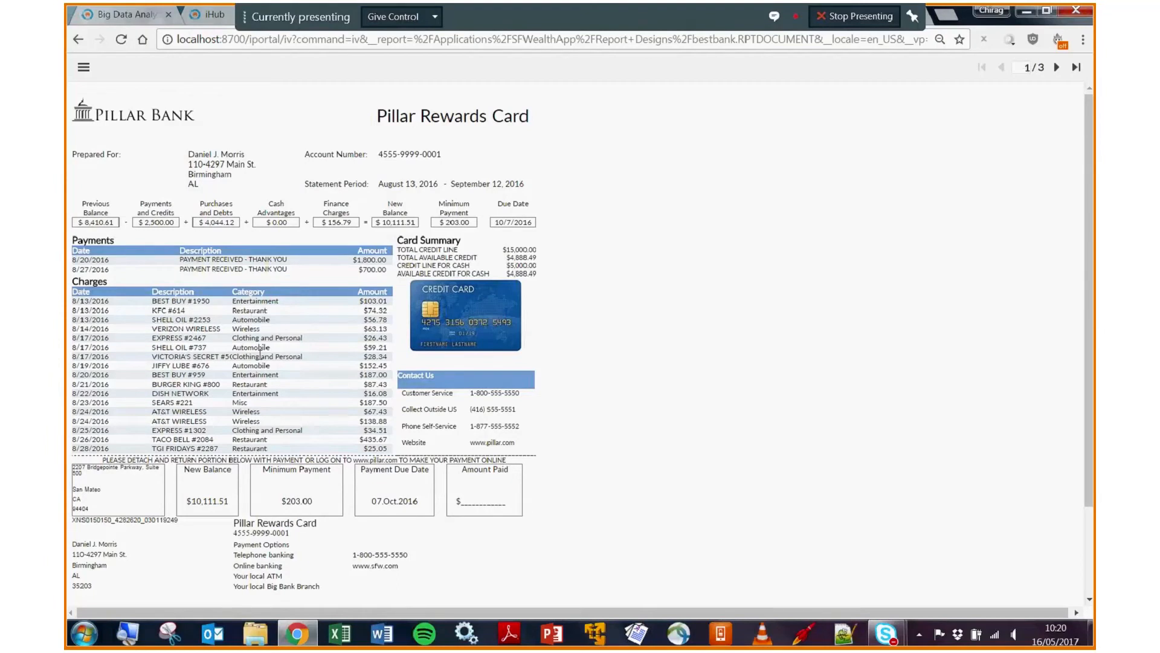
Step: Add a sum aggregation labelled 'total' beneath the charge Amount column
right_click(370, 309)
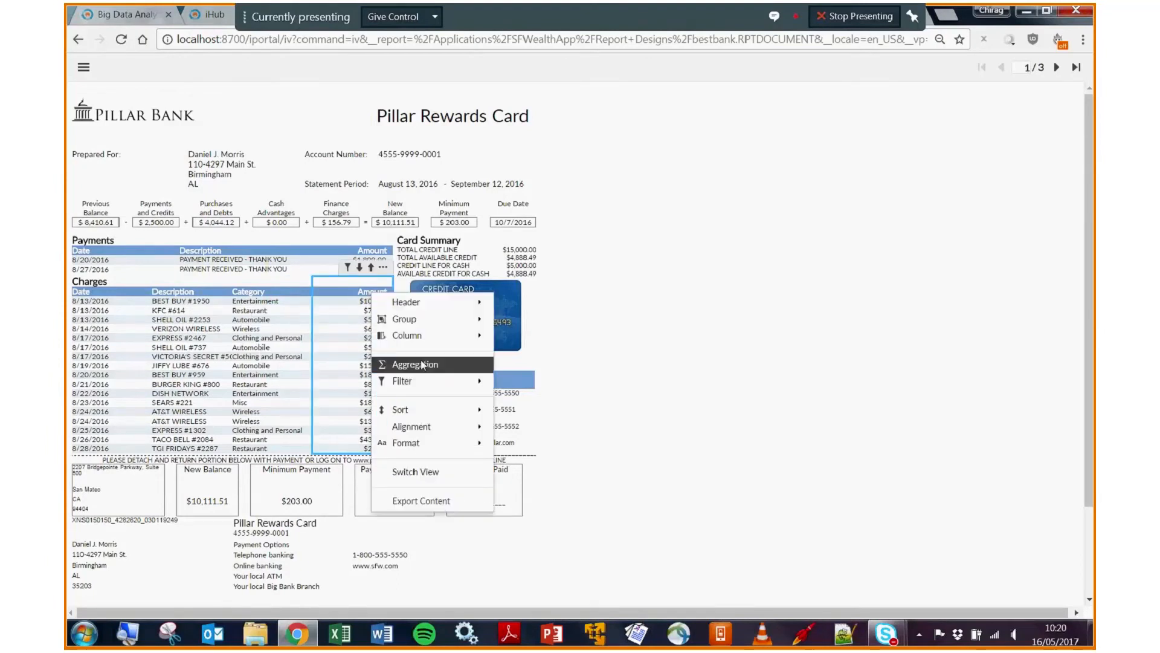
left_click(414, 365)
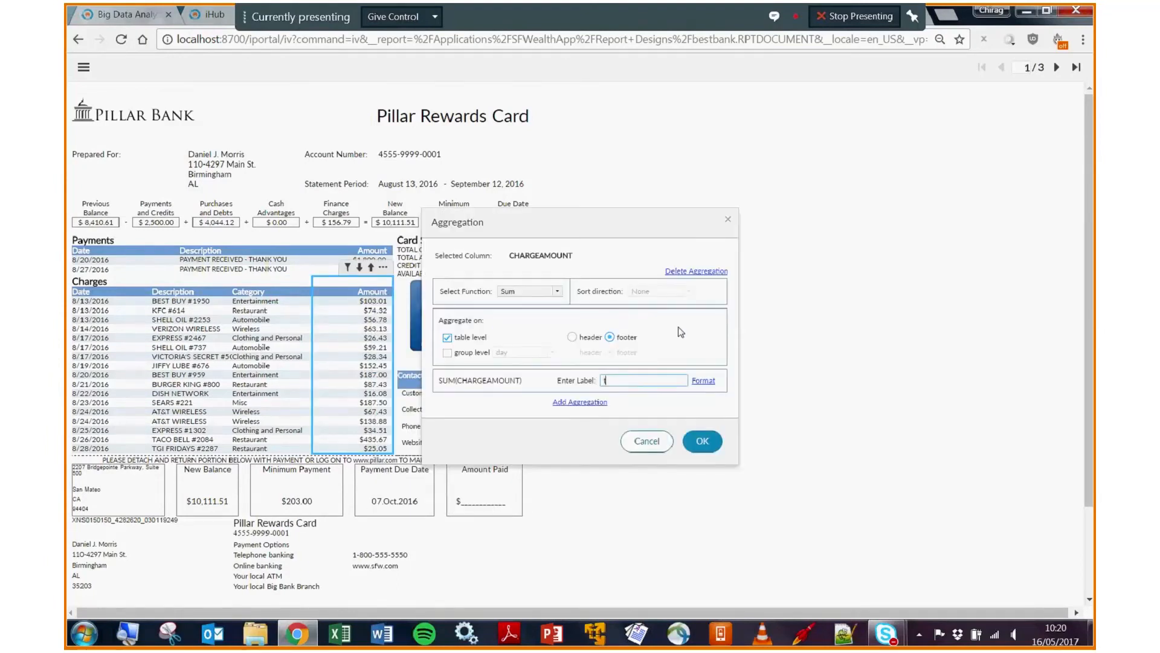
type("total")
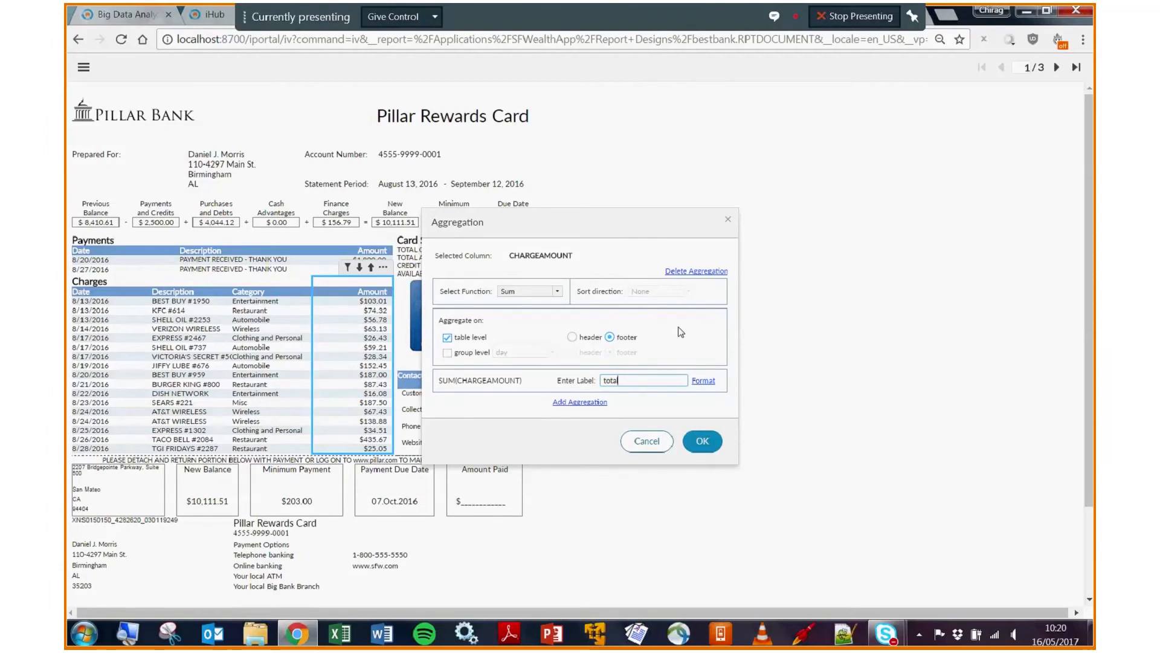
left_click(702, 441)
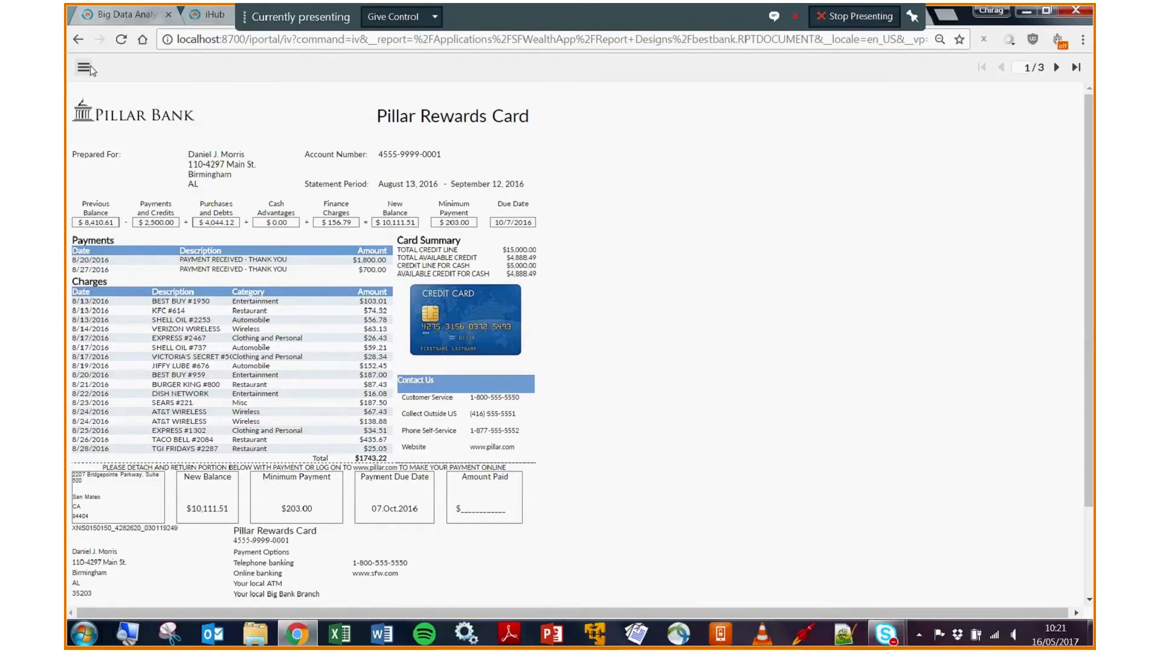
Step: Export the statement as Excel (XLSX) and open the downloaded bestbank.xlsx
left_click(82, 70)
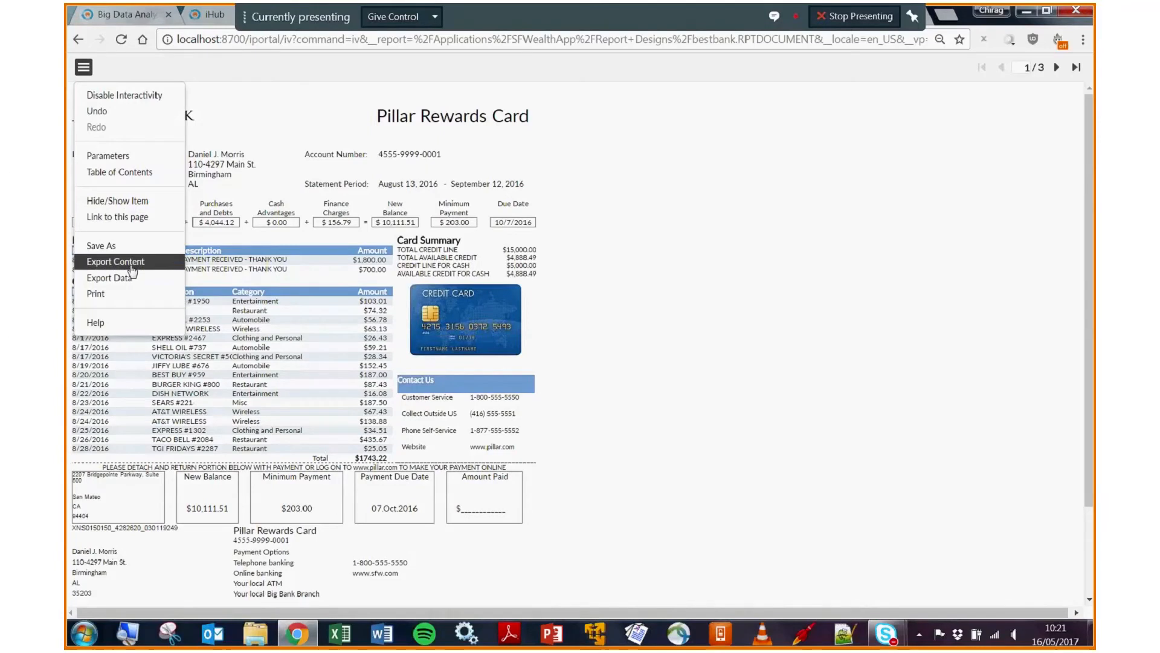
left_click(114, 261)
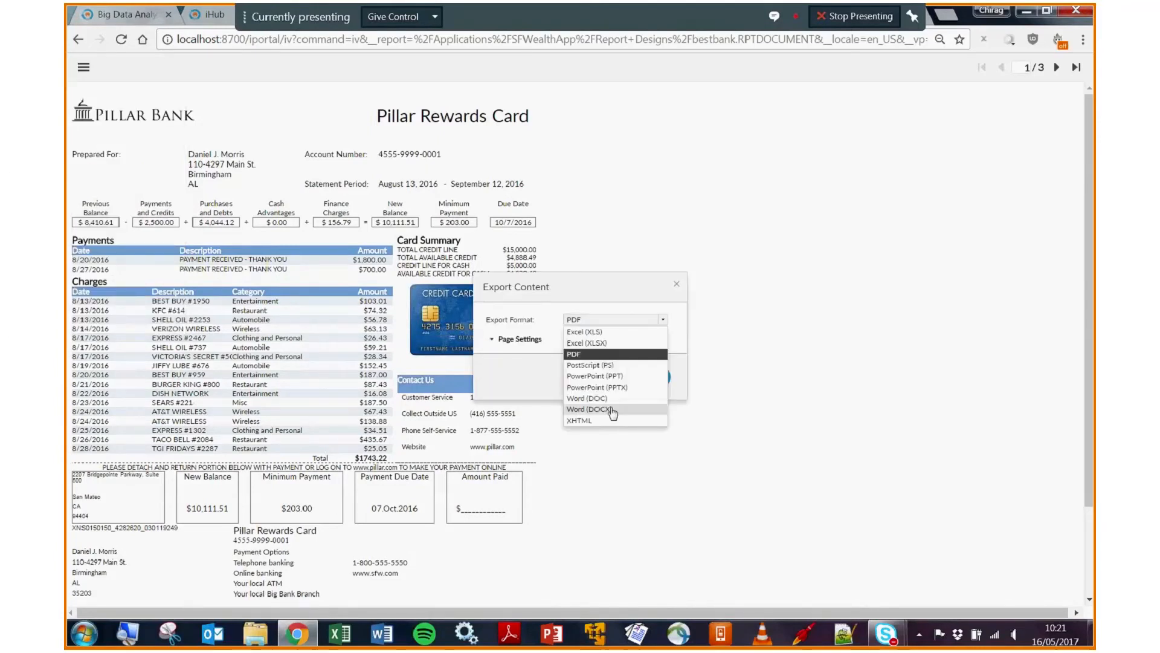
mouse_move(606, 350)
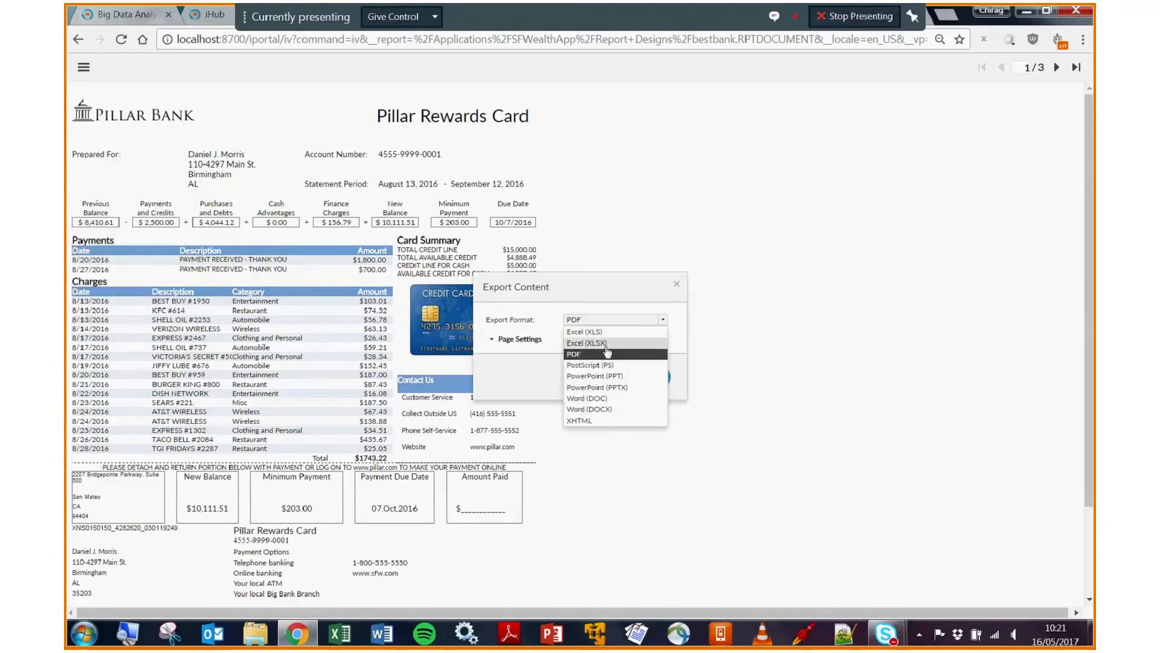
left_click(587, 344)
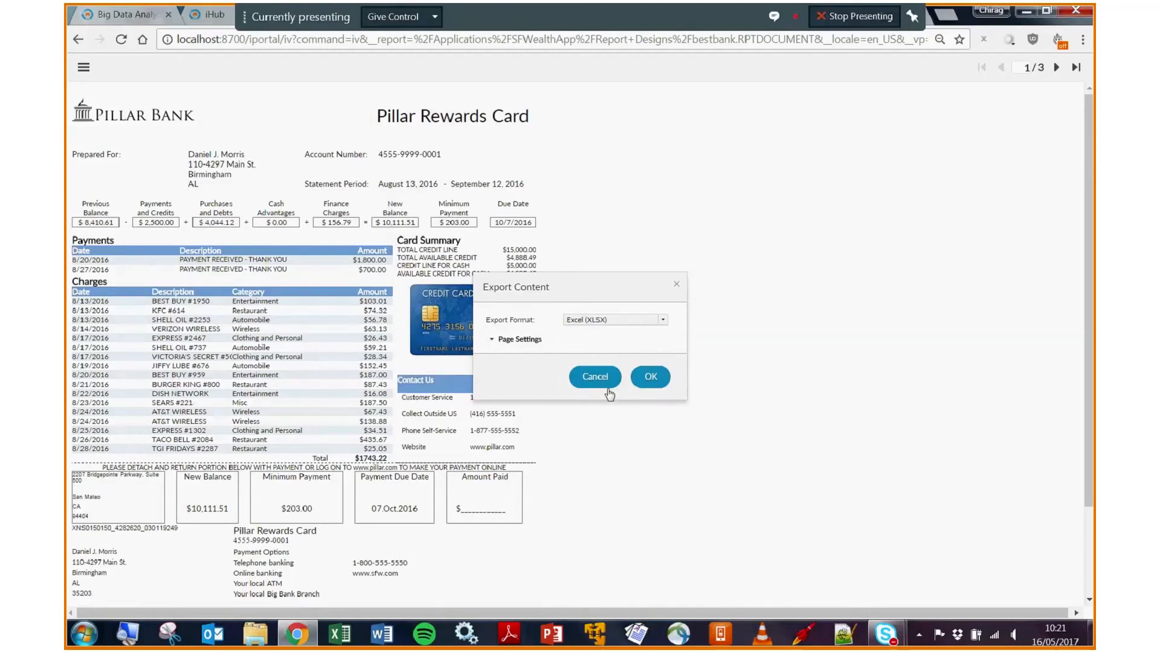
left_click(650, 377)
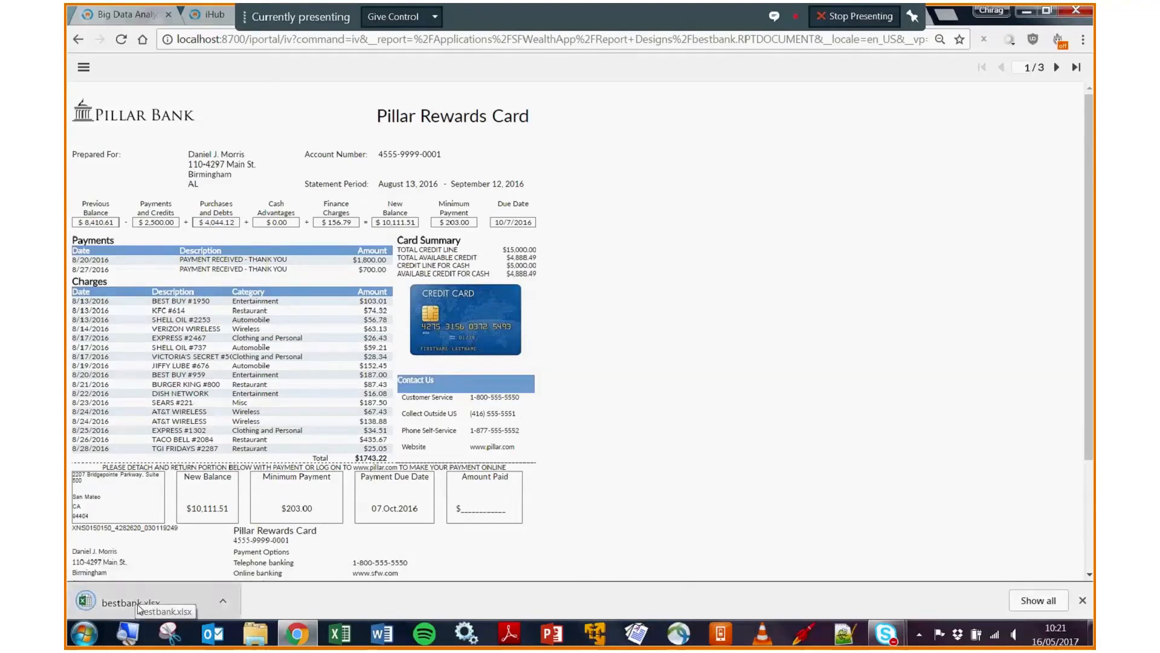
left_click(136, 603)
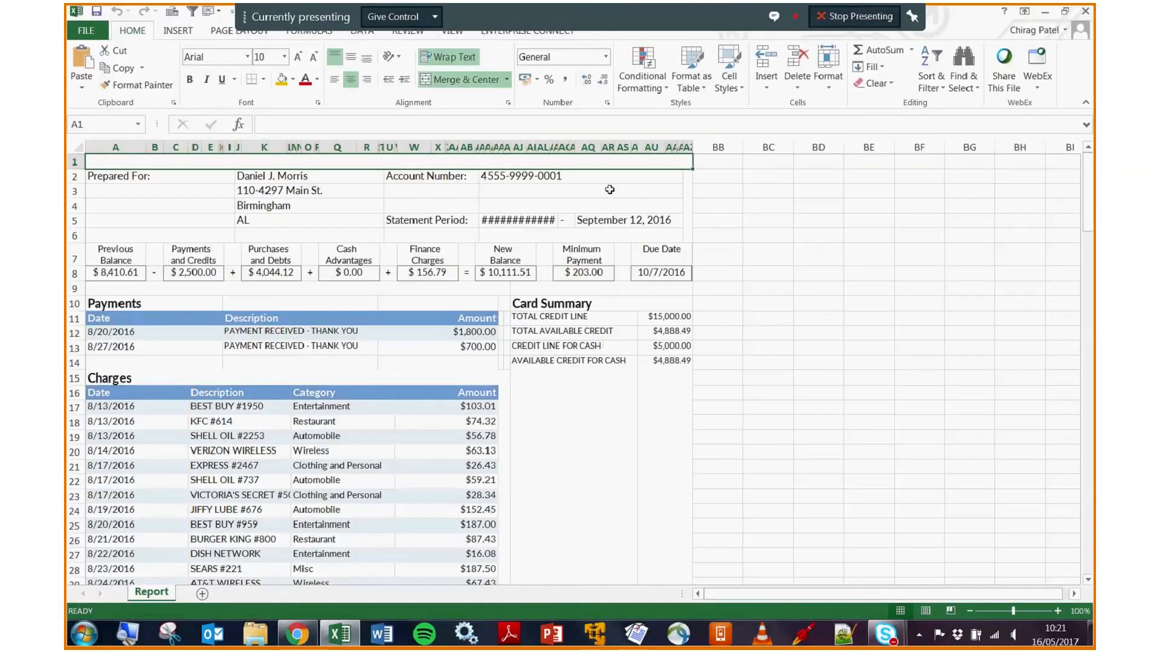
mouse_move(366, 343)
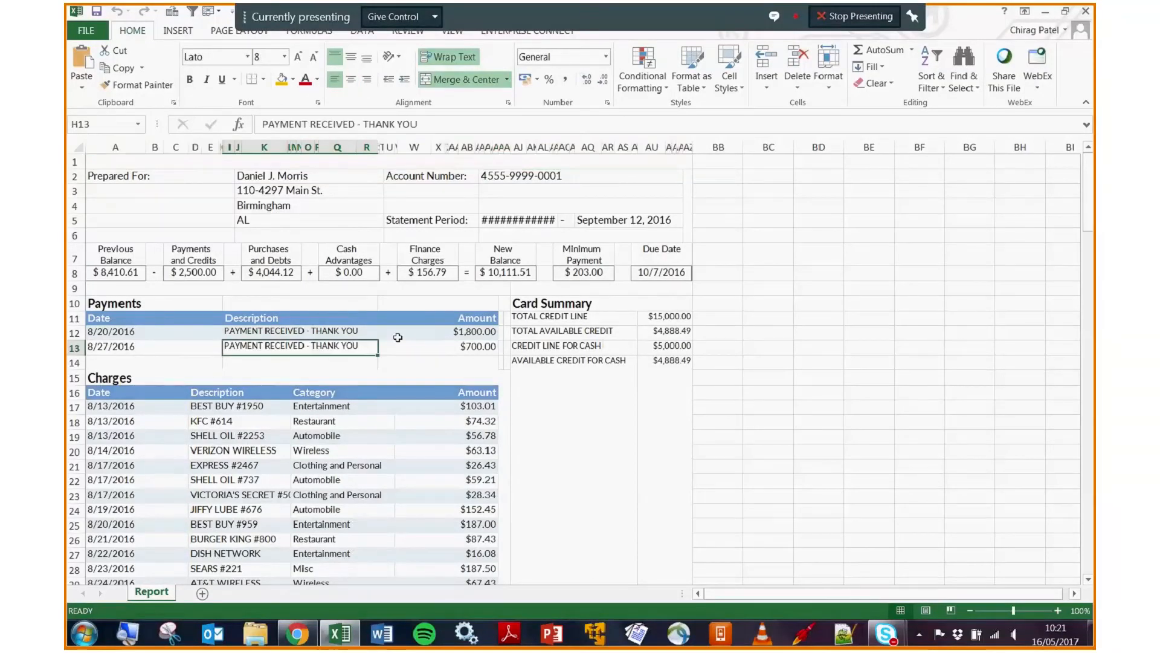
mouse_move(644, 448)
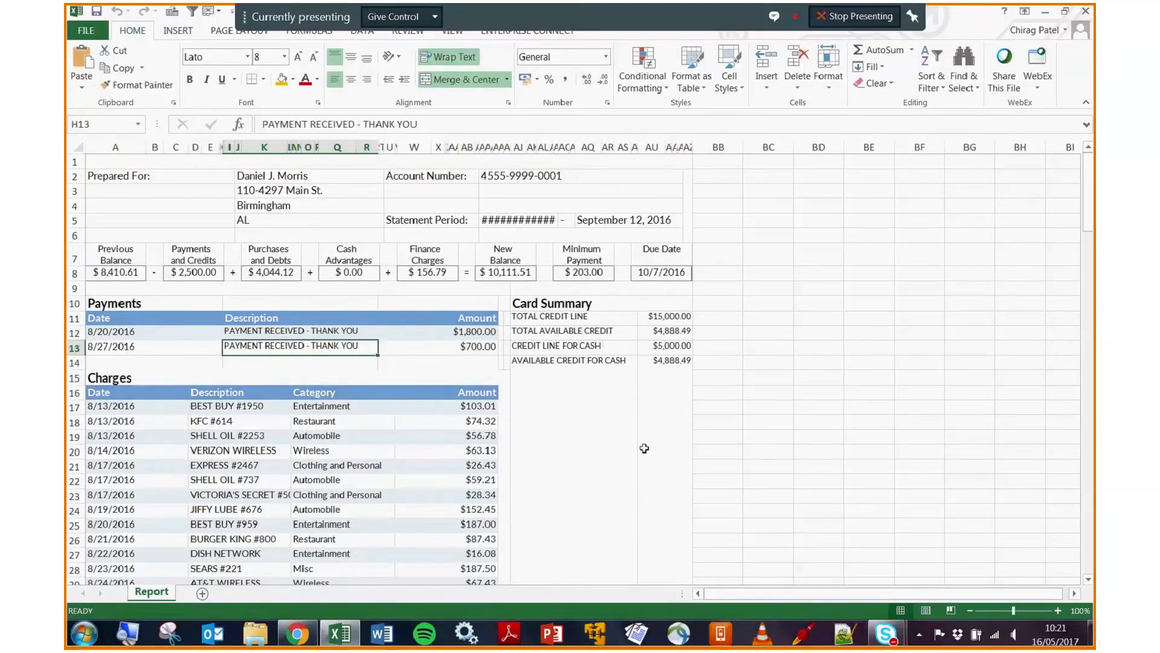
left_click(483, 478)
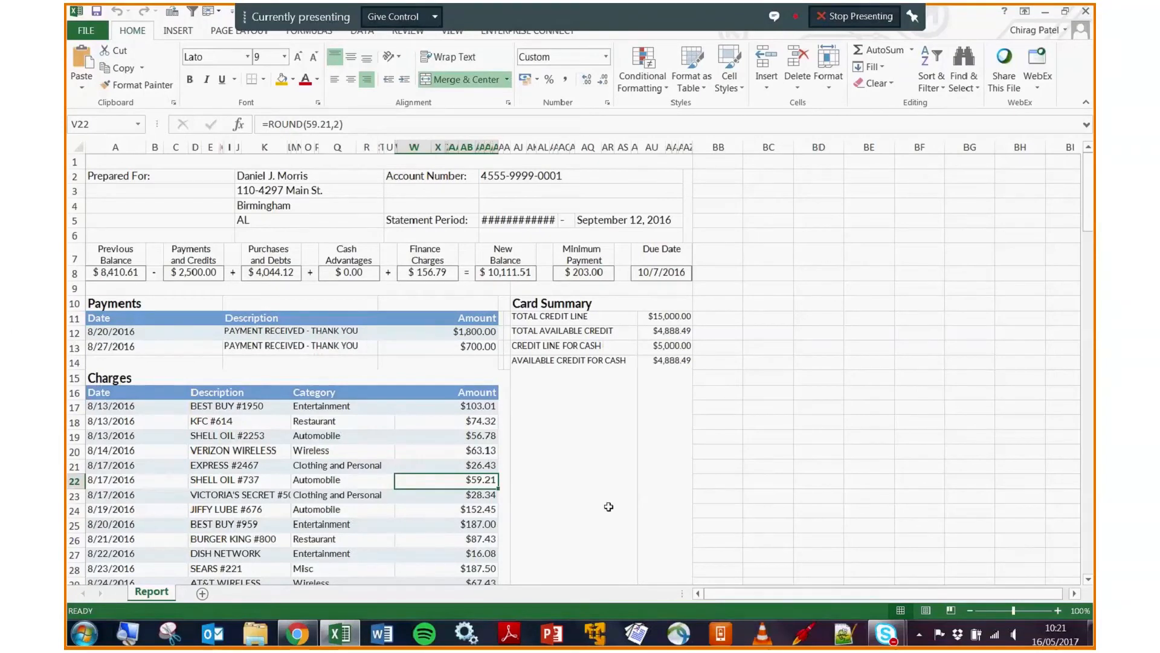
scroll("down", 3)
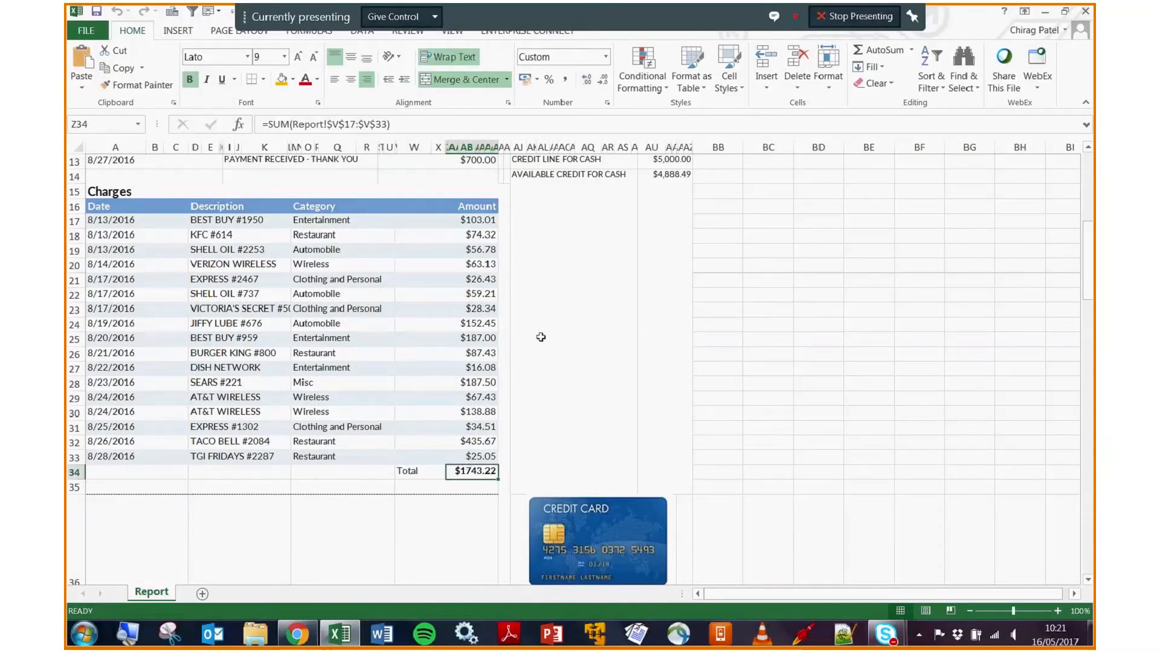
type("9999")
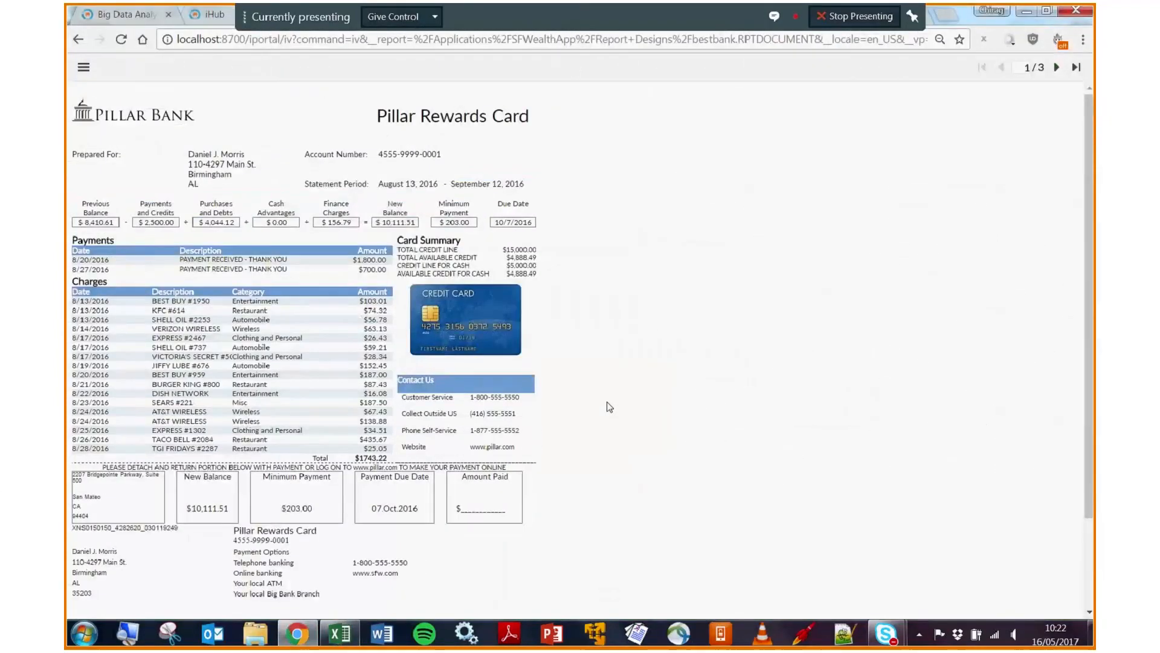
mouse_move(338, 104)
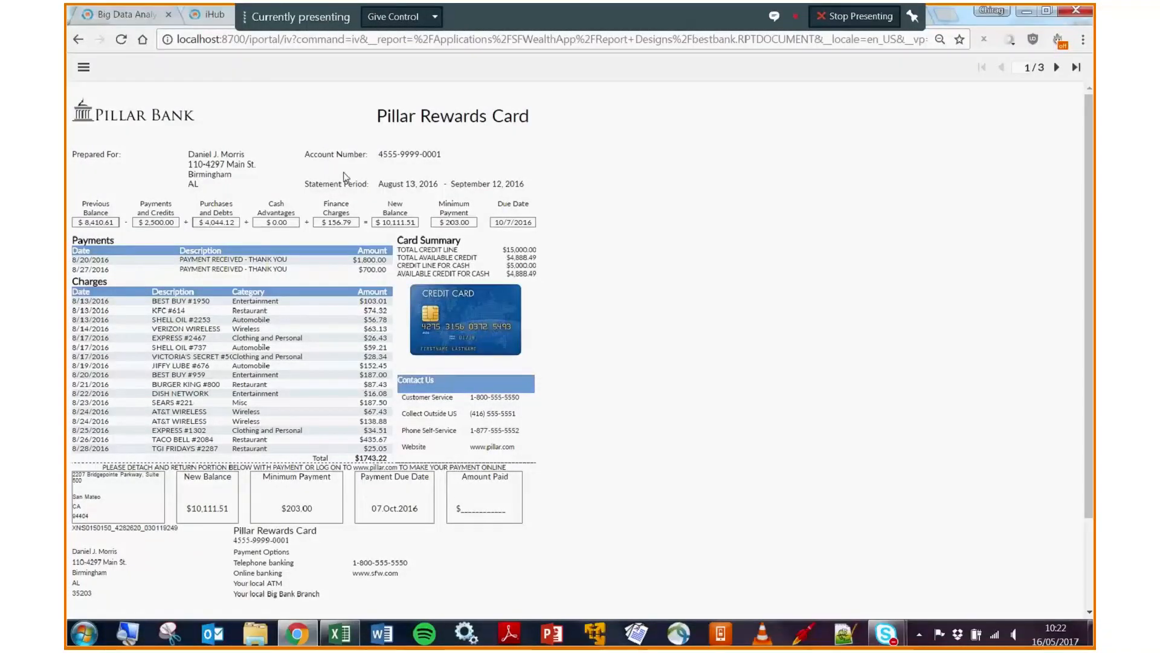
mouse_move(768, 314)
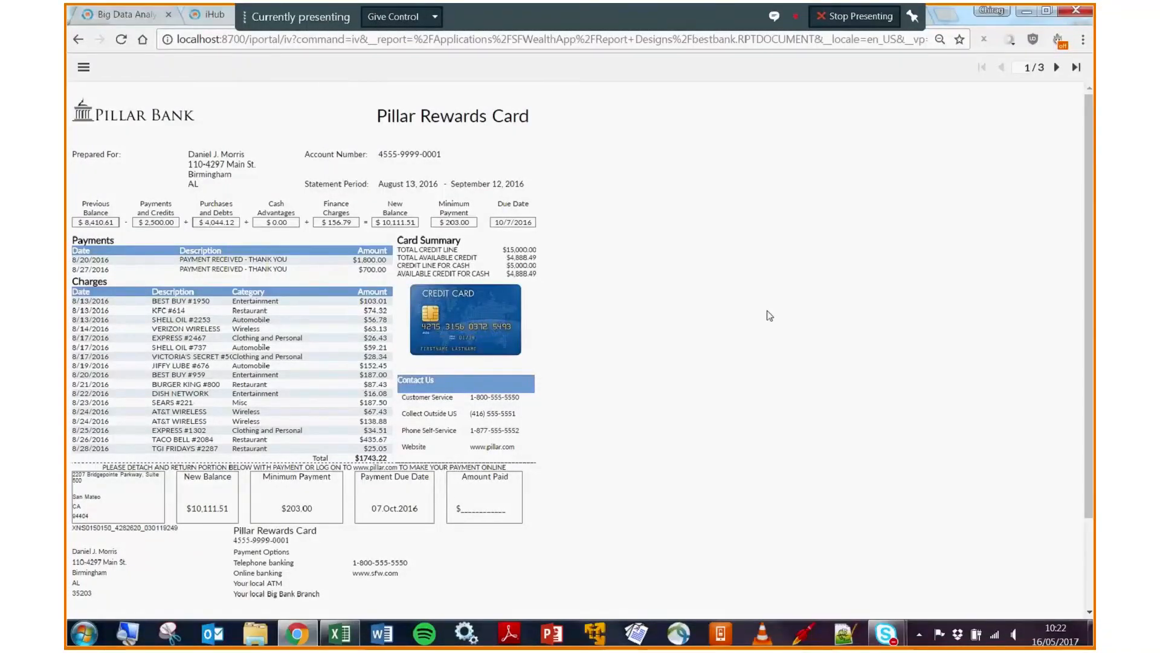
mouse_move(694, 327)
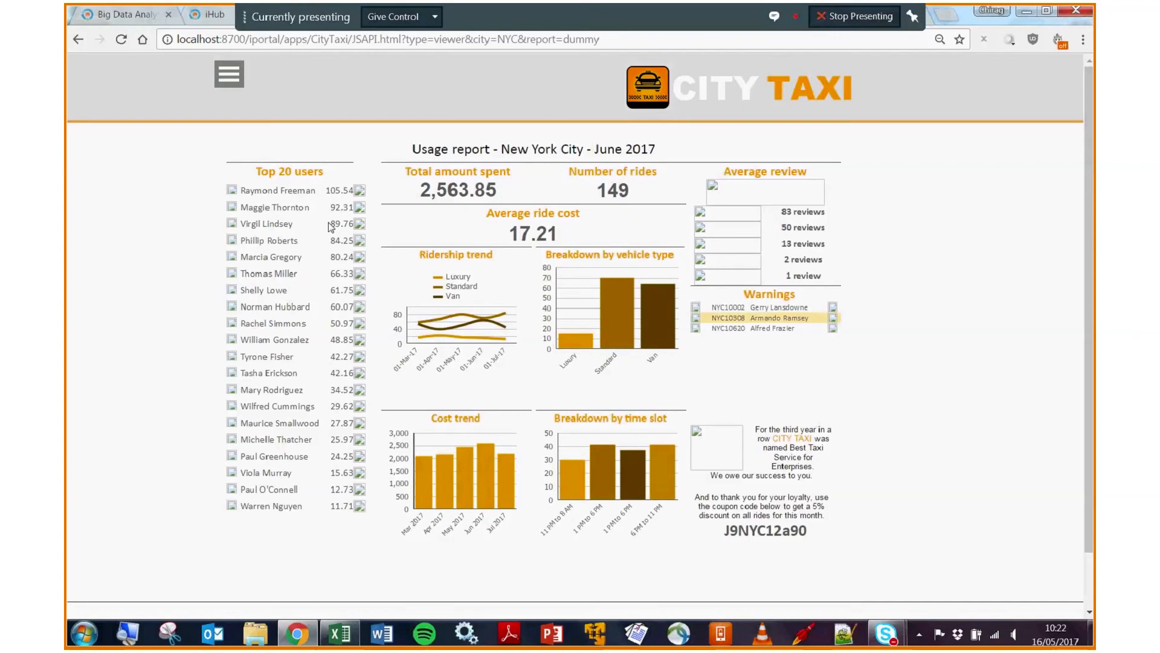
mouse_move(394, 363)
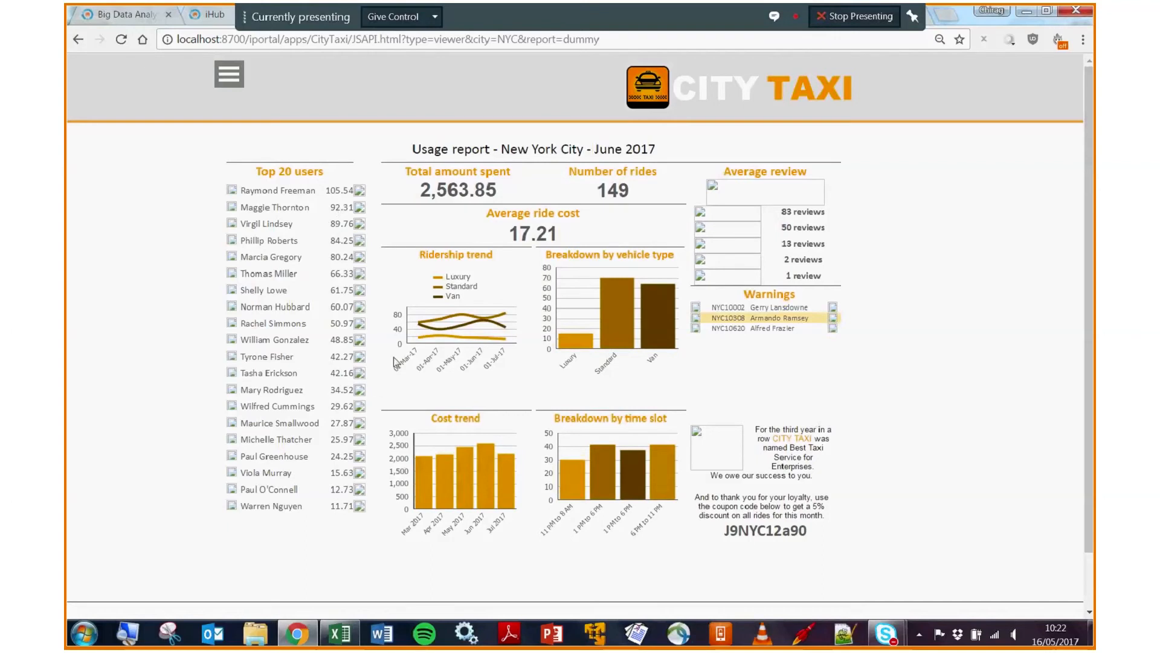
mouse_move(520, 391)
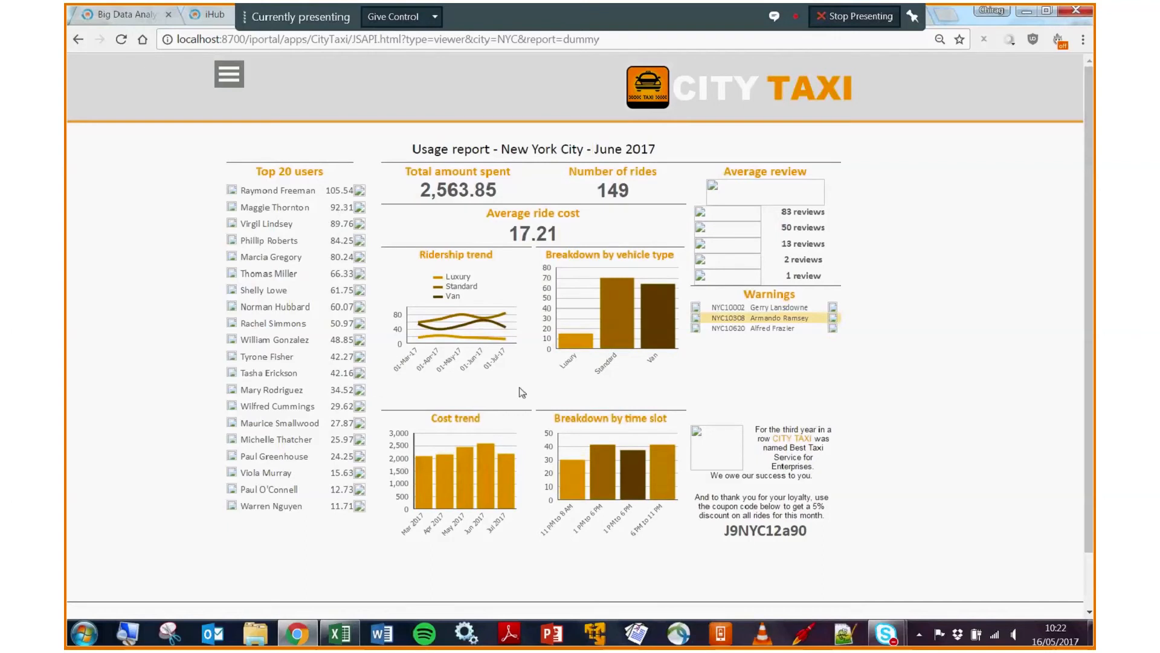
Step: Navigate from the City Taxi menu to Your Dashboards
left_click(229, 75)
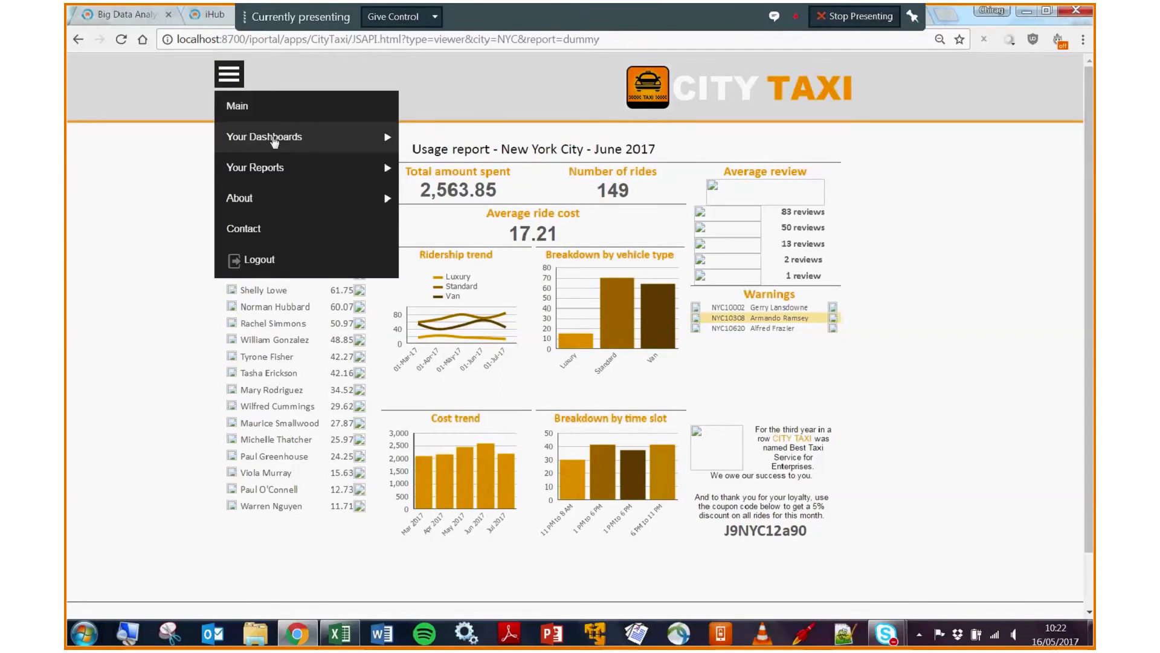
left_click(263, 137)
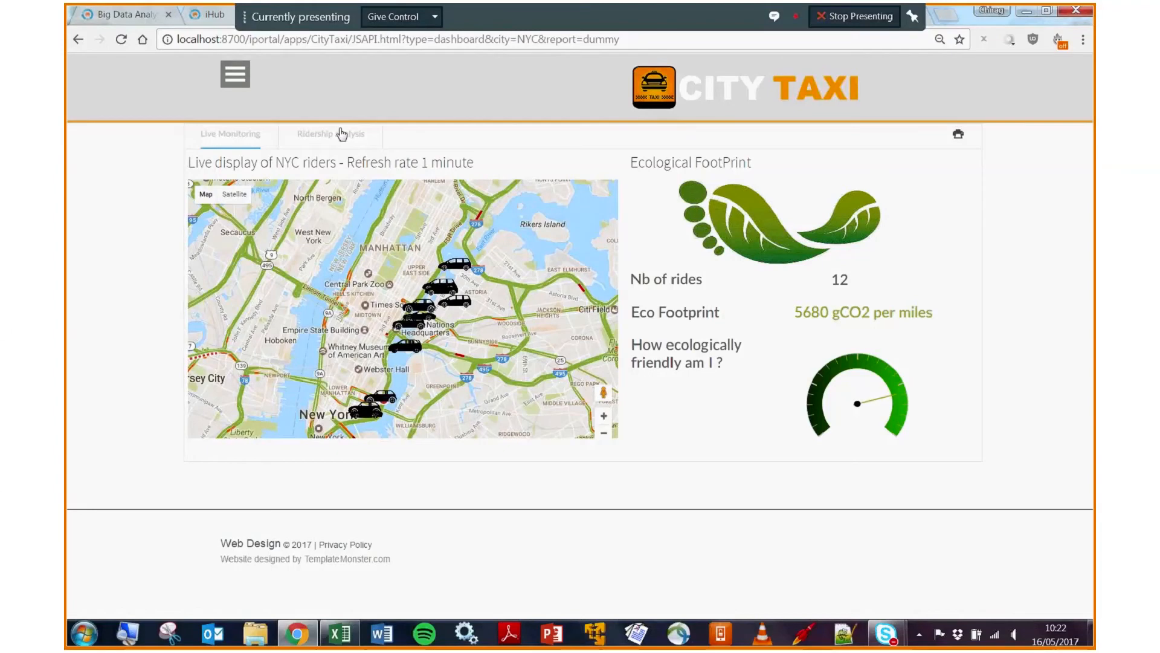
mouse_move(527, 334)
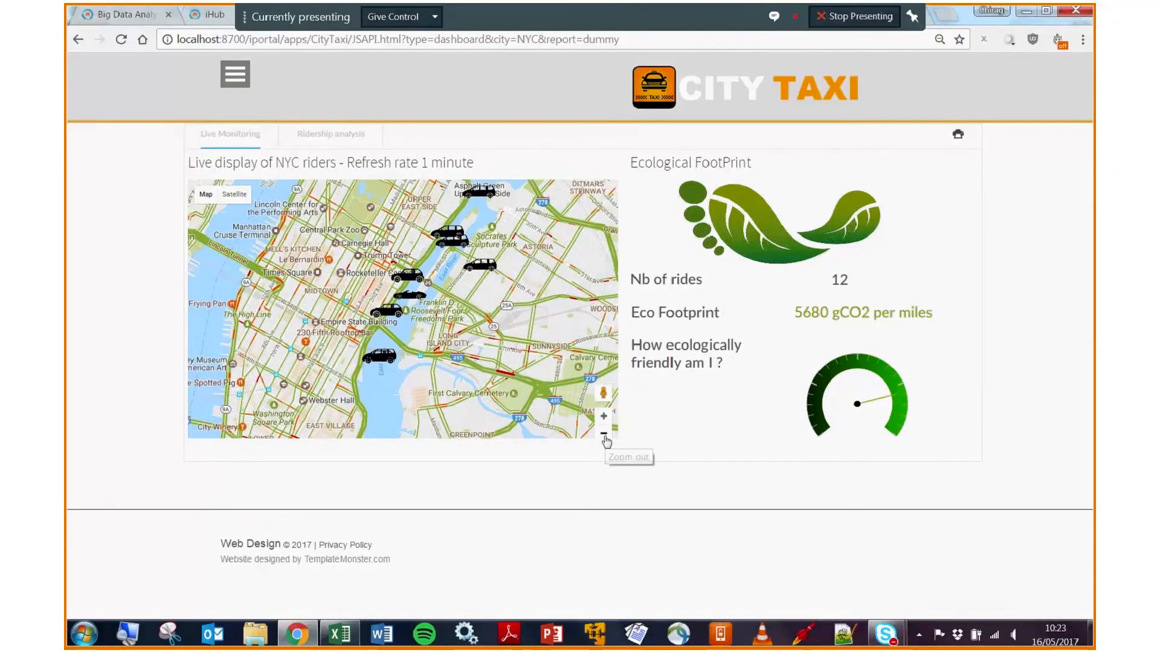
Step: Zoom the NYC riders map out, close the taxi trip popup and move on to the Sample Application dashboard
left_click(603, 433)
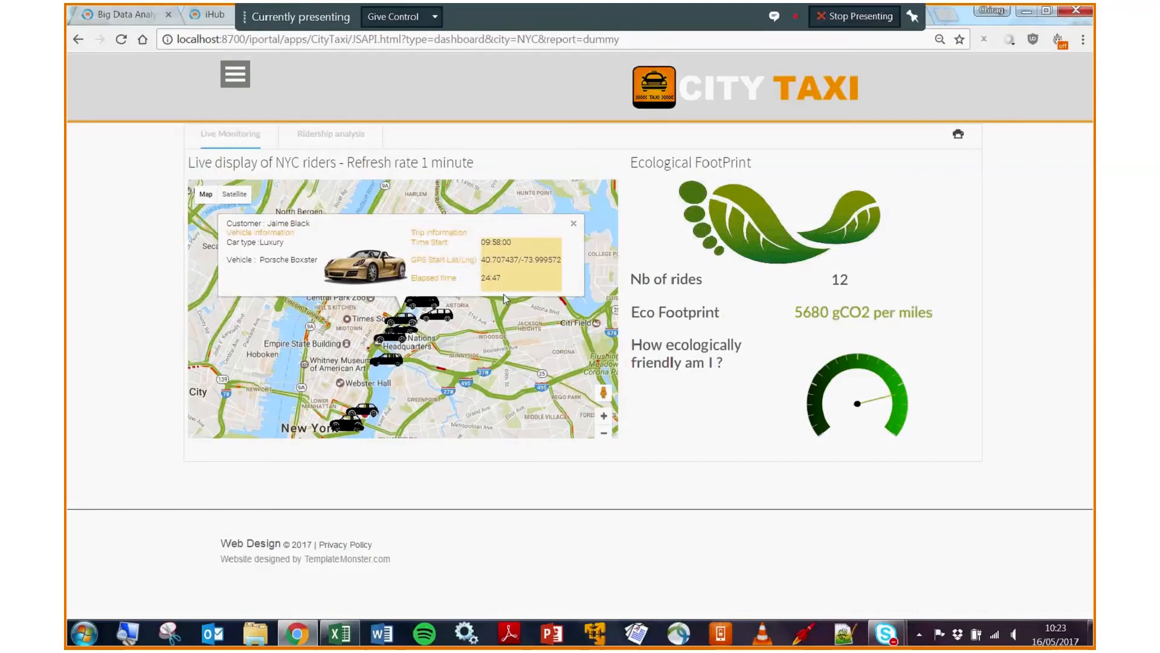
mouse_move(586, 227)
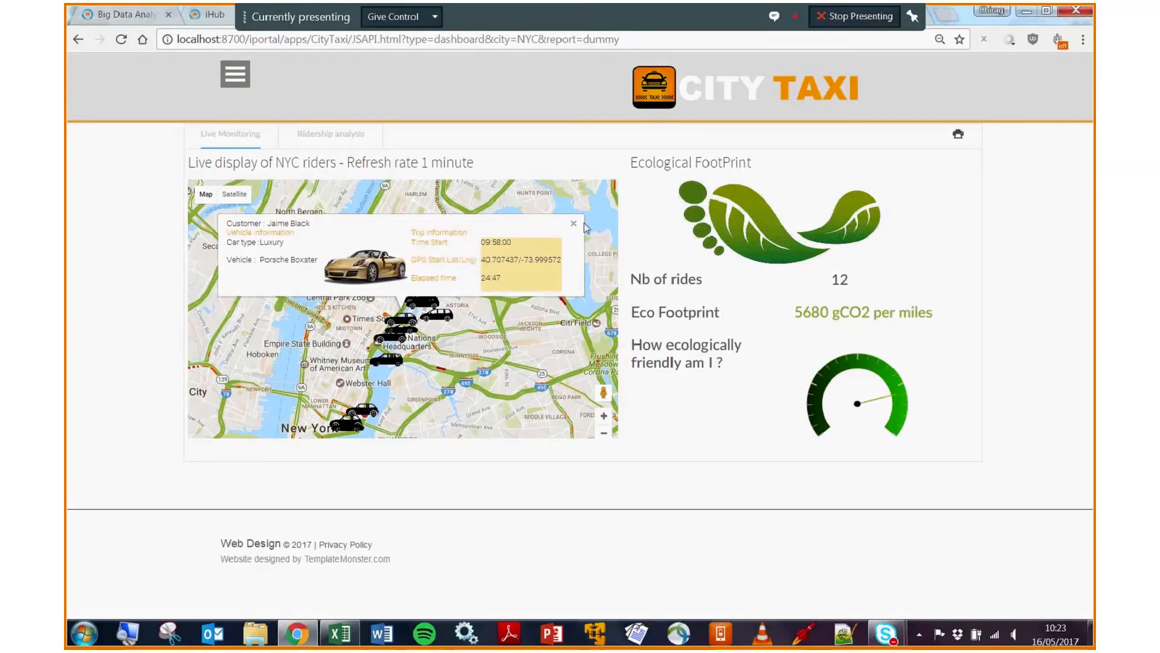
left_click(573, 223)
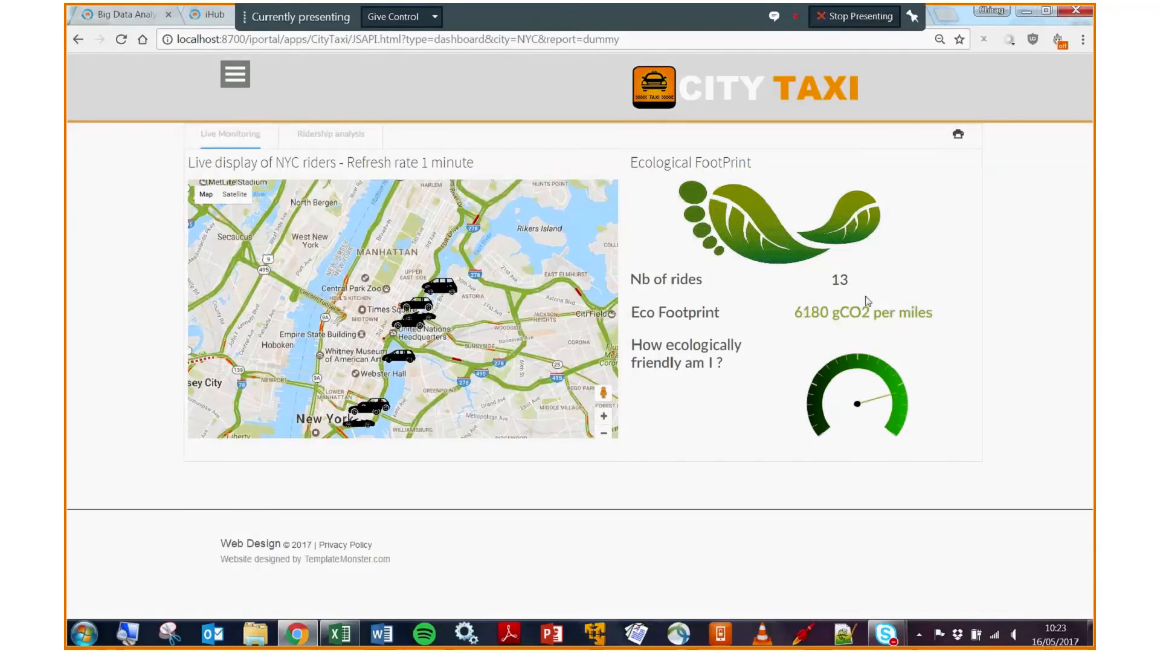
double_click(839, 280)
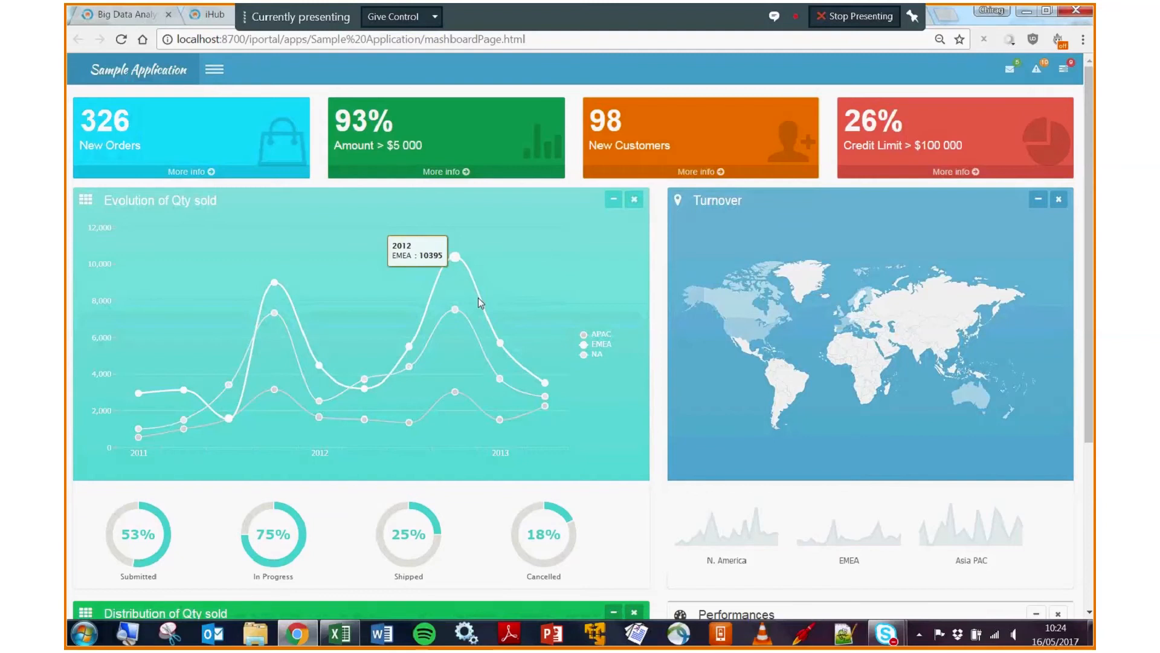
mouse_move(706, 253)
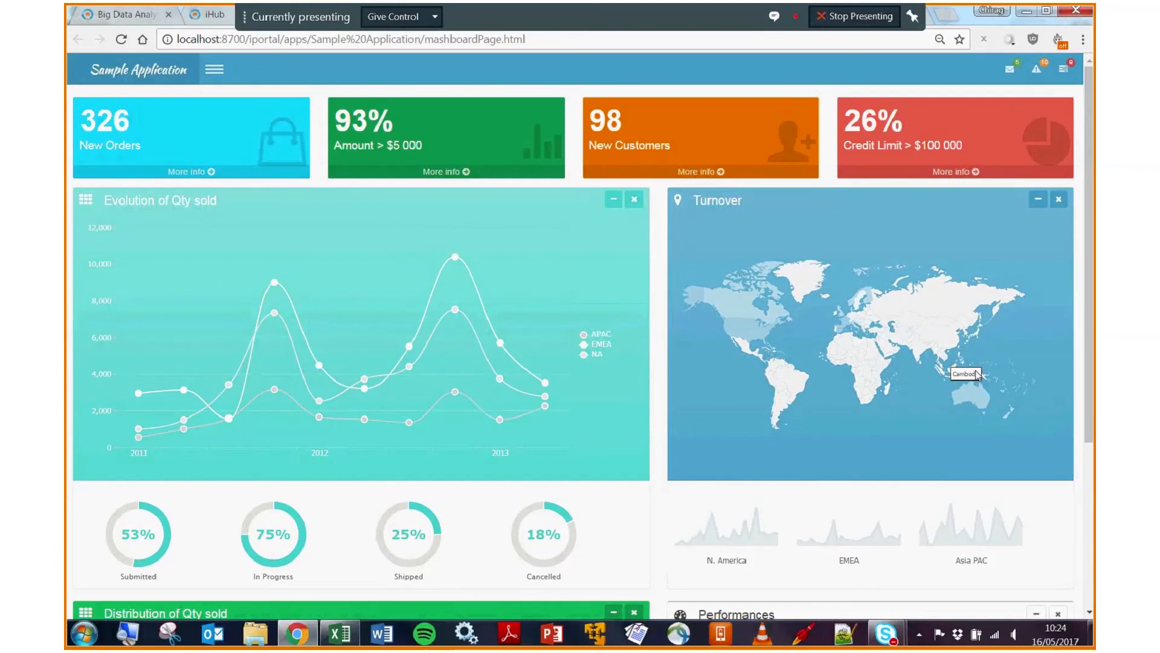
mouse_move(896, 307)
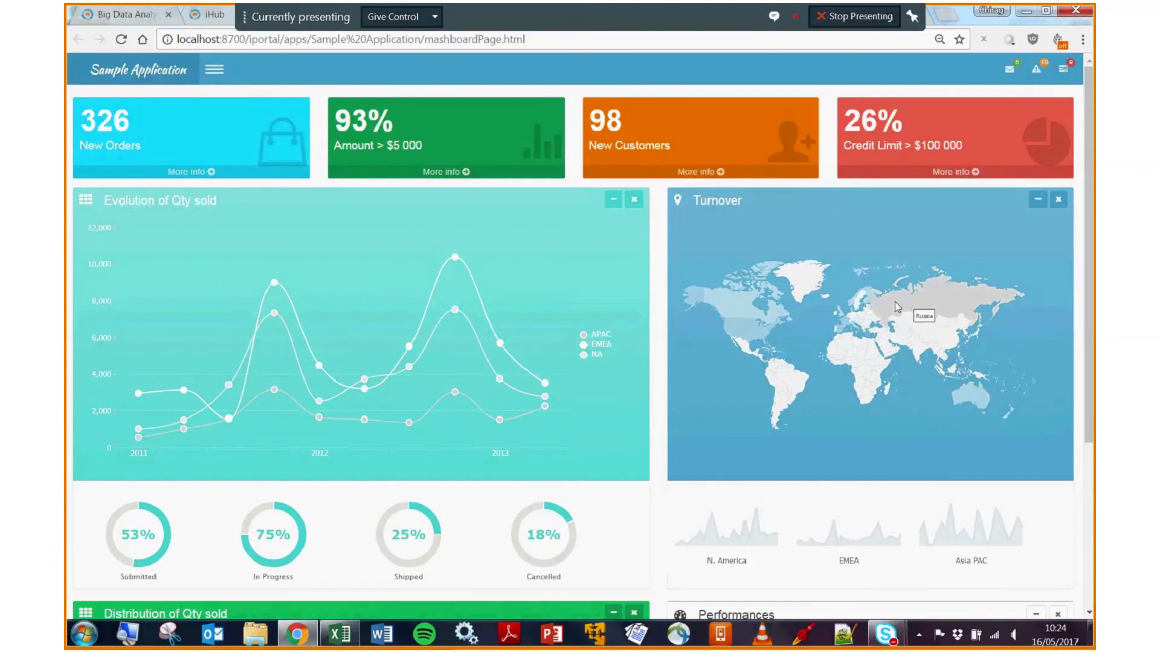
mouse_move(819, 332)
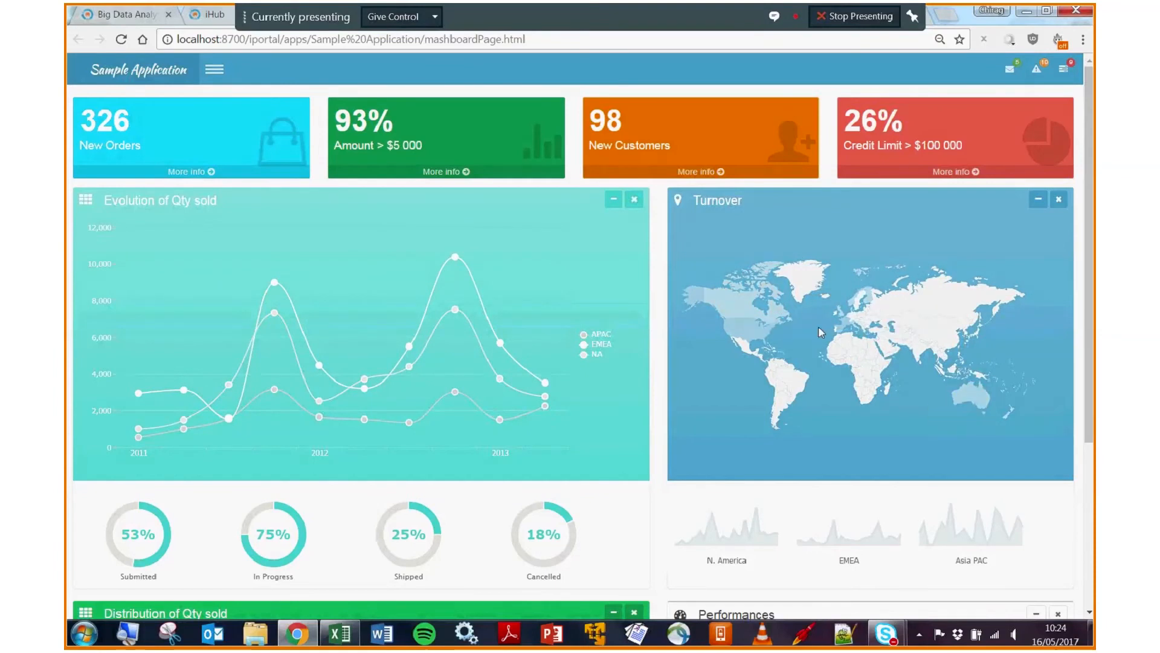
mouse_move(795, 263)
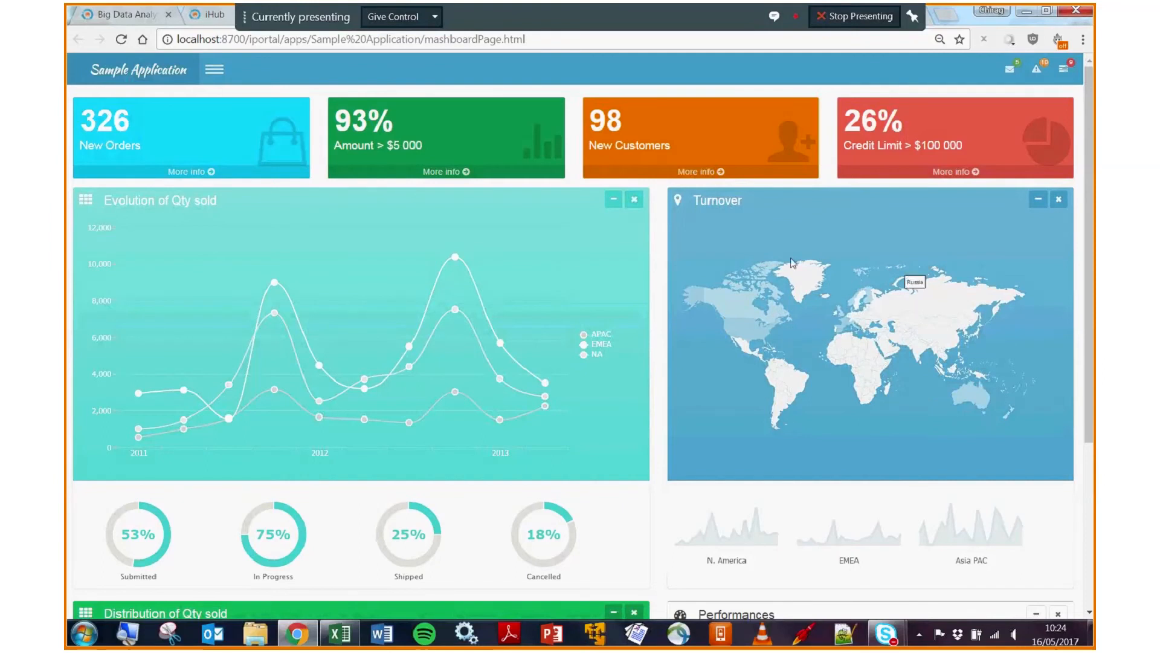
mouse_move(797, 251)
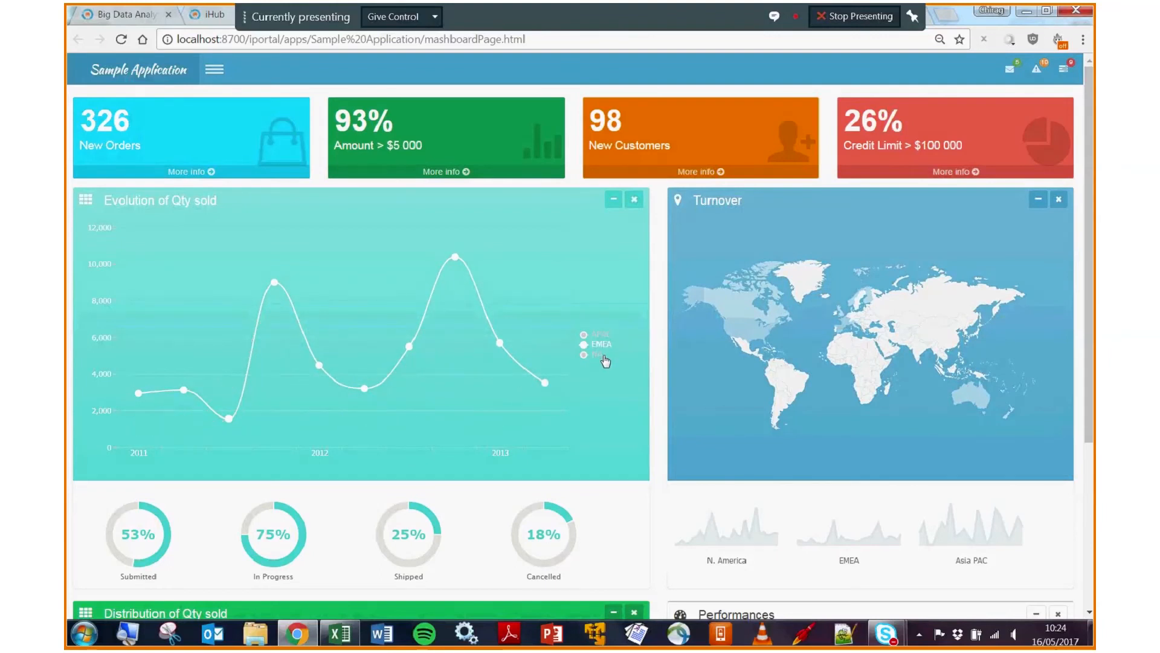
mouse_move(637, 344)
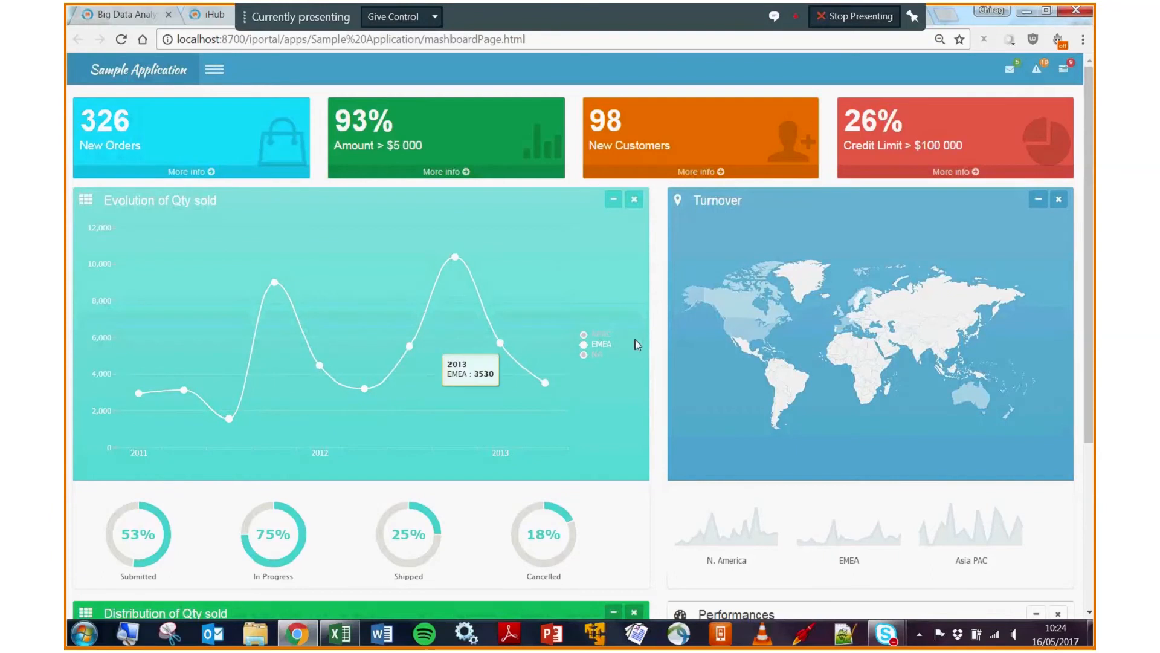
mouse_move(702, 187)
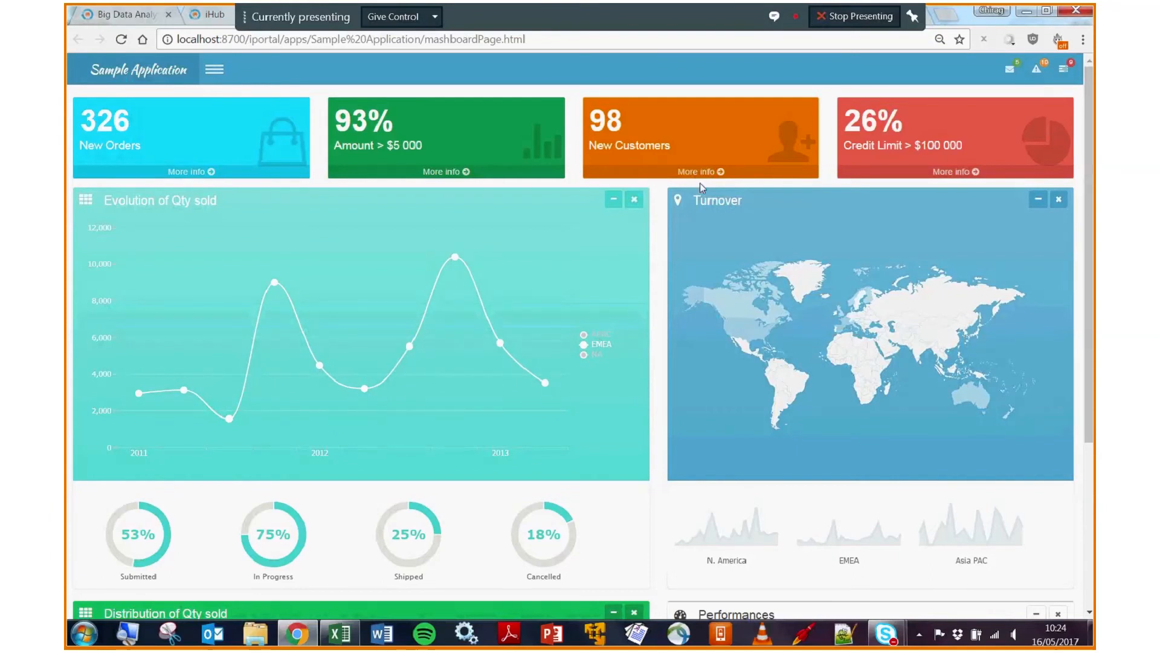
mouse_move(1012, 90)
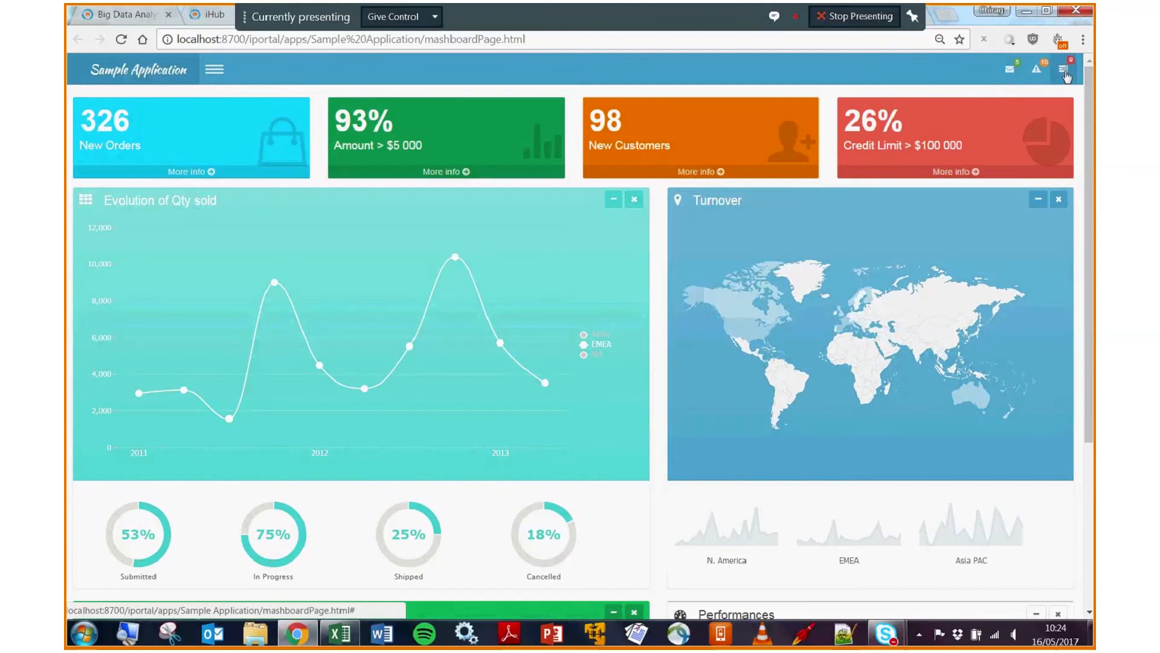
mouse_move(1066, 73)
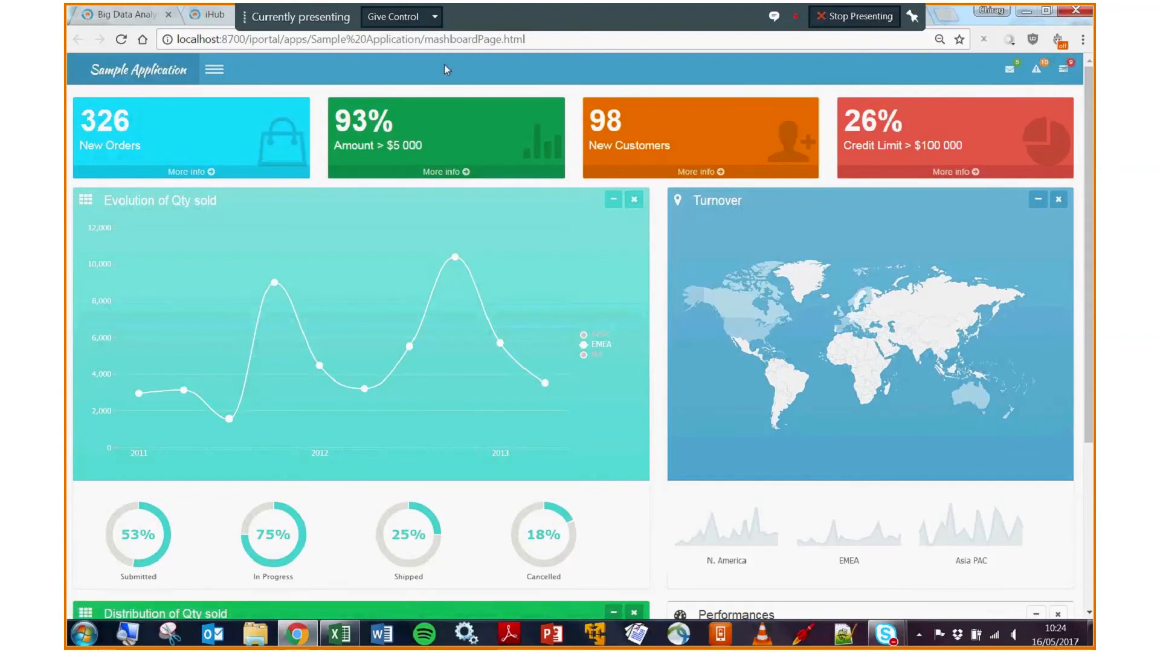
mouse_move(985, 72)
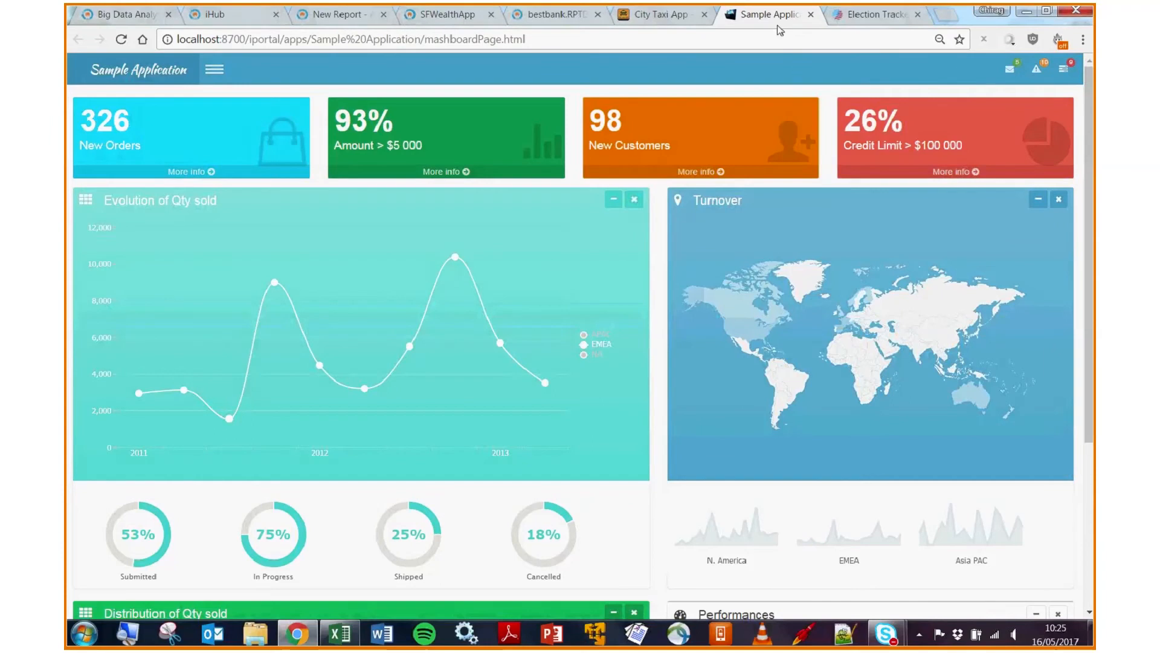
mouse_move(778, 29)
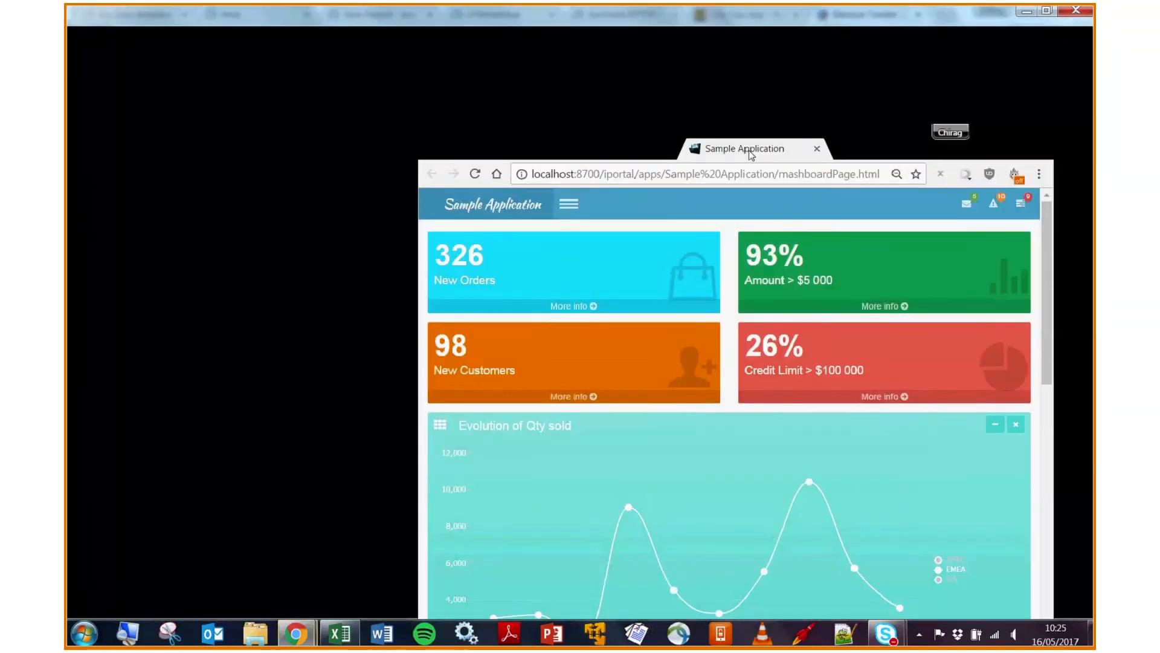
left_click(1042, 11)
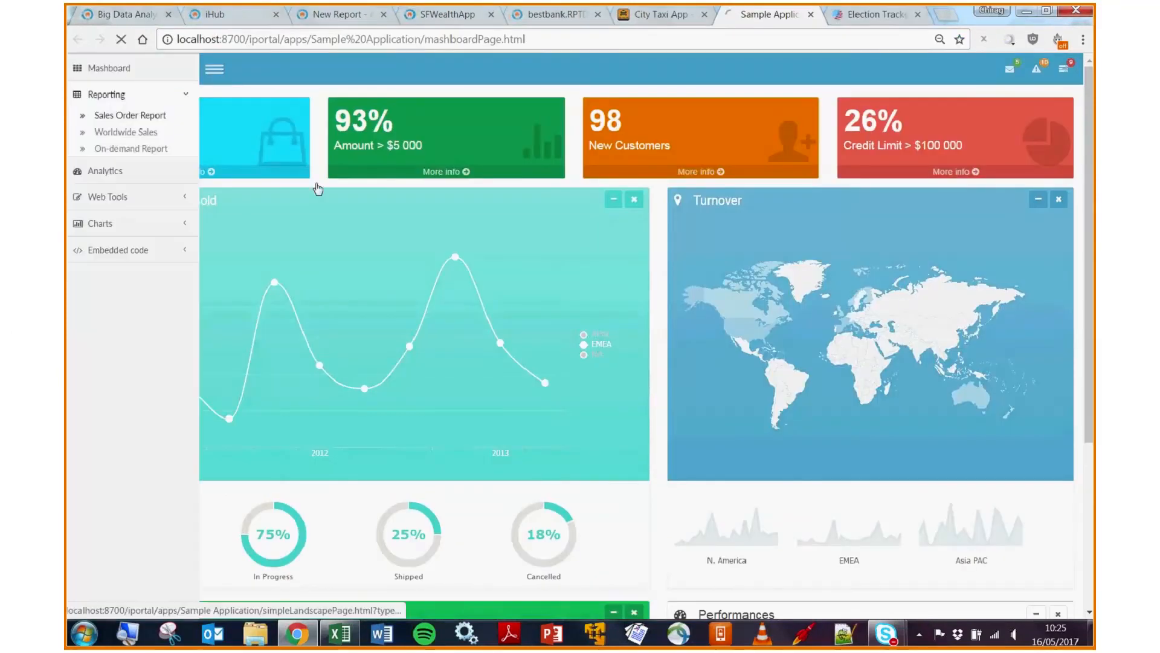
Step: View the Sales Order Report, then switch to the Election Tracker '16 browser tab
left_click(128, 116)
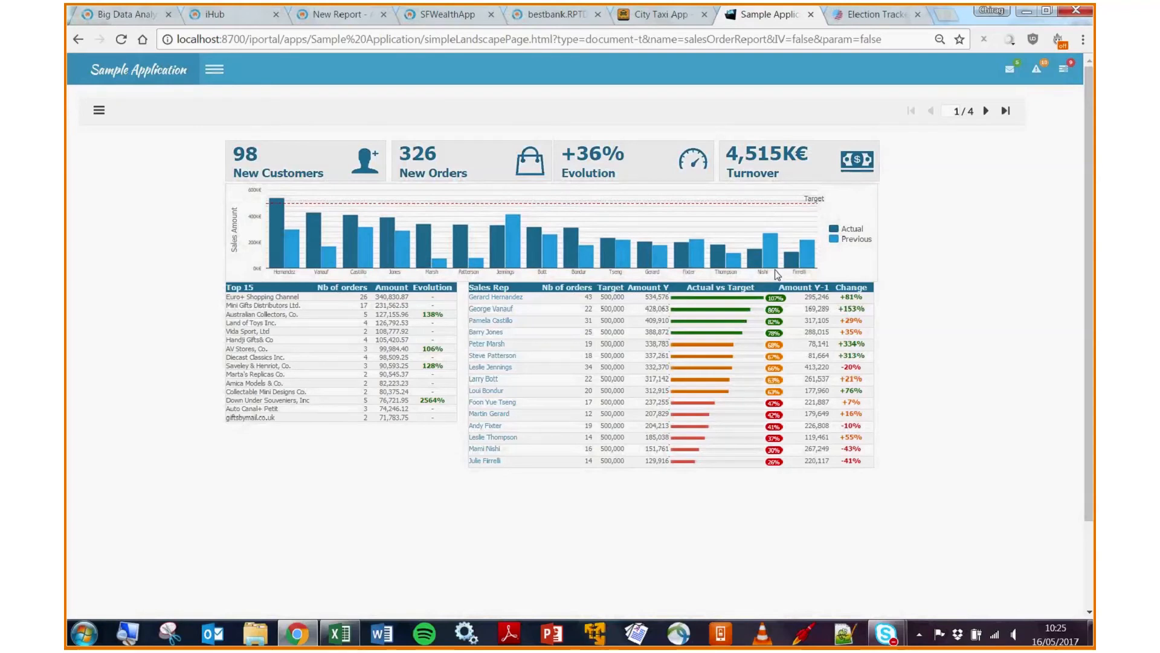
mouse_move(689, 247)
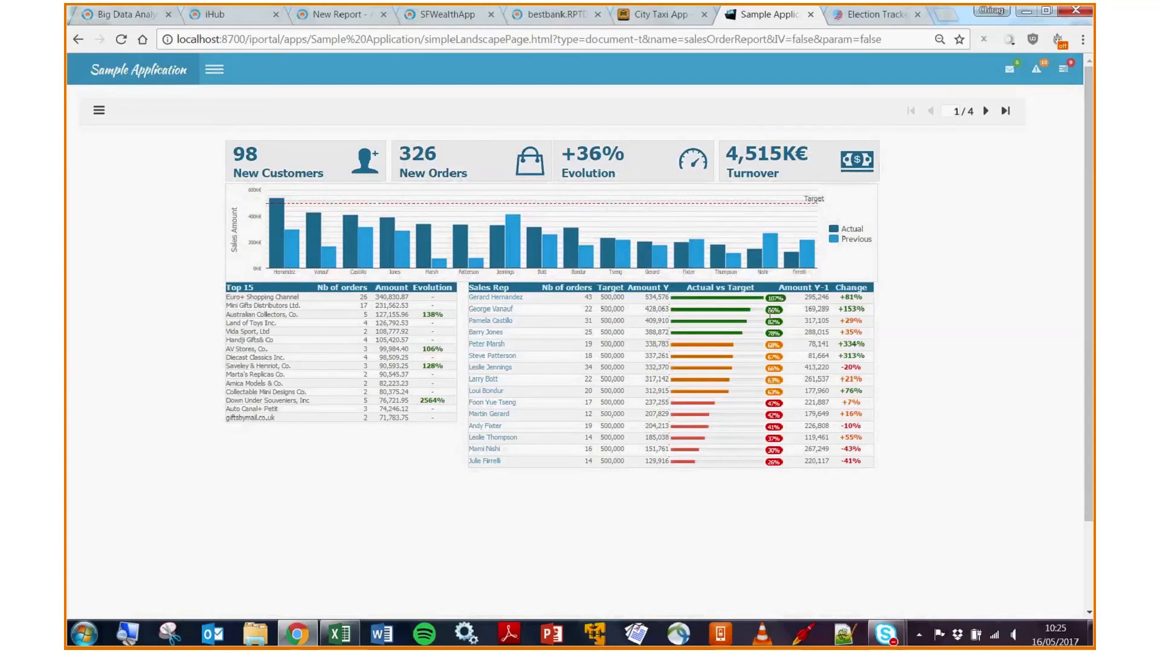
mouse_move(774, 367)
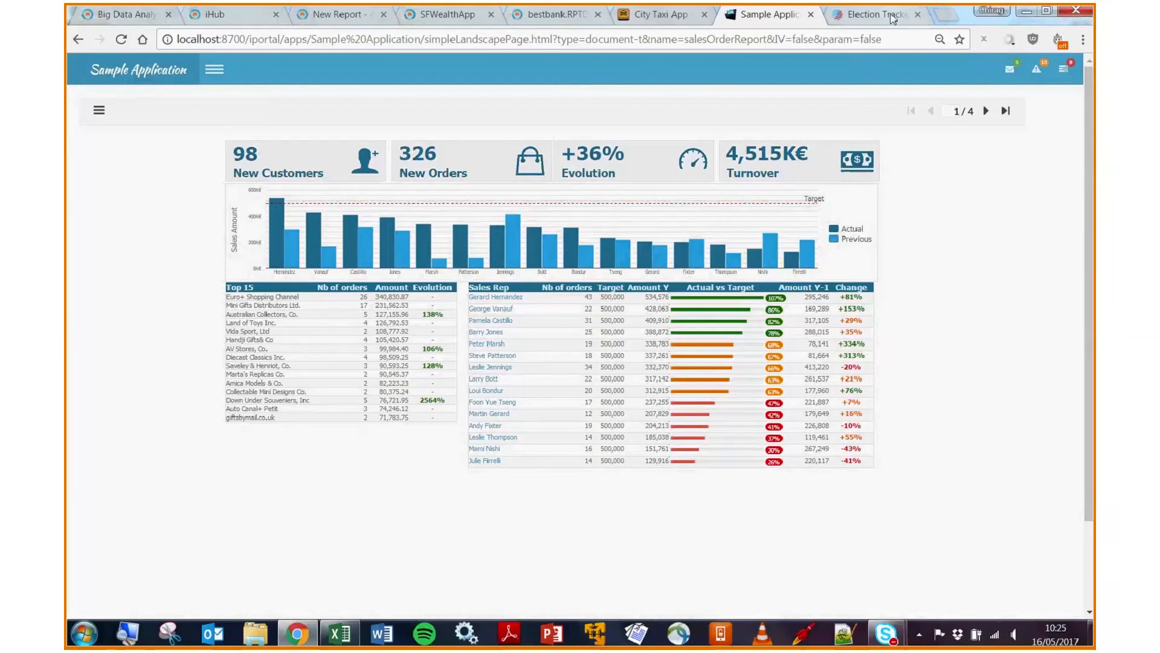
mouse_move(892, 18)
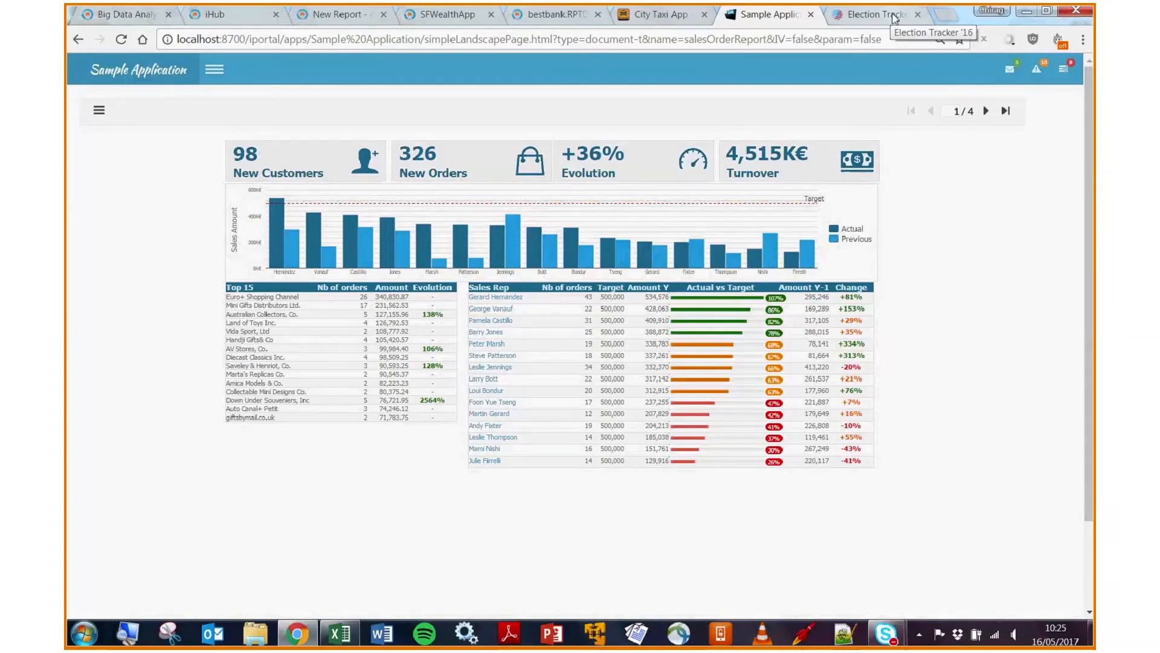
left_click(878, 13)
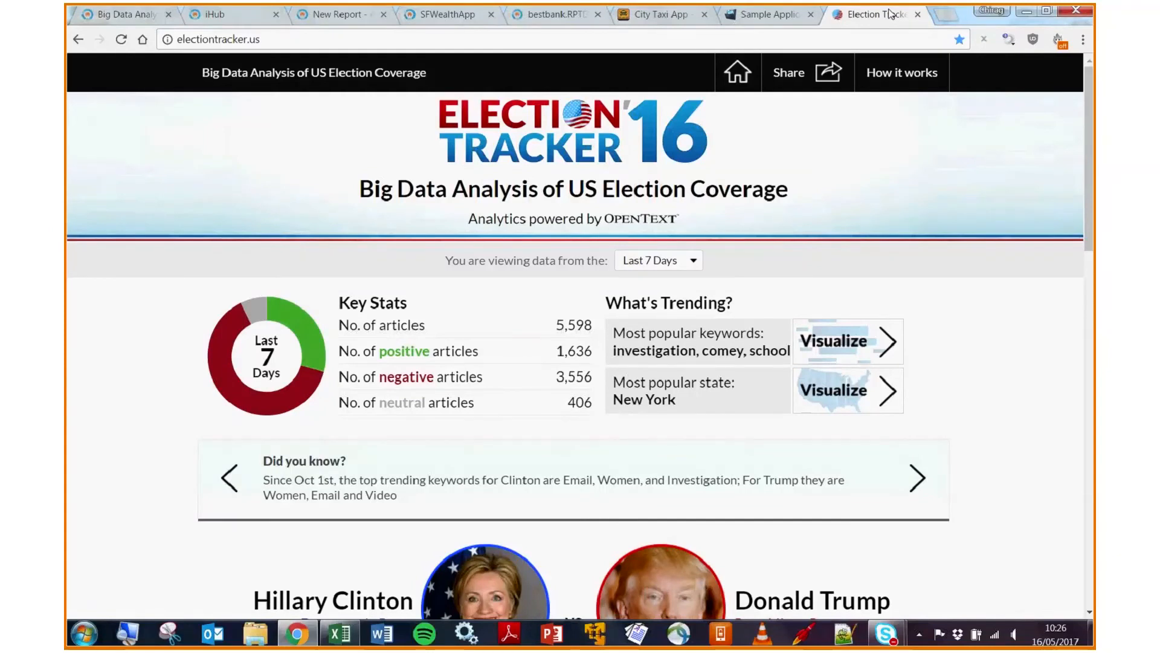
mouse_move(778, 106)
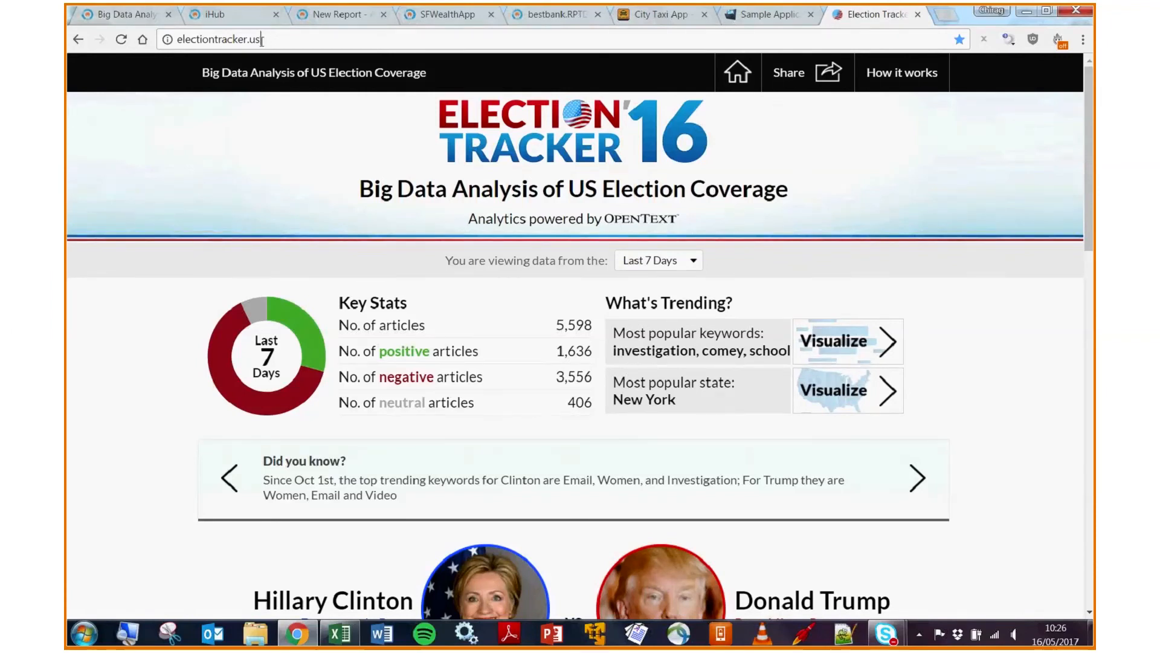
left_click(218, 40)
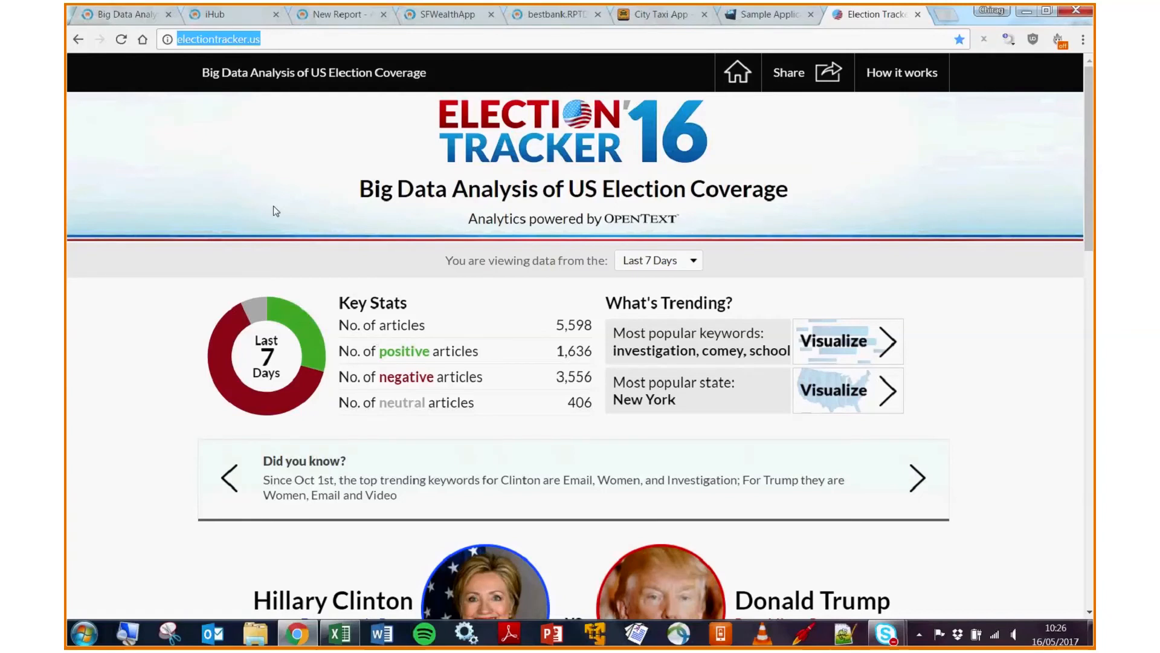
mouse_move(259, 203)
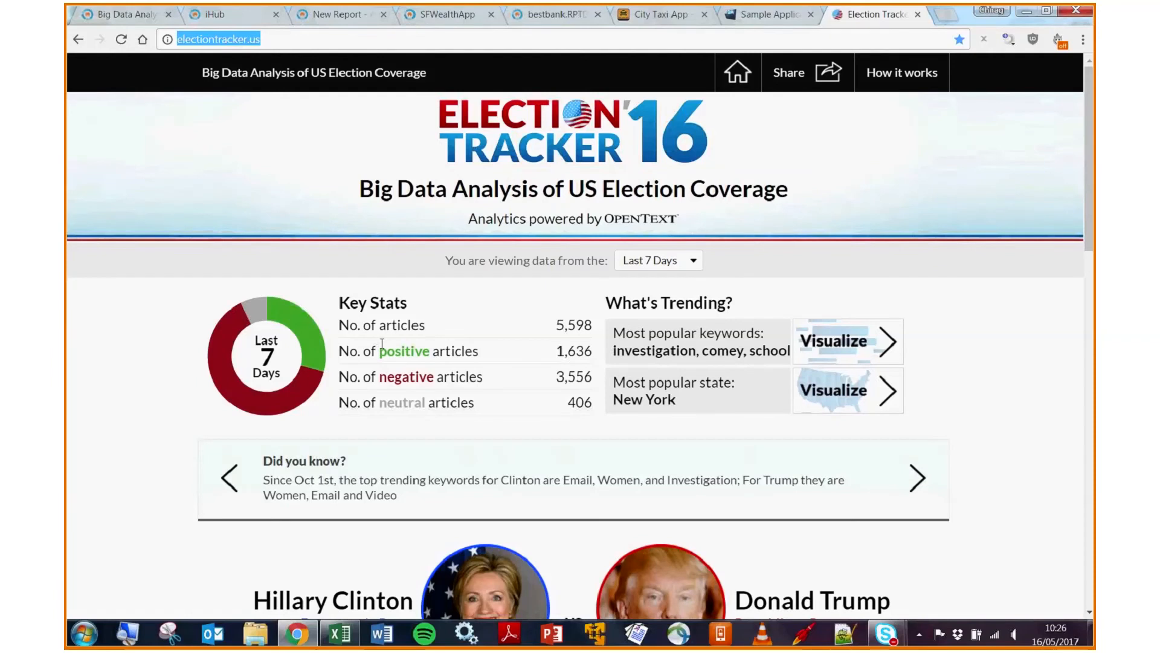
scroll("down", 3)
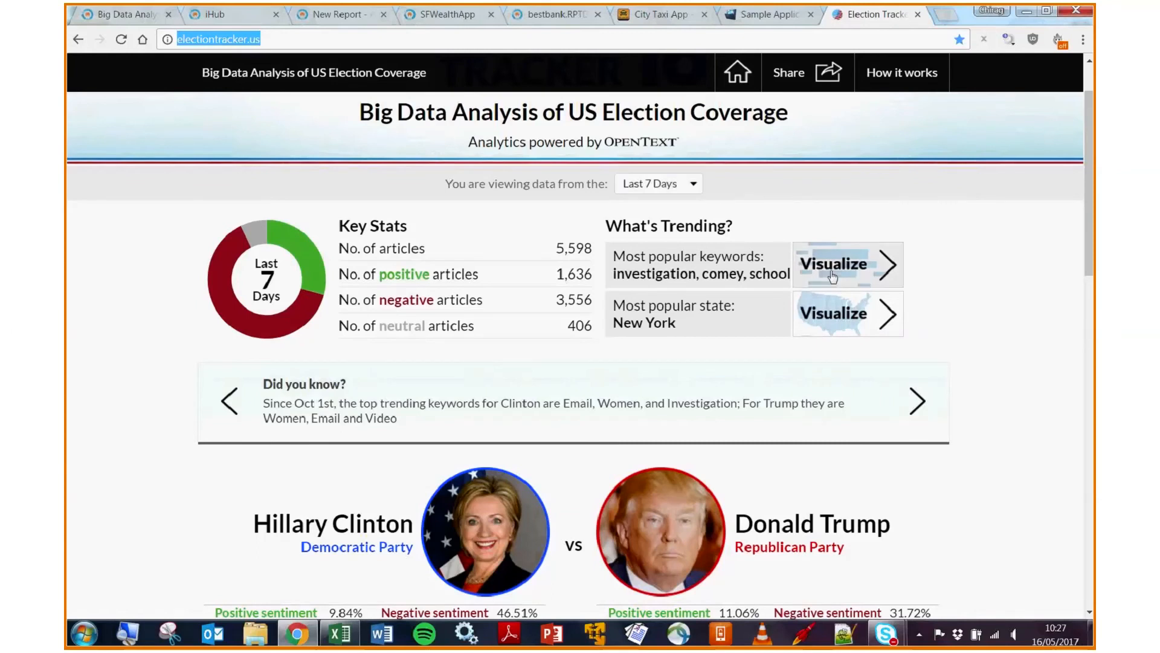
left_click(834, 264)
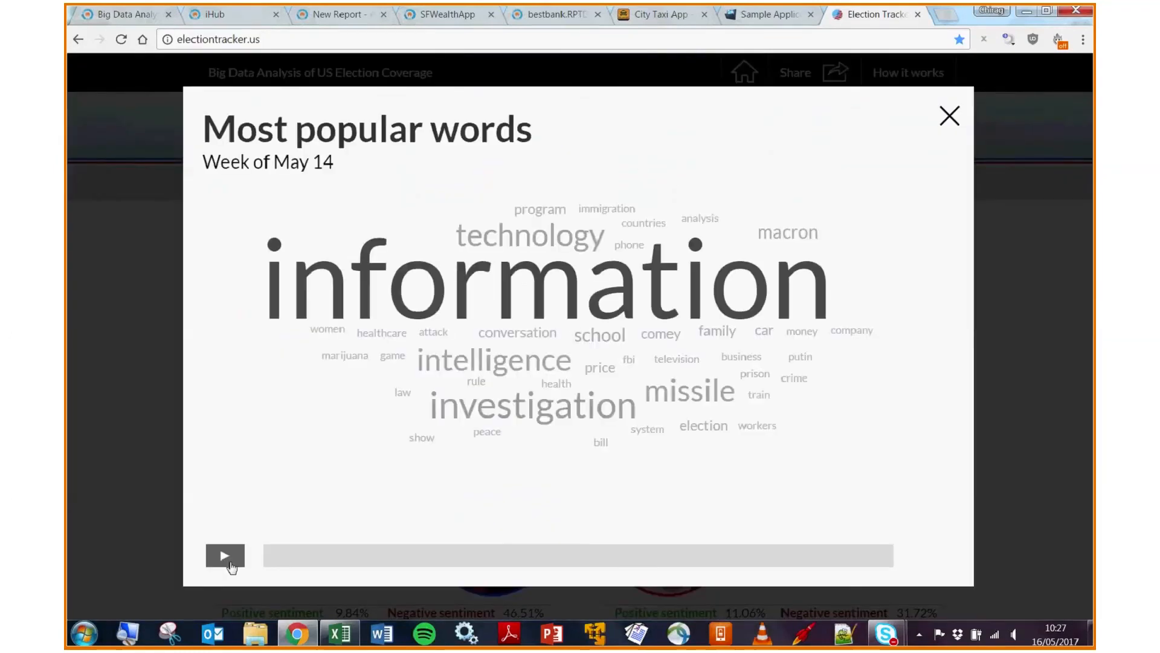
left_click(224, 555)
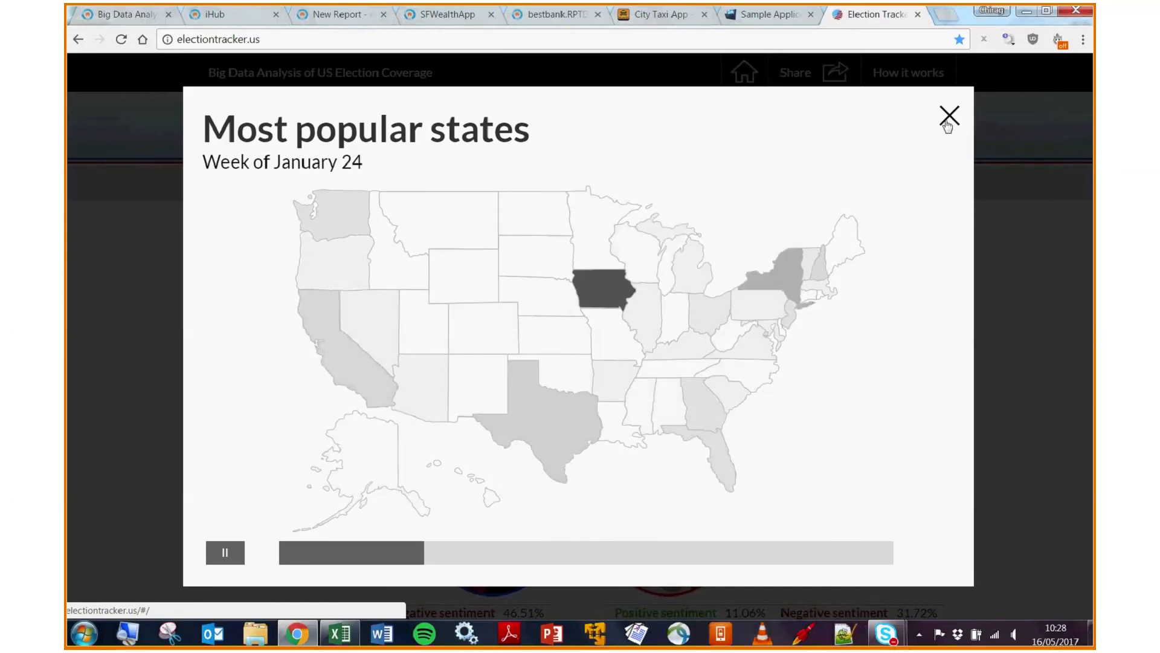
left_click(950, 114)
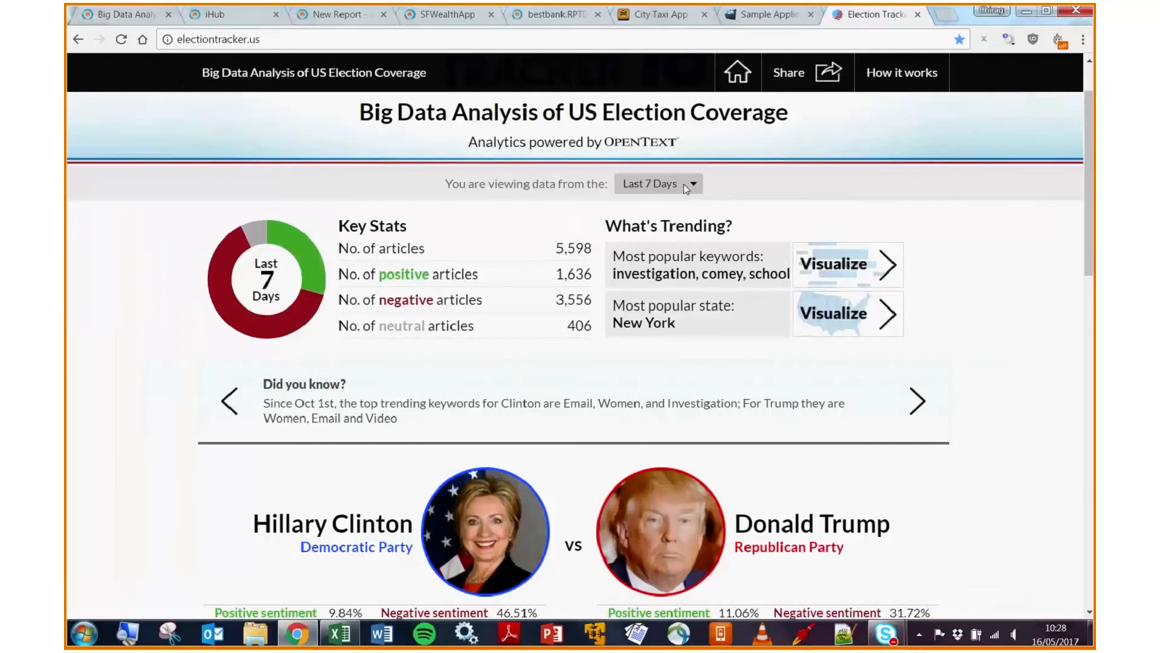
Step: Switch the Election Tracker data period from the last 7 days to Last 90 Days
left_click(690, 184)
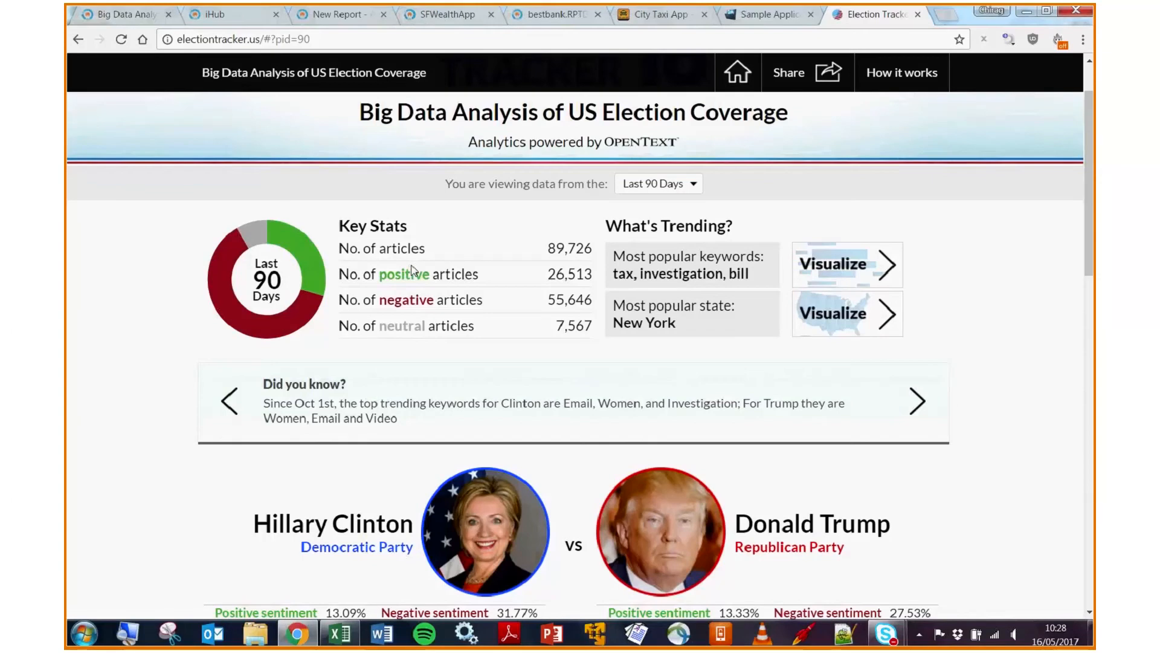
mouse_move(1017, 389)
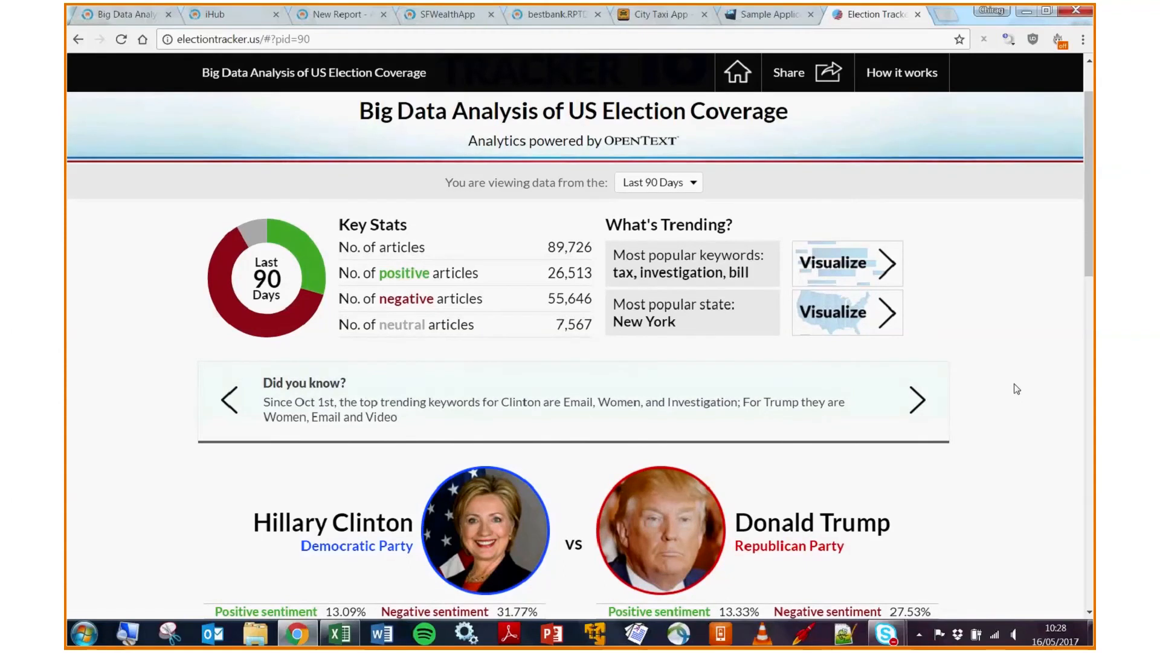
Step: Scroll to the Candidates vs. Topics bubble chart and on to the Topic and Media Comparison sections
scroll("down", 3)
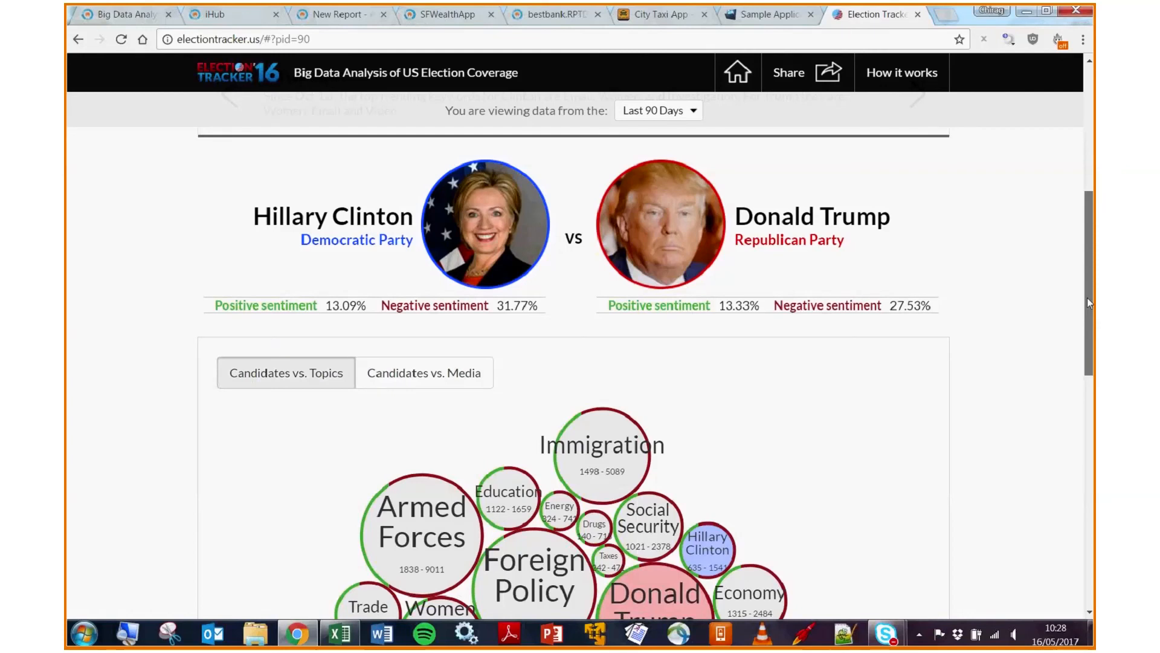
scroll("down", 3)
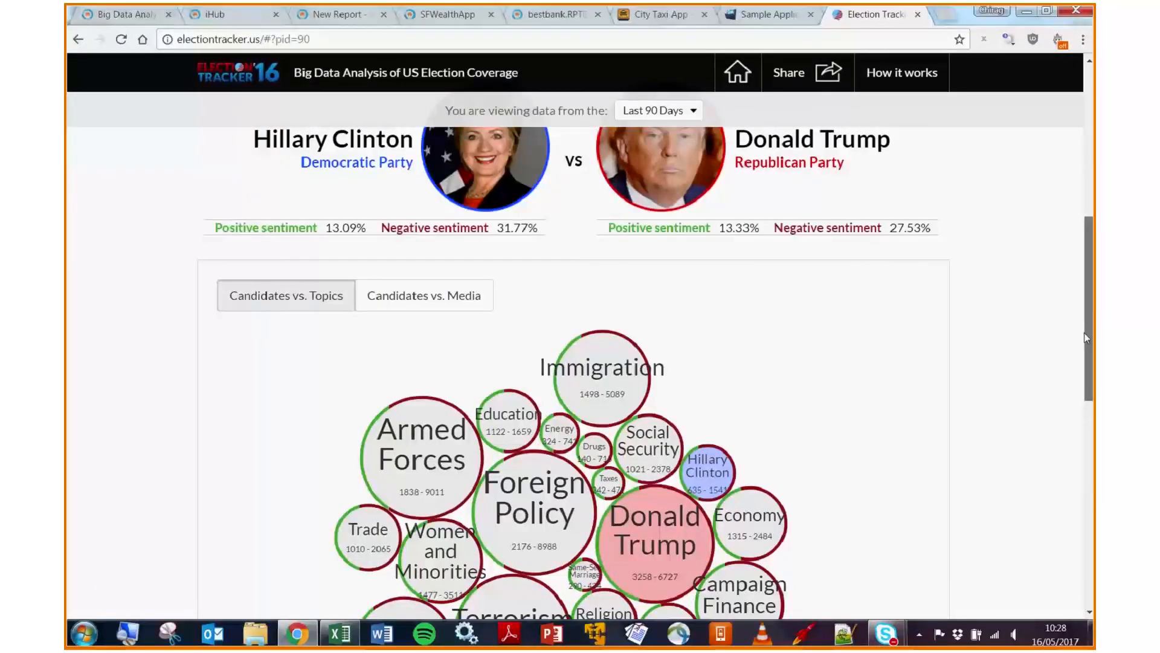
scroll("down", 3)
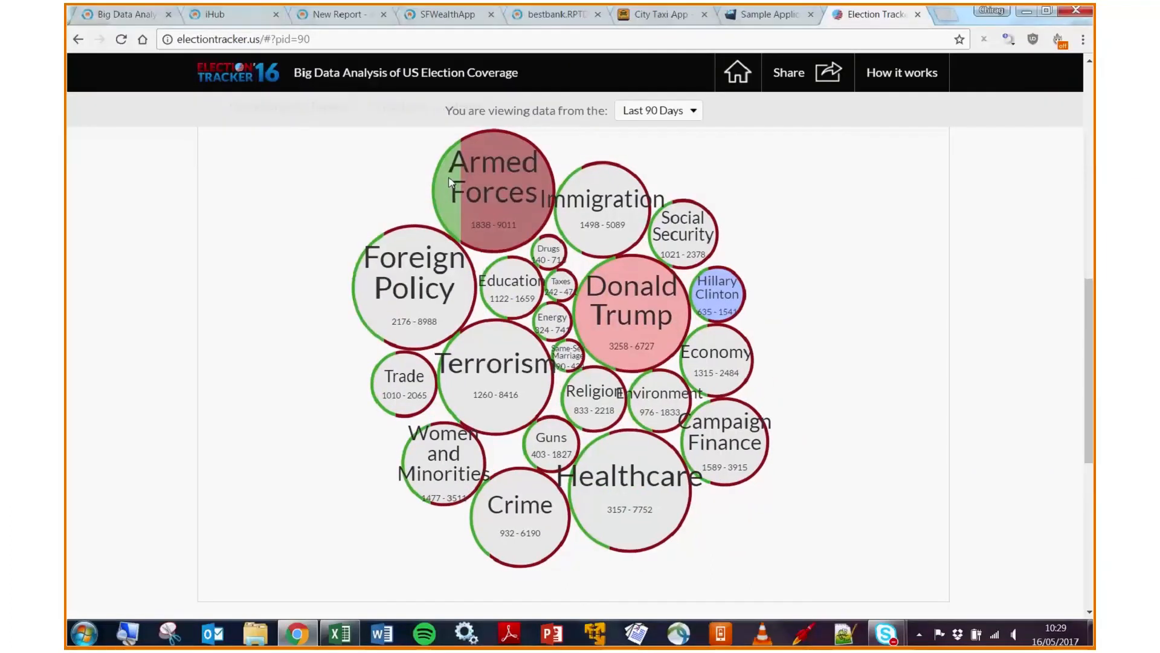
mouse_move(532, 203)
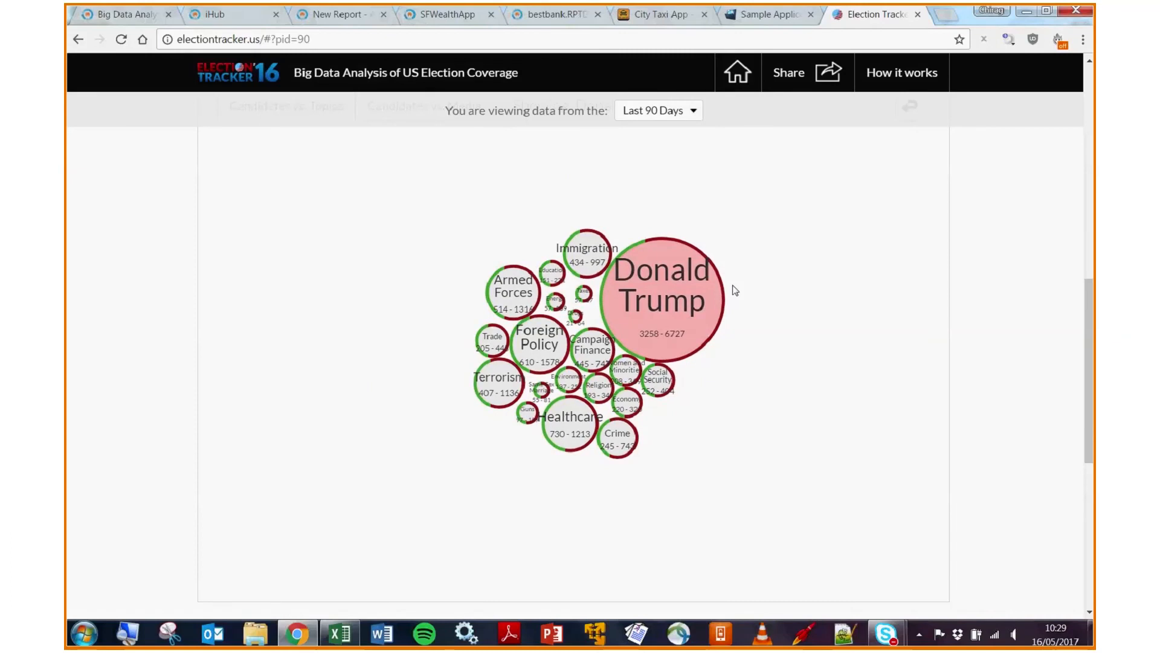
mouse_move(1039, 356)
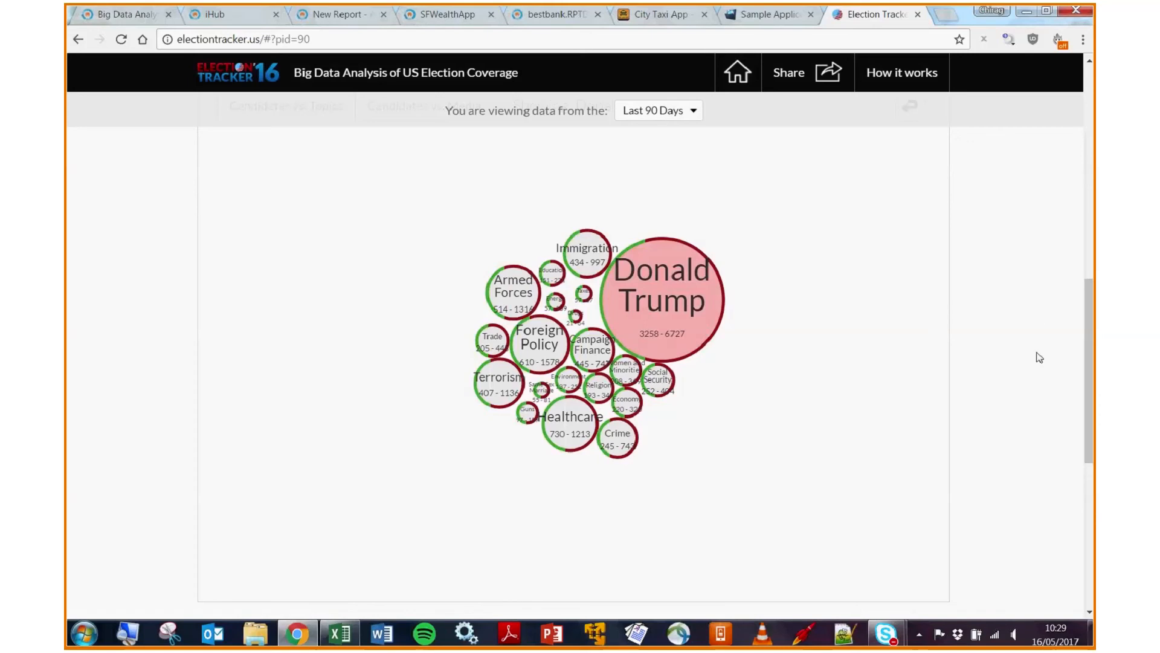
scroll("down", 3)
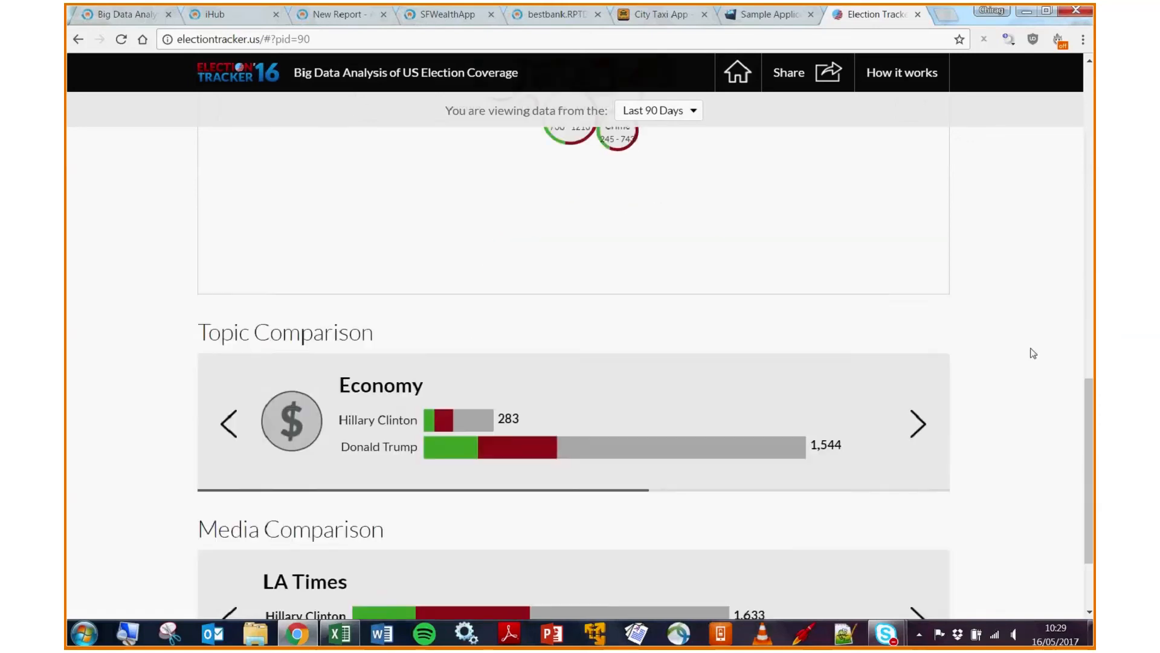
scroll("down", 3)
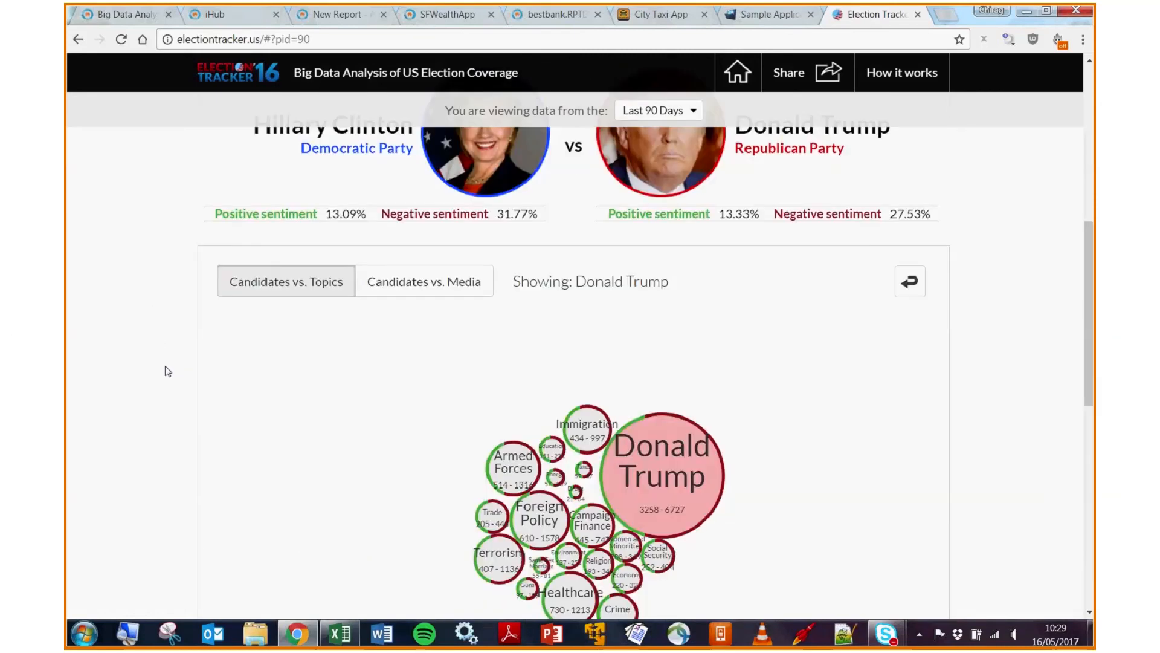
scroll("up", 3)
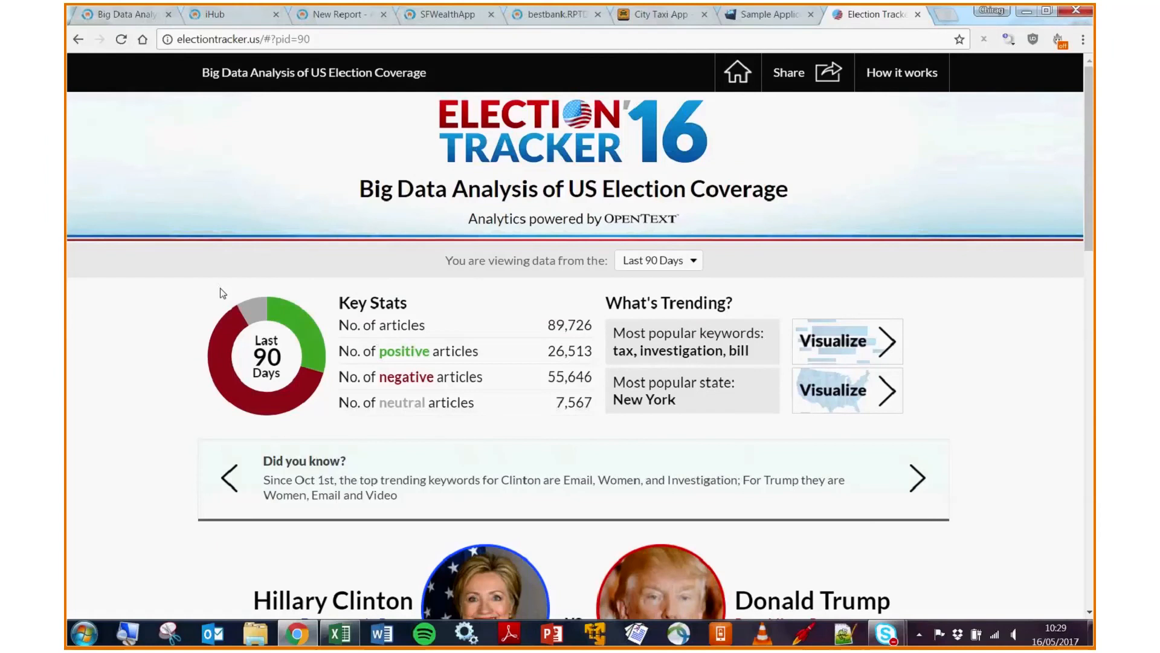
mouse_move(416, 222)
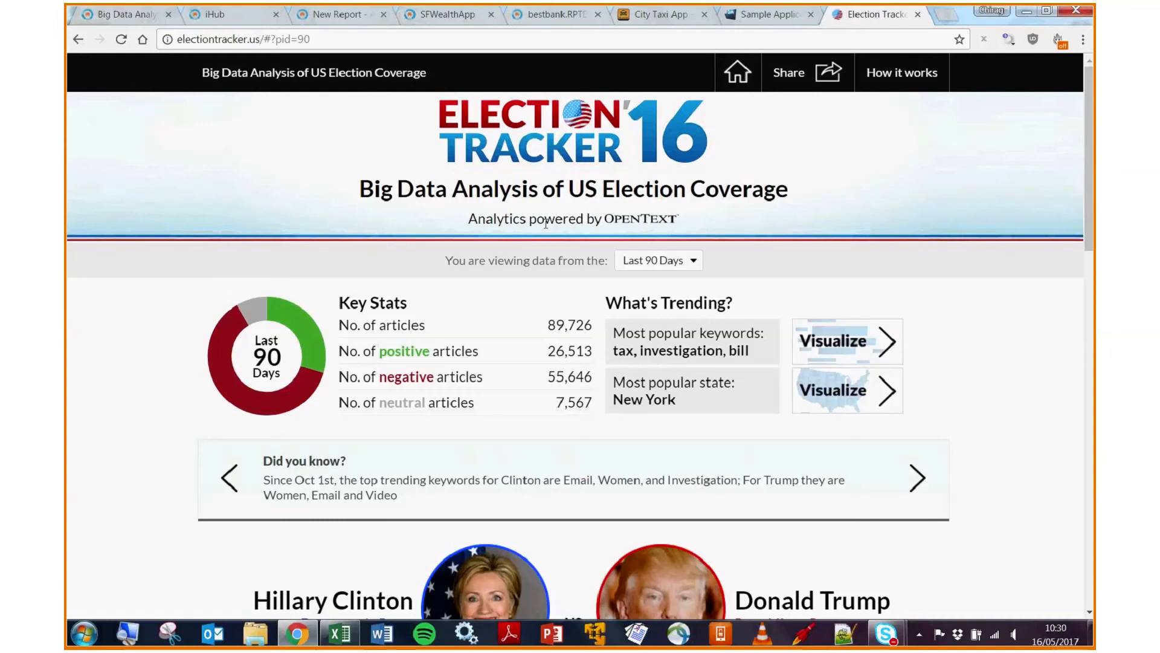
mouse_move(579, 246)
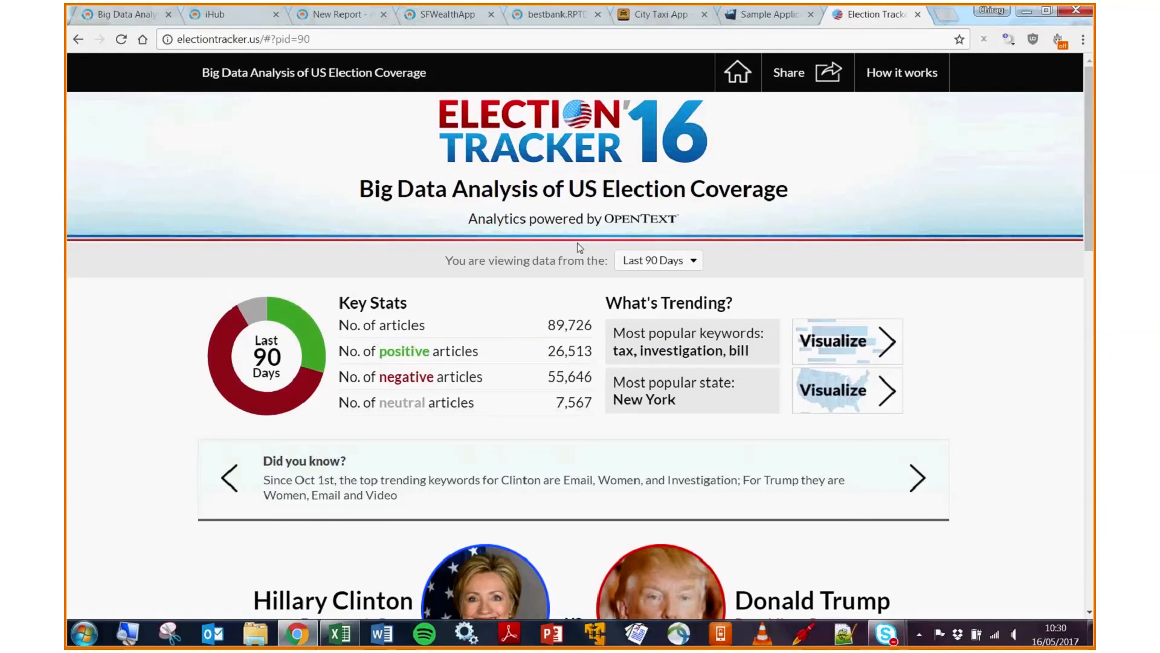
scroll("down", 3)
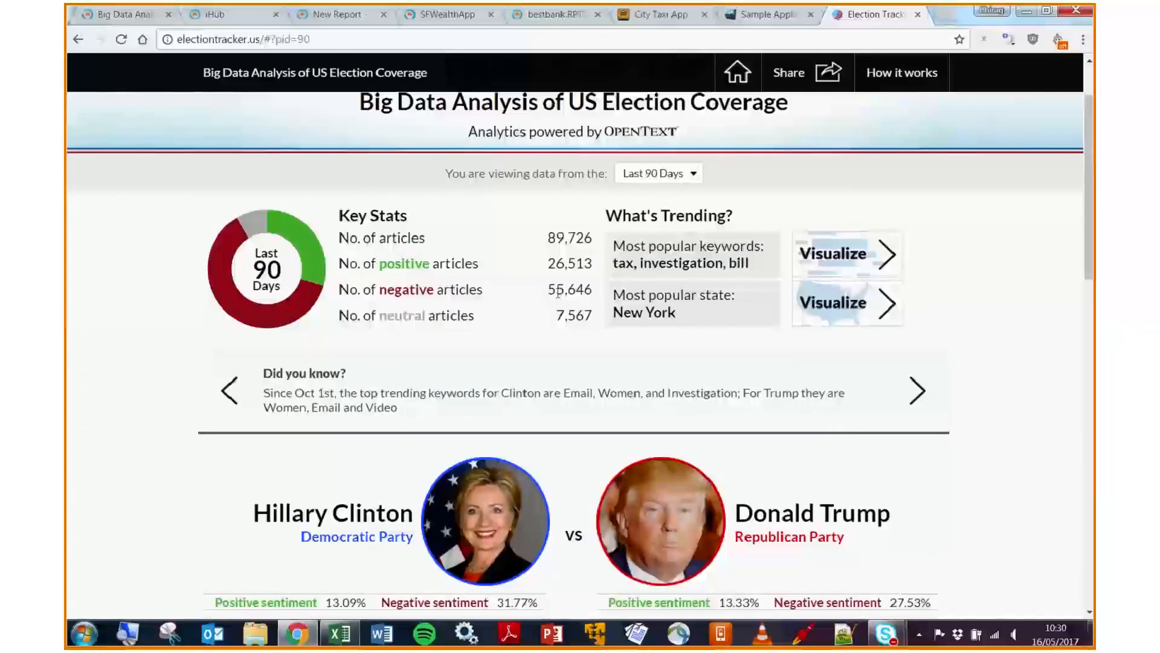
scroll("down", 3)
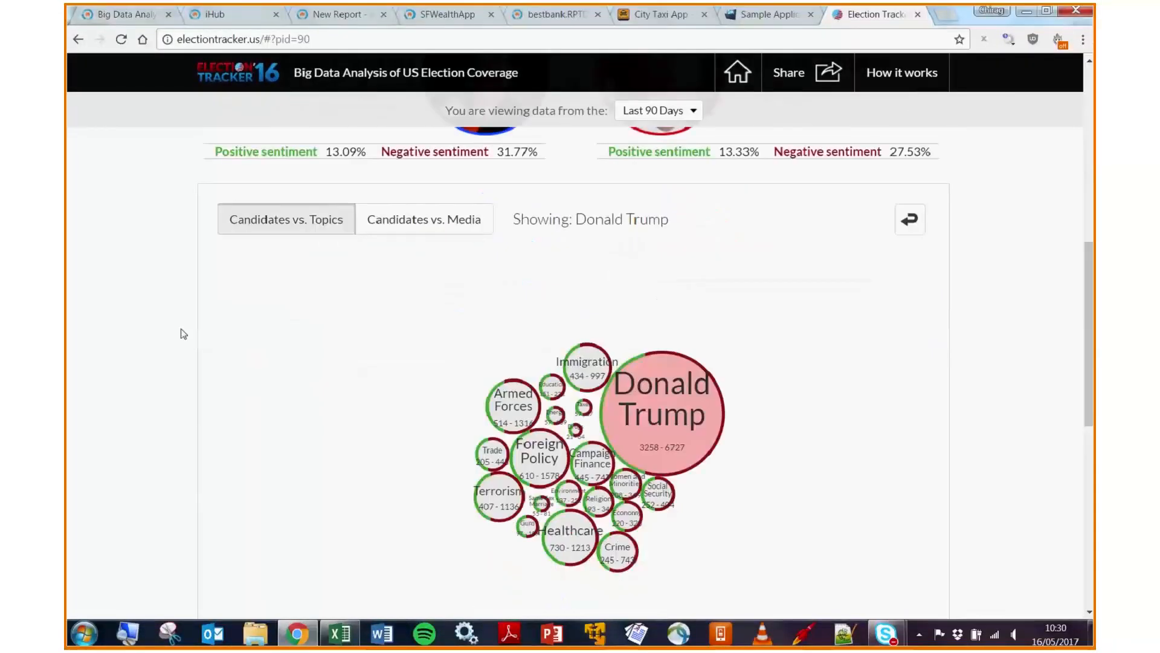